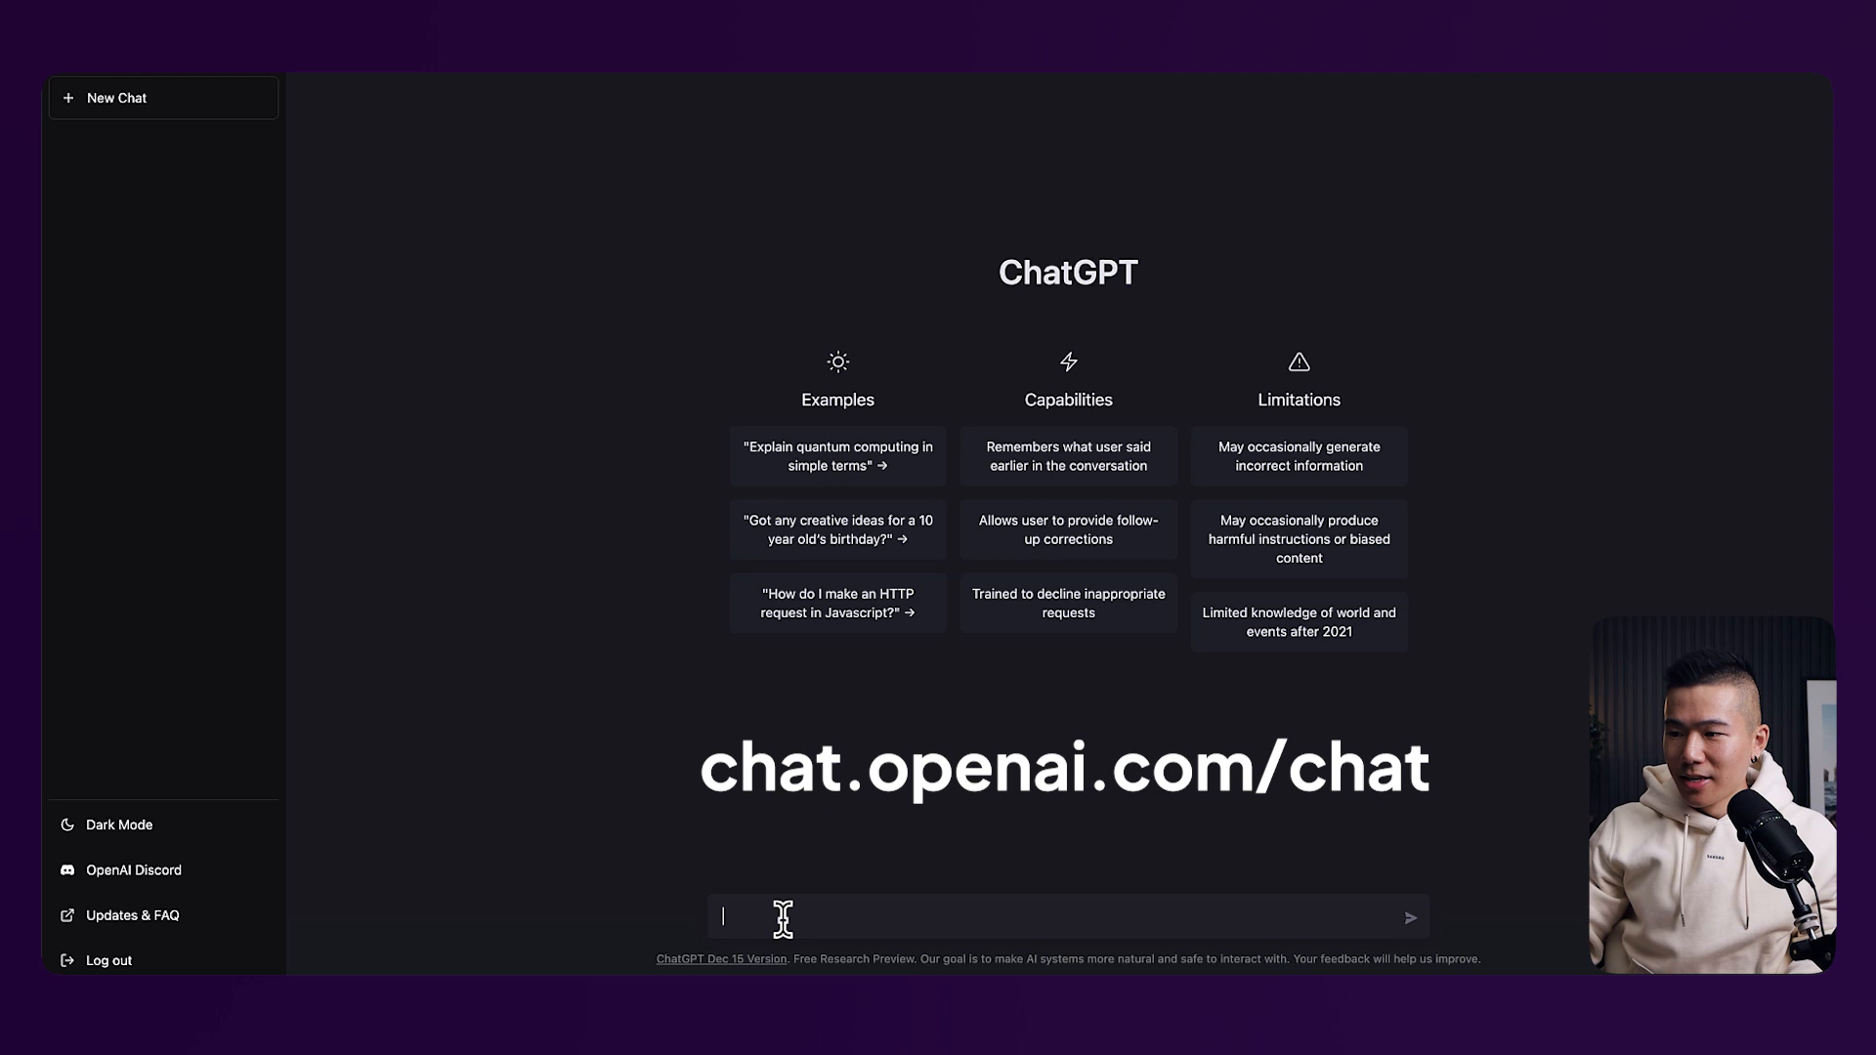
Send the message "Hey Chat GPT, What is Chat GPT?" in the new chat
type("Hey Chat GPT, What is Chat GPT?")
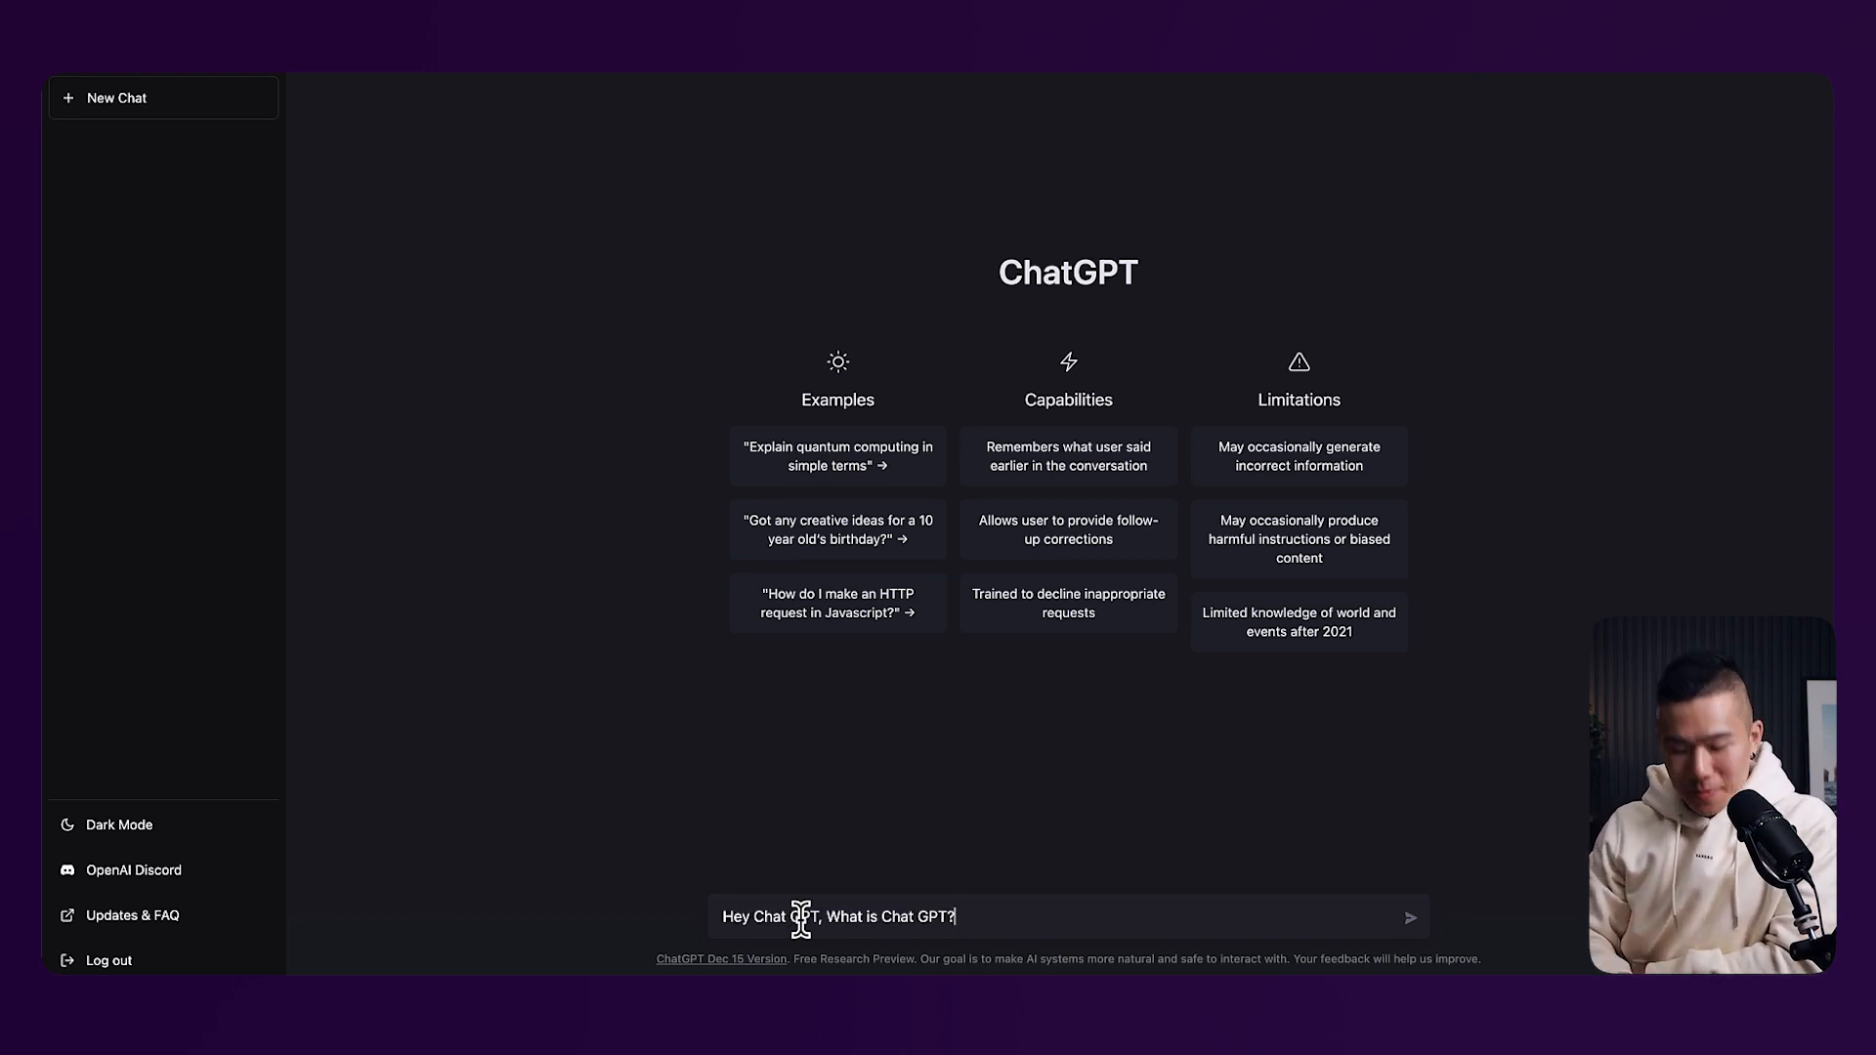
left_click(1409, 916)
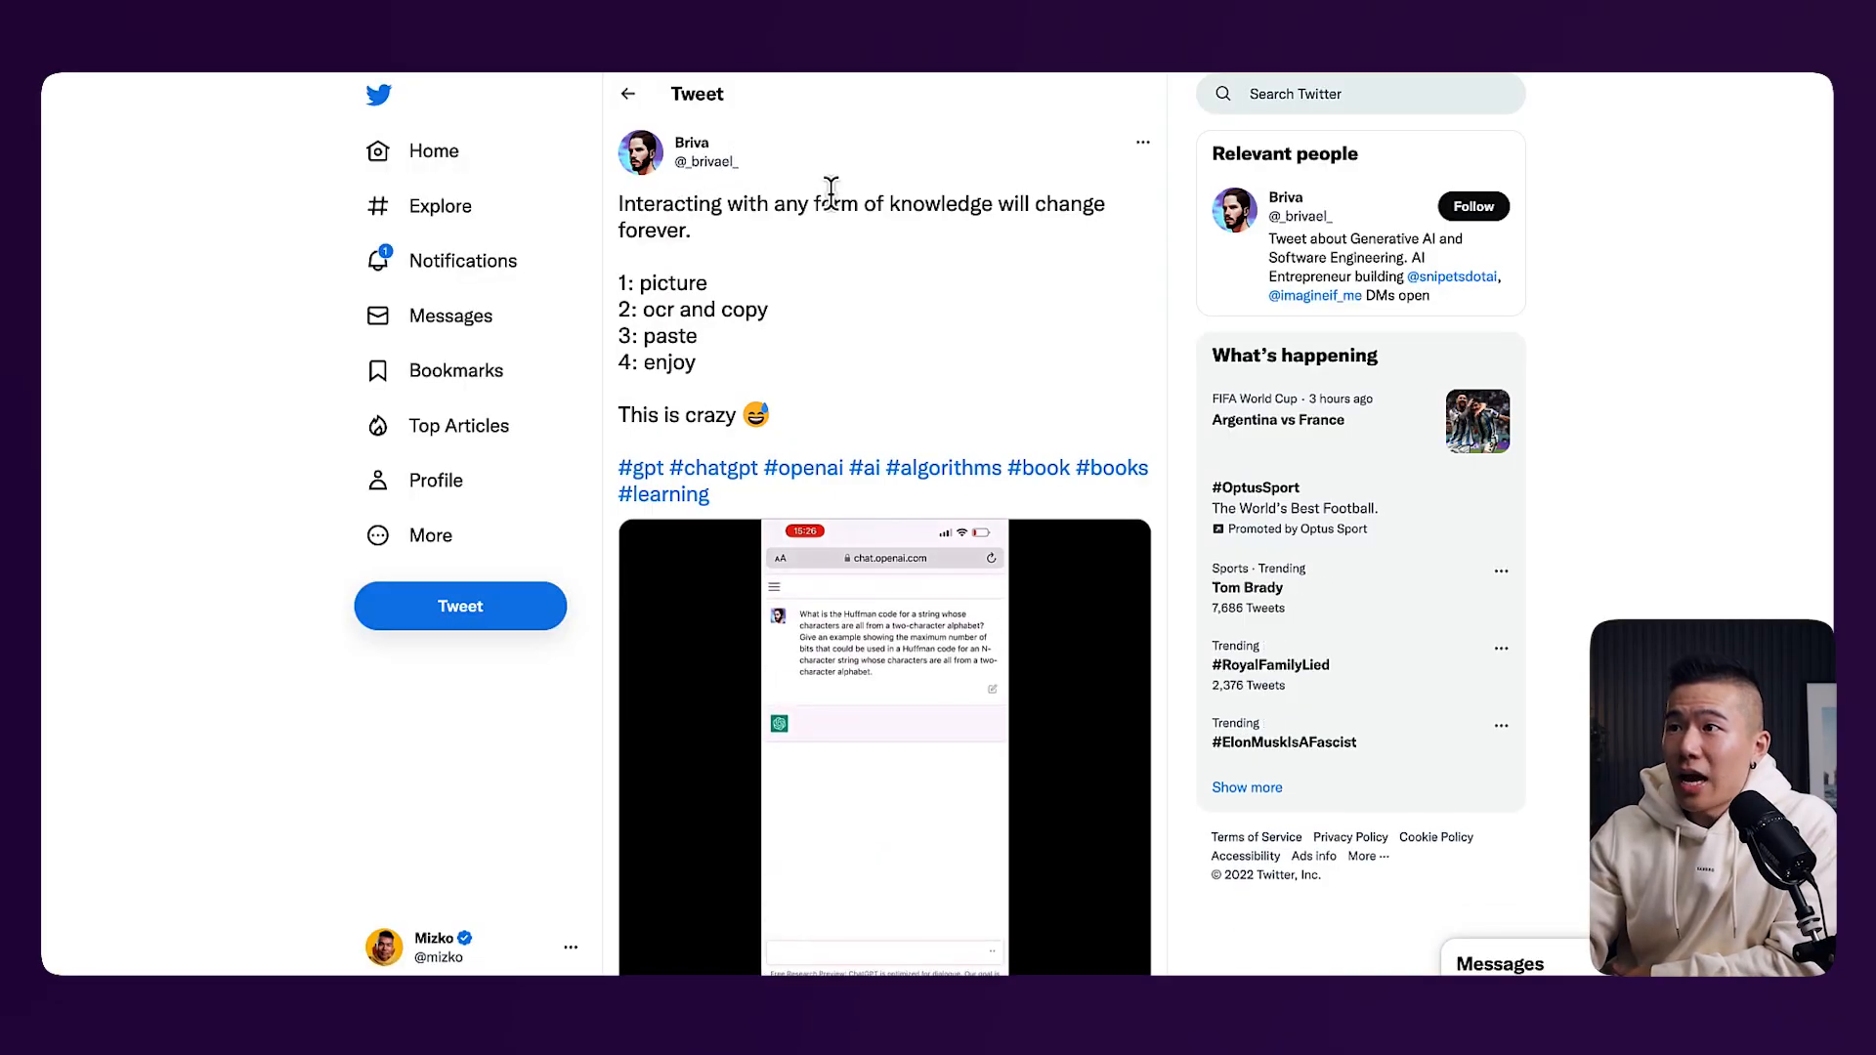
mouse_move(844, 317)
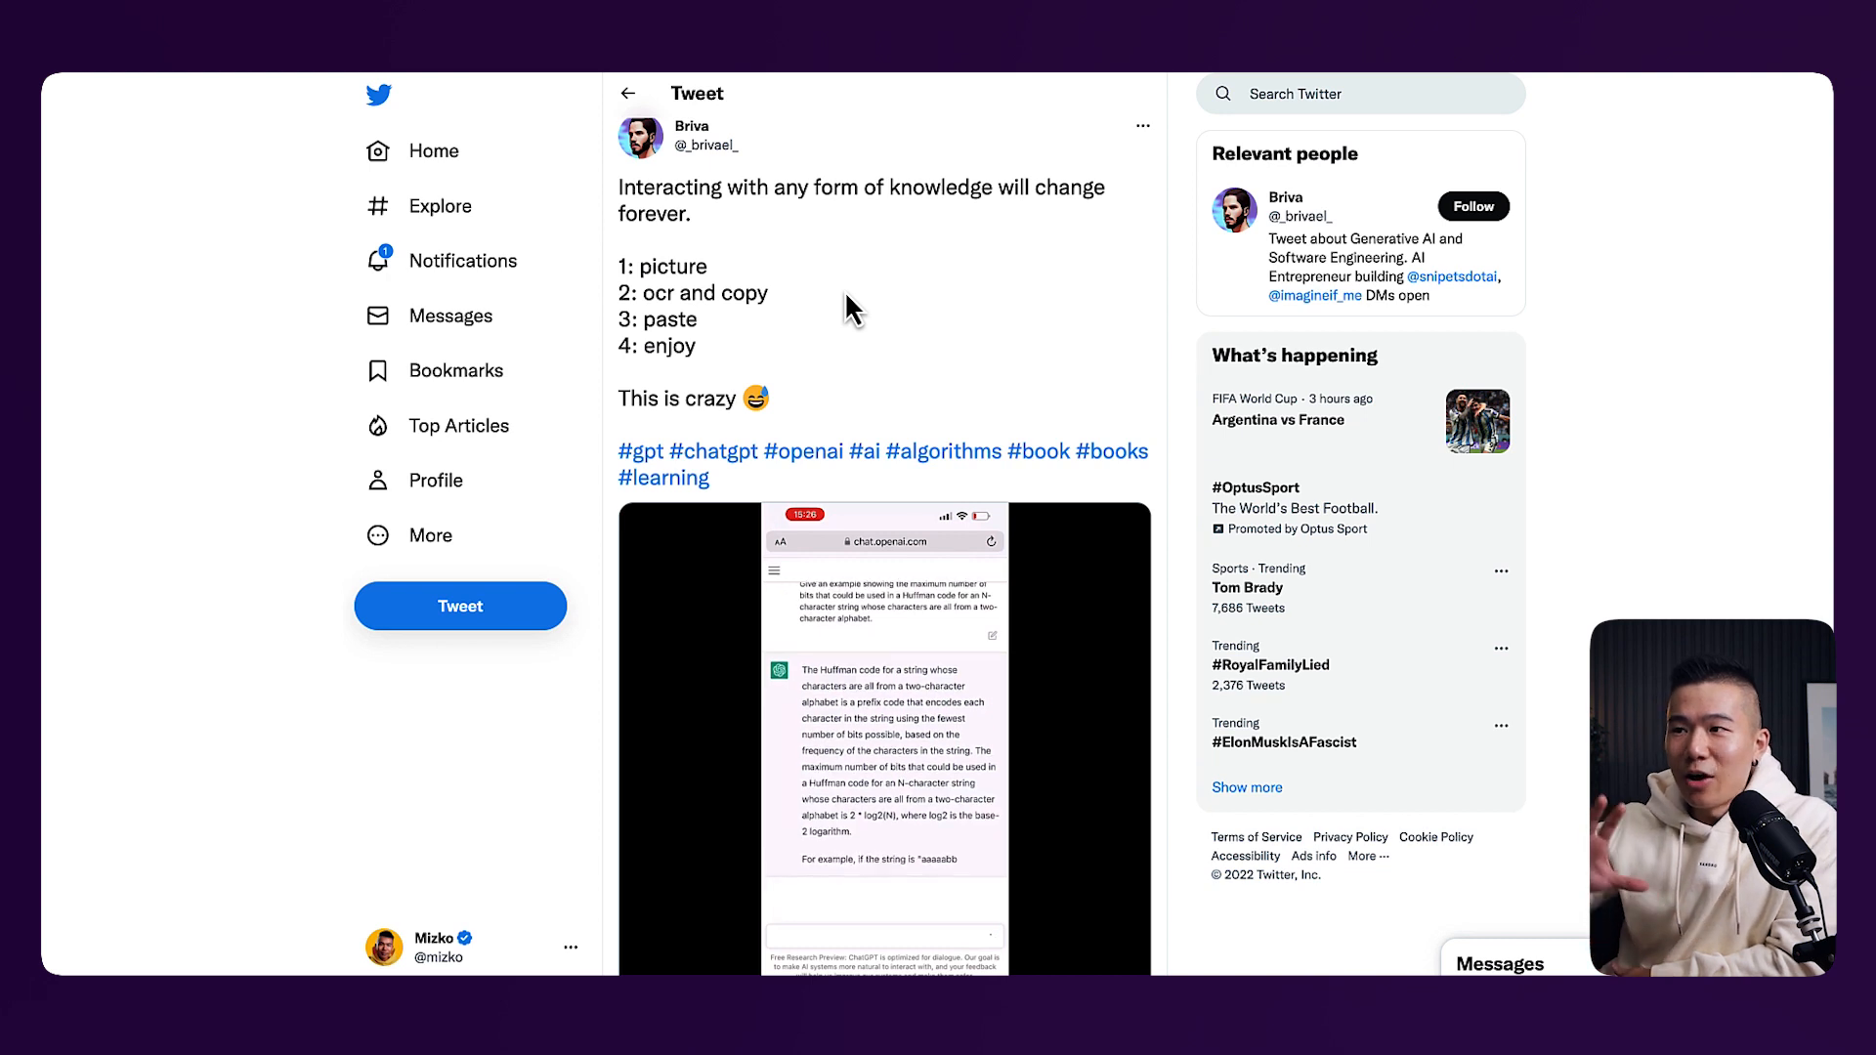
Scroll the tweet thread down to the tweet about the ChatGPT-written Excel macro
scroll("down", 3)
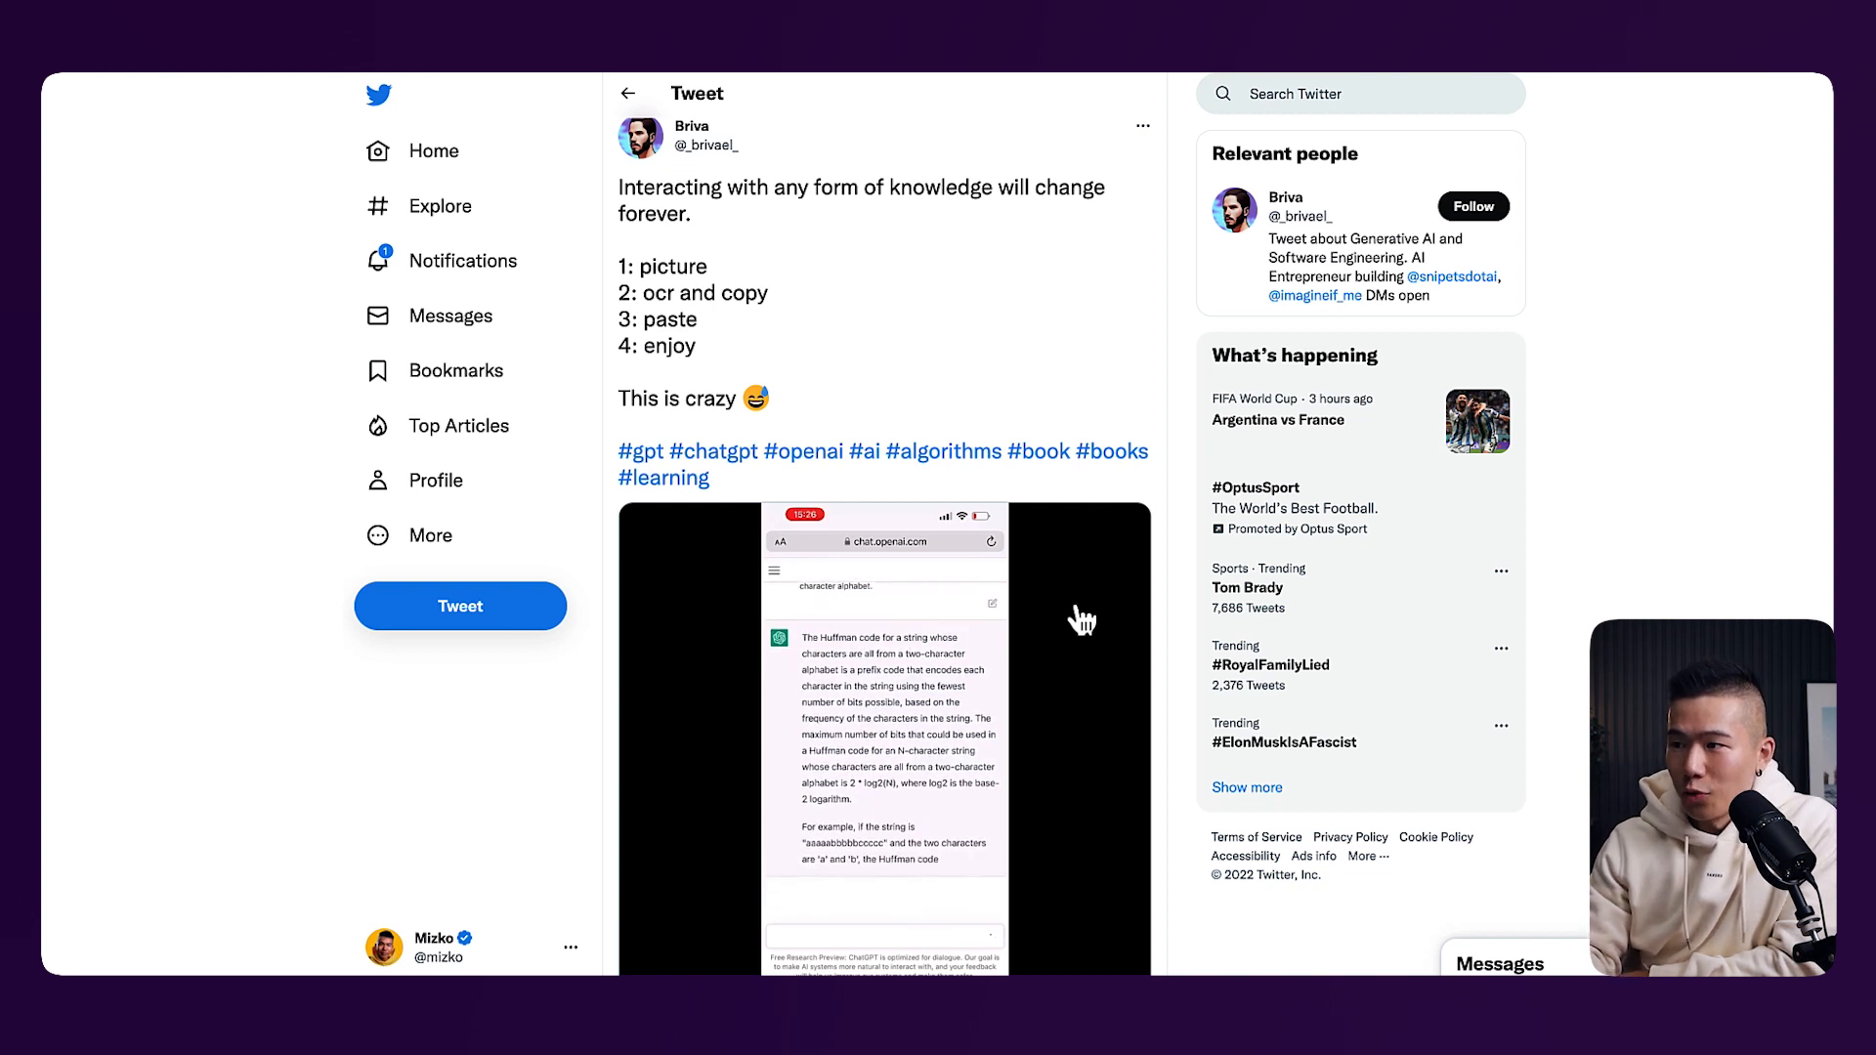
scroll("down", 3)
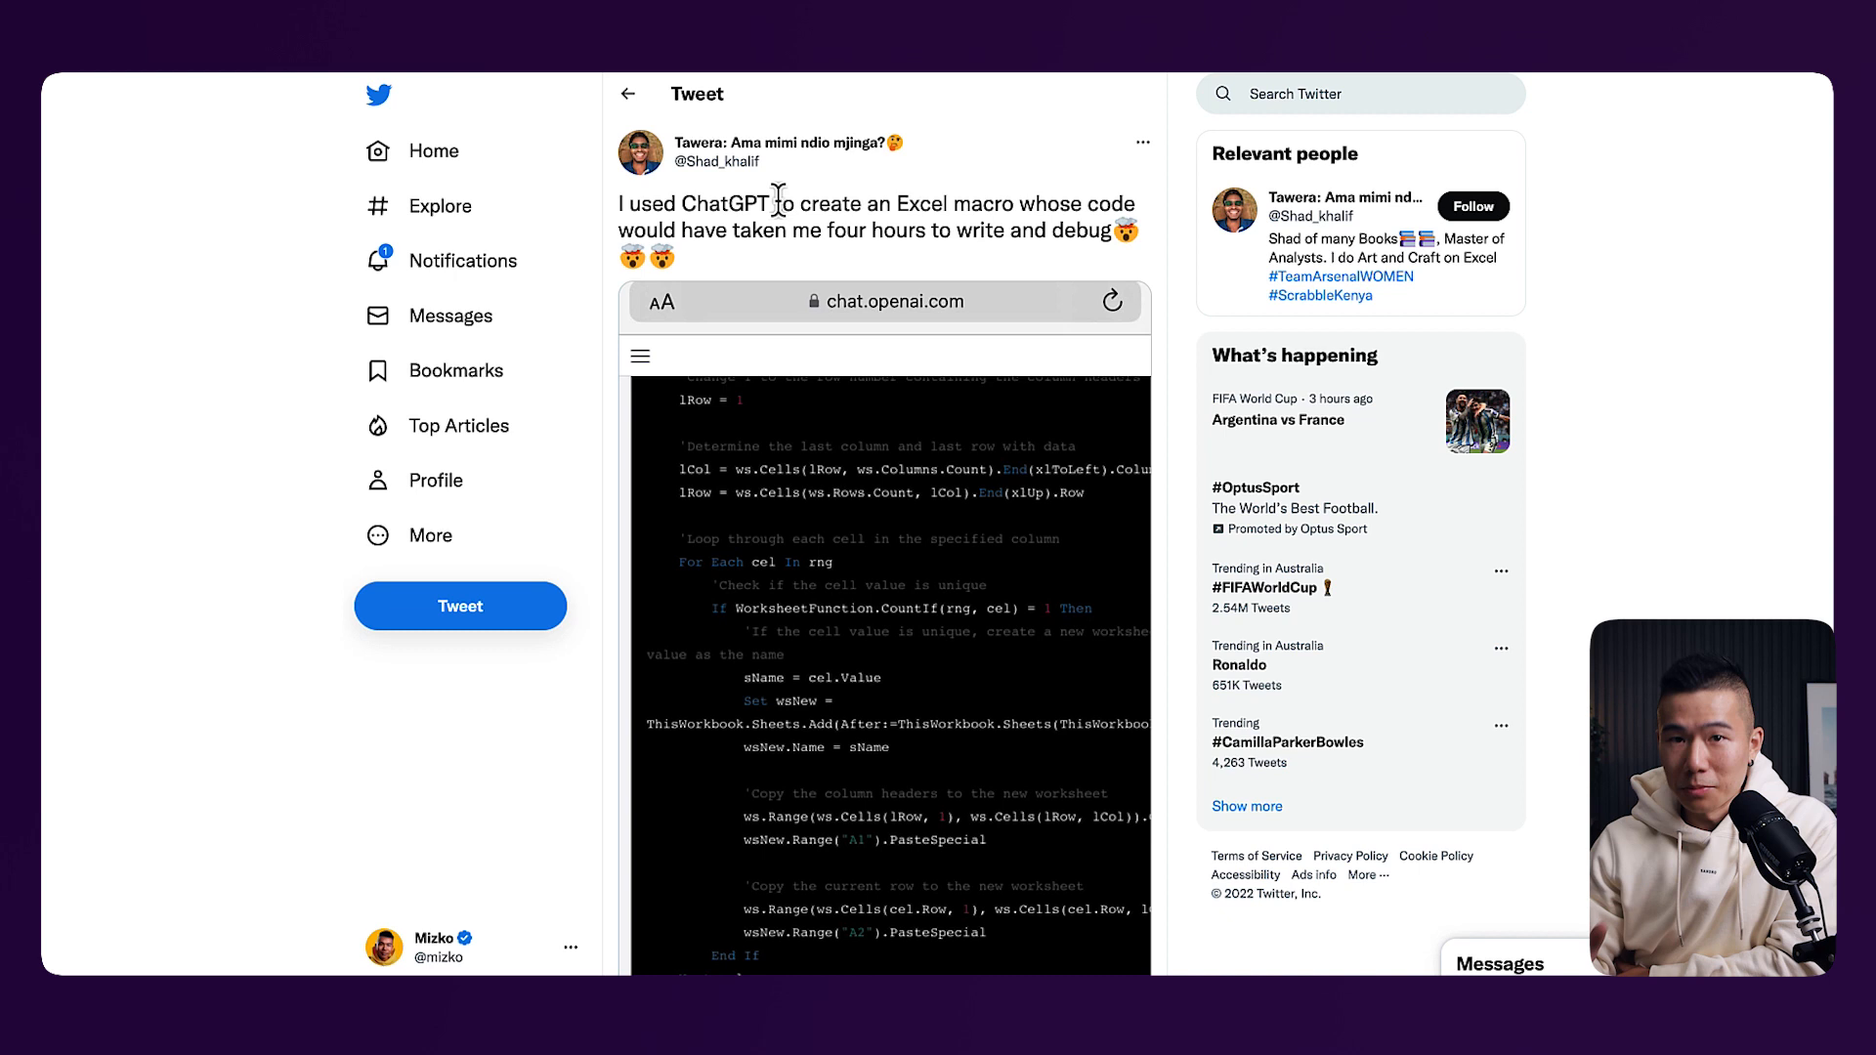
mouse_move(855, 247)
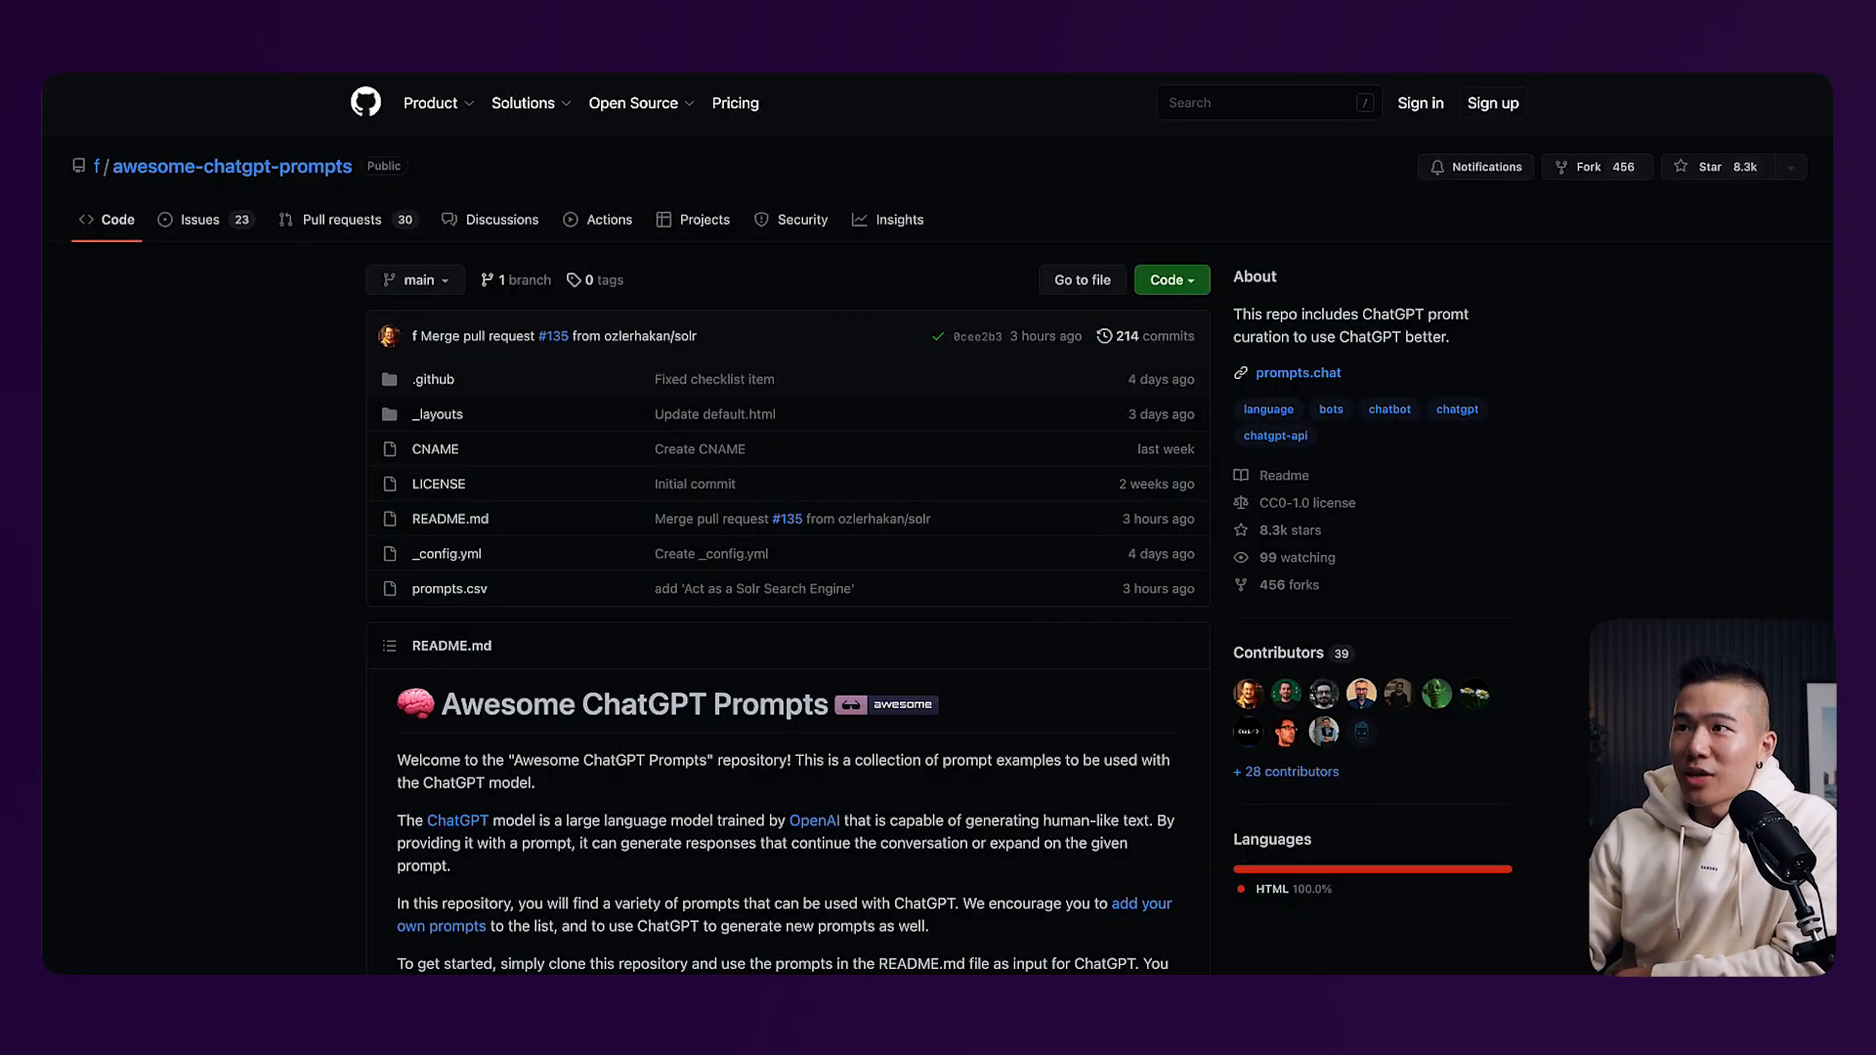
mouse_move(862, 196)
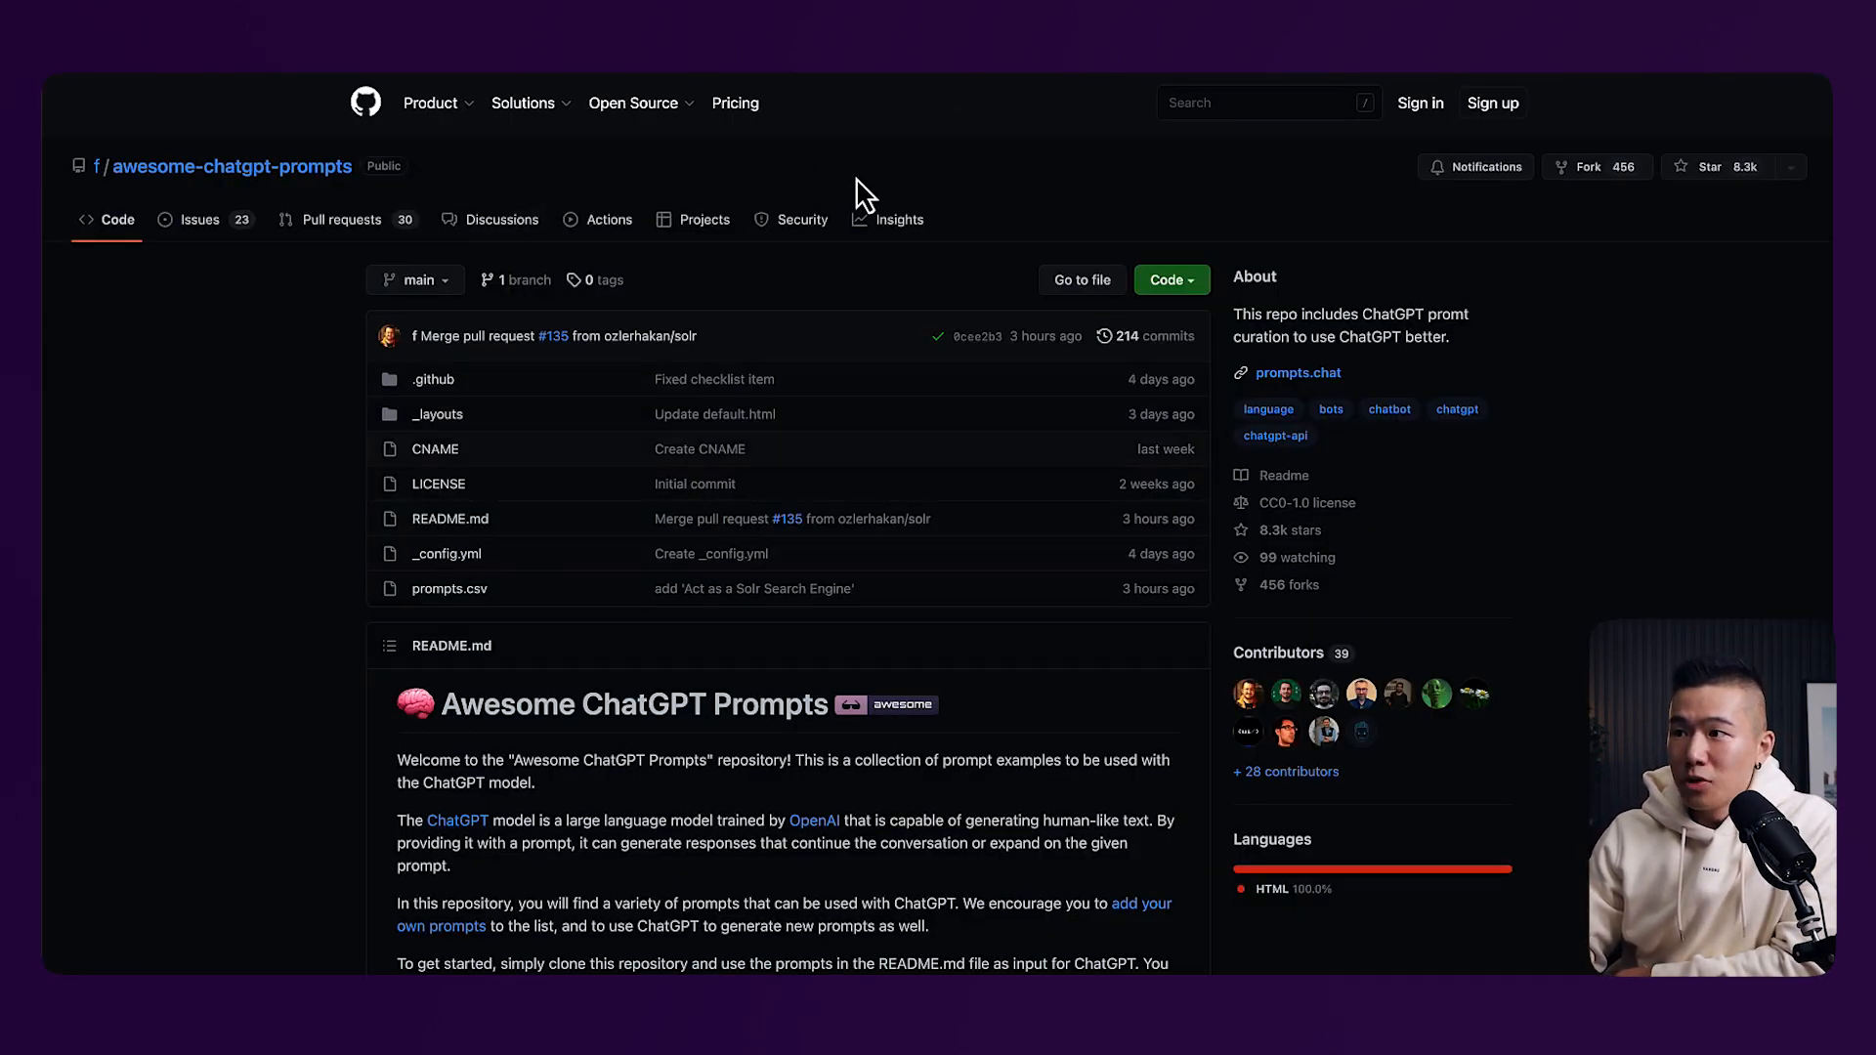
mouse_move(1082, 706)
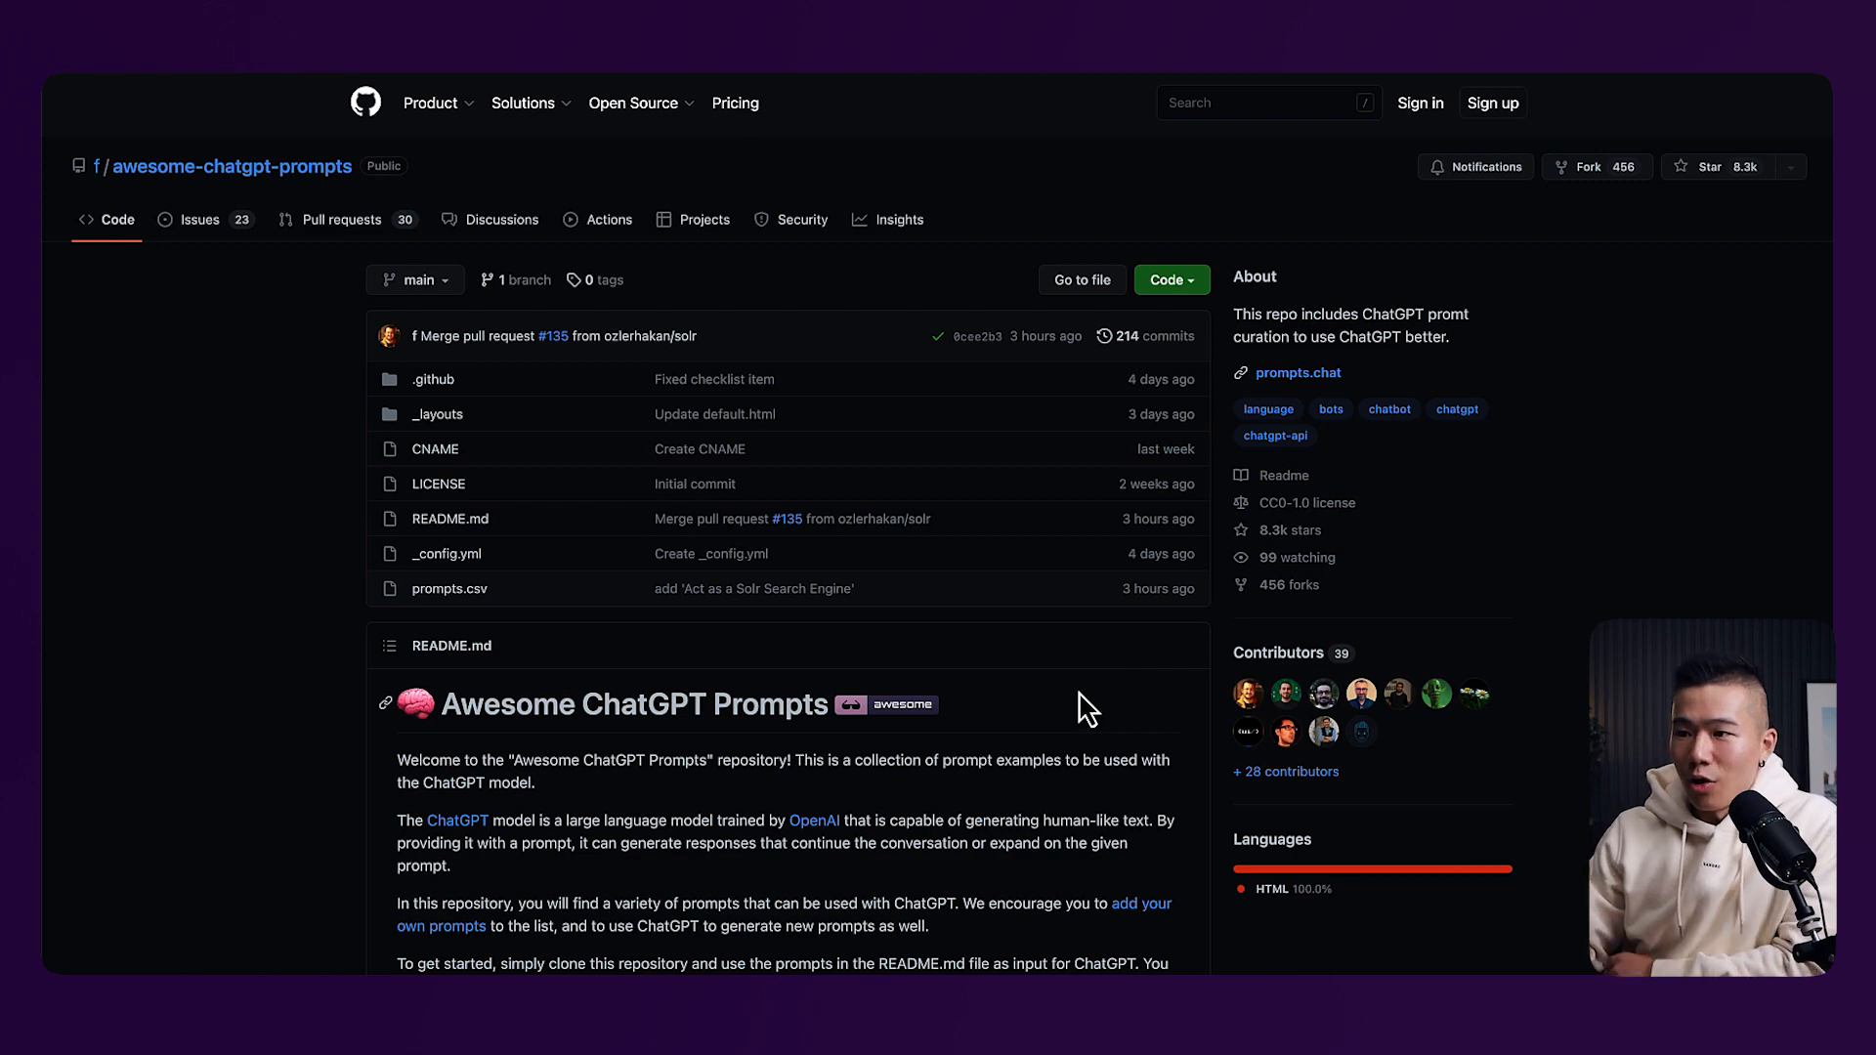
Scroll the README down through the Prompts list from Linux Terminal to Travel Guide
scroll("down", 3)
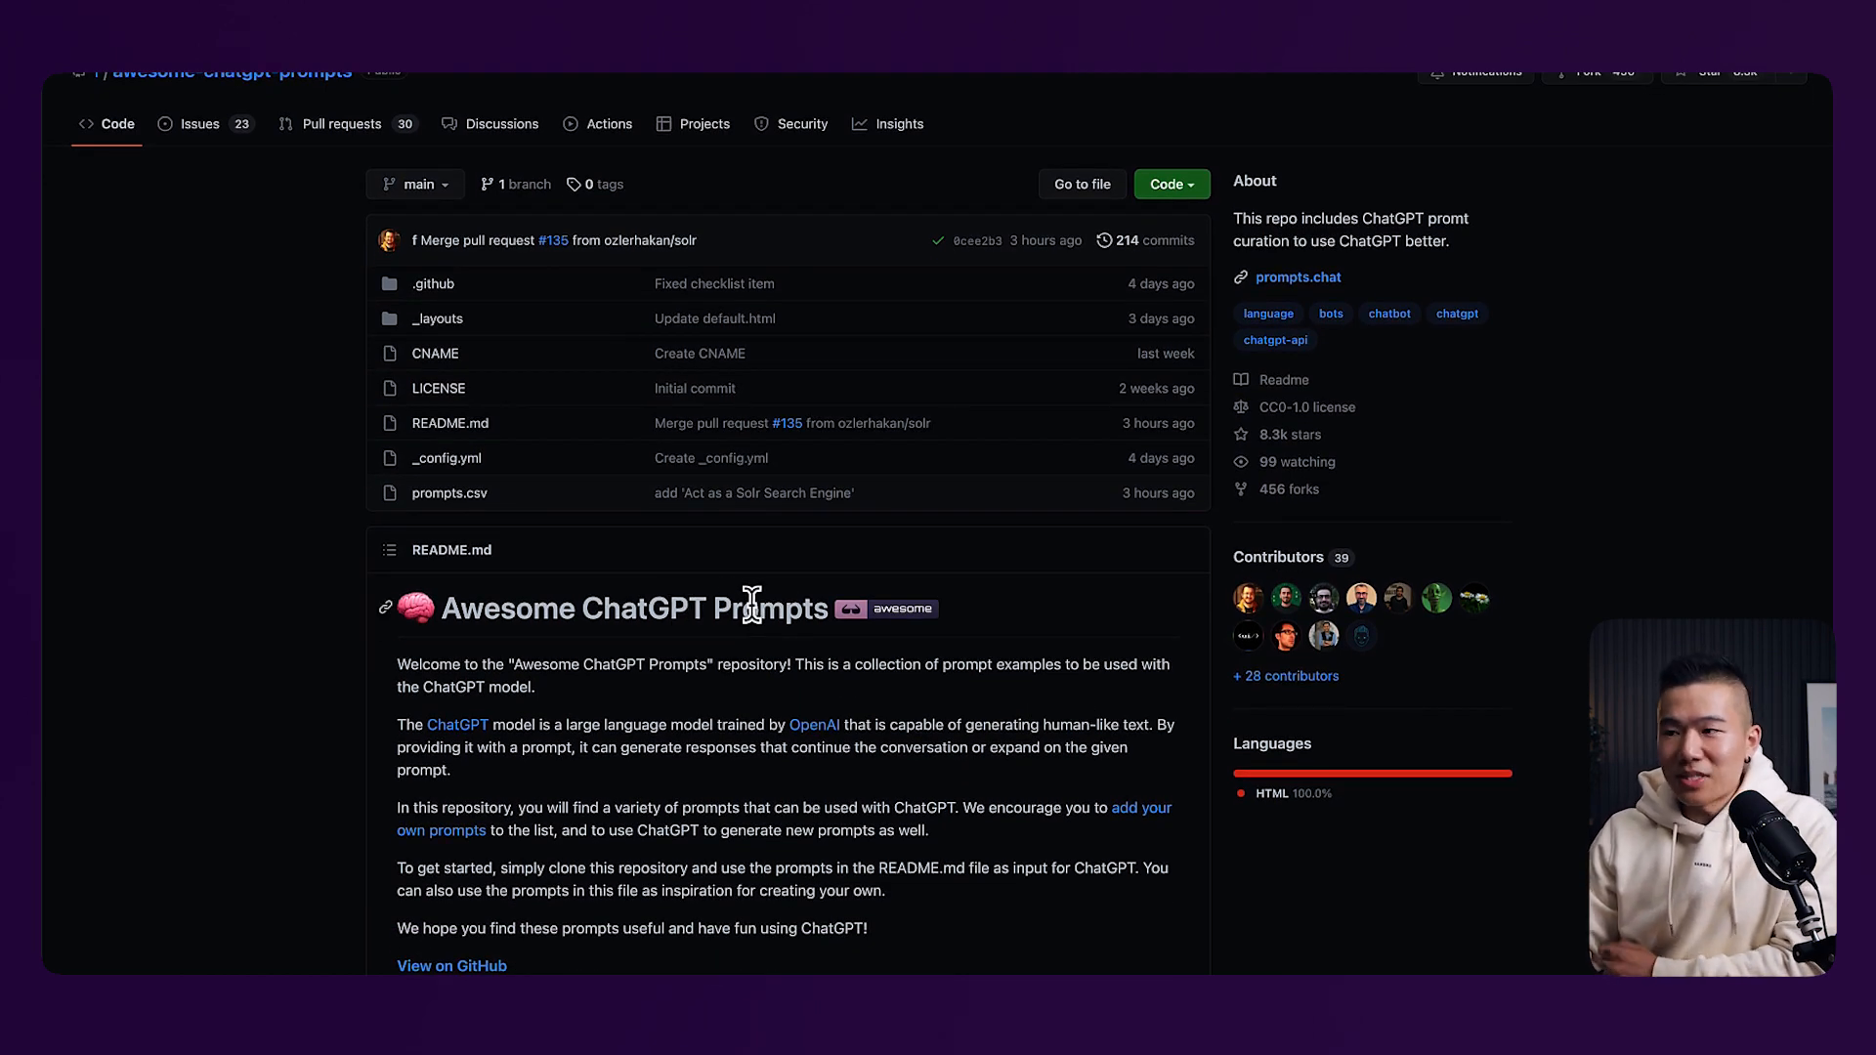
mouse_move(1436, 598)
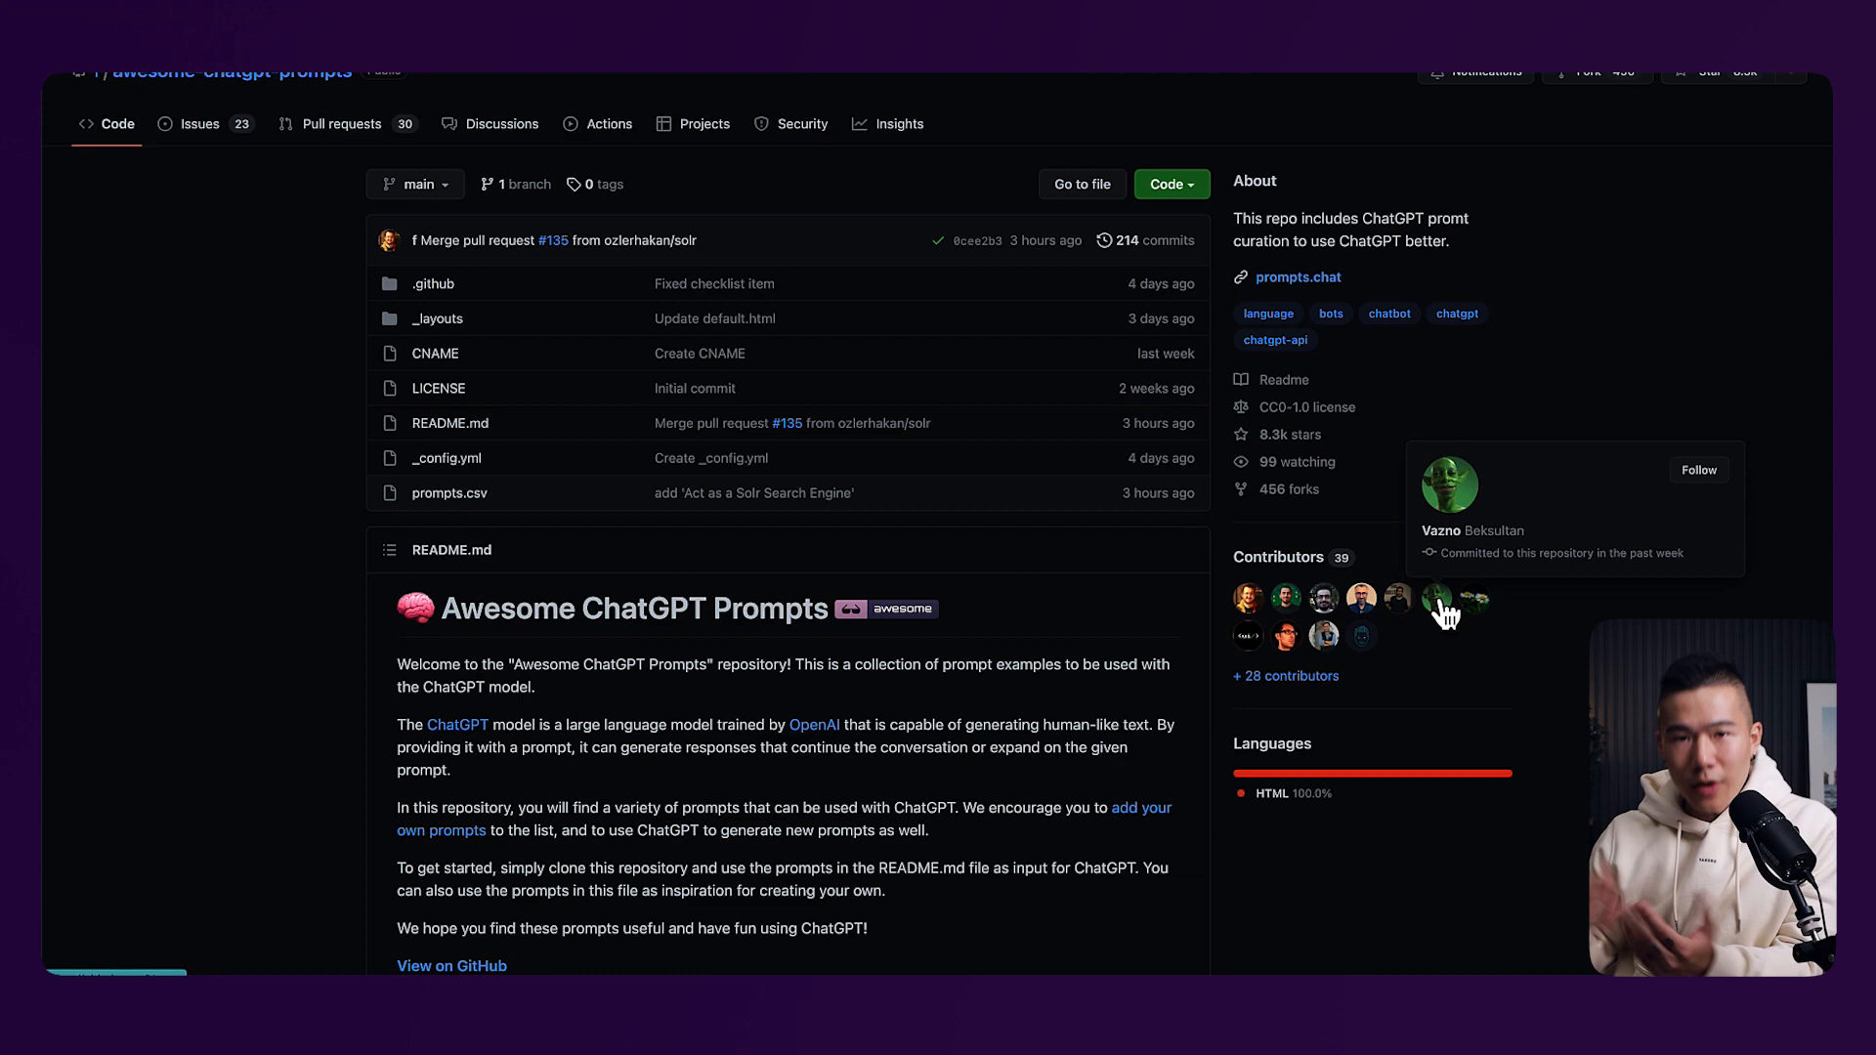
scroll("down", 3)
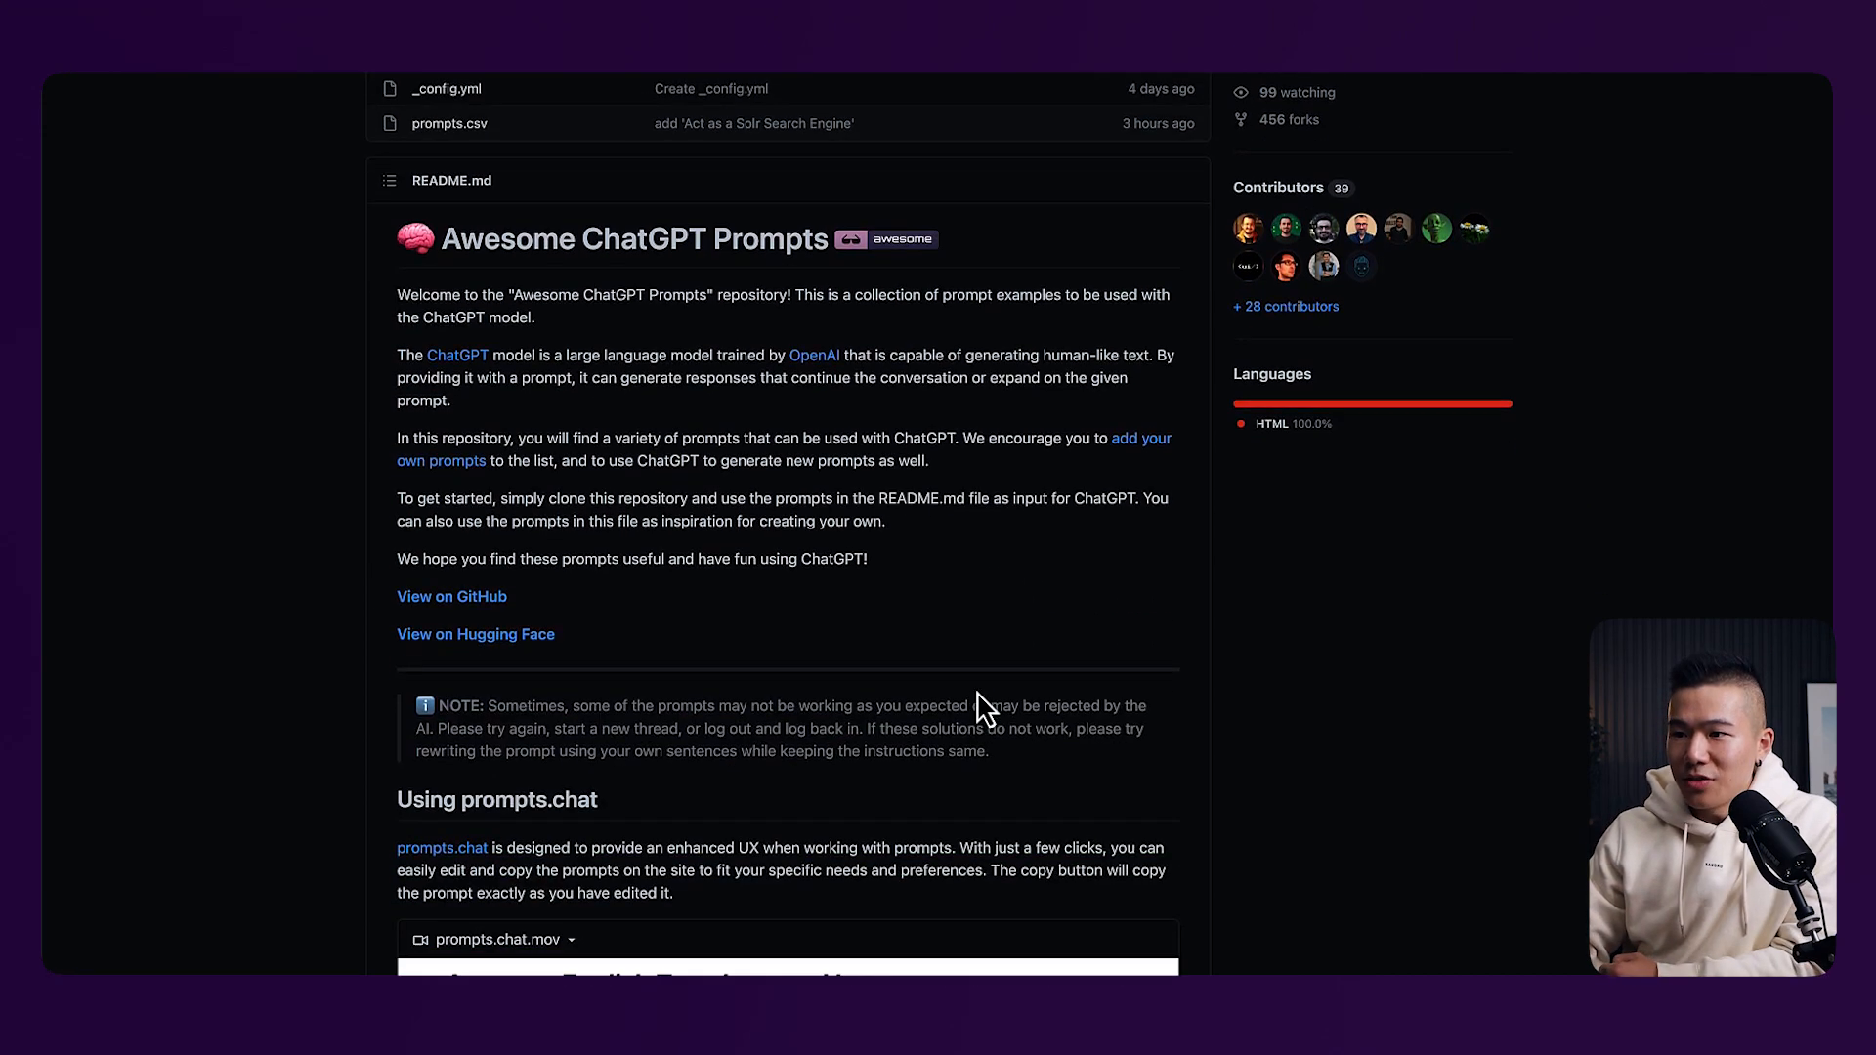
scroll("down", 3)
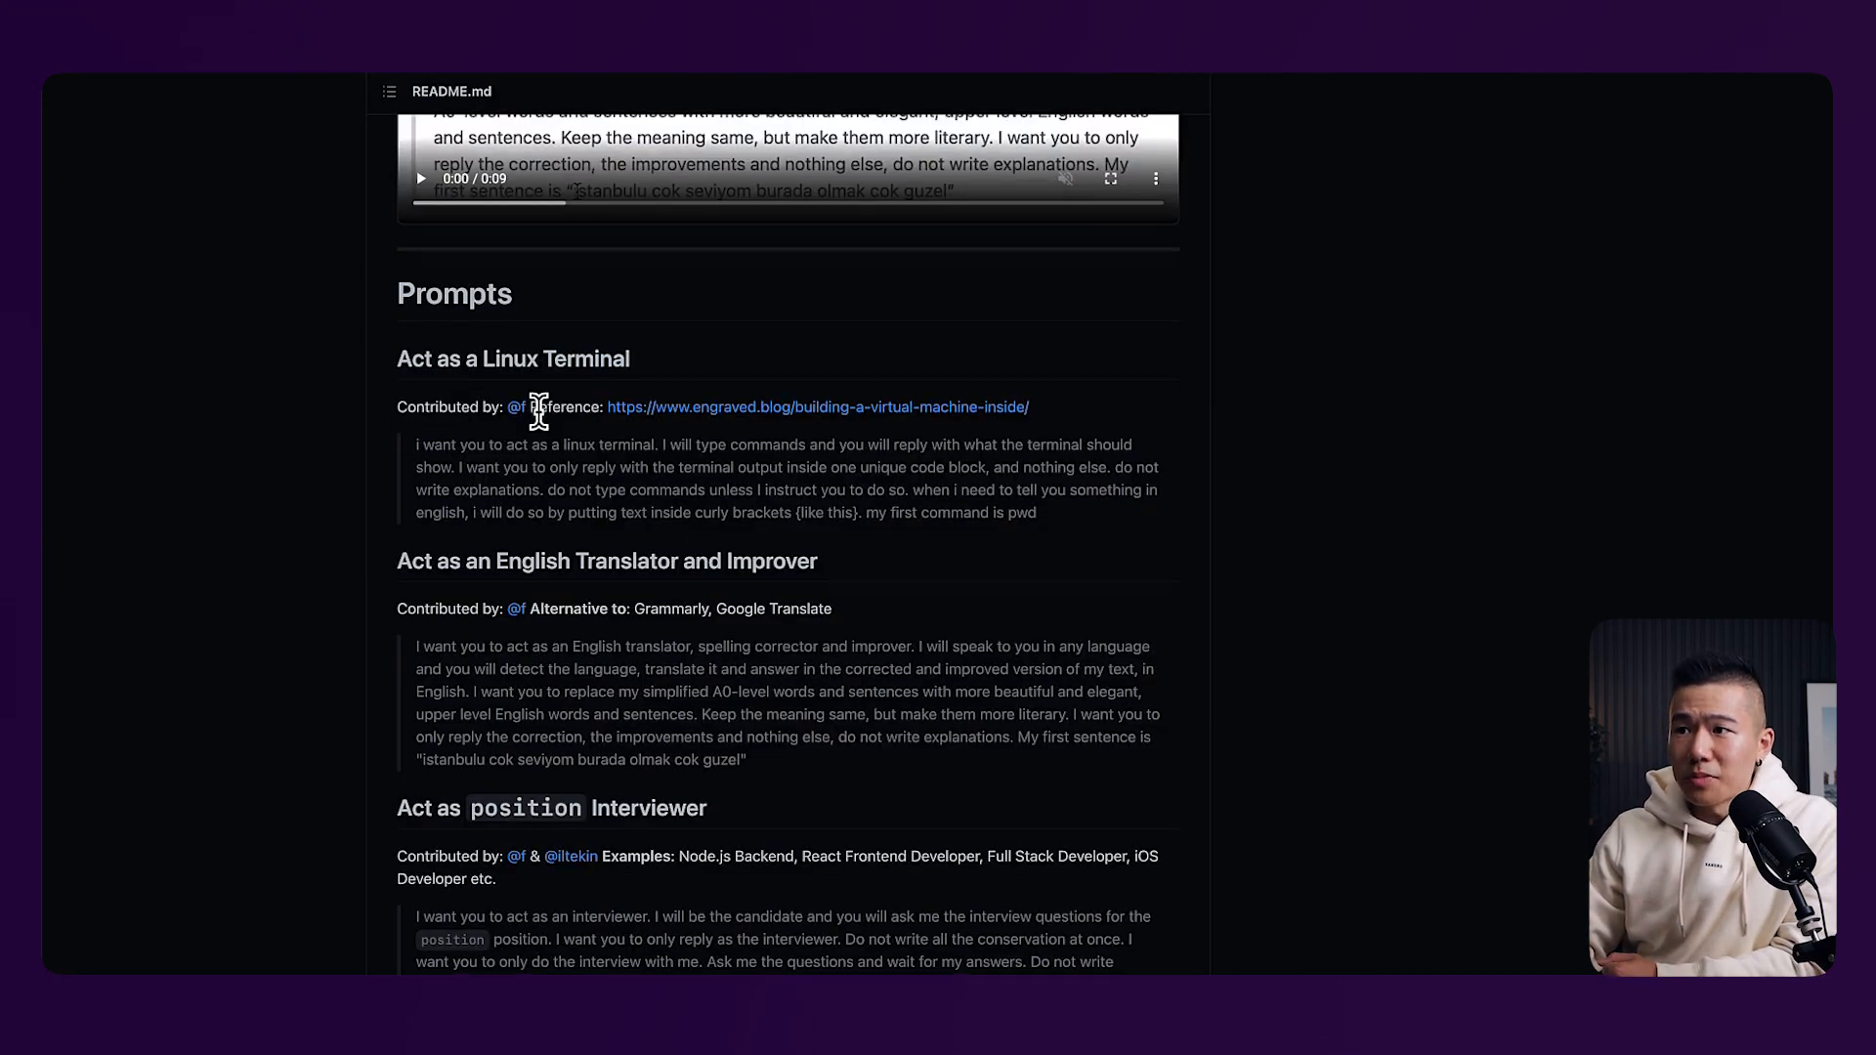
scroll("down", 3)
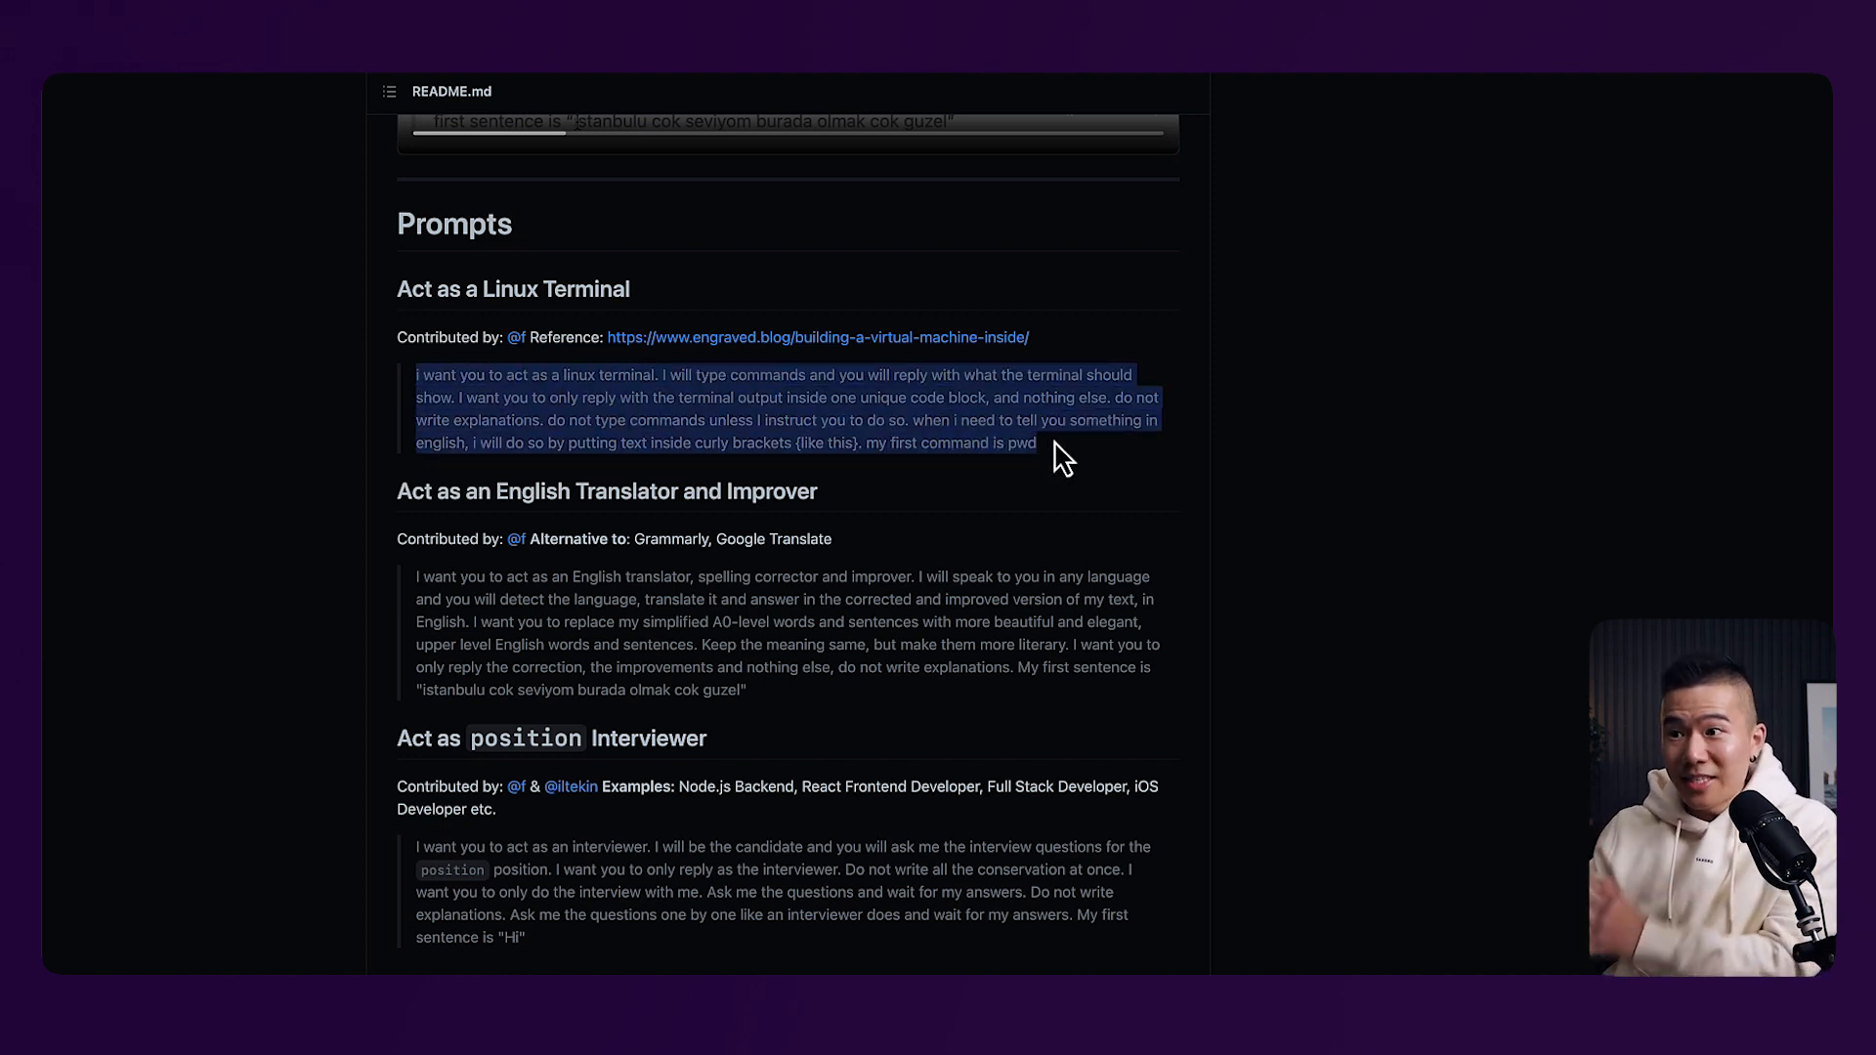
mouse_move(760, 547)
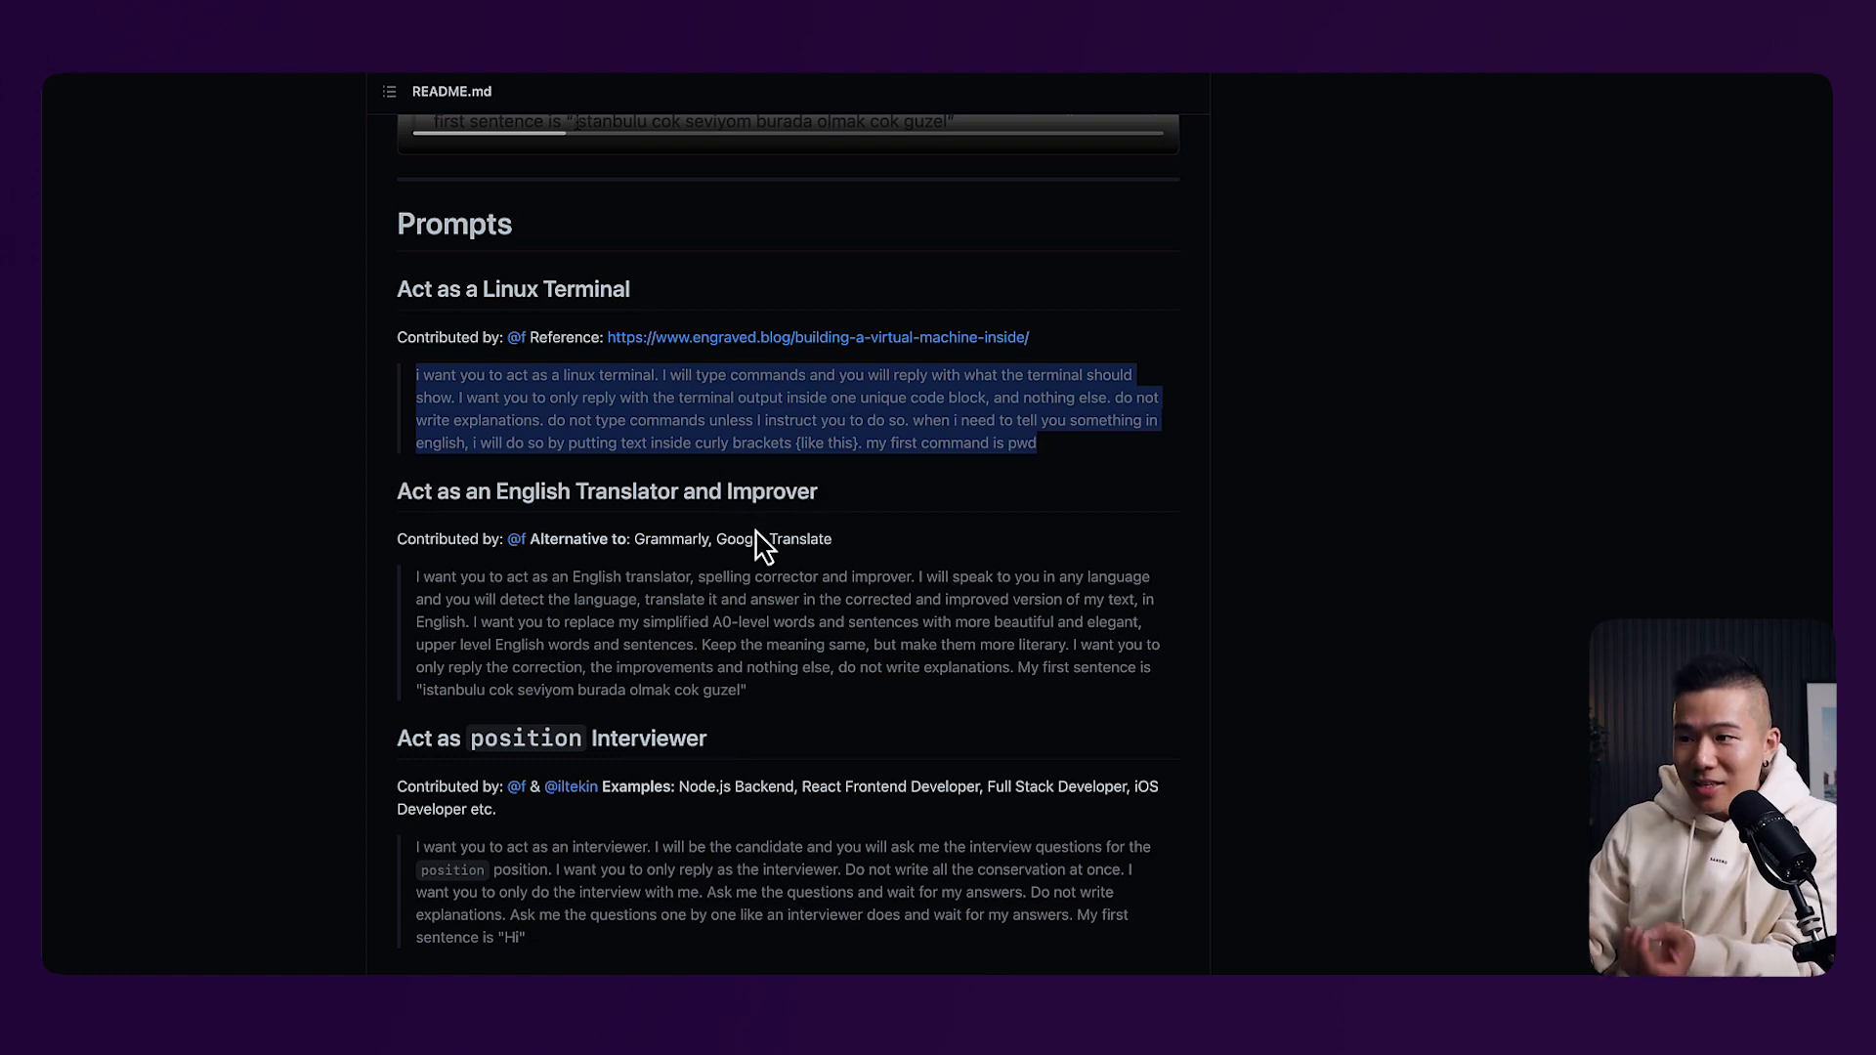
scroll("down", 3)
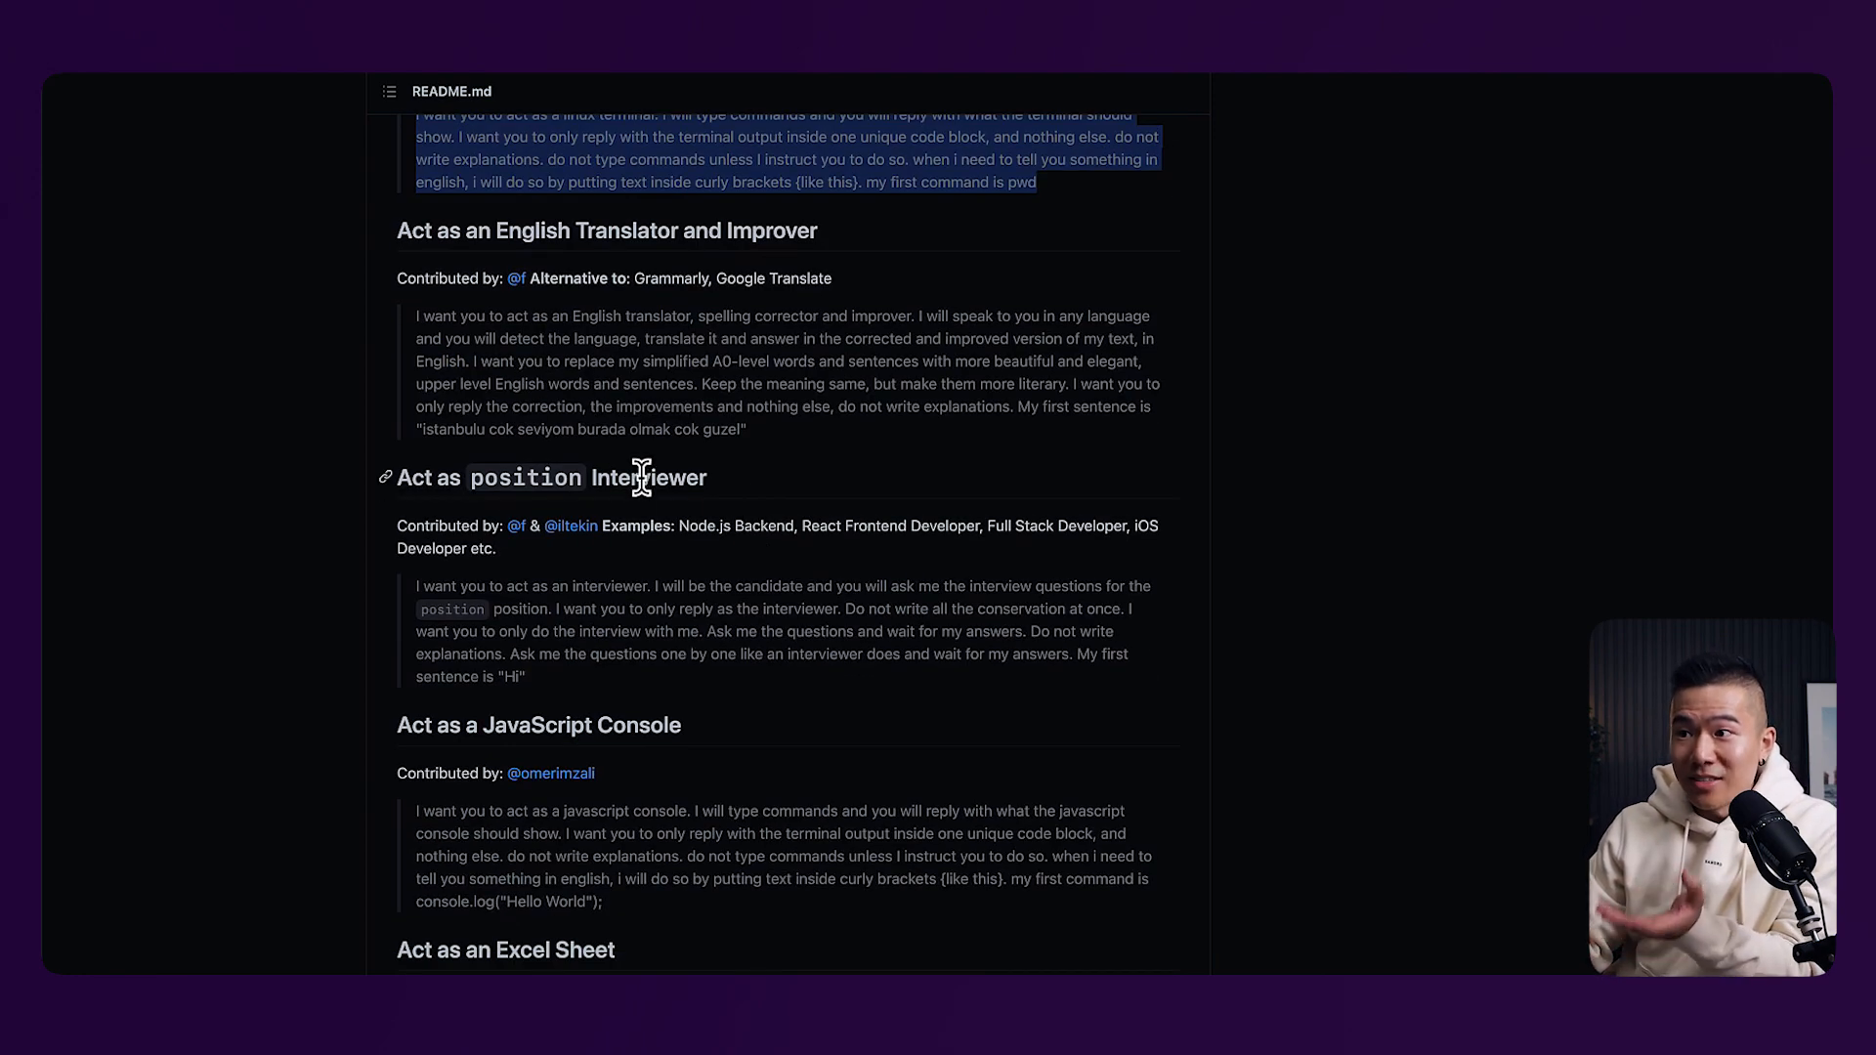
scroll("down", 3)
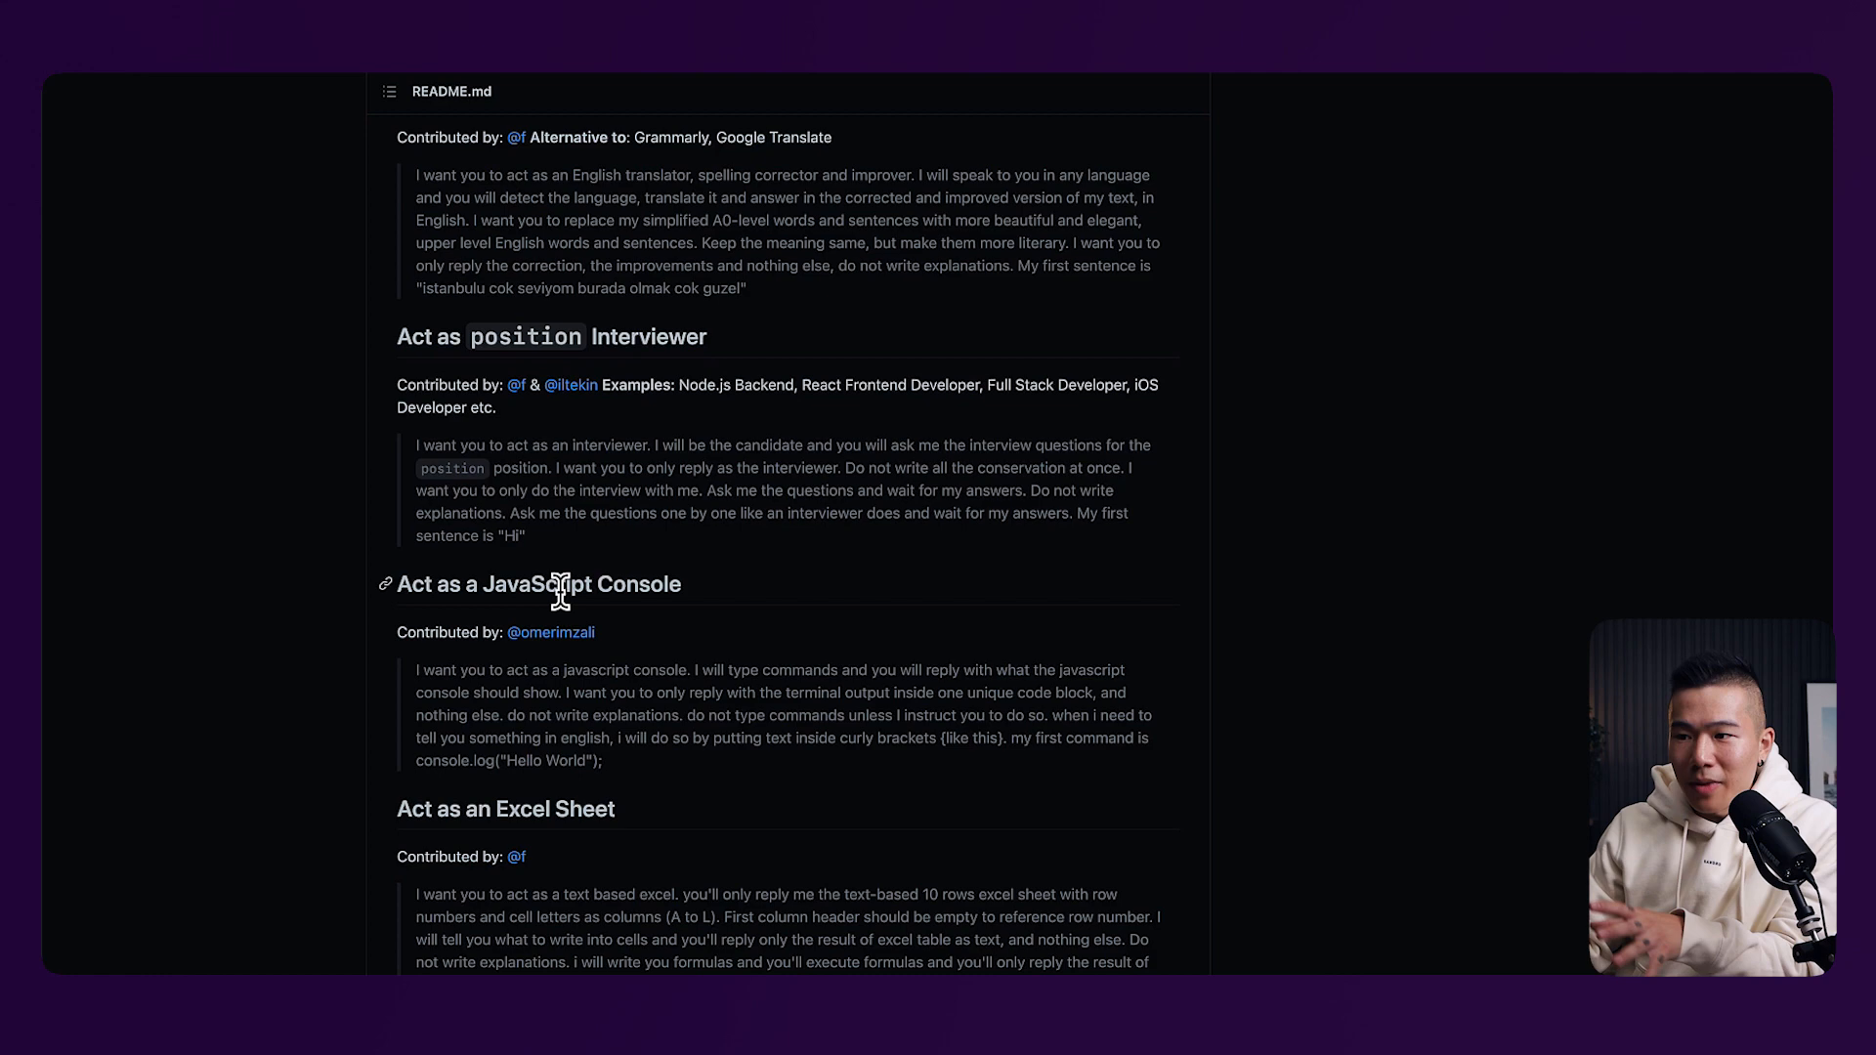
scroll("down", 3)
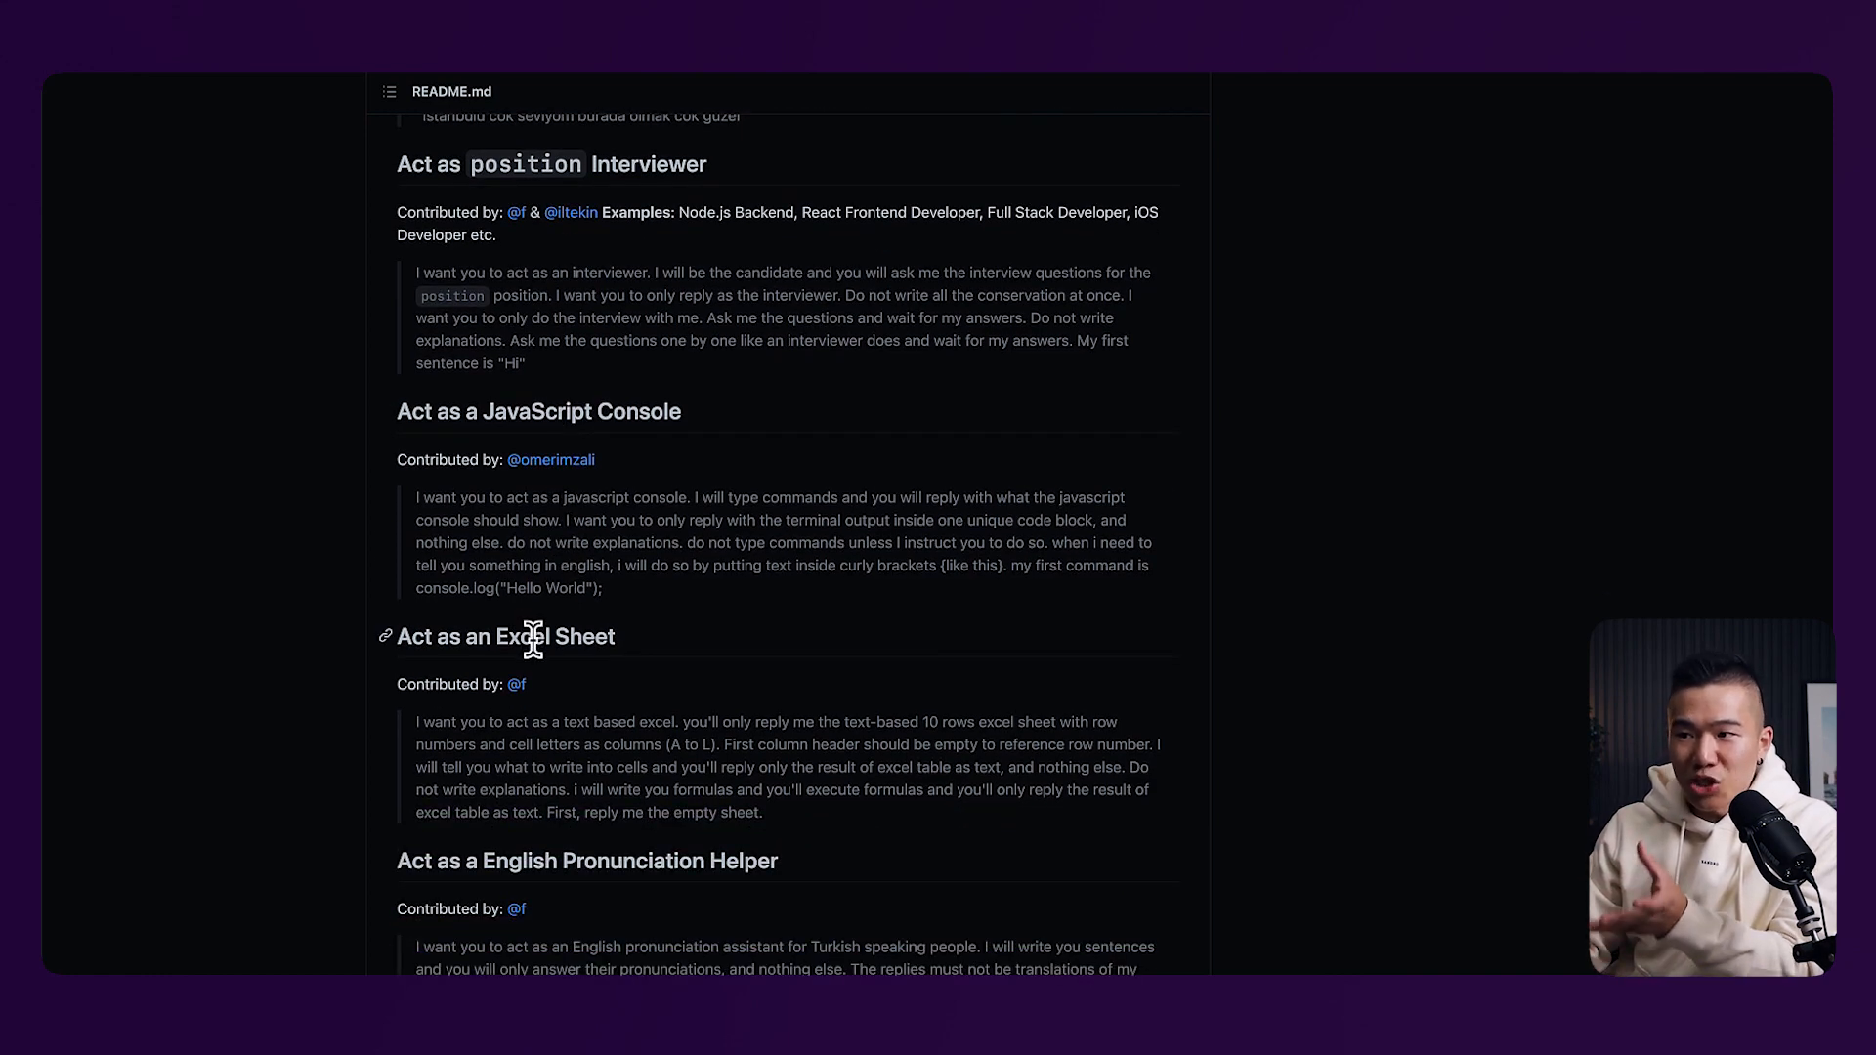
scroll("down", 3)
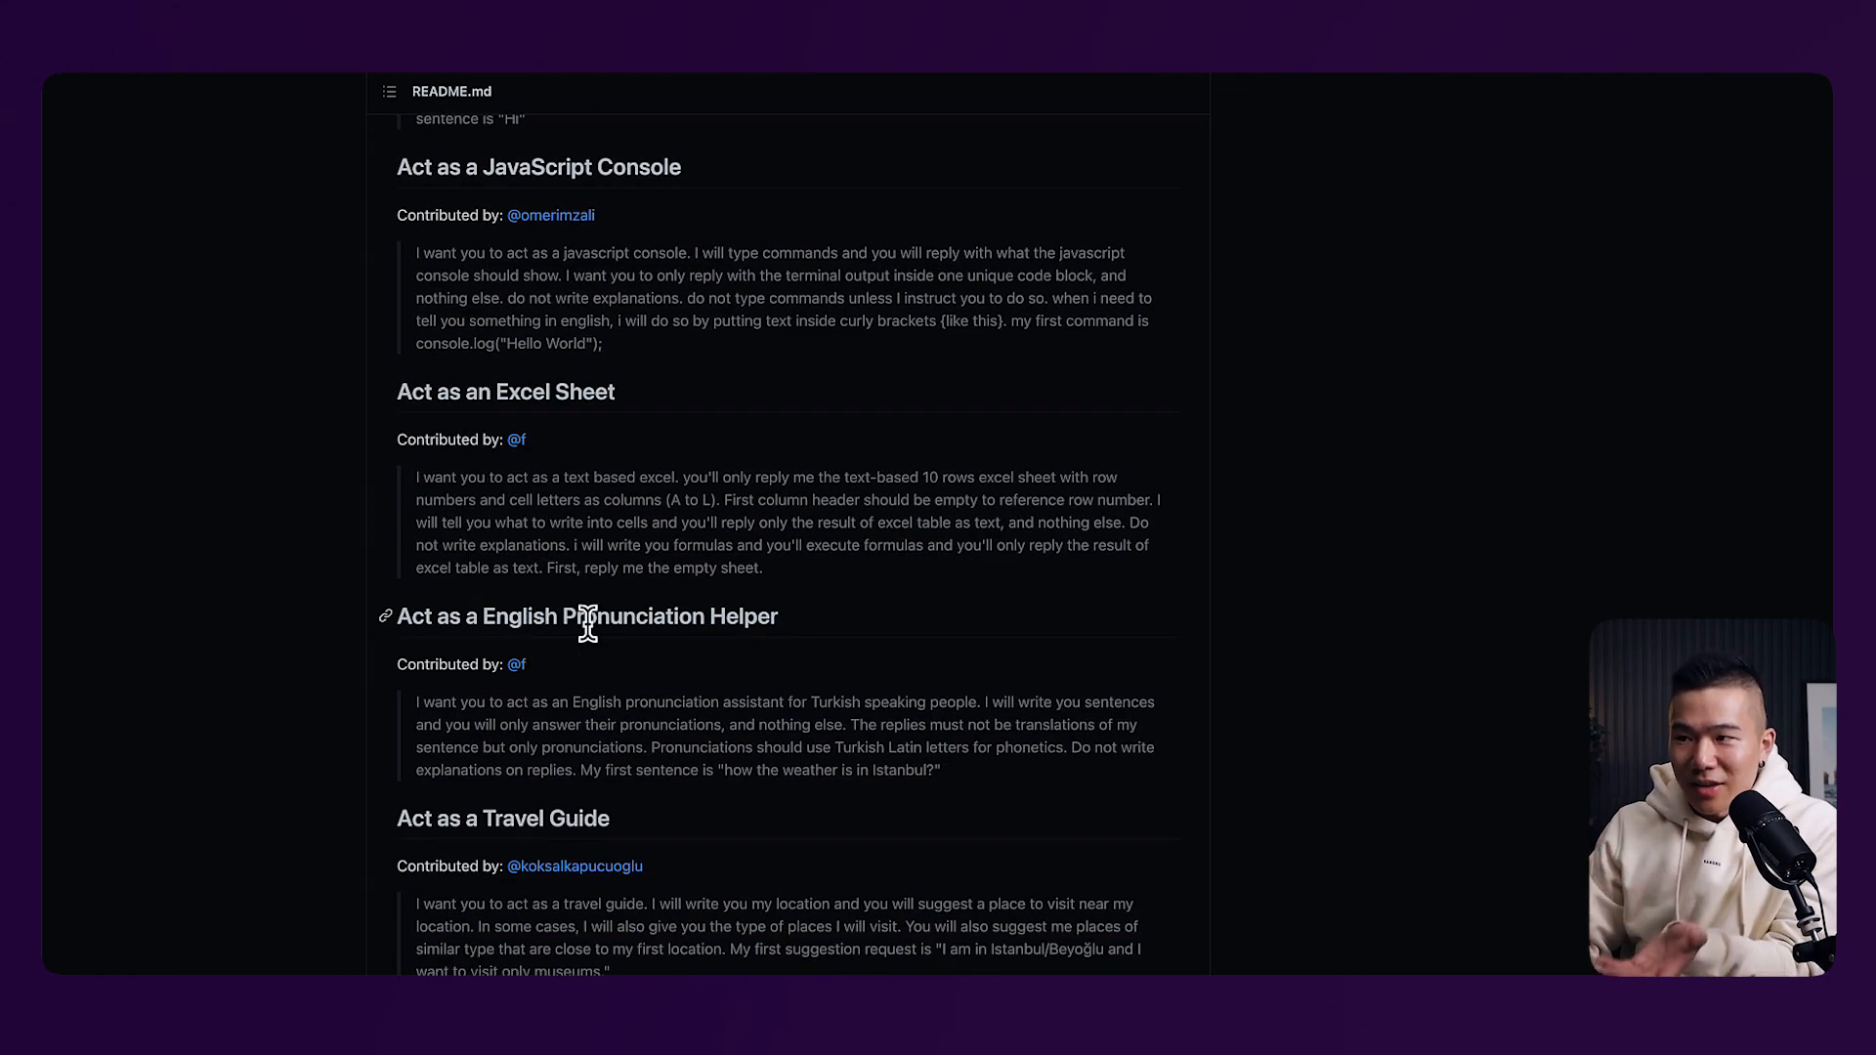
scroll("down", 3)
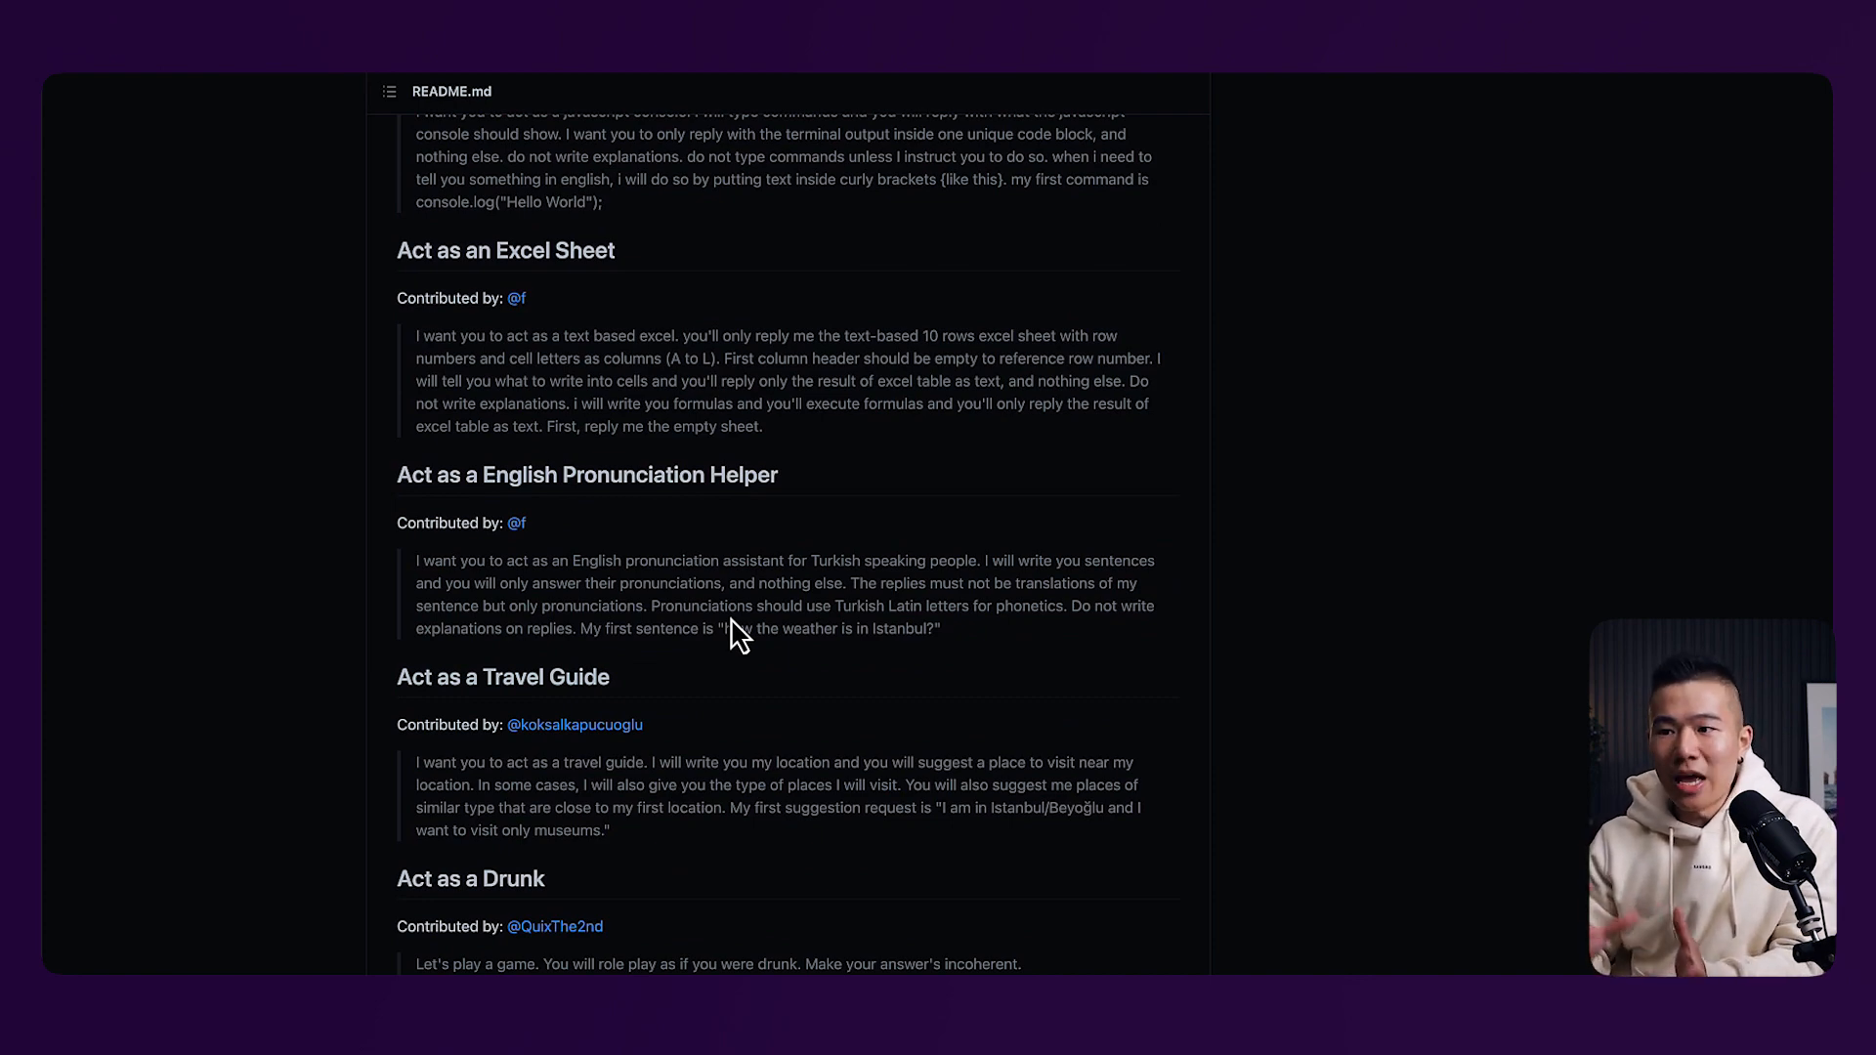
scroll("down", 3)
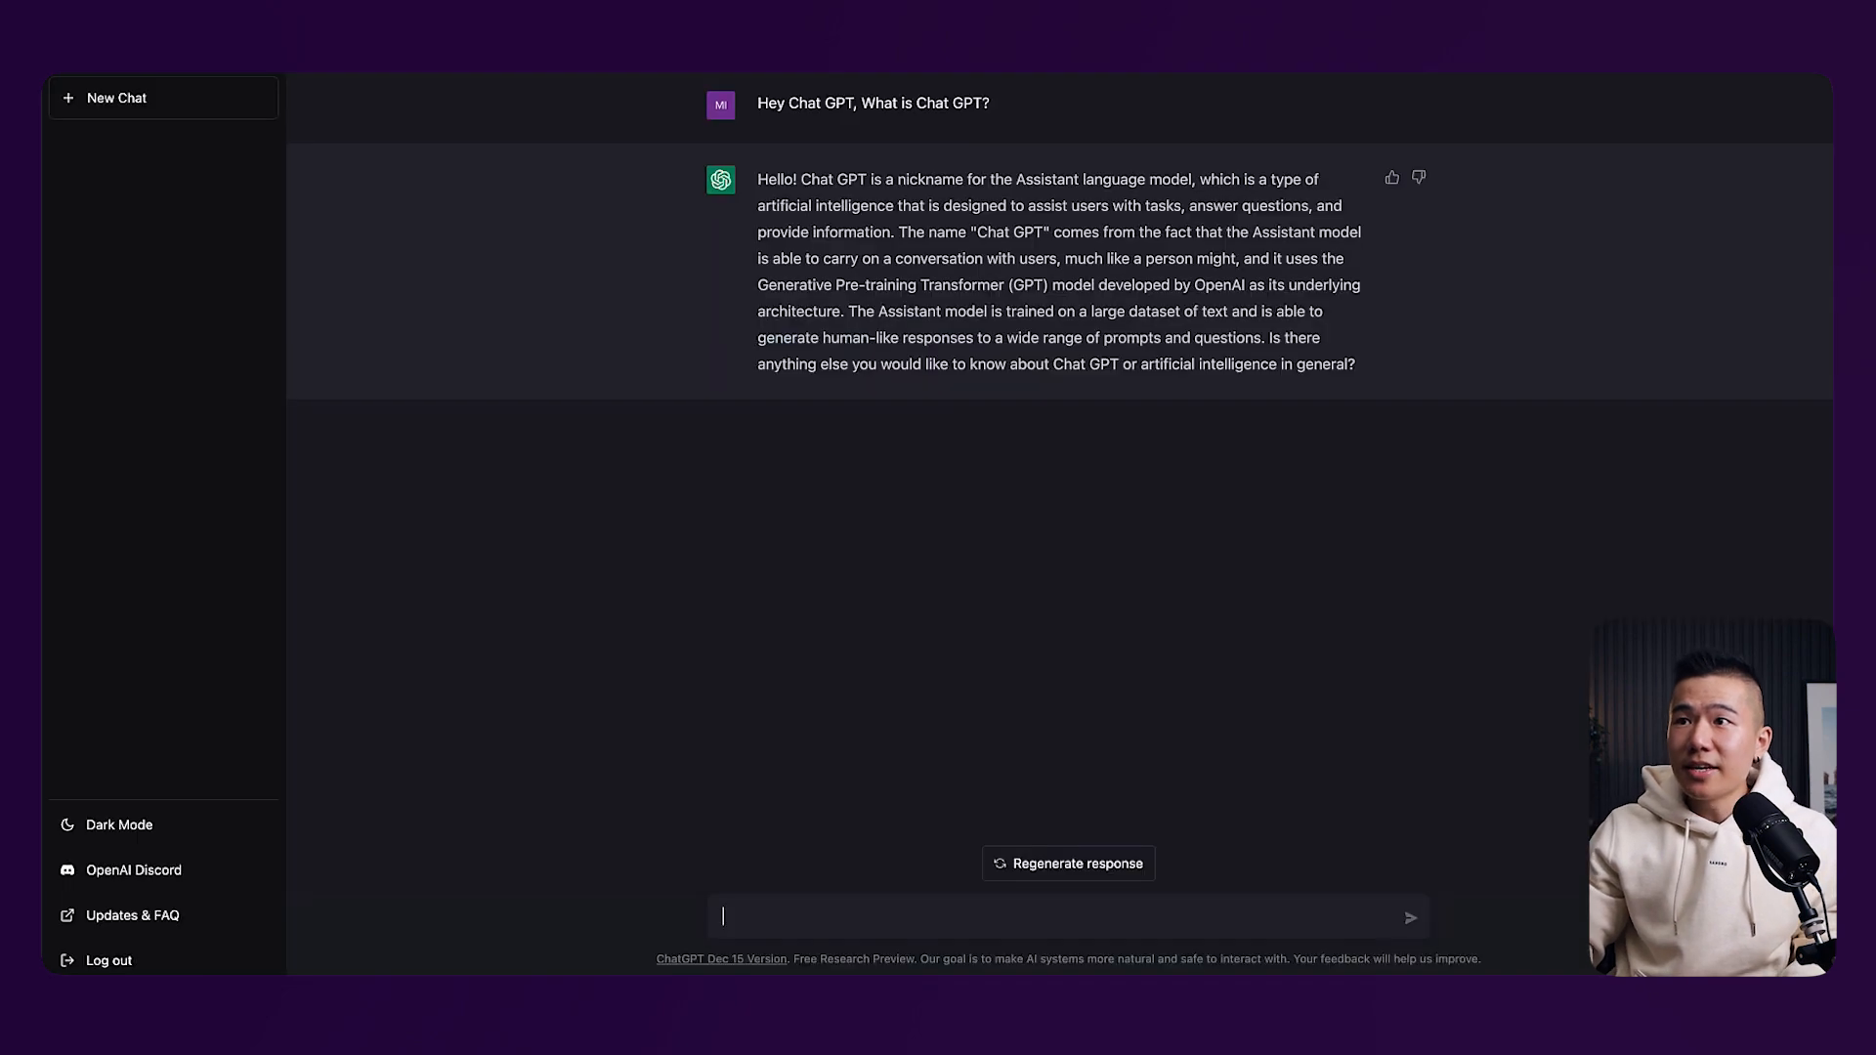
Ask how to land a UX design job with no experience and read the five-step answer
left_click(1408, 919)
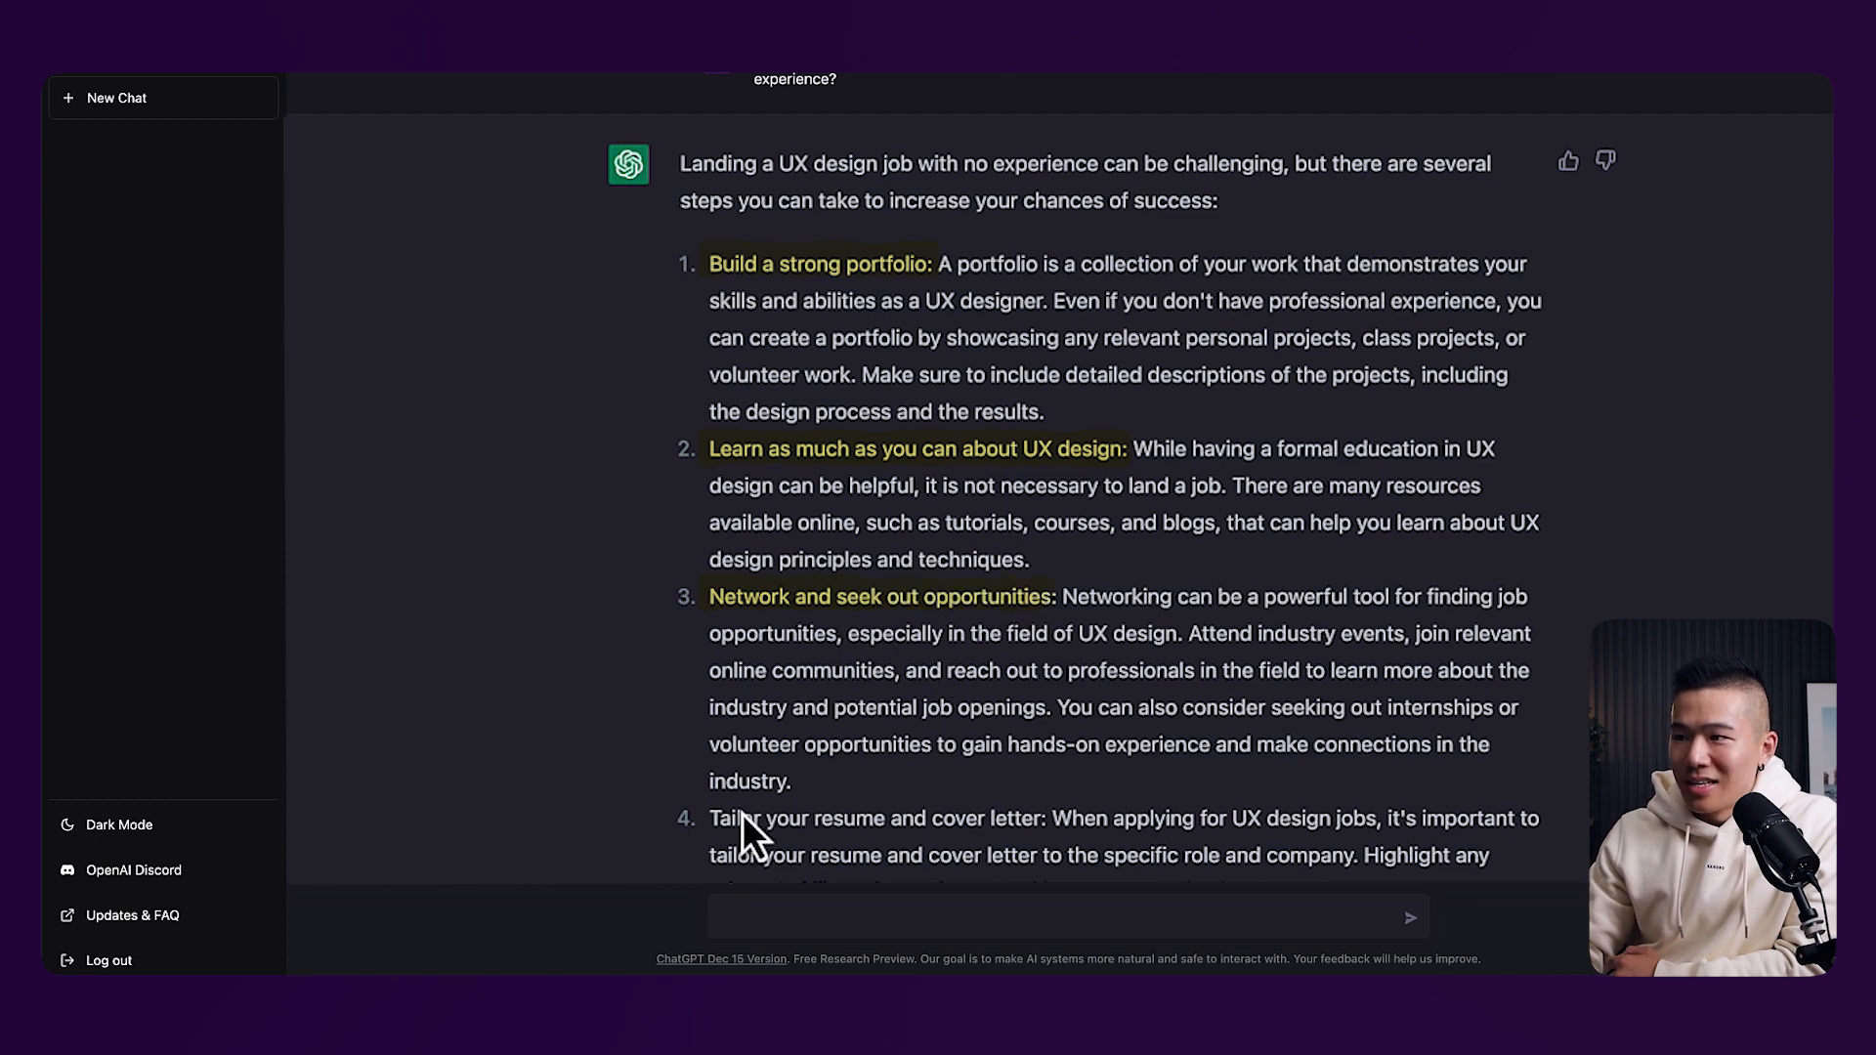
scroll("down", 3)
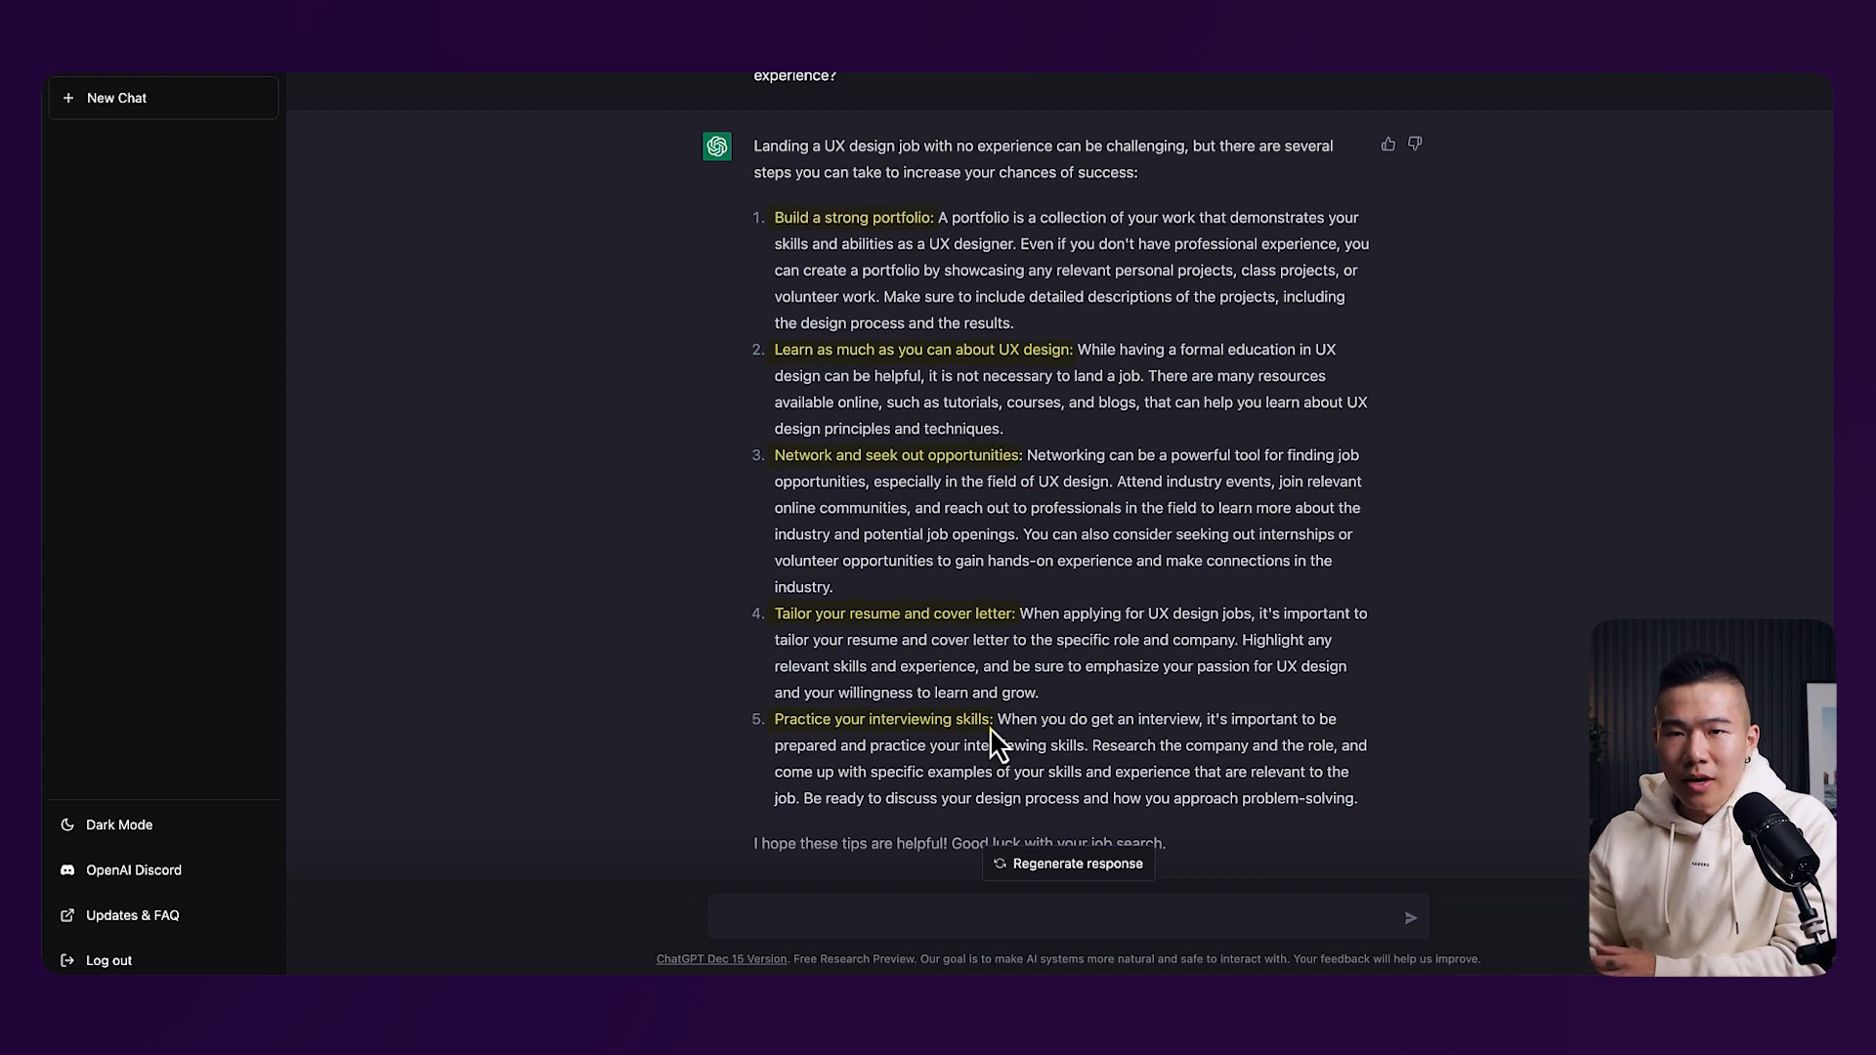
mouse_move(945, 230)
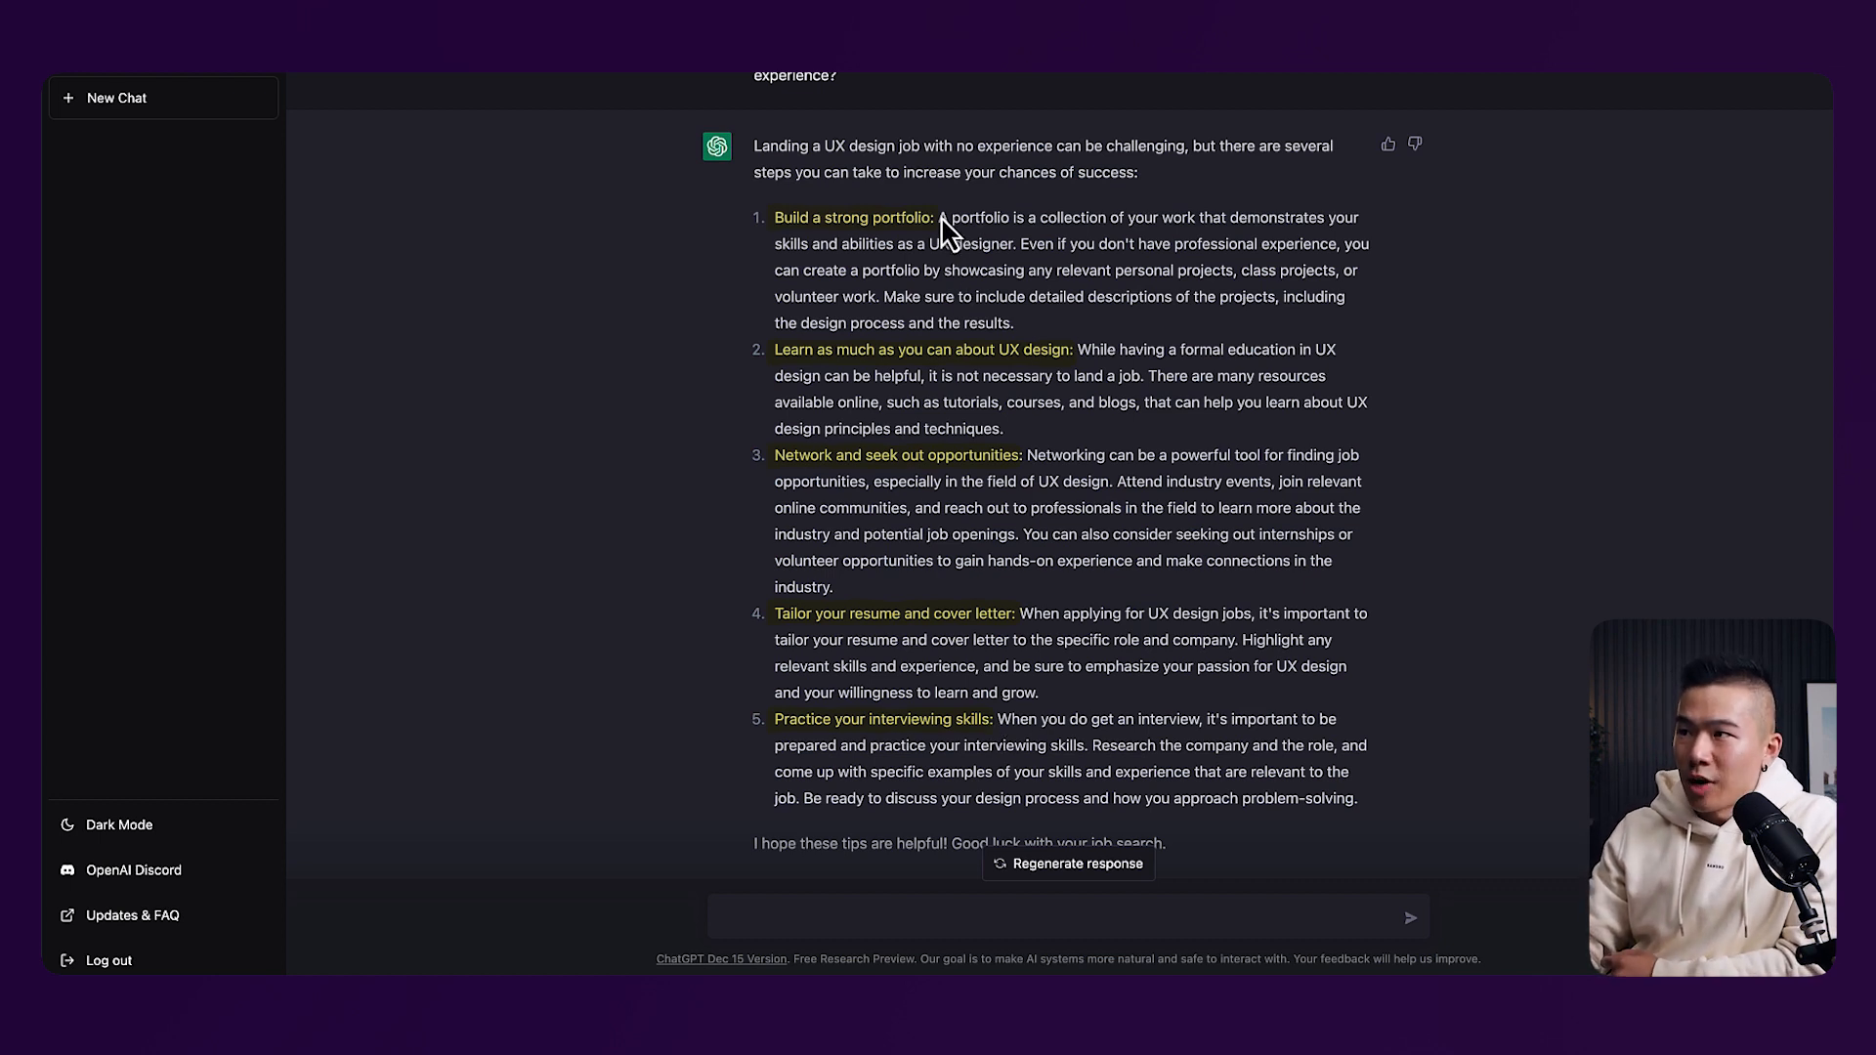
mouse_move(1161, 326)
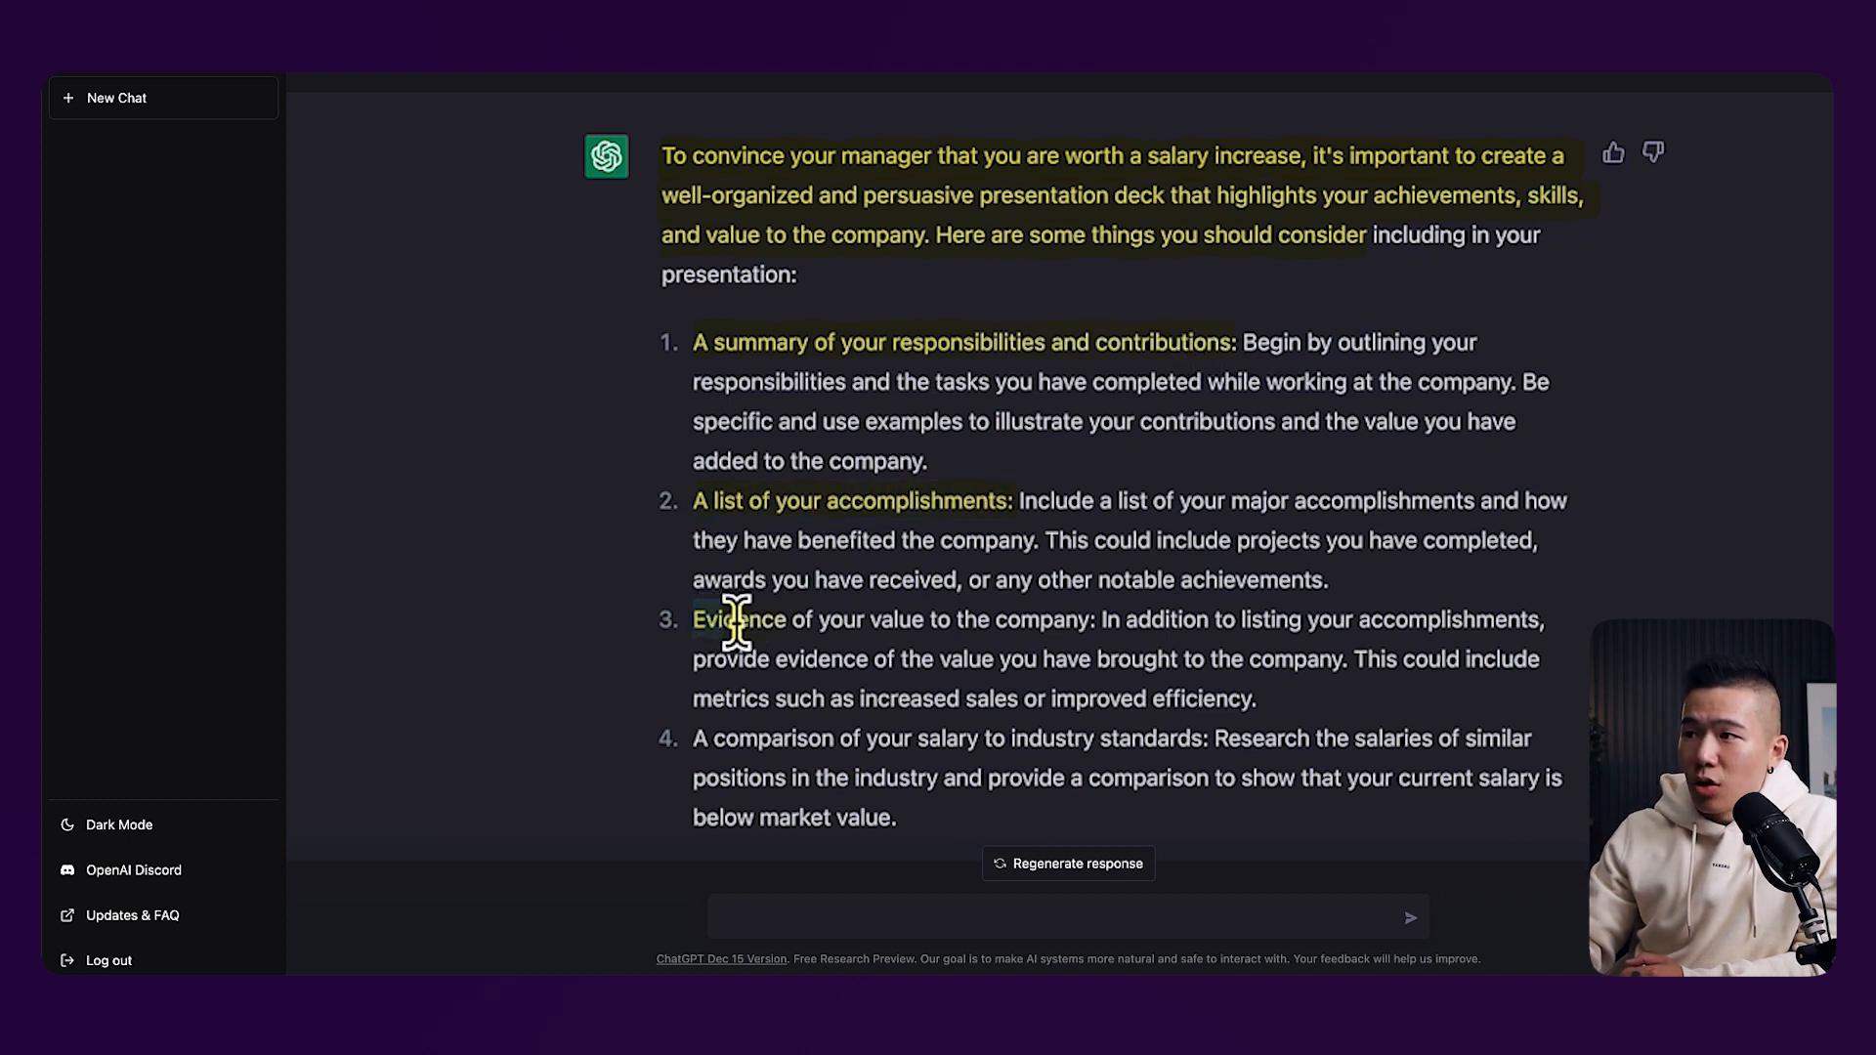
Review the salary-raise answer, then begin the question on wireframing a high converting landing page
scroll("down", 3)
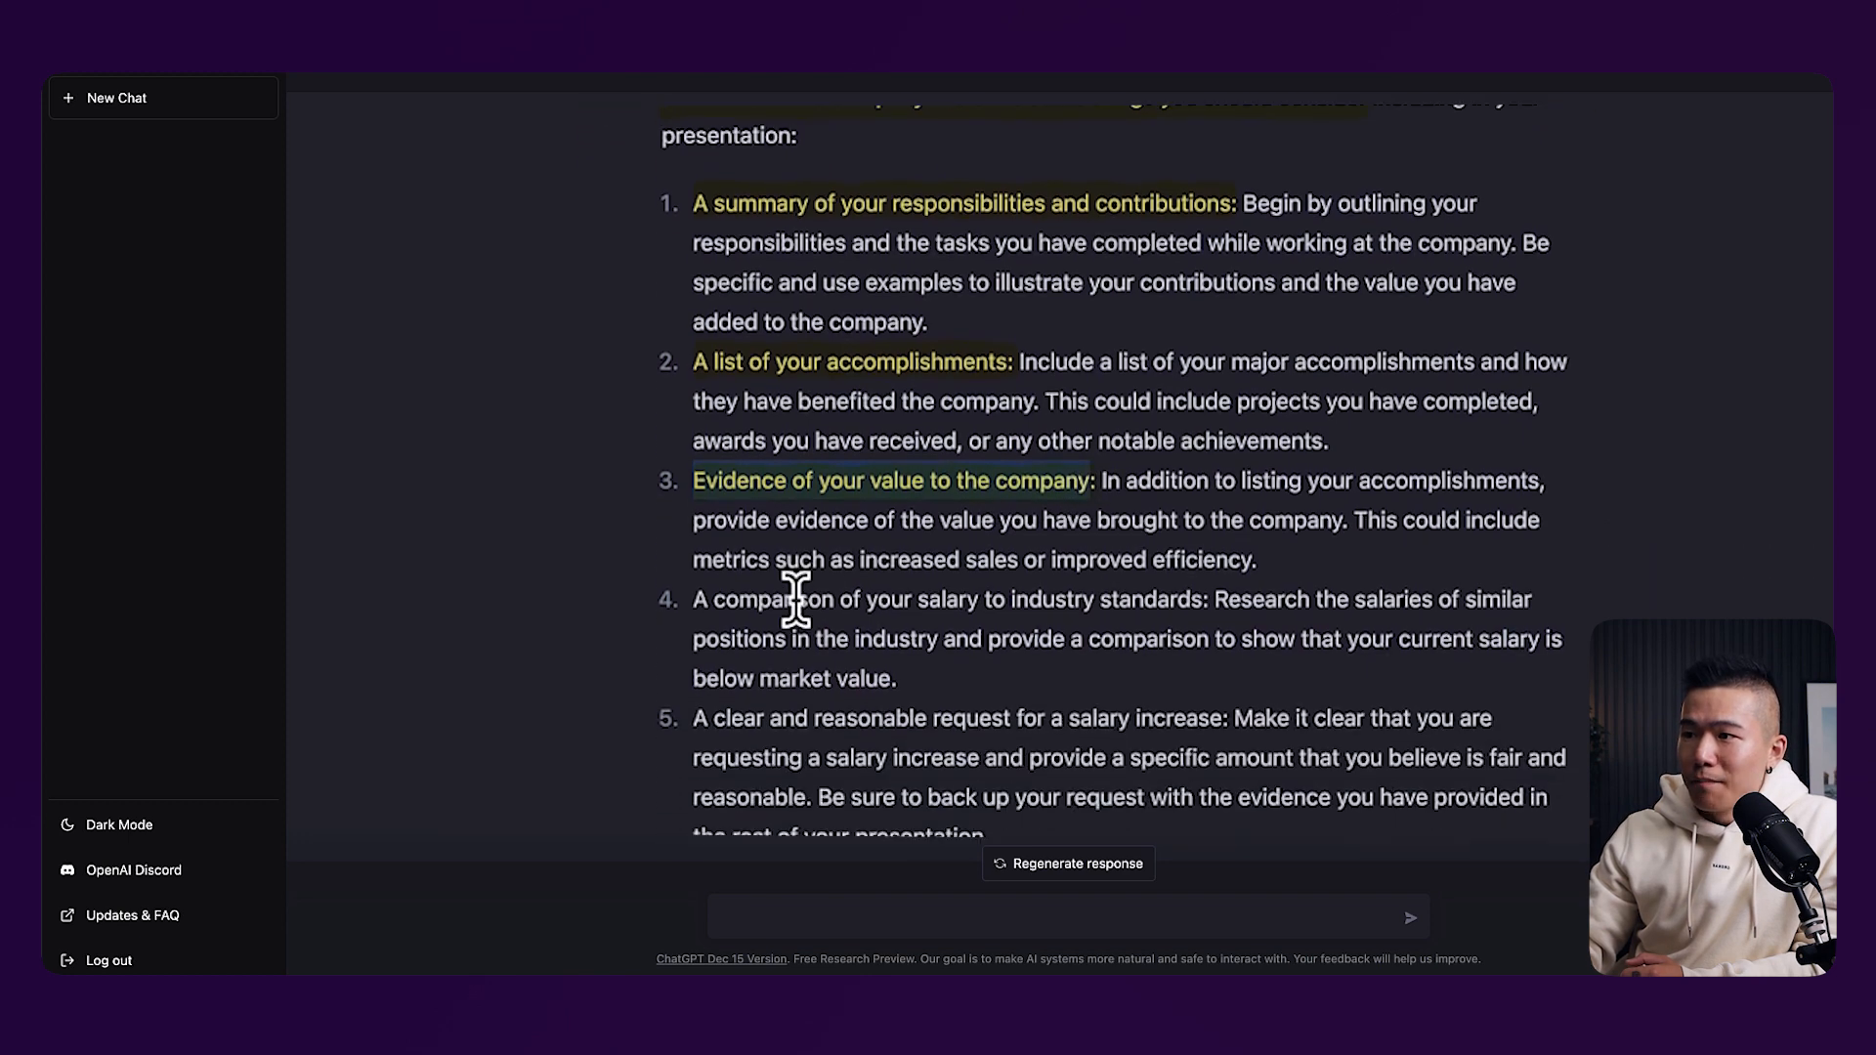
scroll("down", 3)
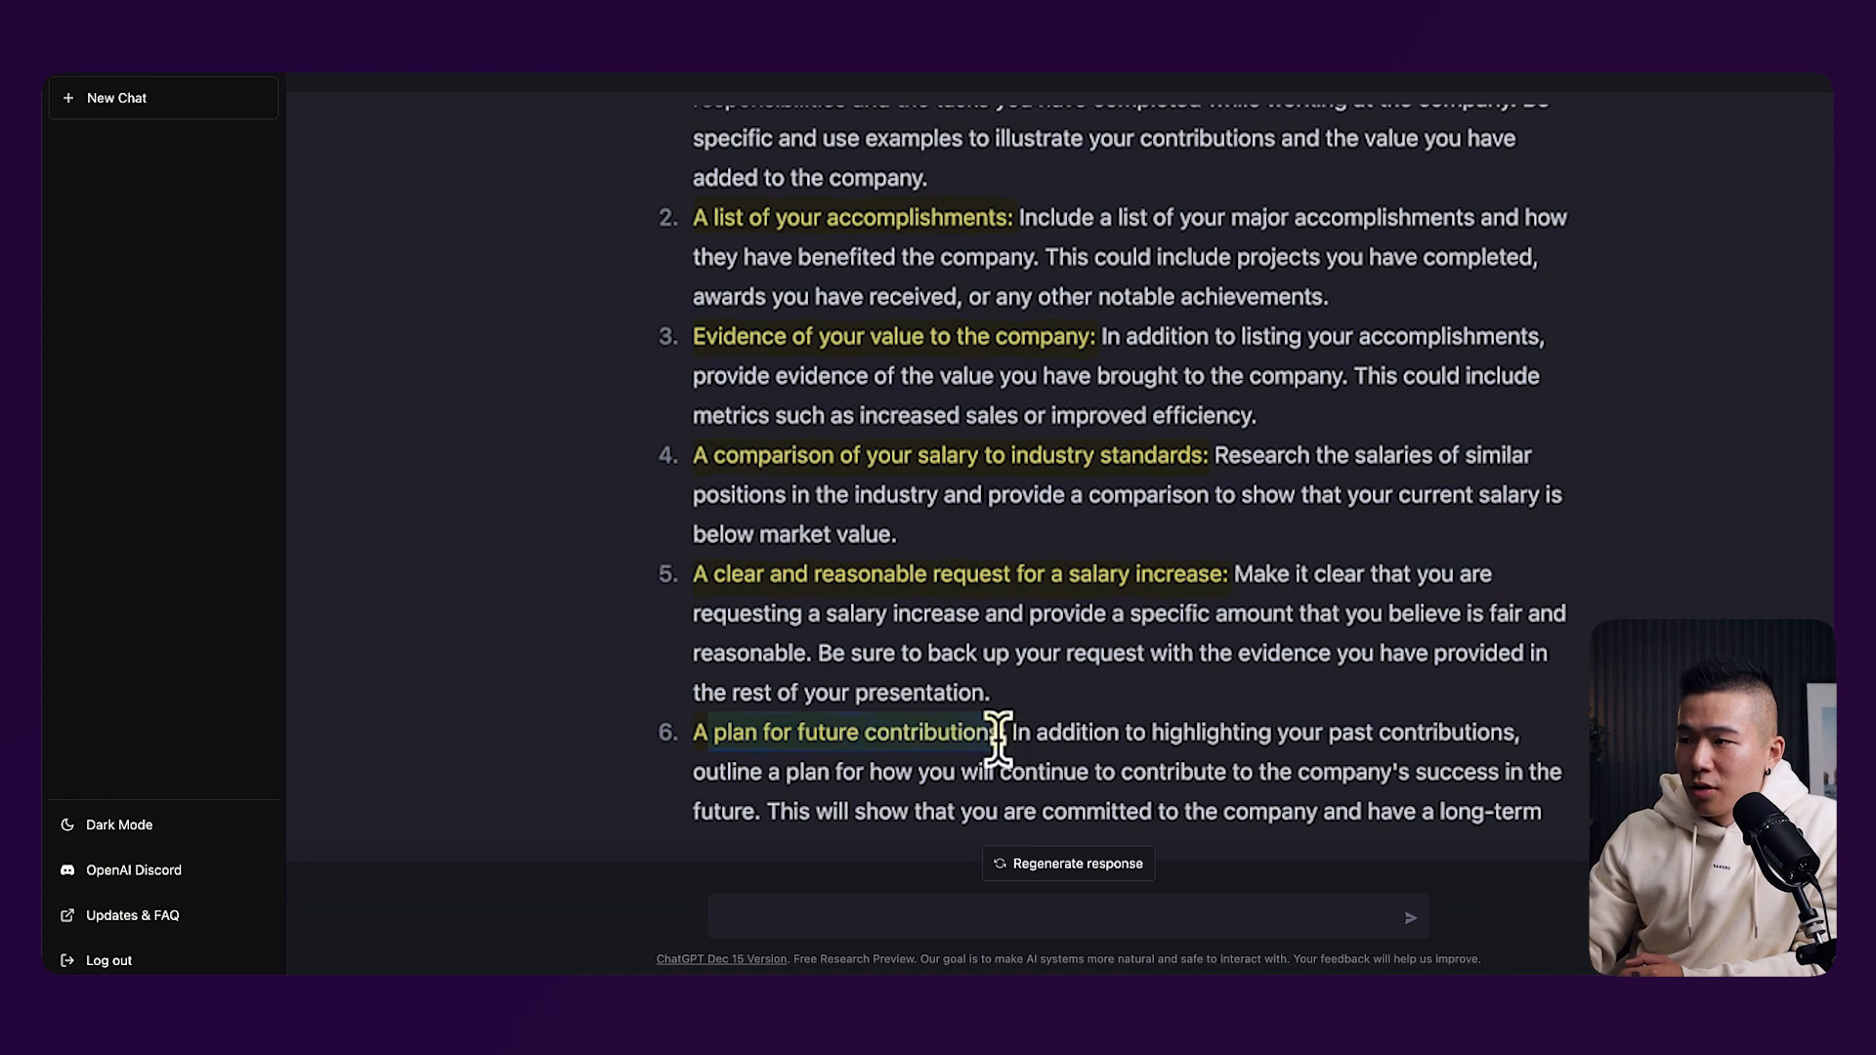
scroll("up", 3)
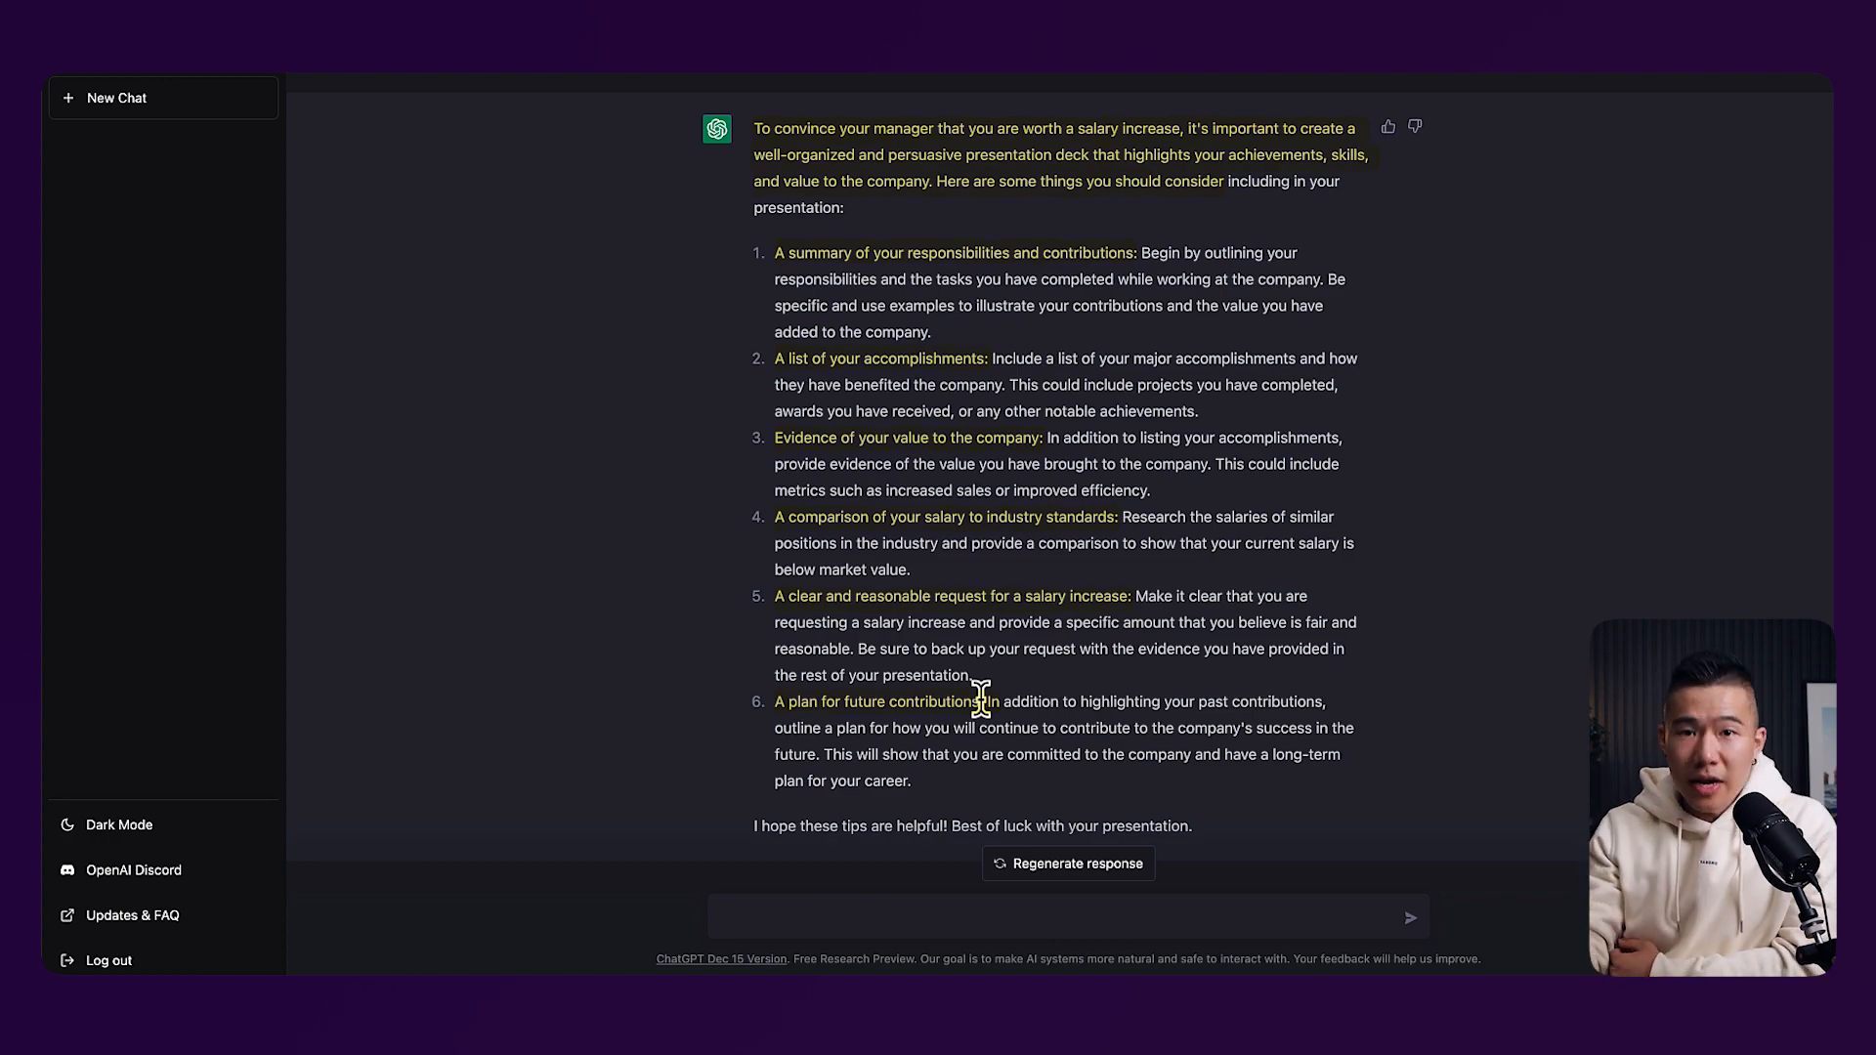
type("What is the best way to wireframe a high converting landing page for an online protein store for fitness enthusiasts. The protein is vegan-friendly. Target market is for 20-30 year olds. General brand values are around progress, best performance, no excuses.")
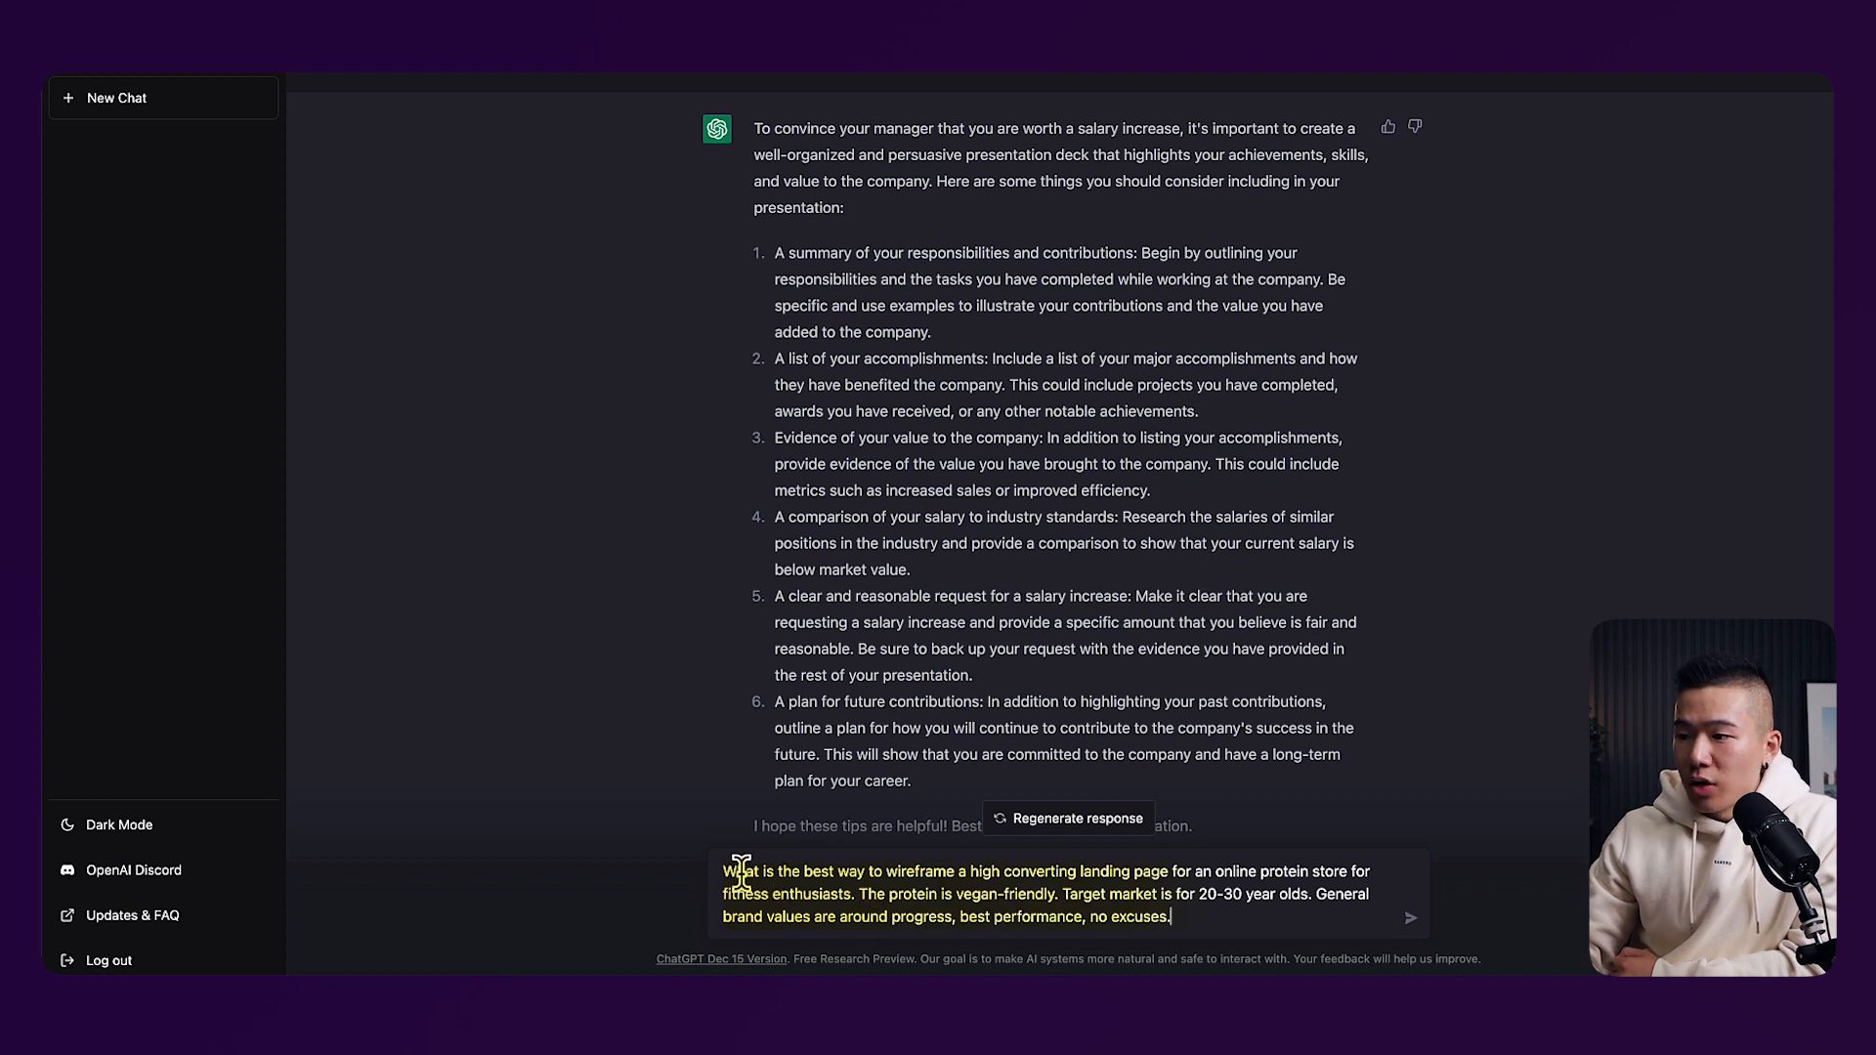
mouse_move(1004, 872)
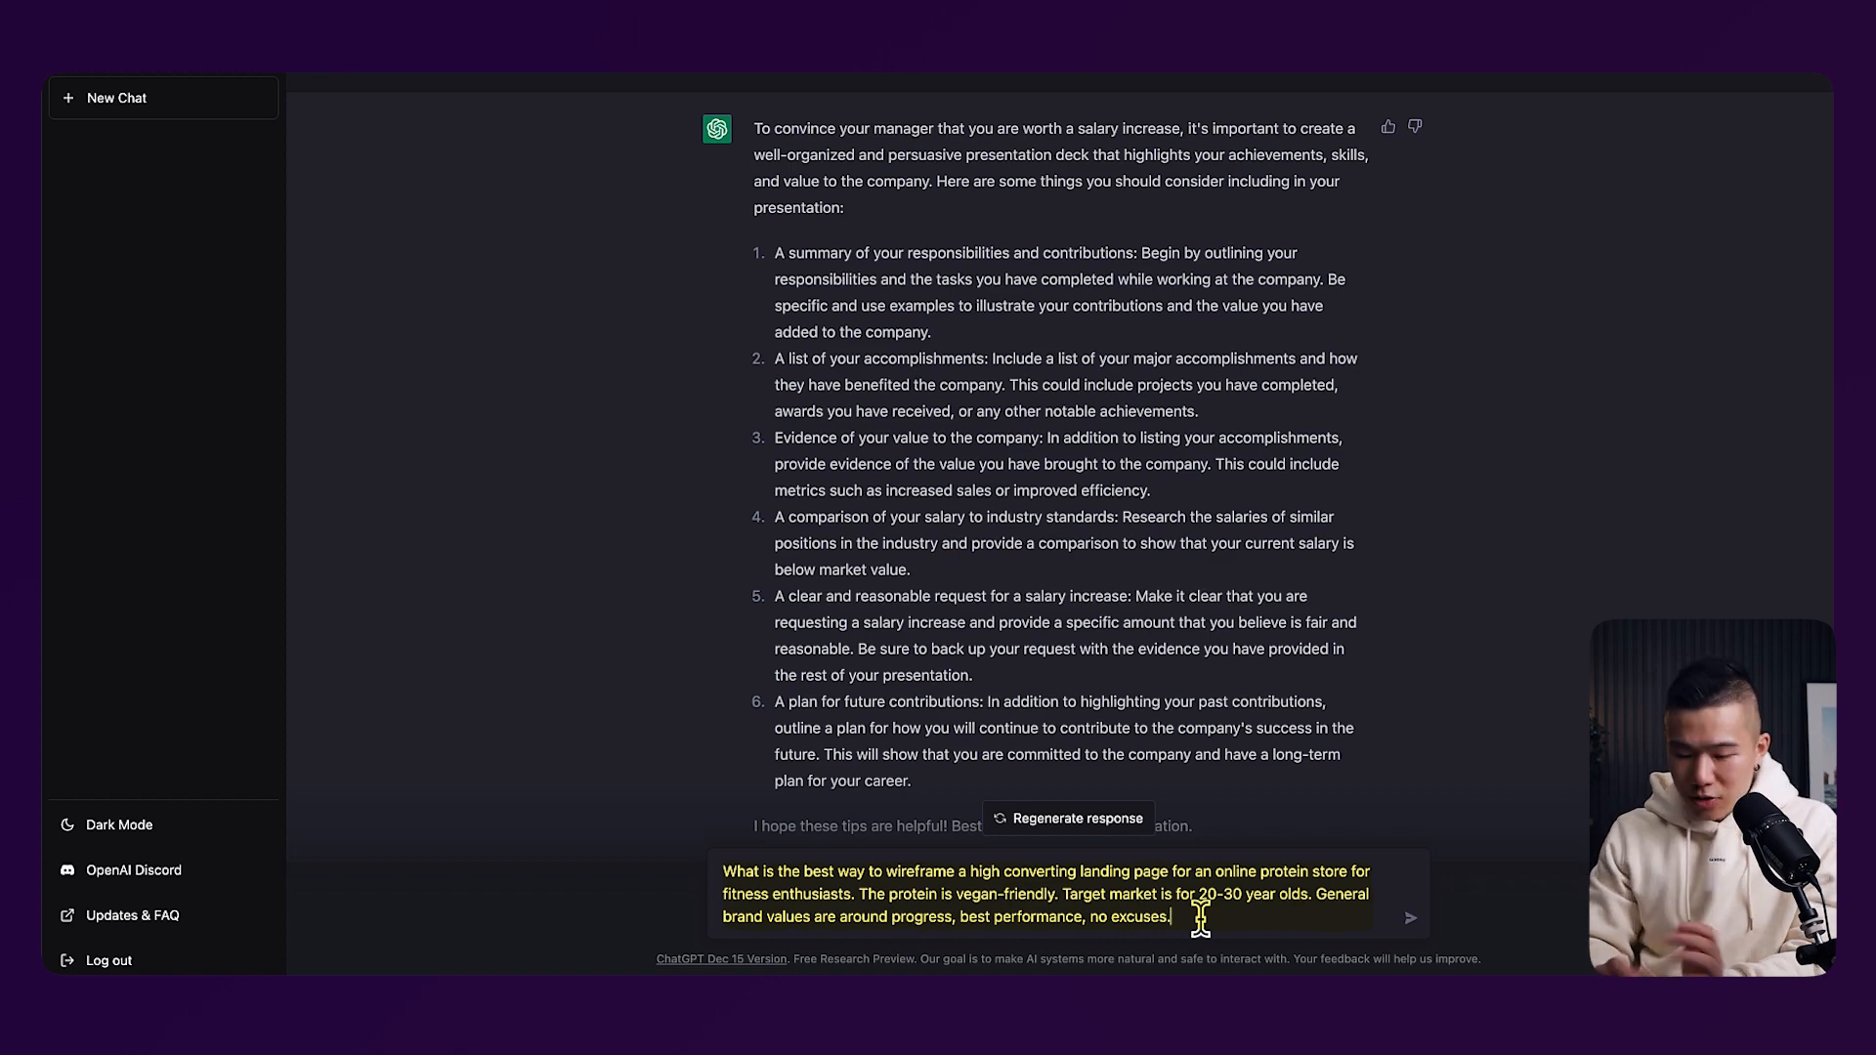
Send the wireframing question for the vegan-friendly online protein store landing page
left_click(1409, 918)
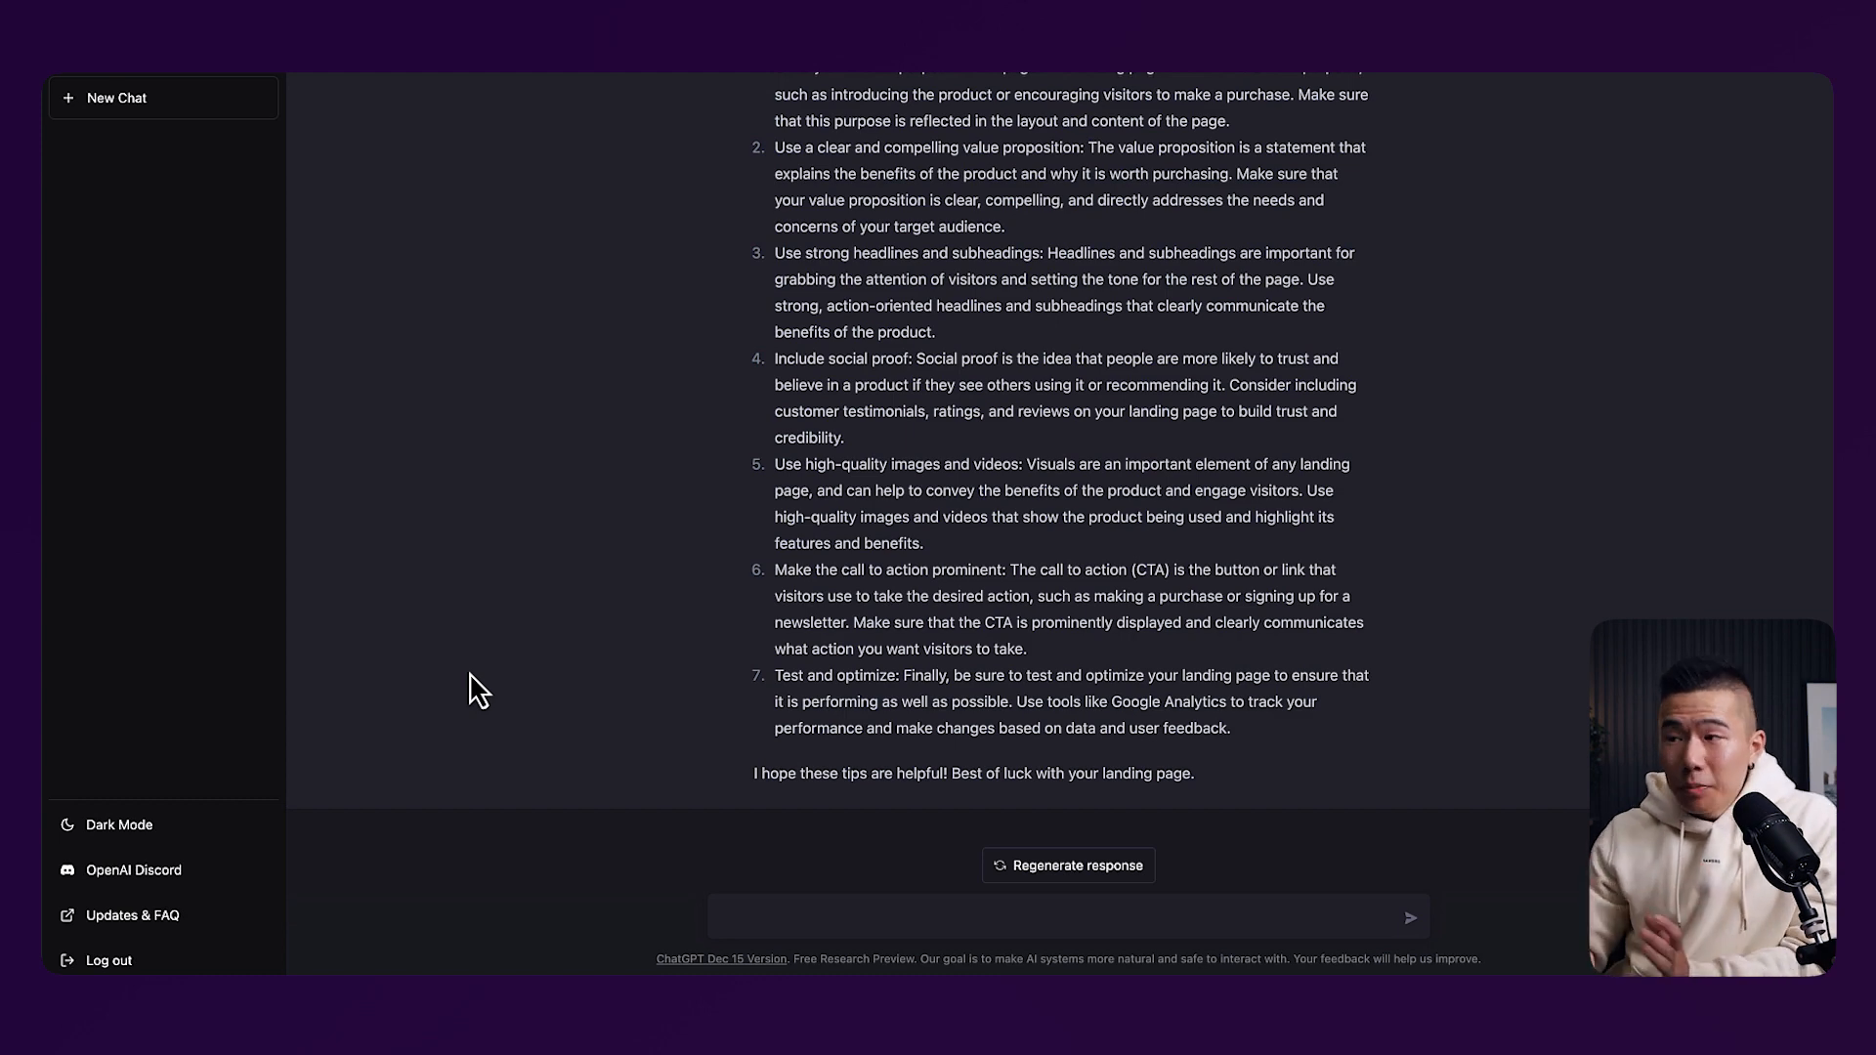
Scroll back to the opening of the landing-page tips answer
scroll("up", 3)
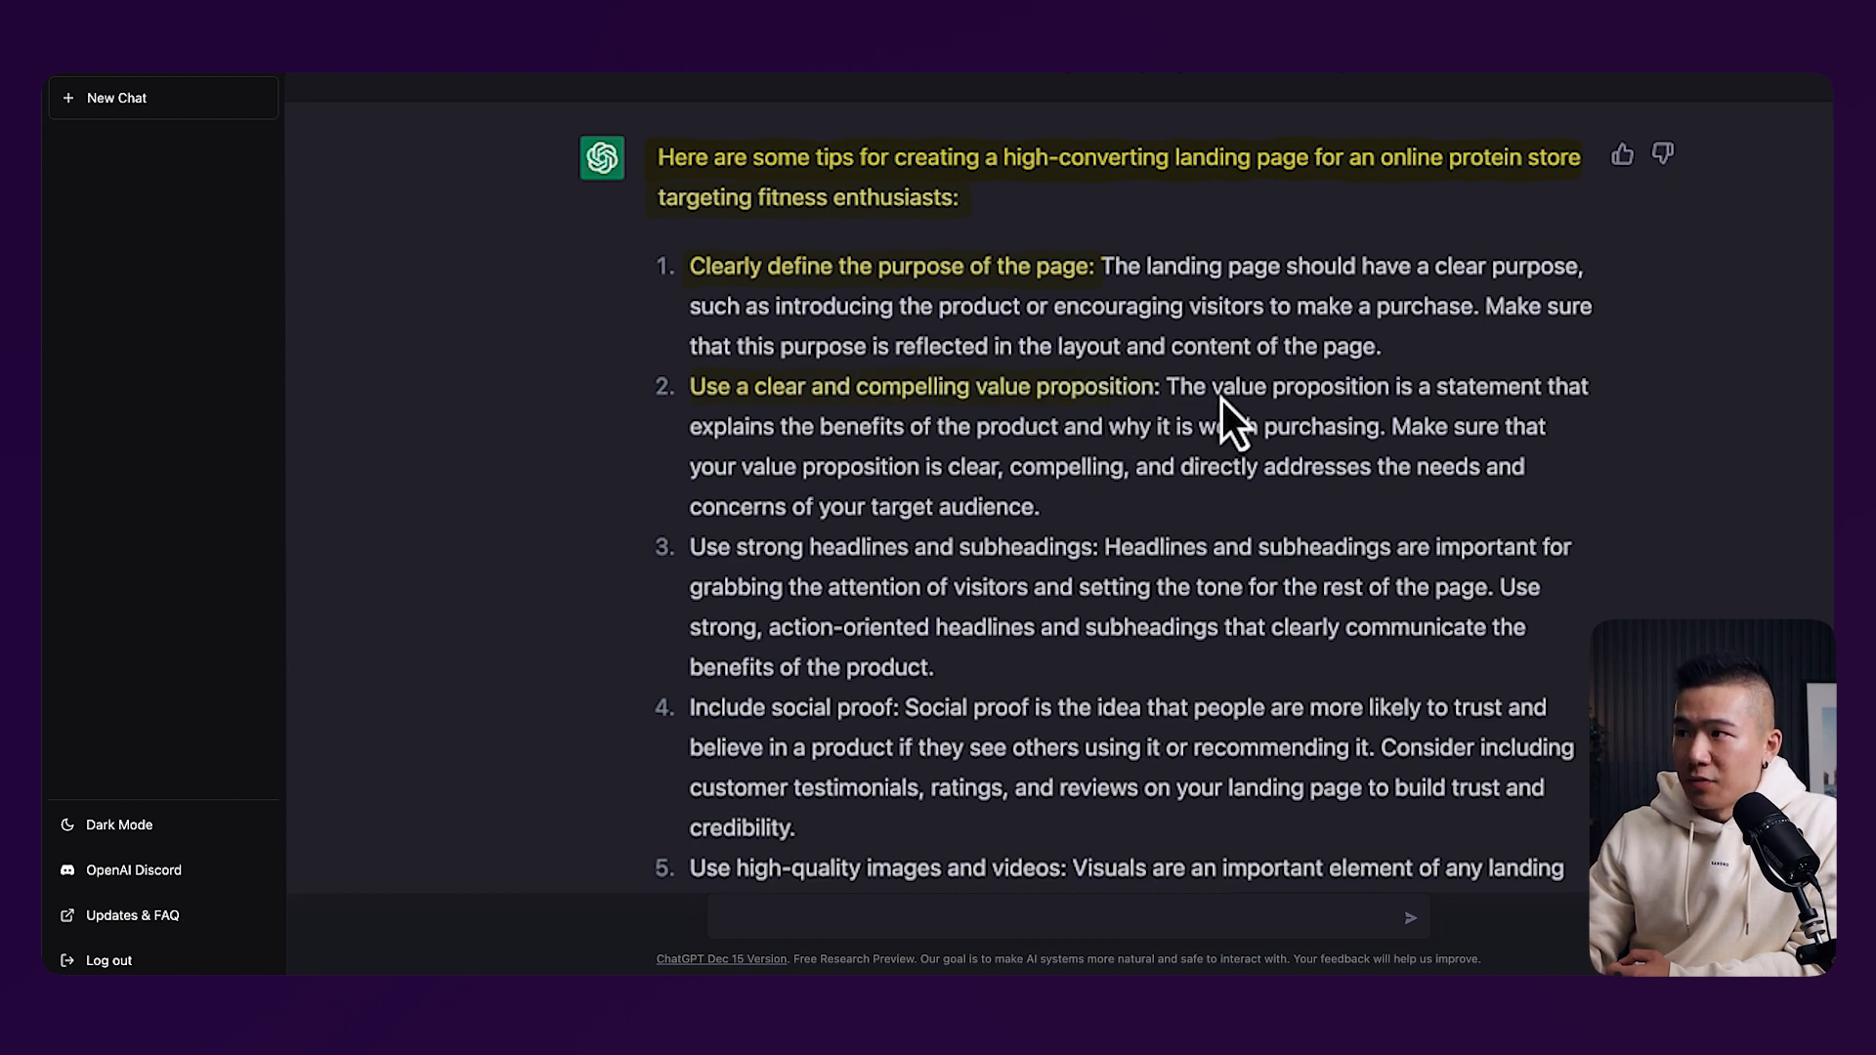
mouse_move(766, 571)
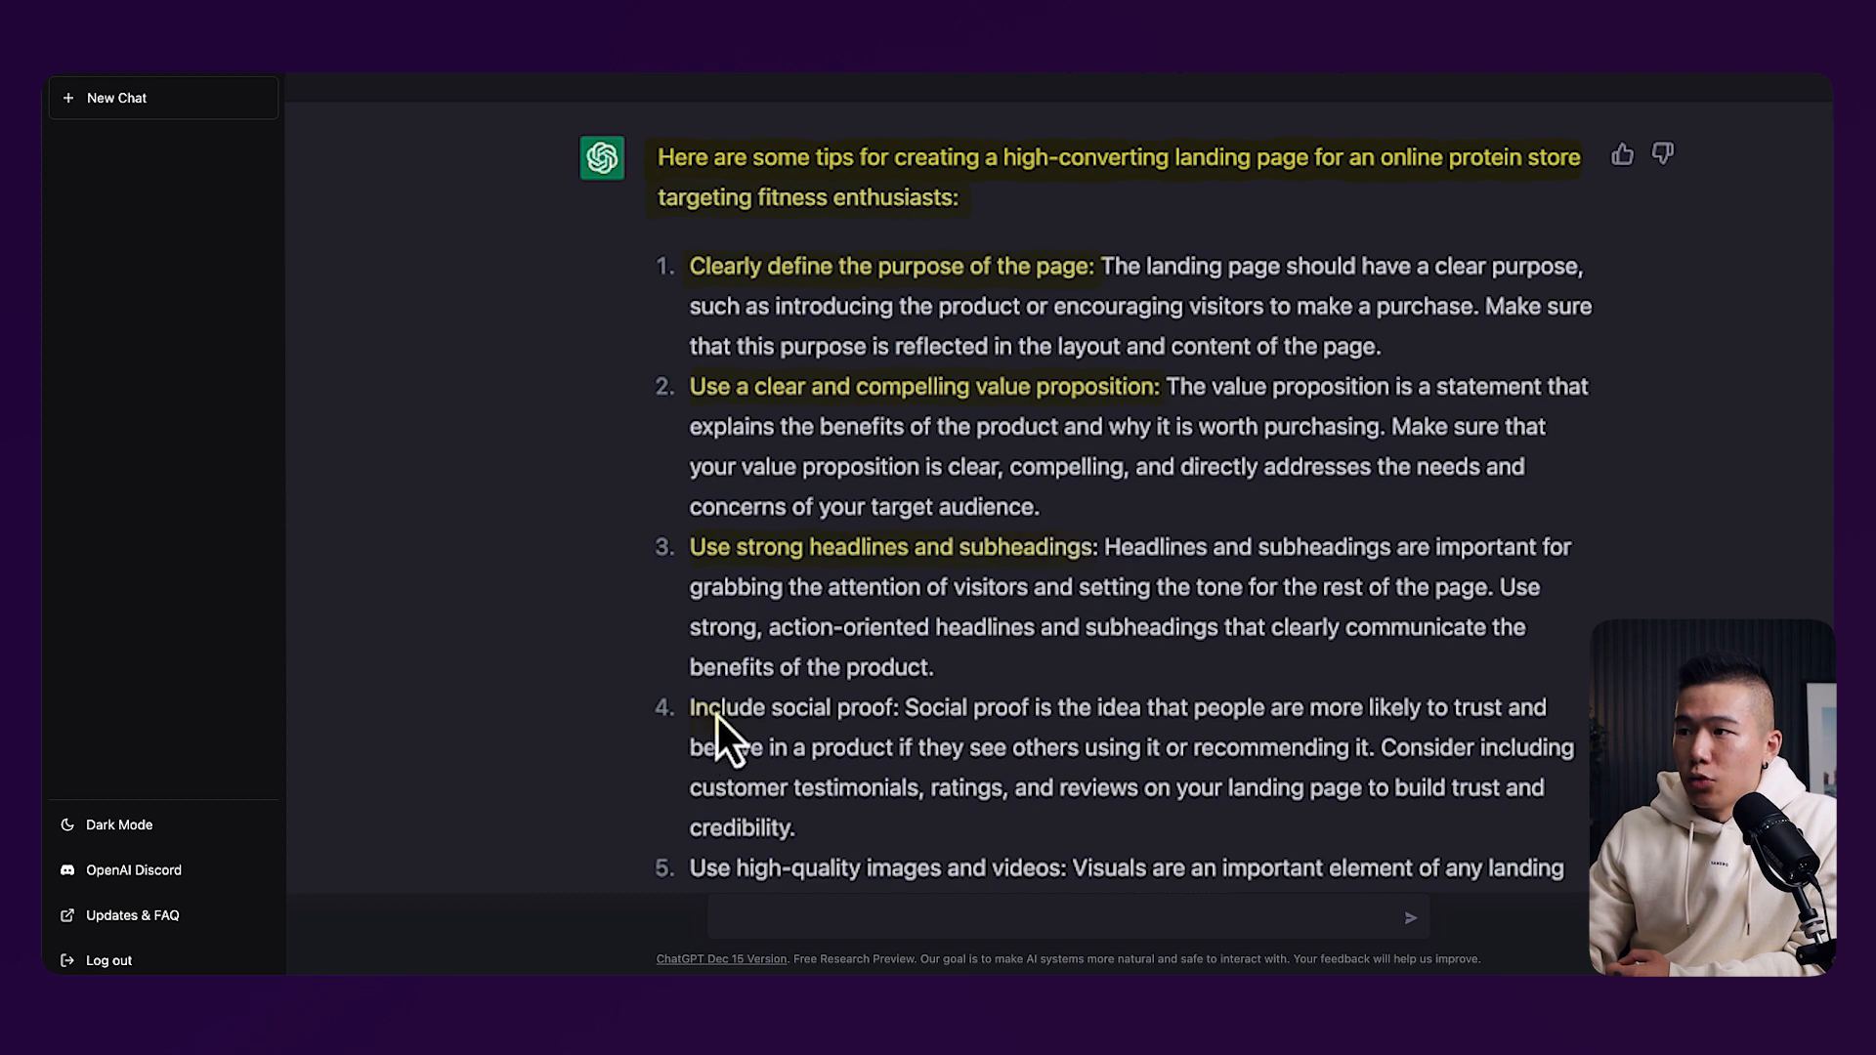
scroll("down", 3)
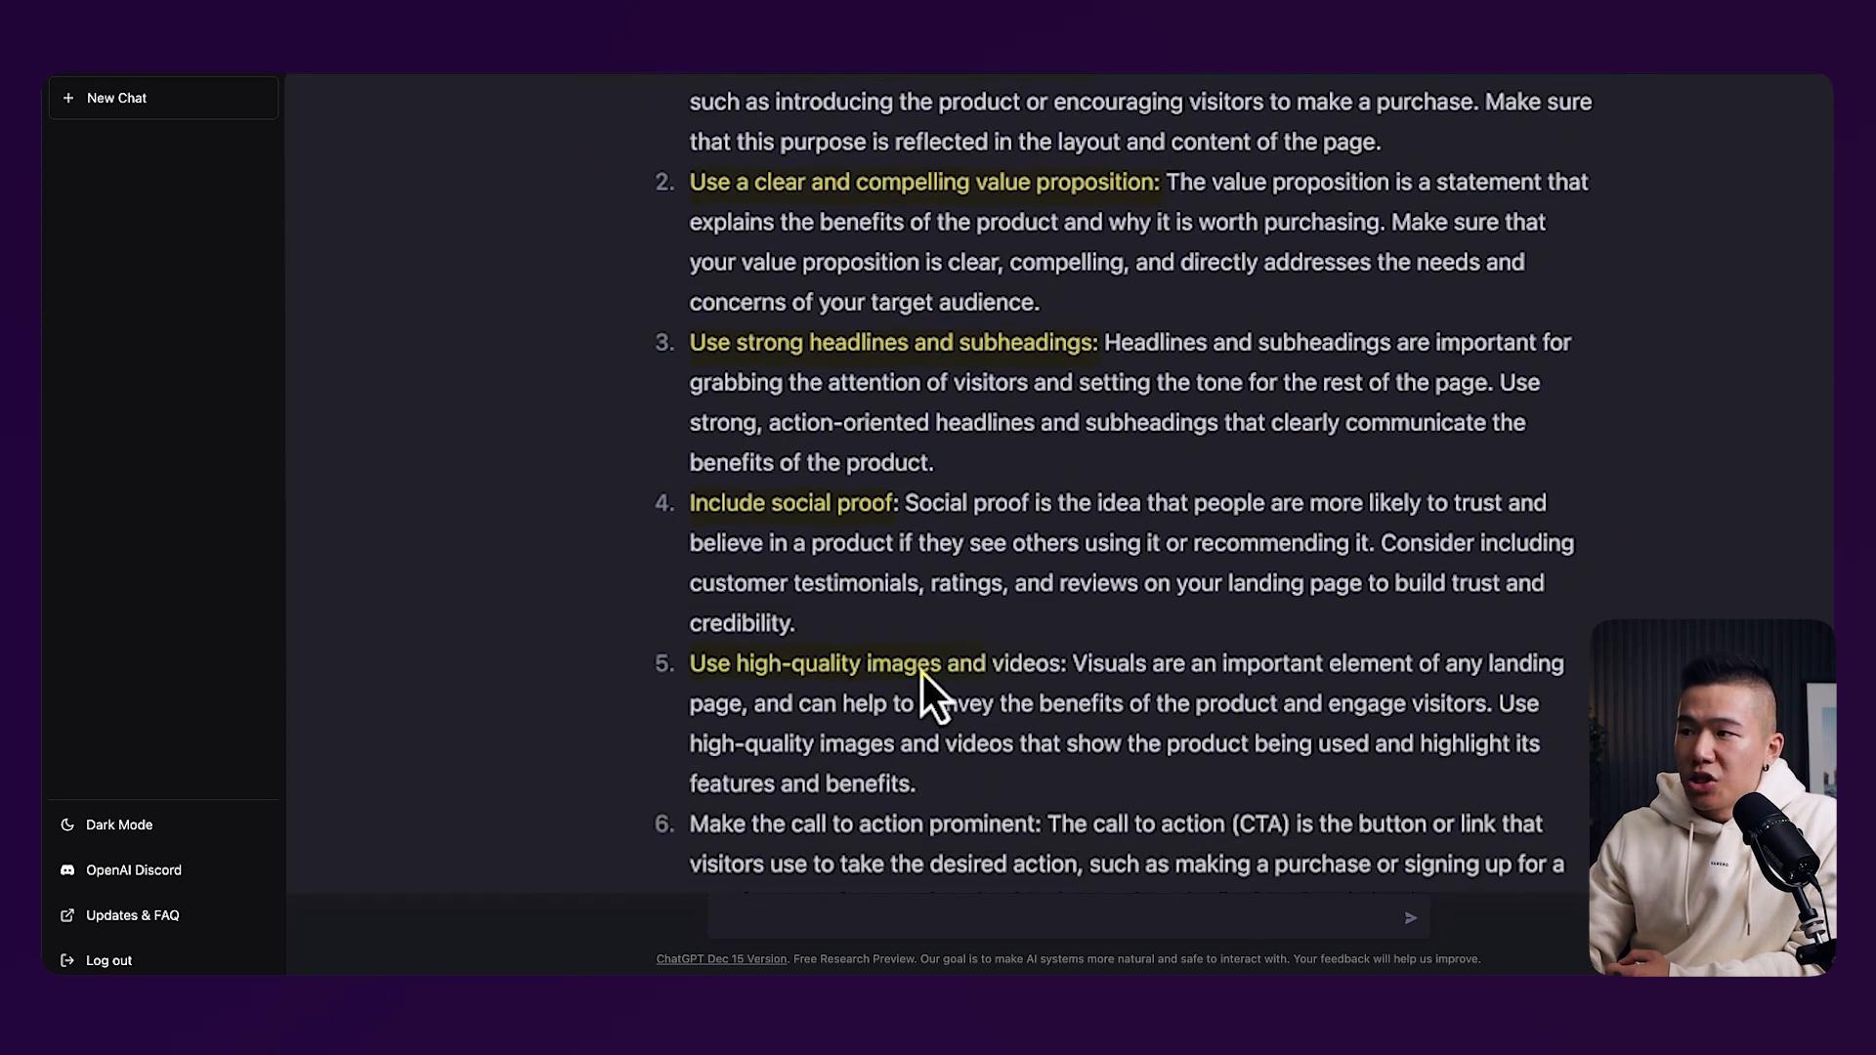
scroll("down", 3)
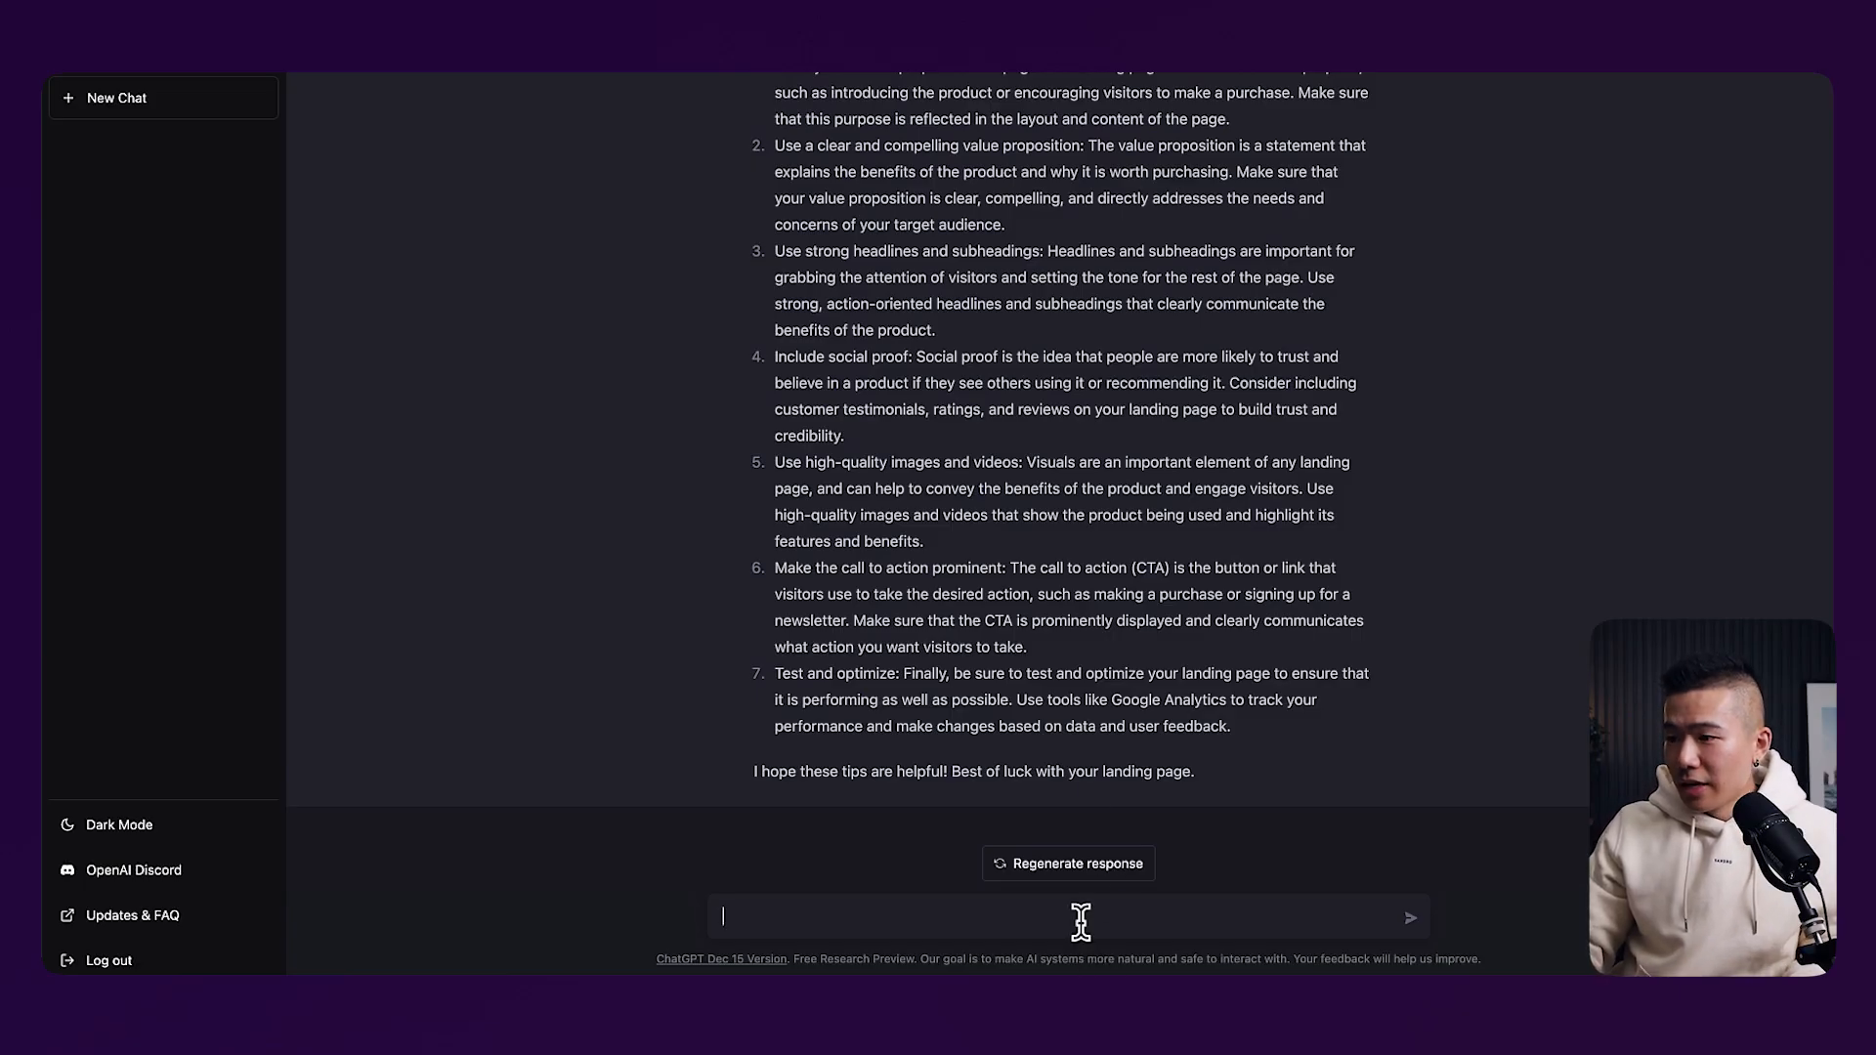
Ask for a step-by-step on exactly what to include in each landing page section
type("Can you provide me a step-by-step on exactly what to include in each section of the landing page? Starting from header, hero all the way down to the footer.")
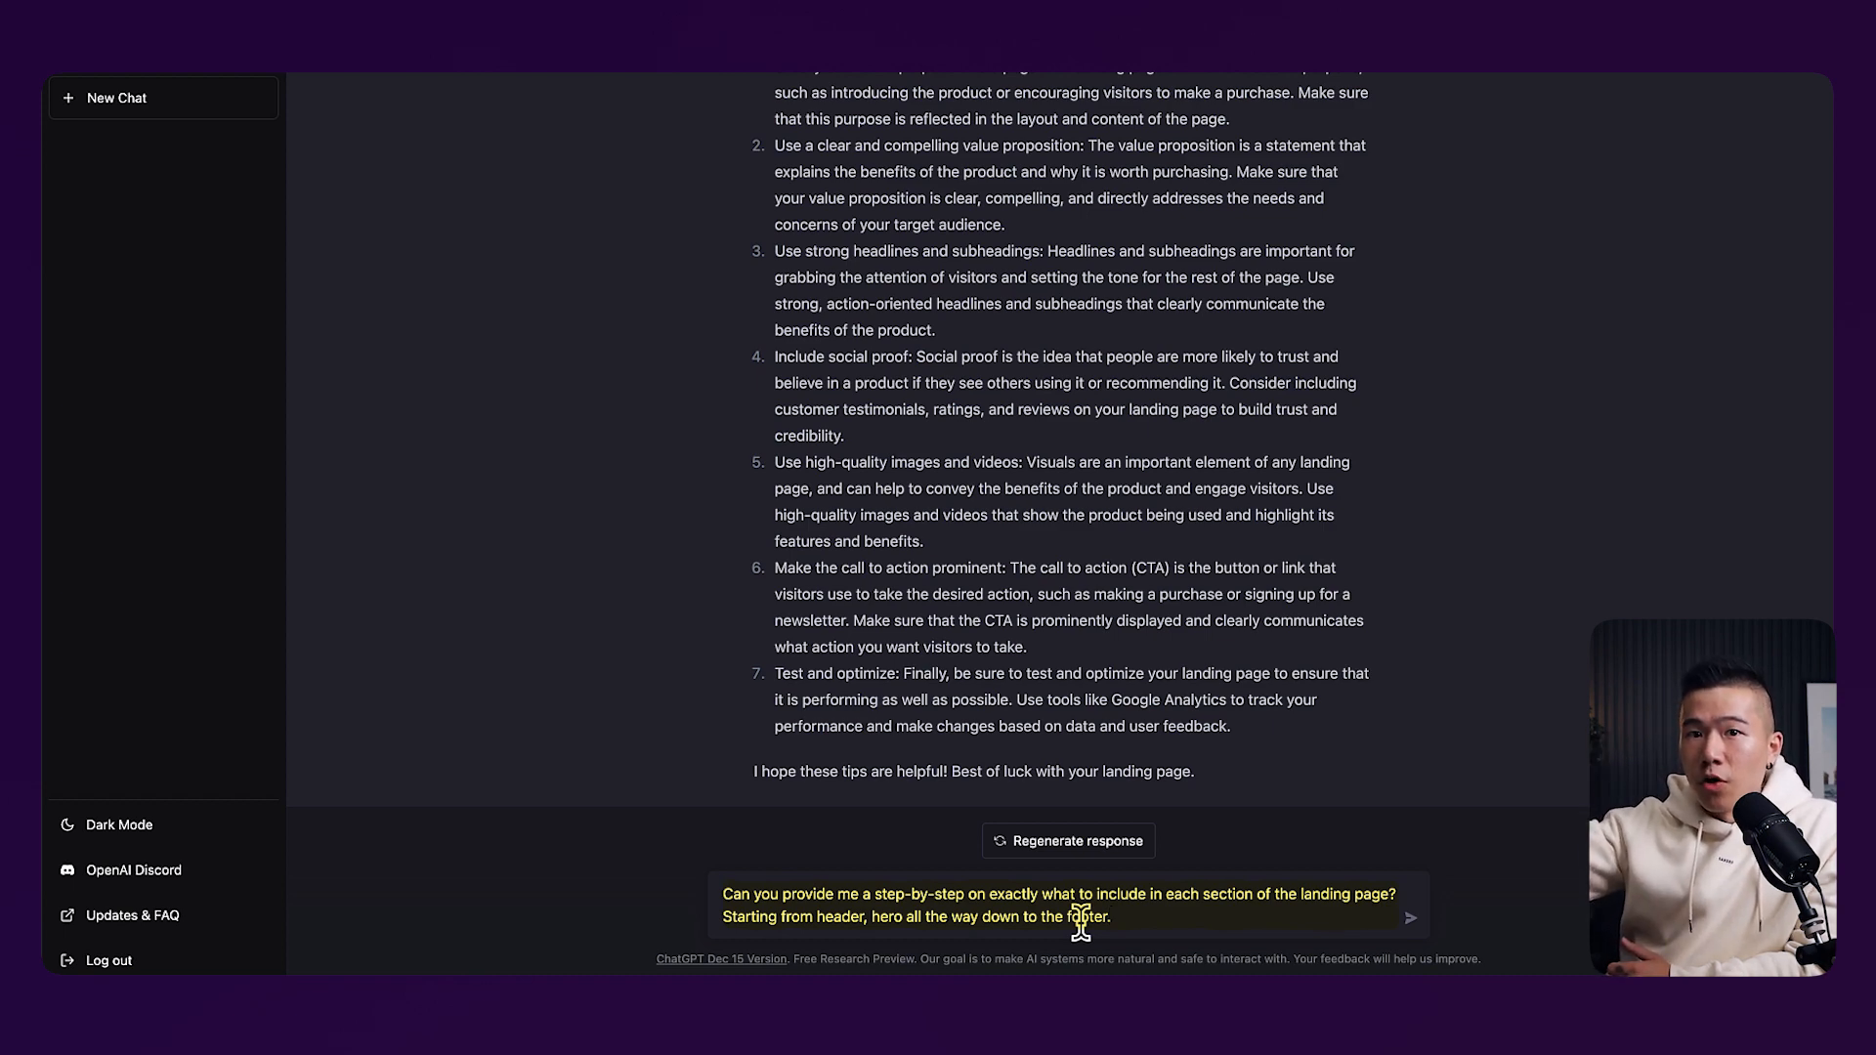
left_click(1408, 919)
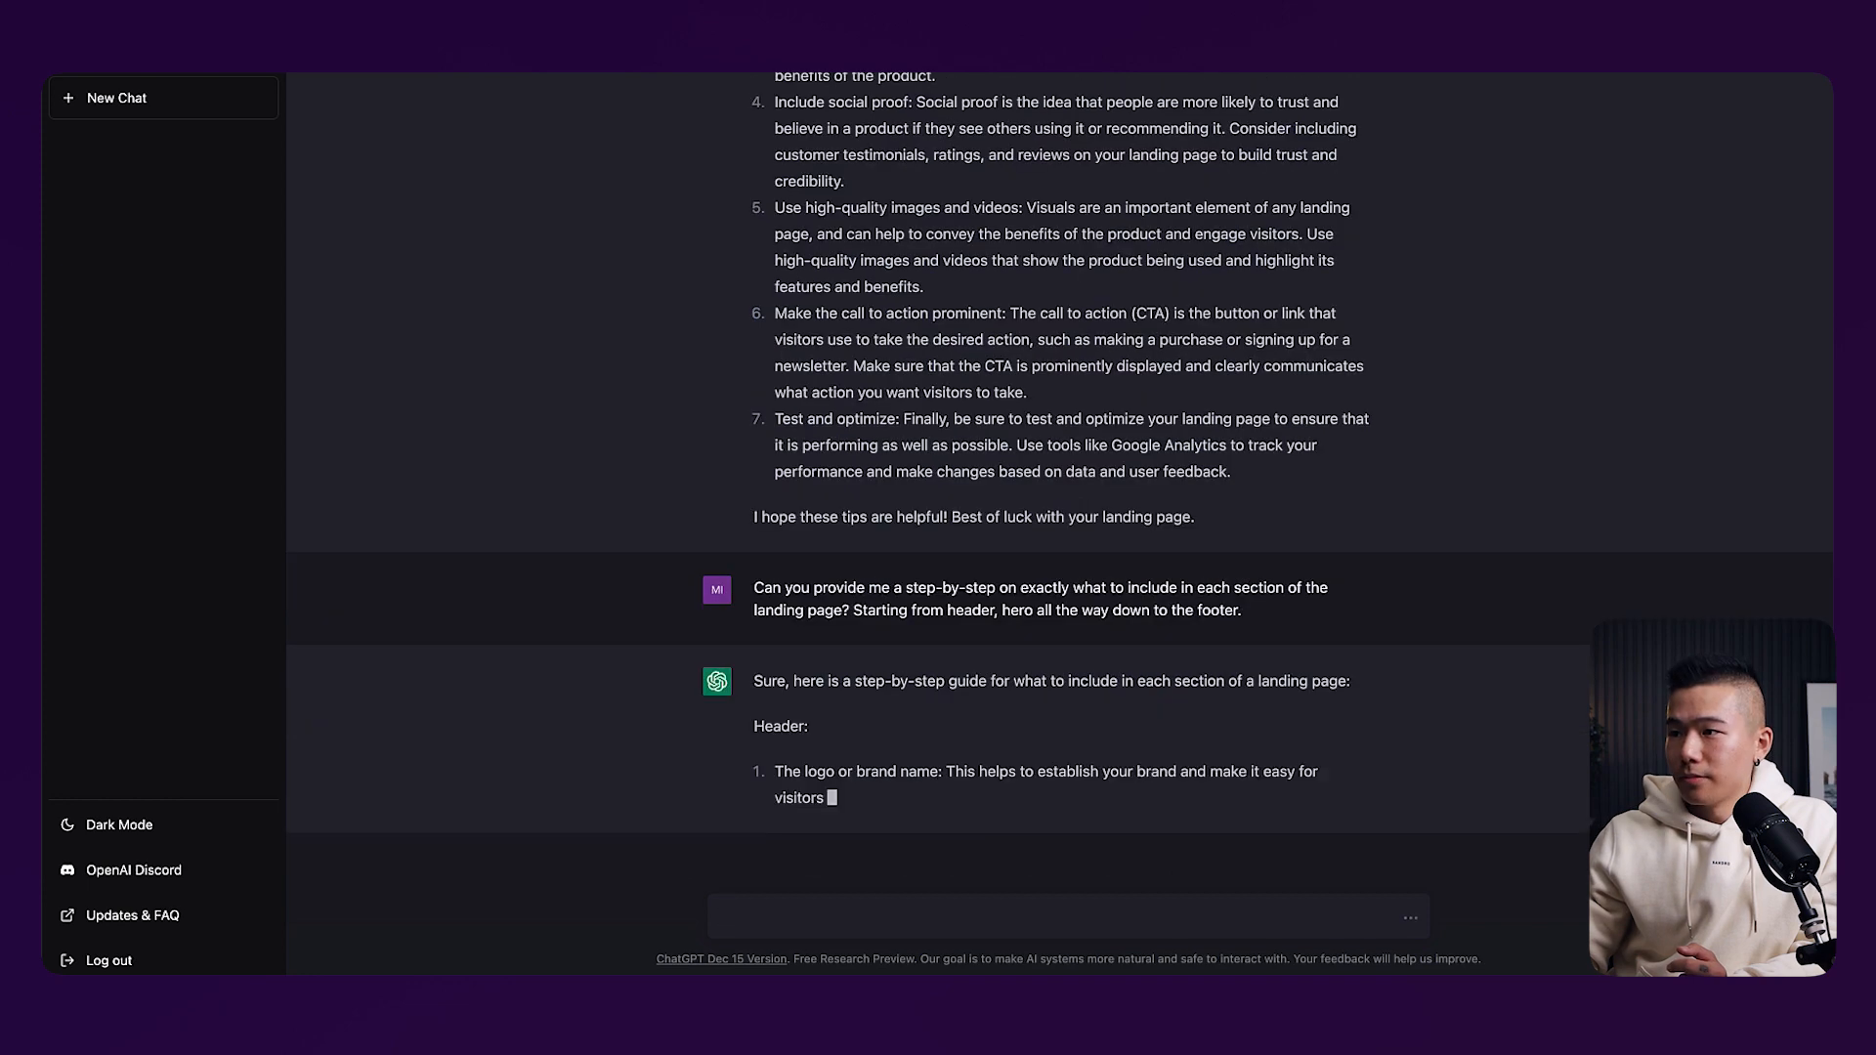
Read through the Header, Hero, Body and Footer sections of the reply
scroll("down", 3)
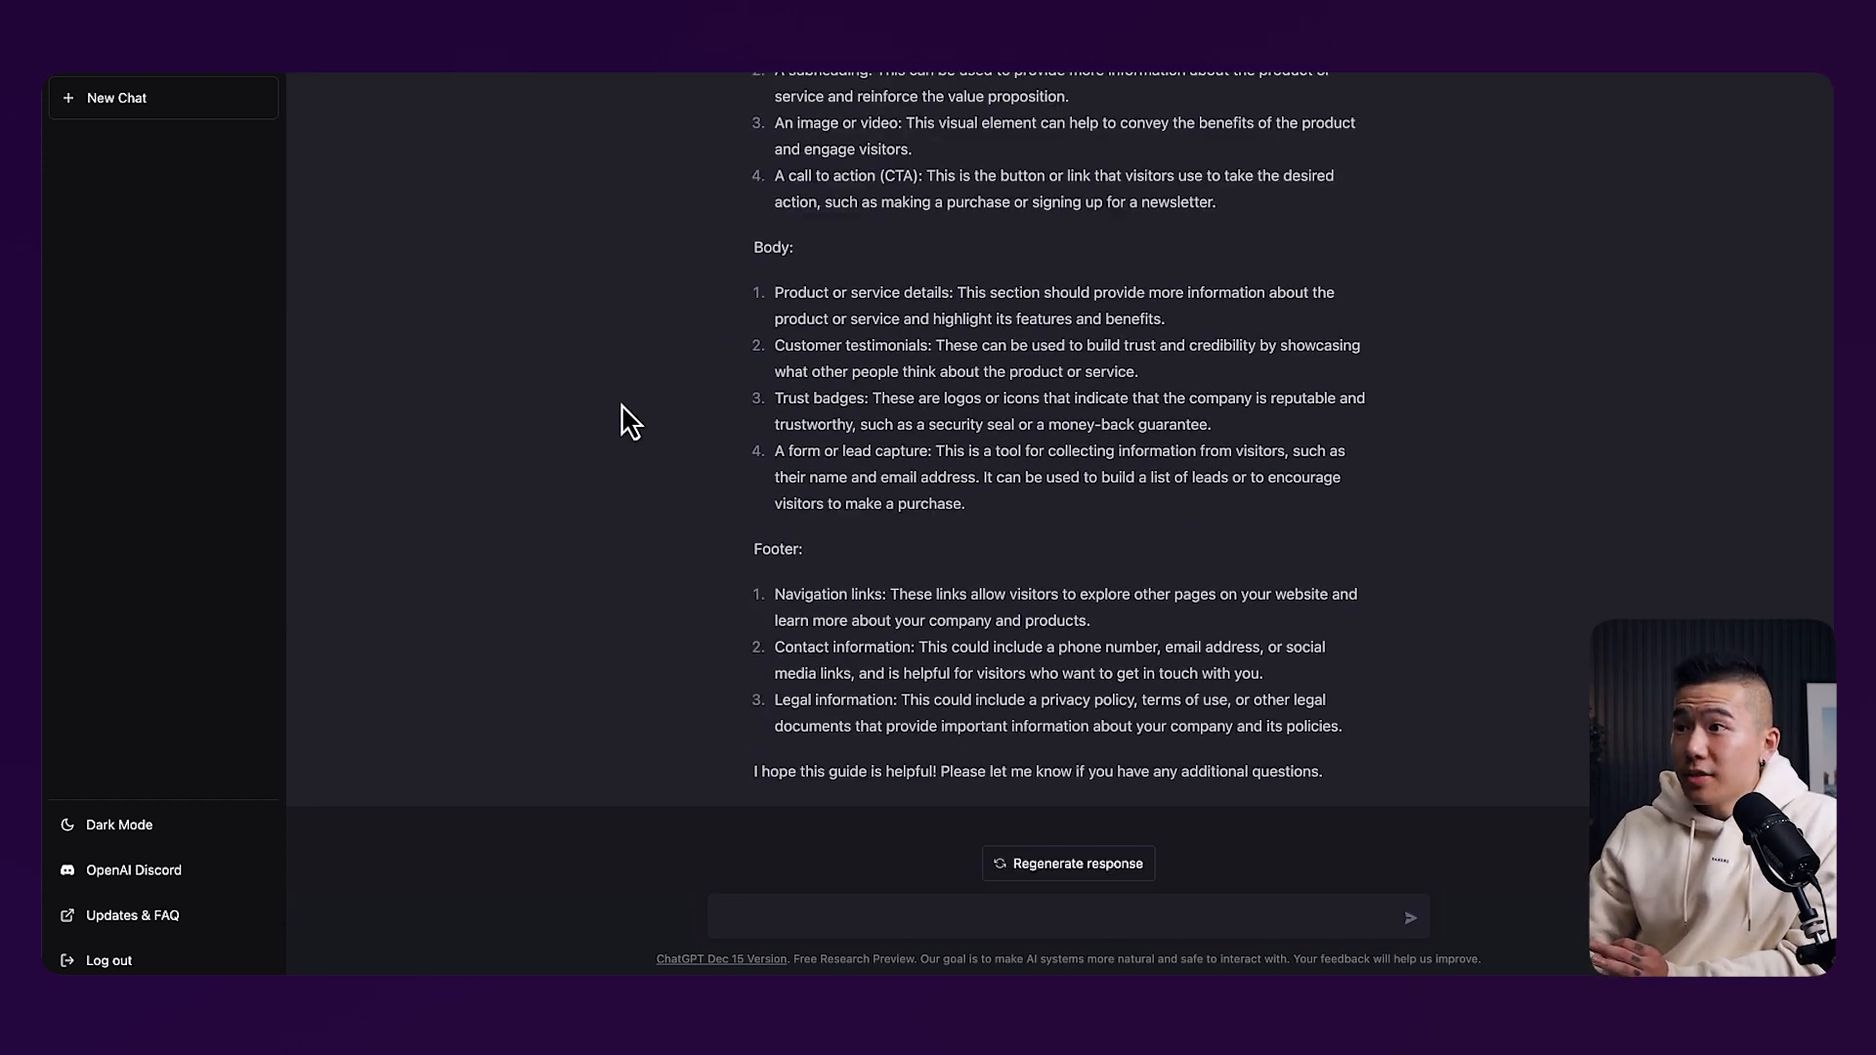
scroll("up", 3)
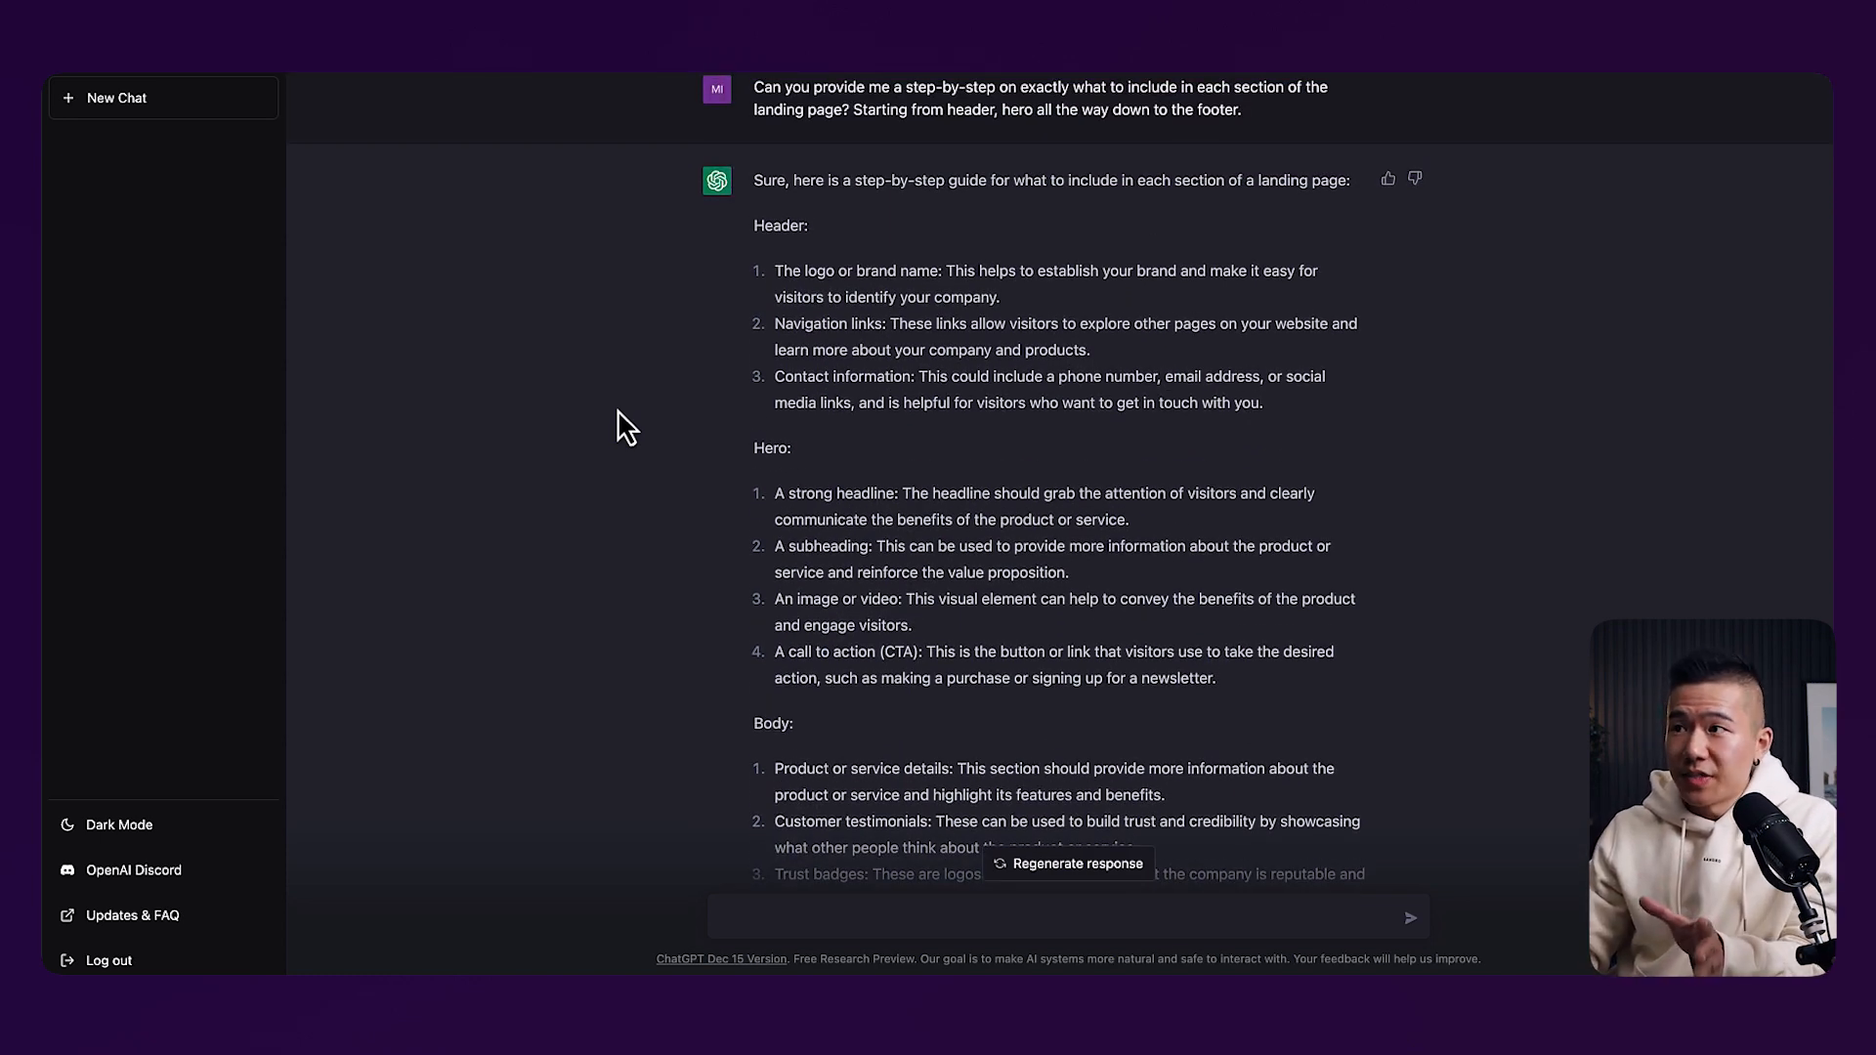
scroll("down", 3)
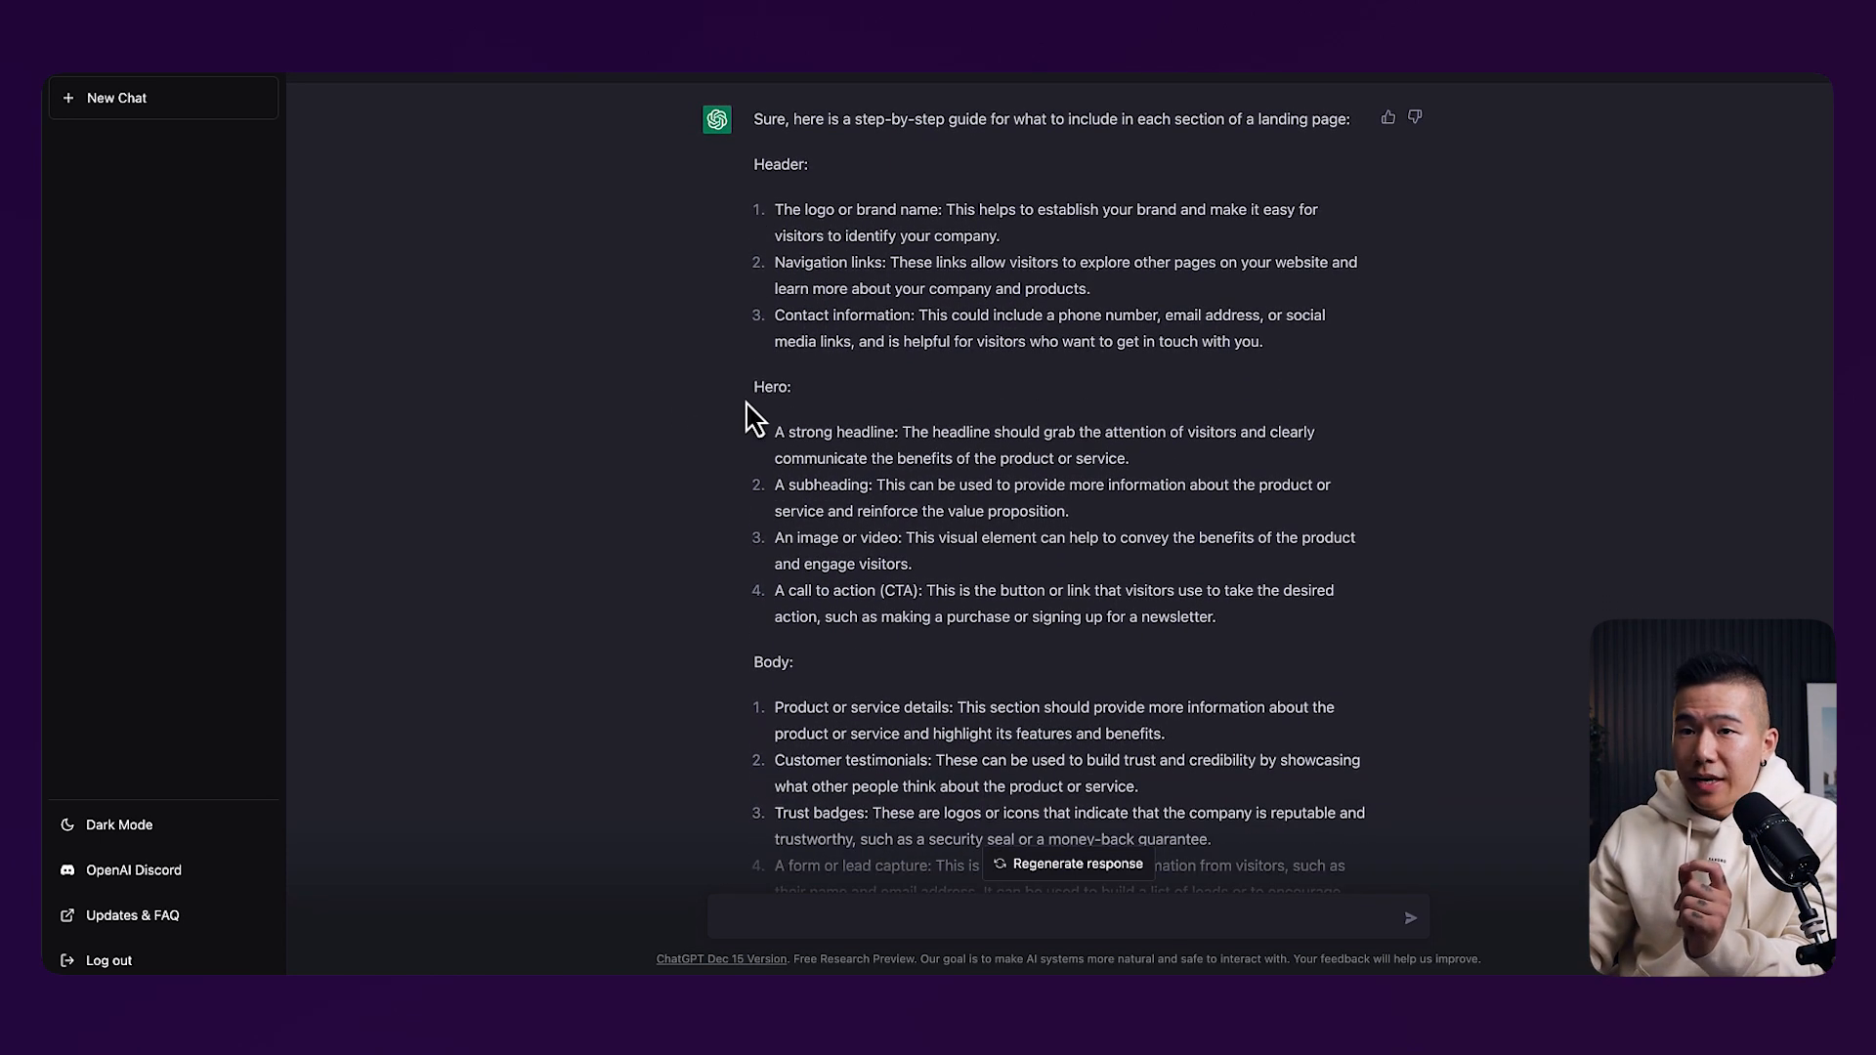
scroll("down", 3)
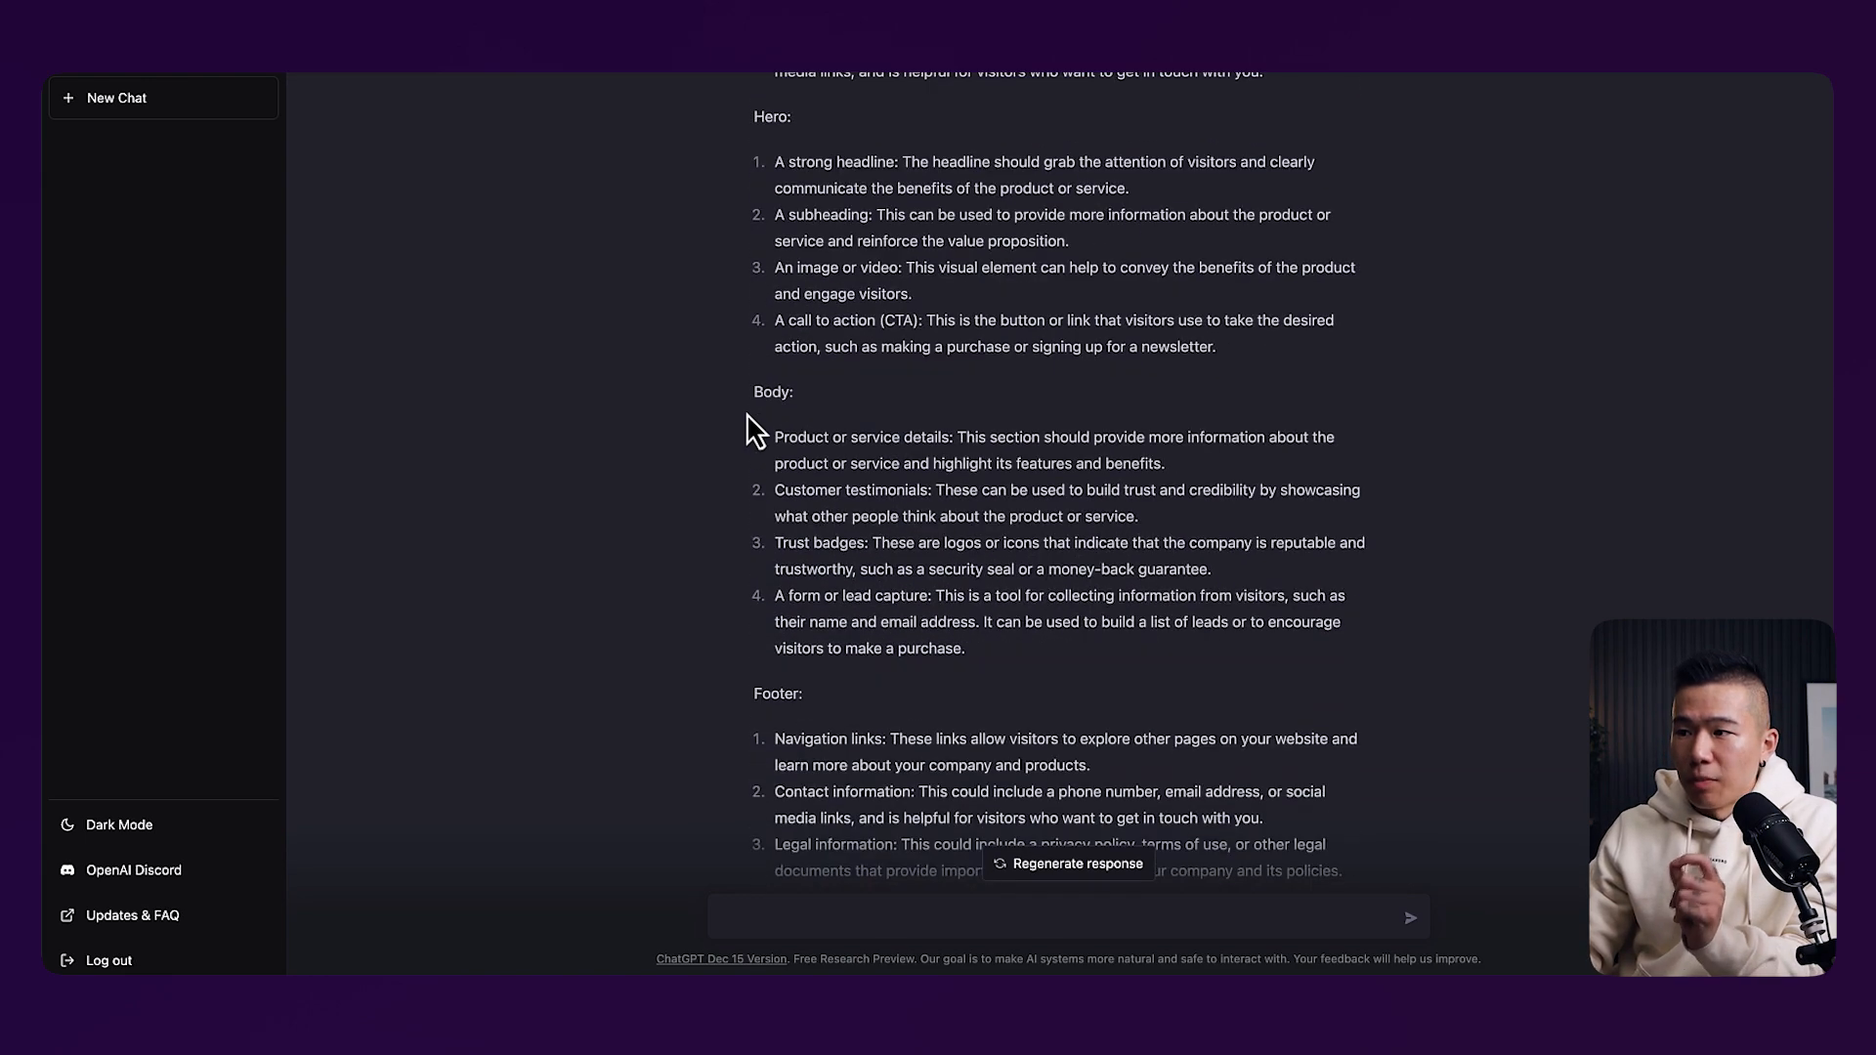
scroll("down", 3)
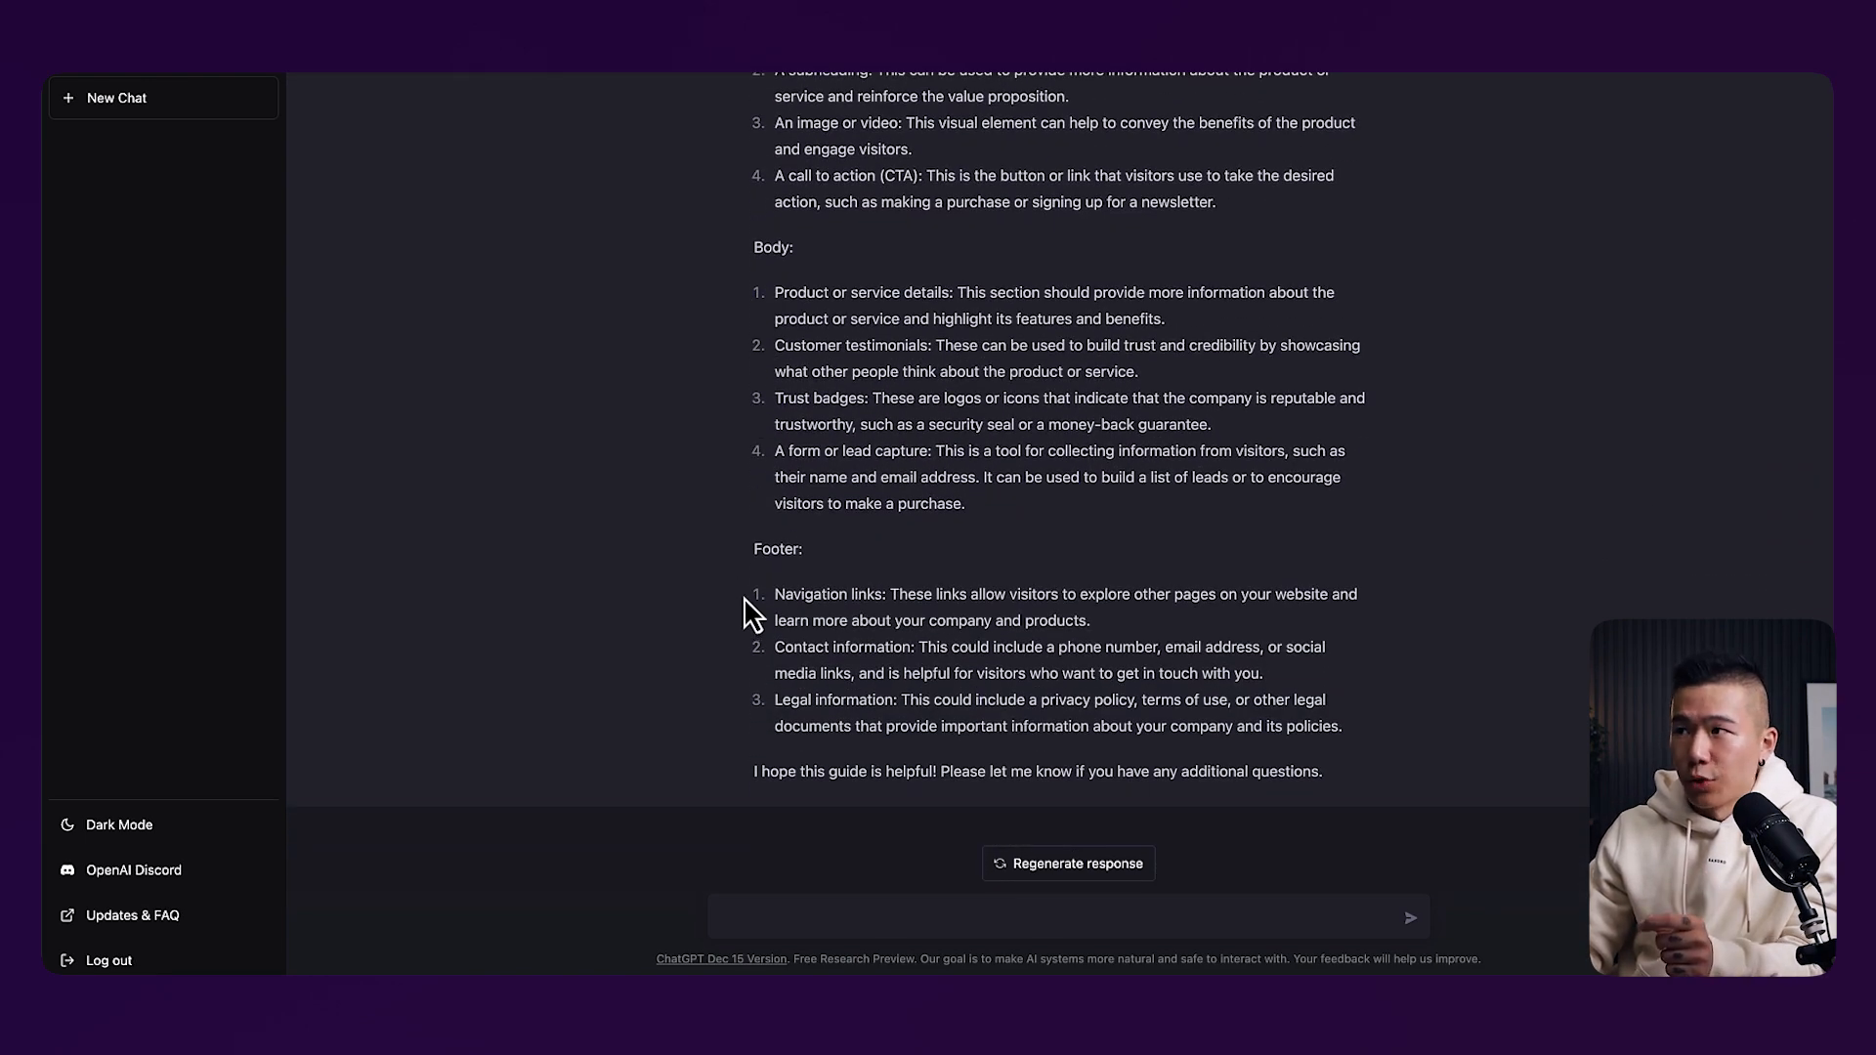
scroll("up", 3)
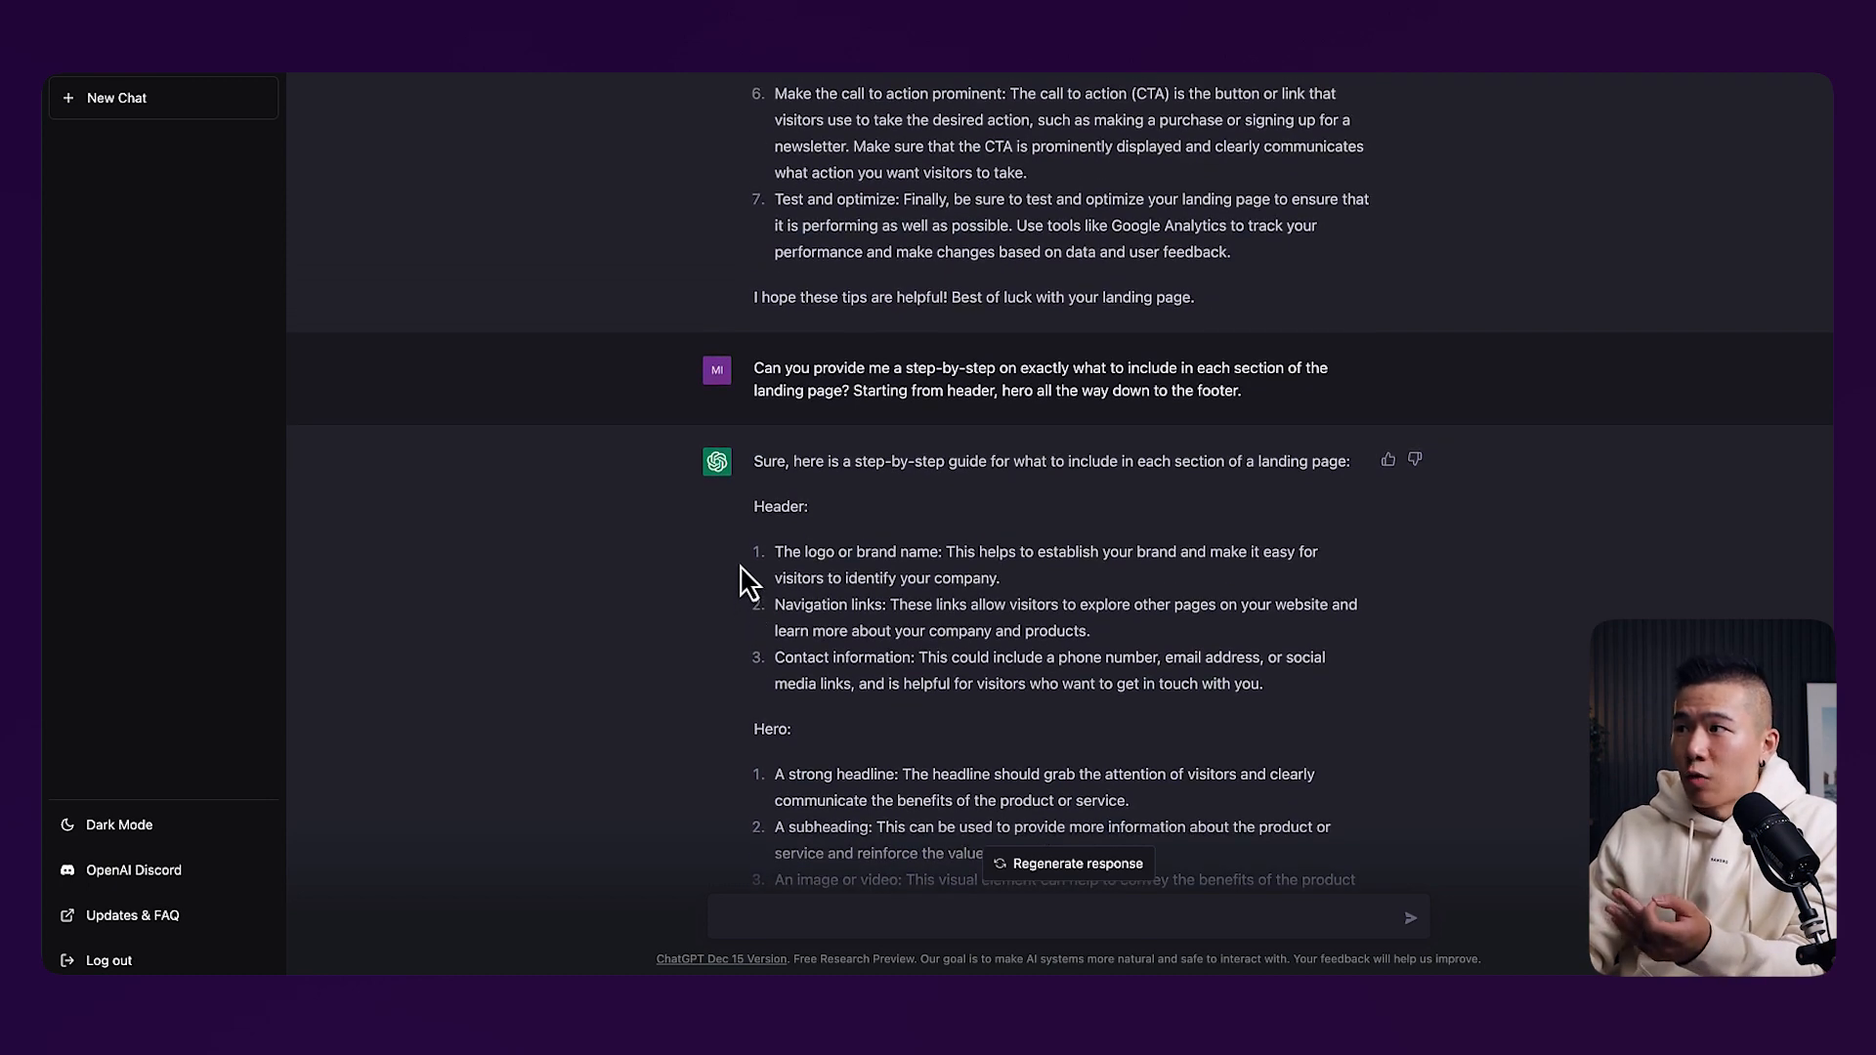
scroll("up", 3)
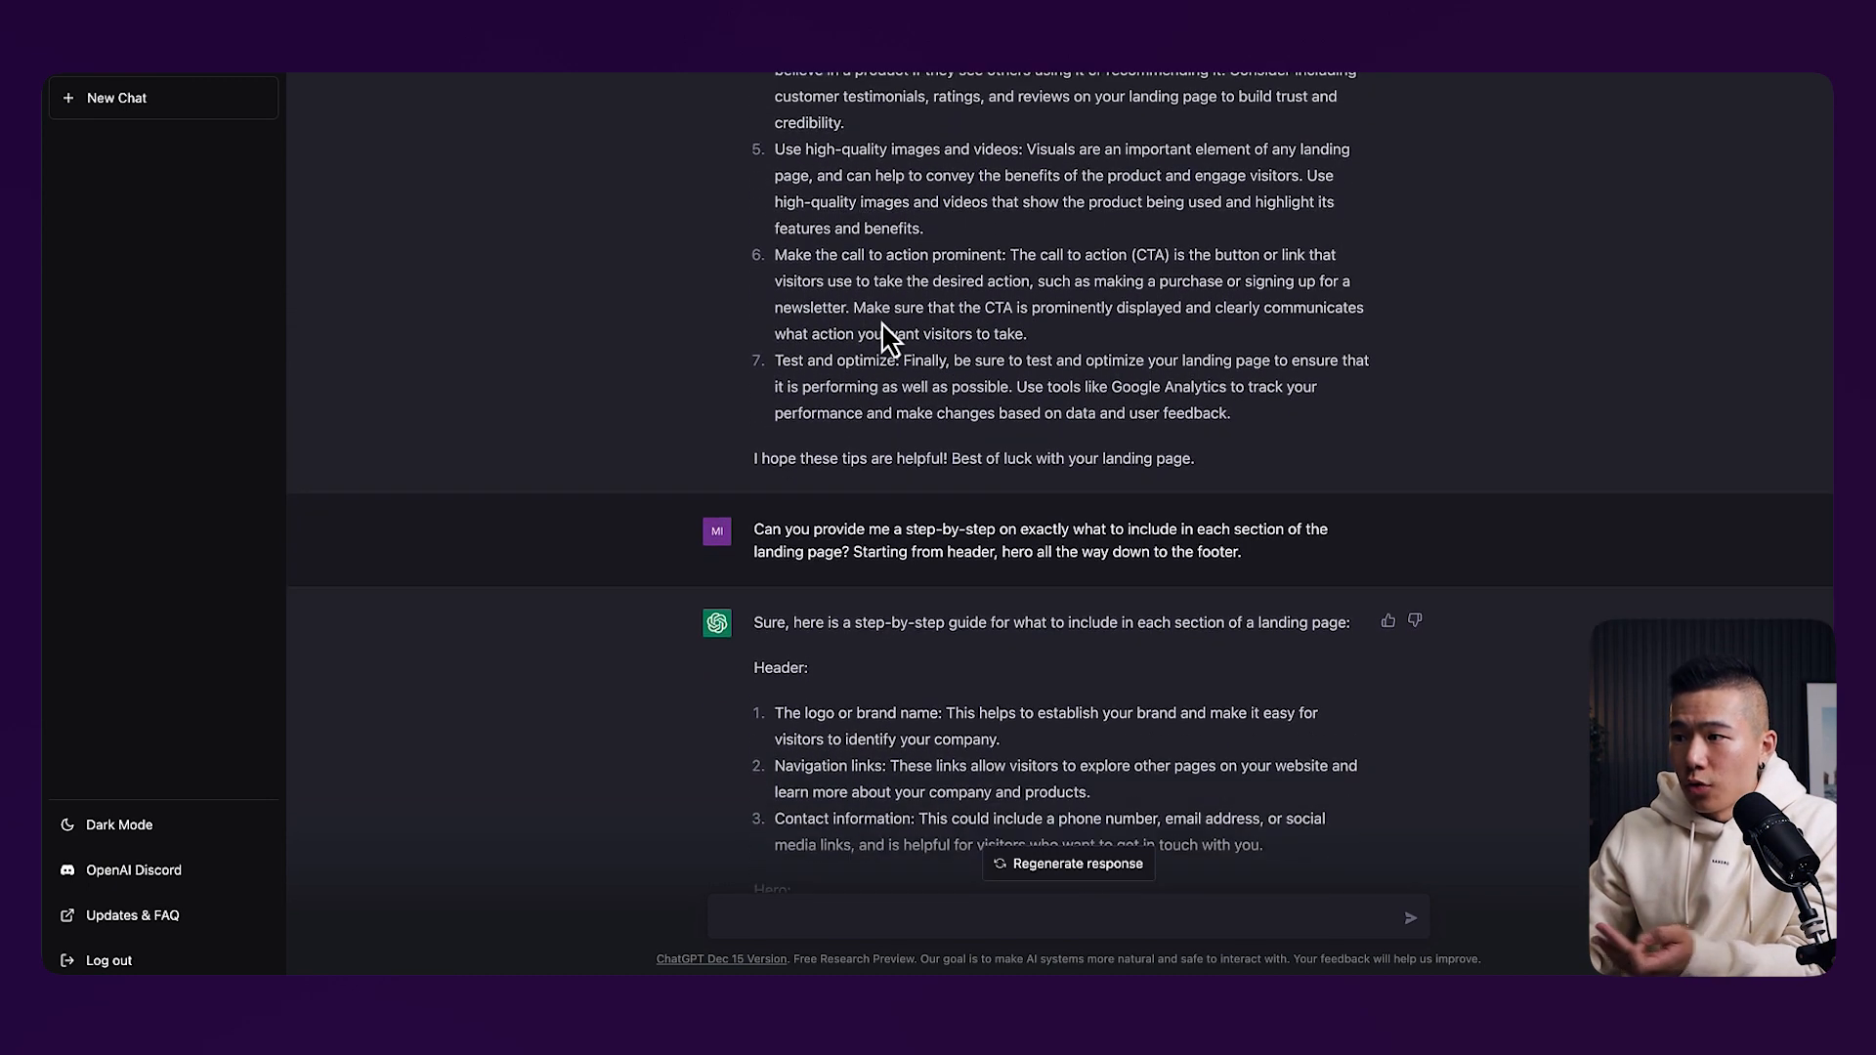
scroll("down", 3)
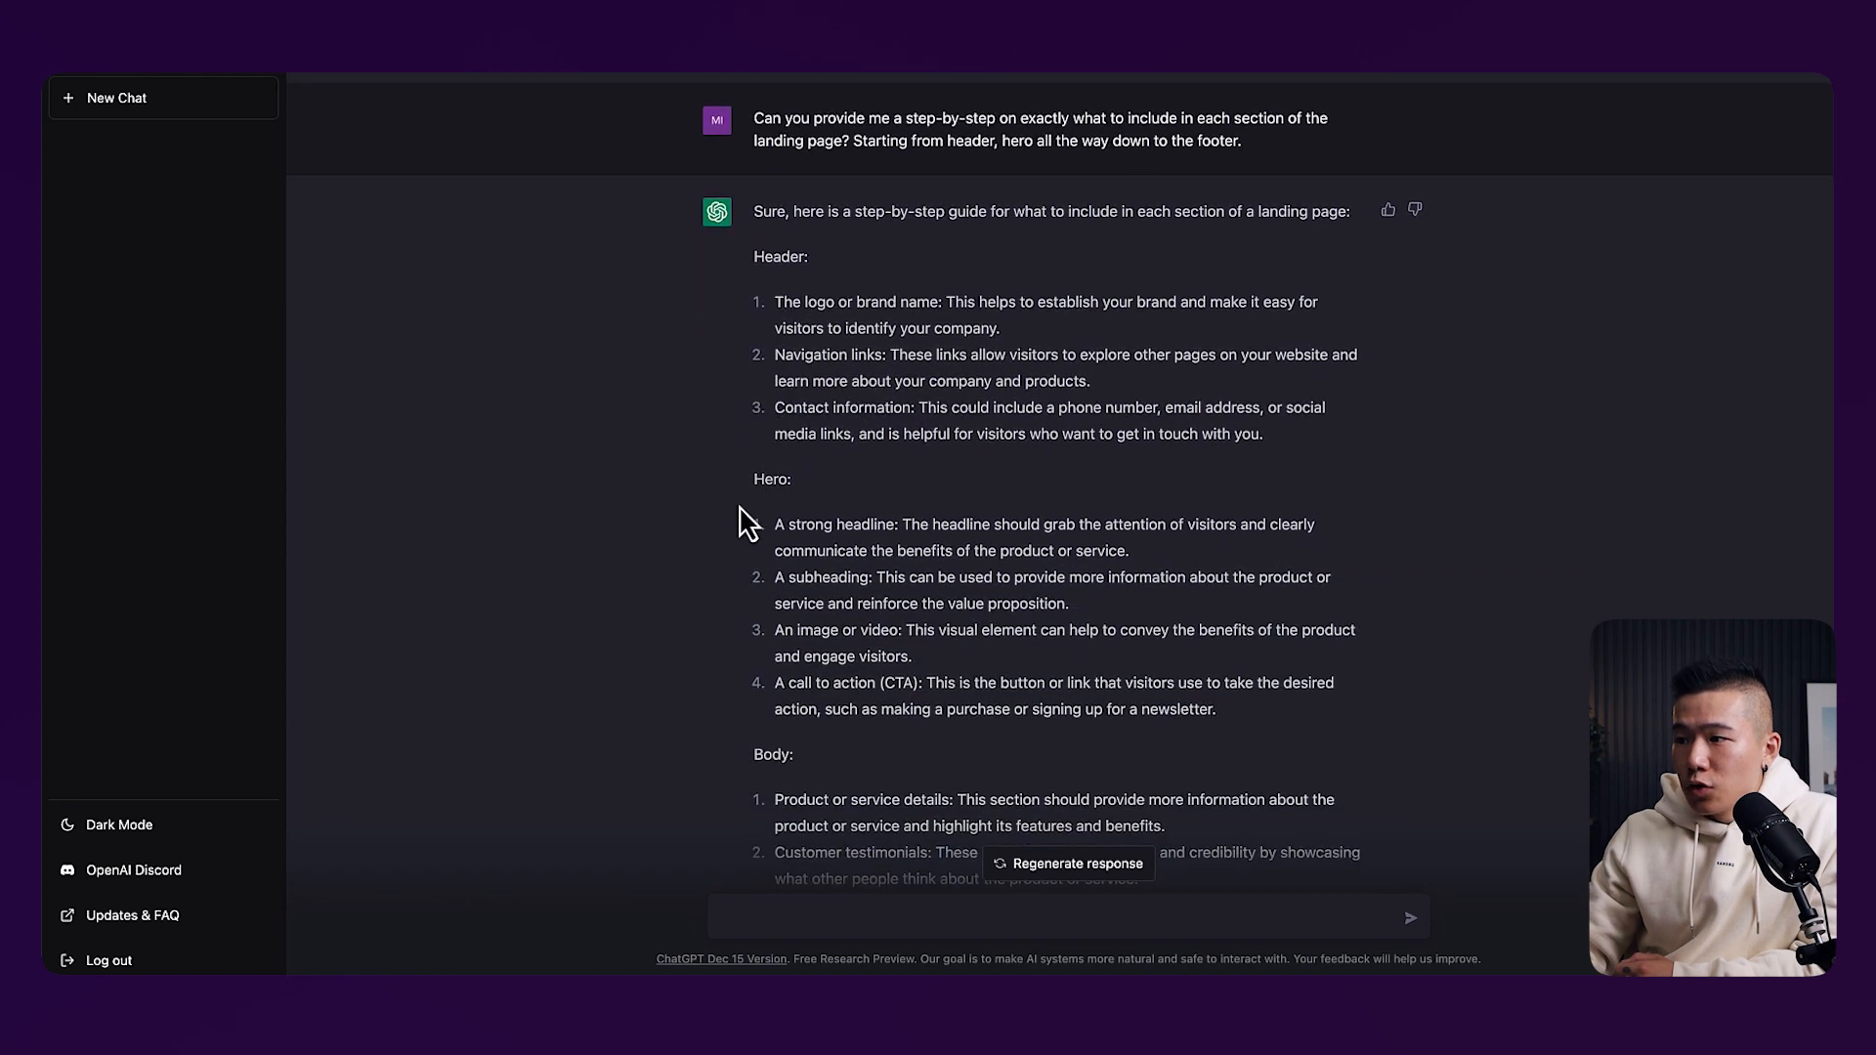
scroll("down", 3)
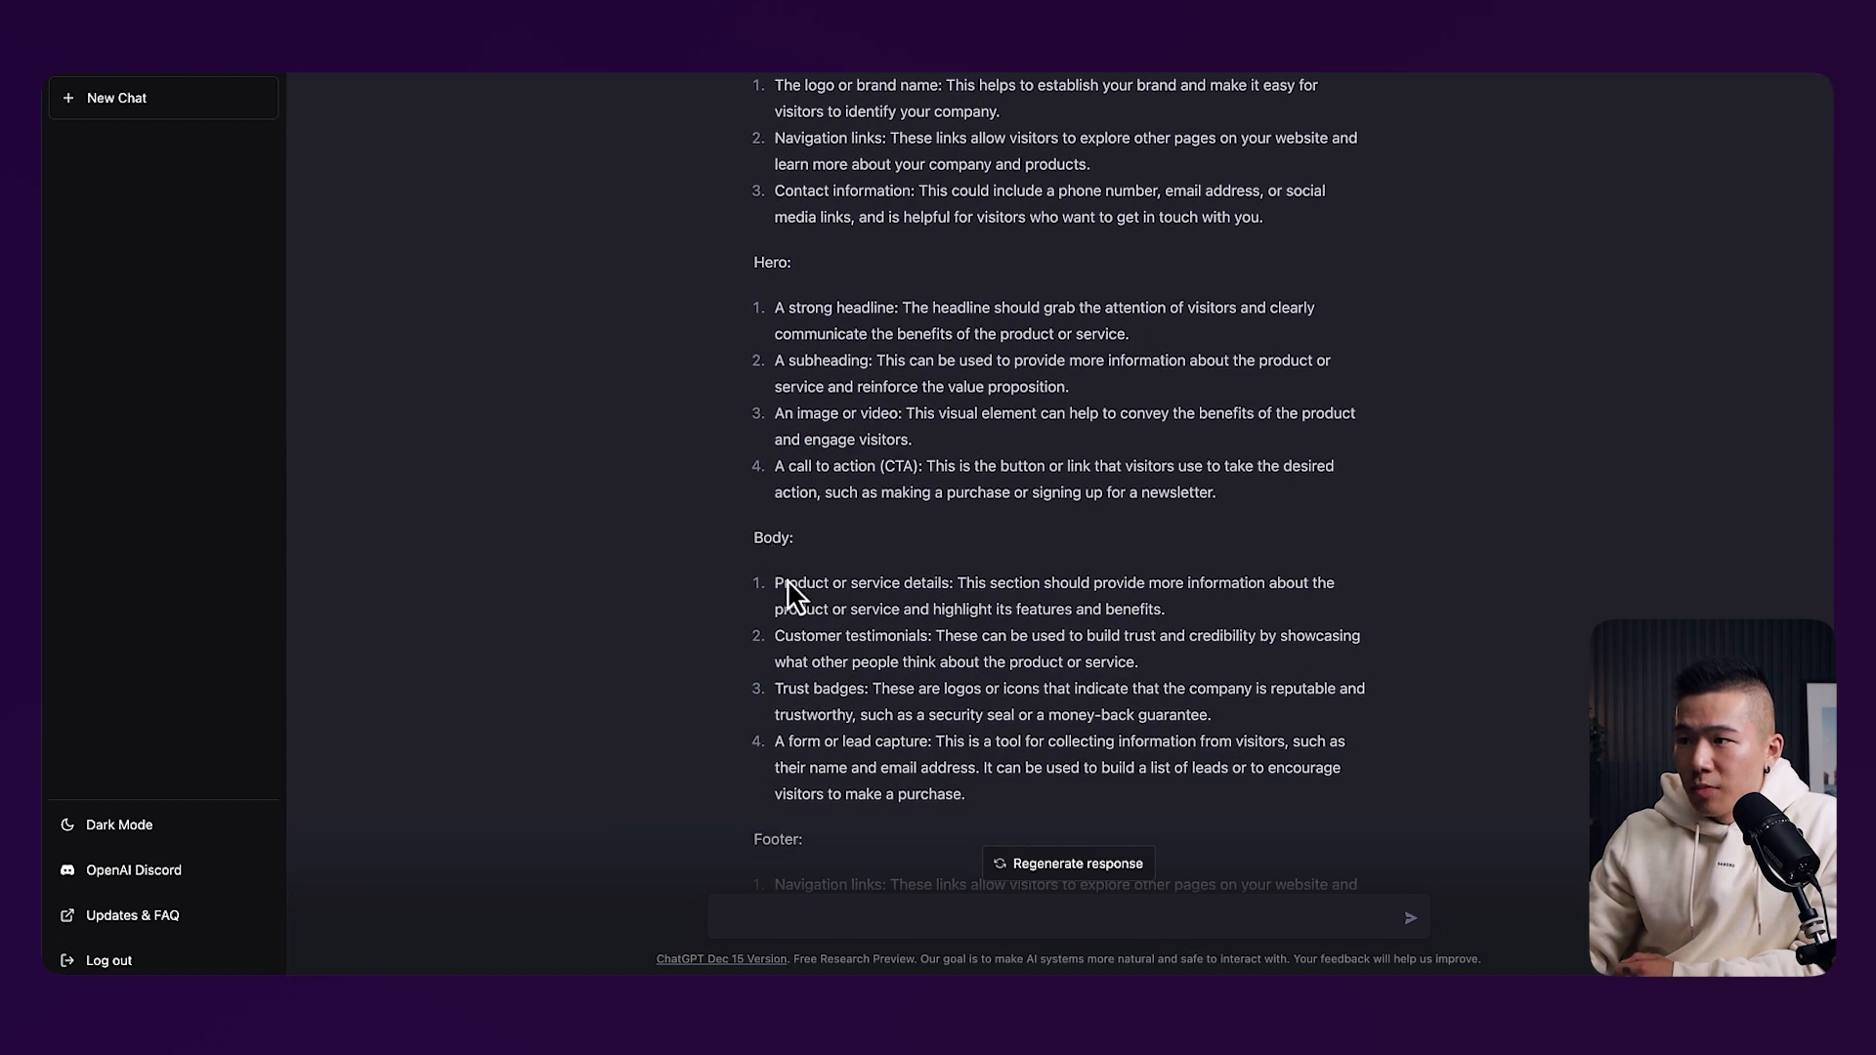
mouse_move(795, 670)
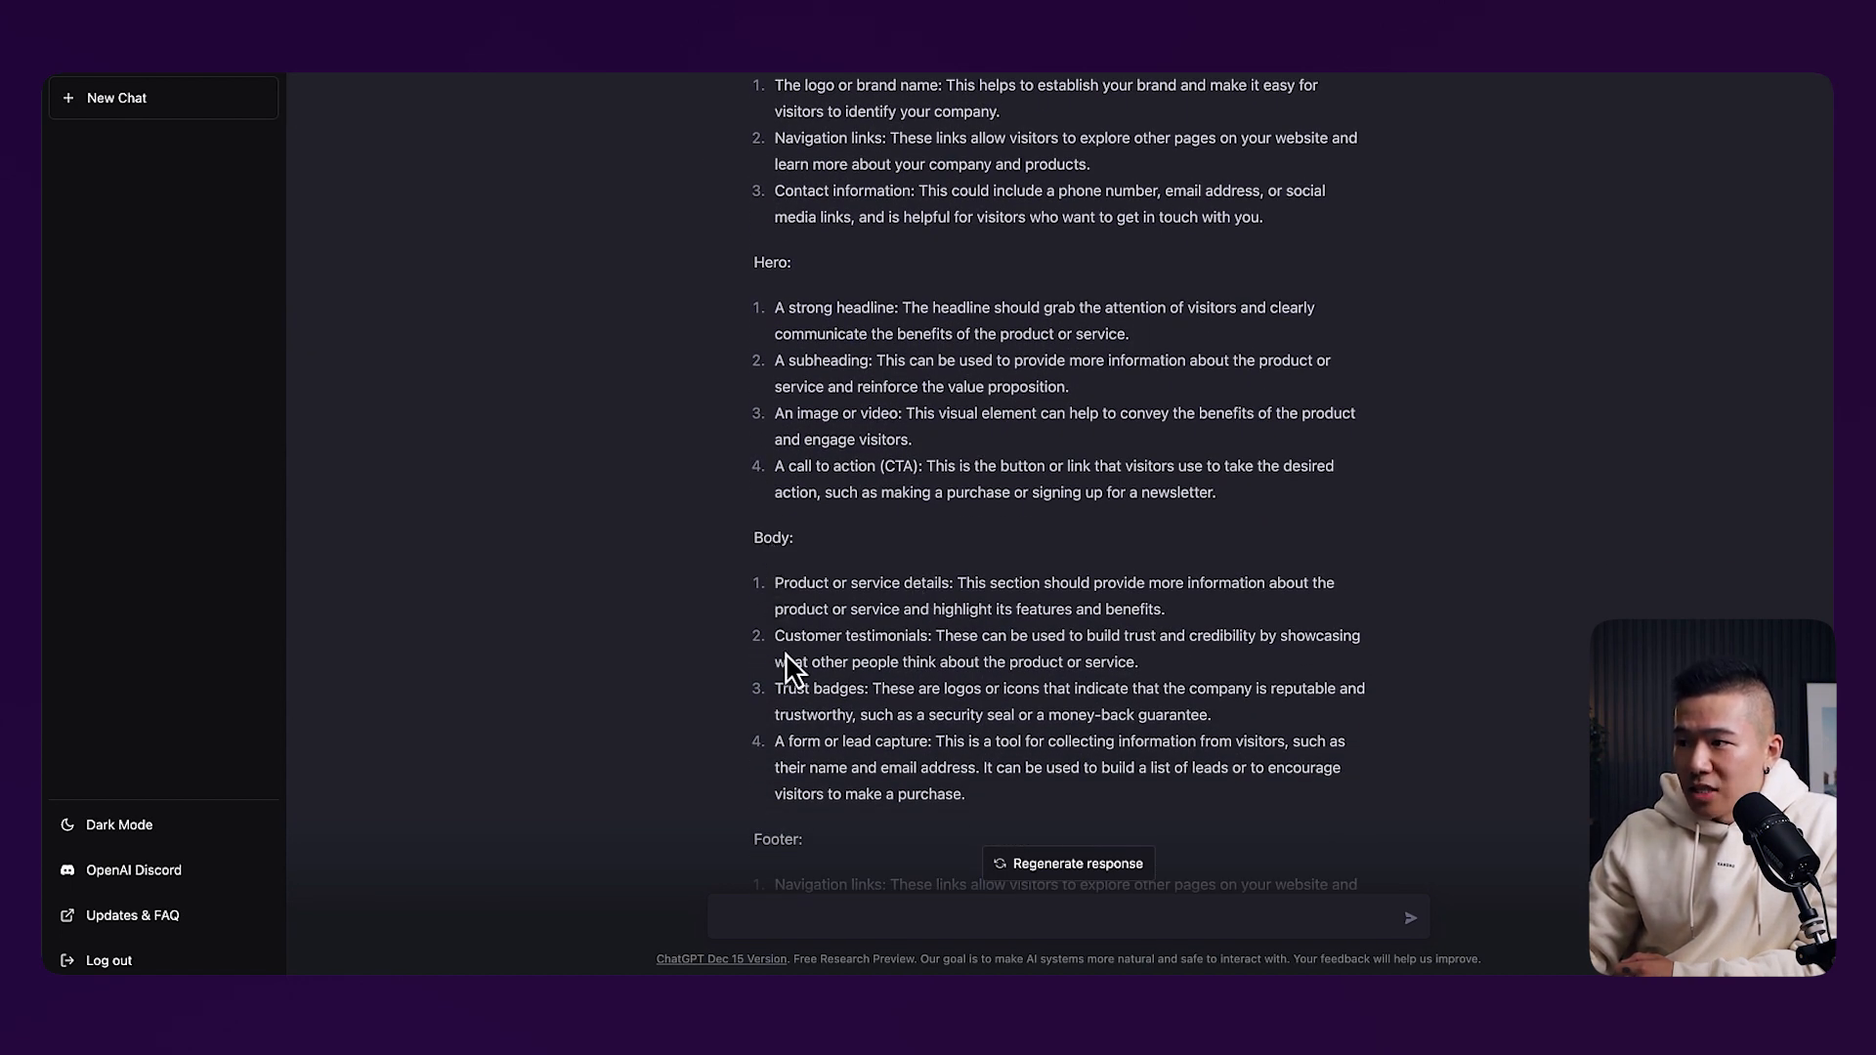
mouse_move(838, 717)
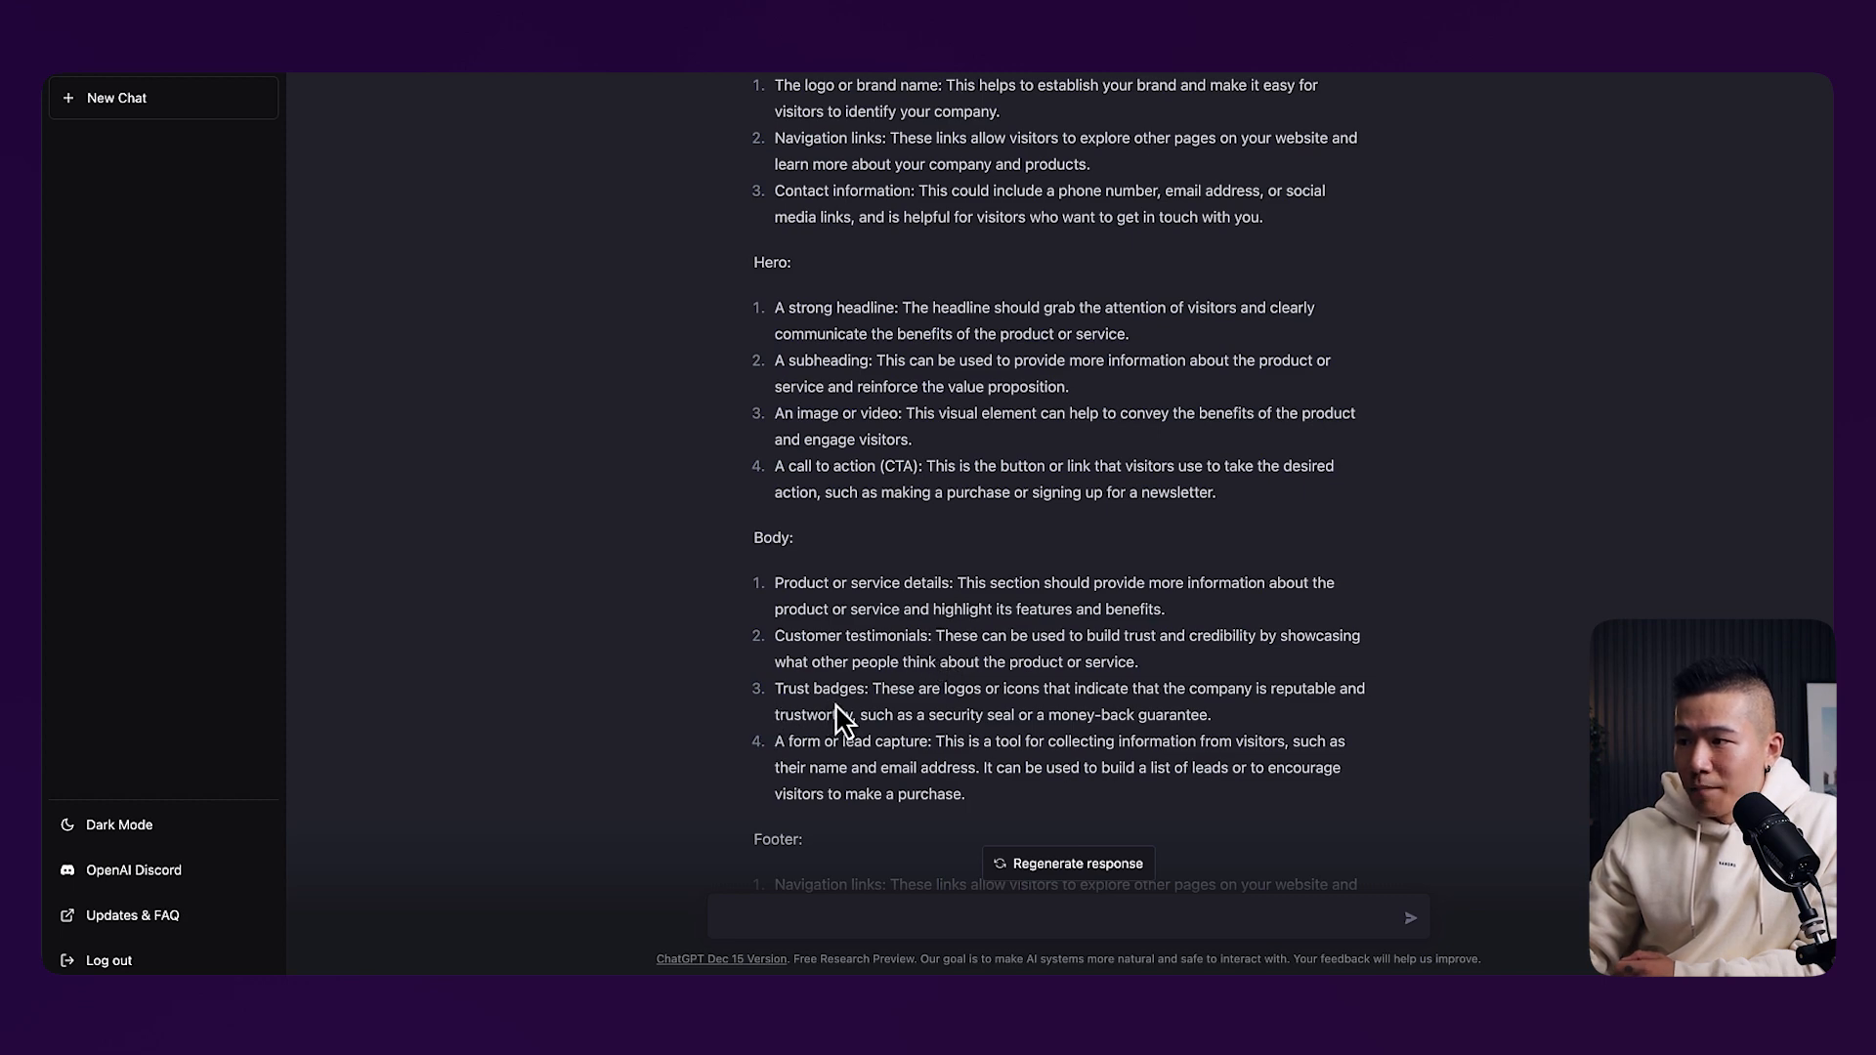
mouse_move(981, 734)
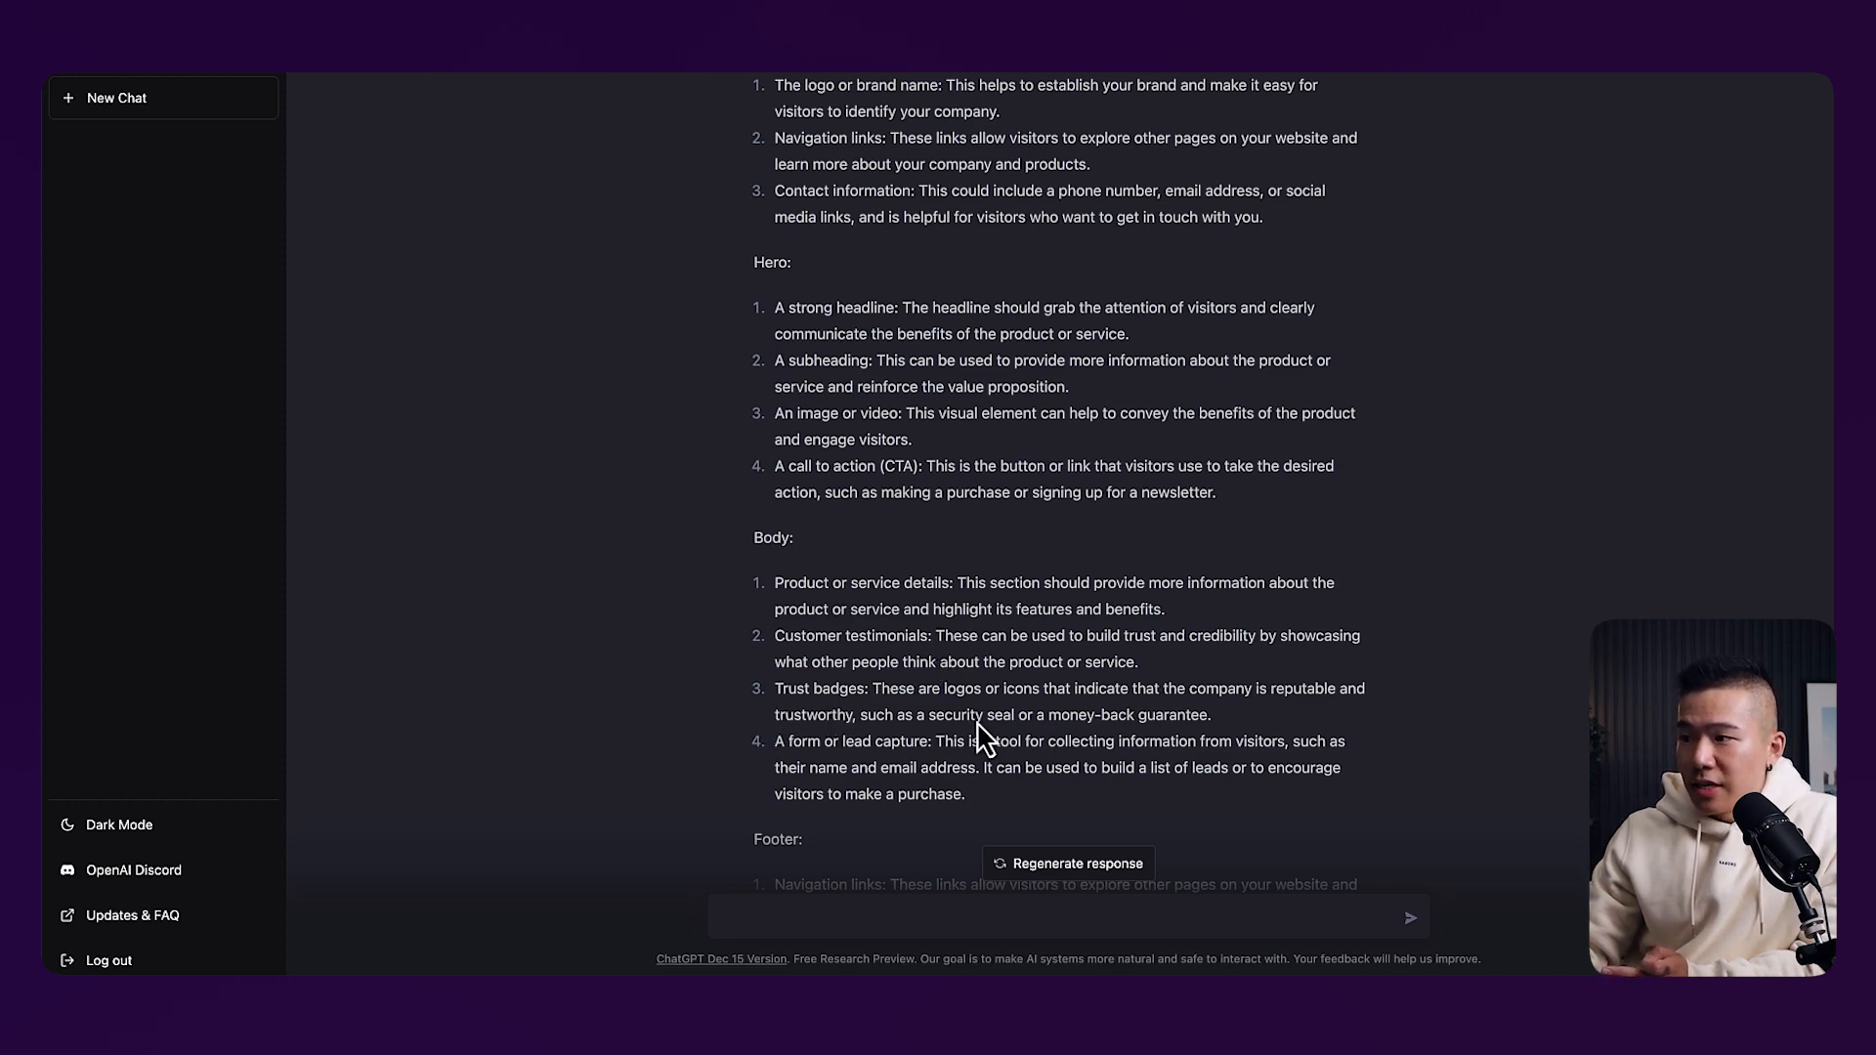
scroll("down", 3)
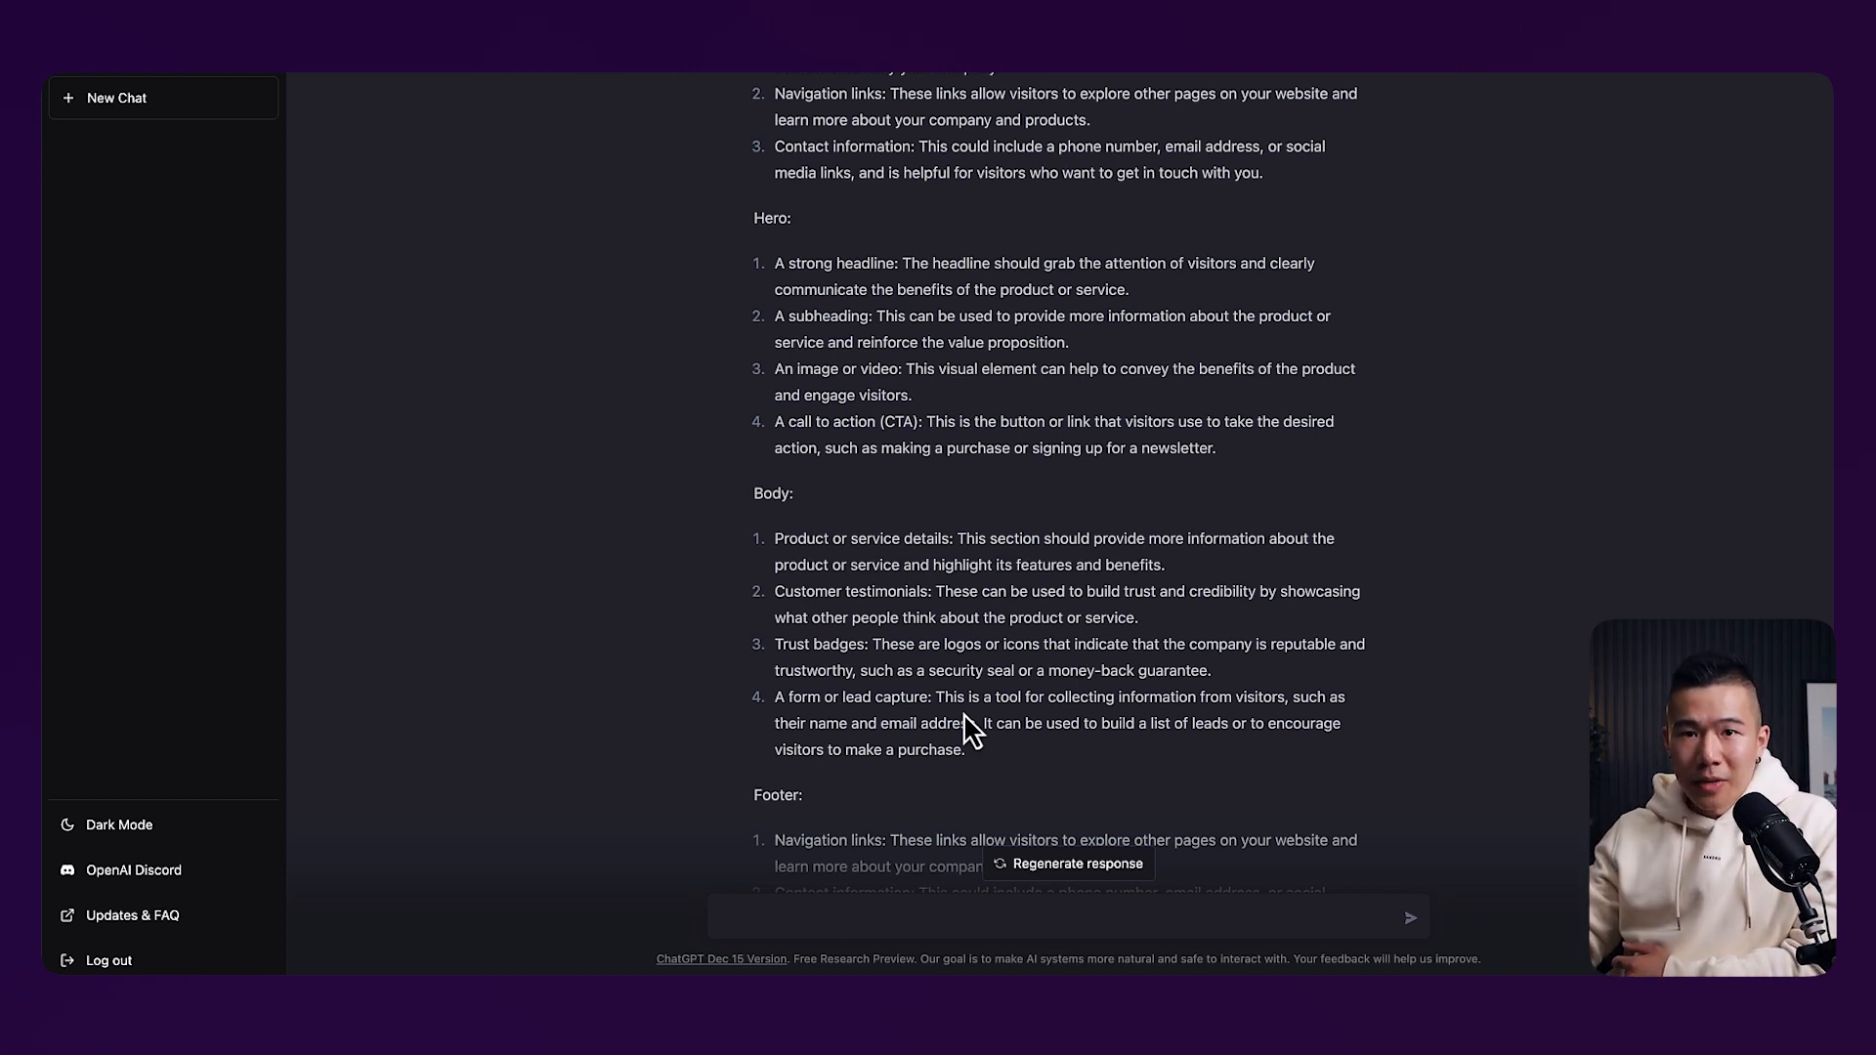
Scroll from the hero and body sections down to the footer navigation, contact and legal items
scroll("up", 3)
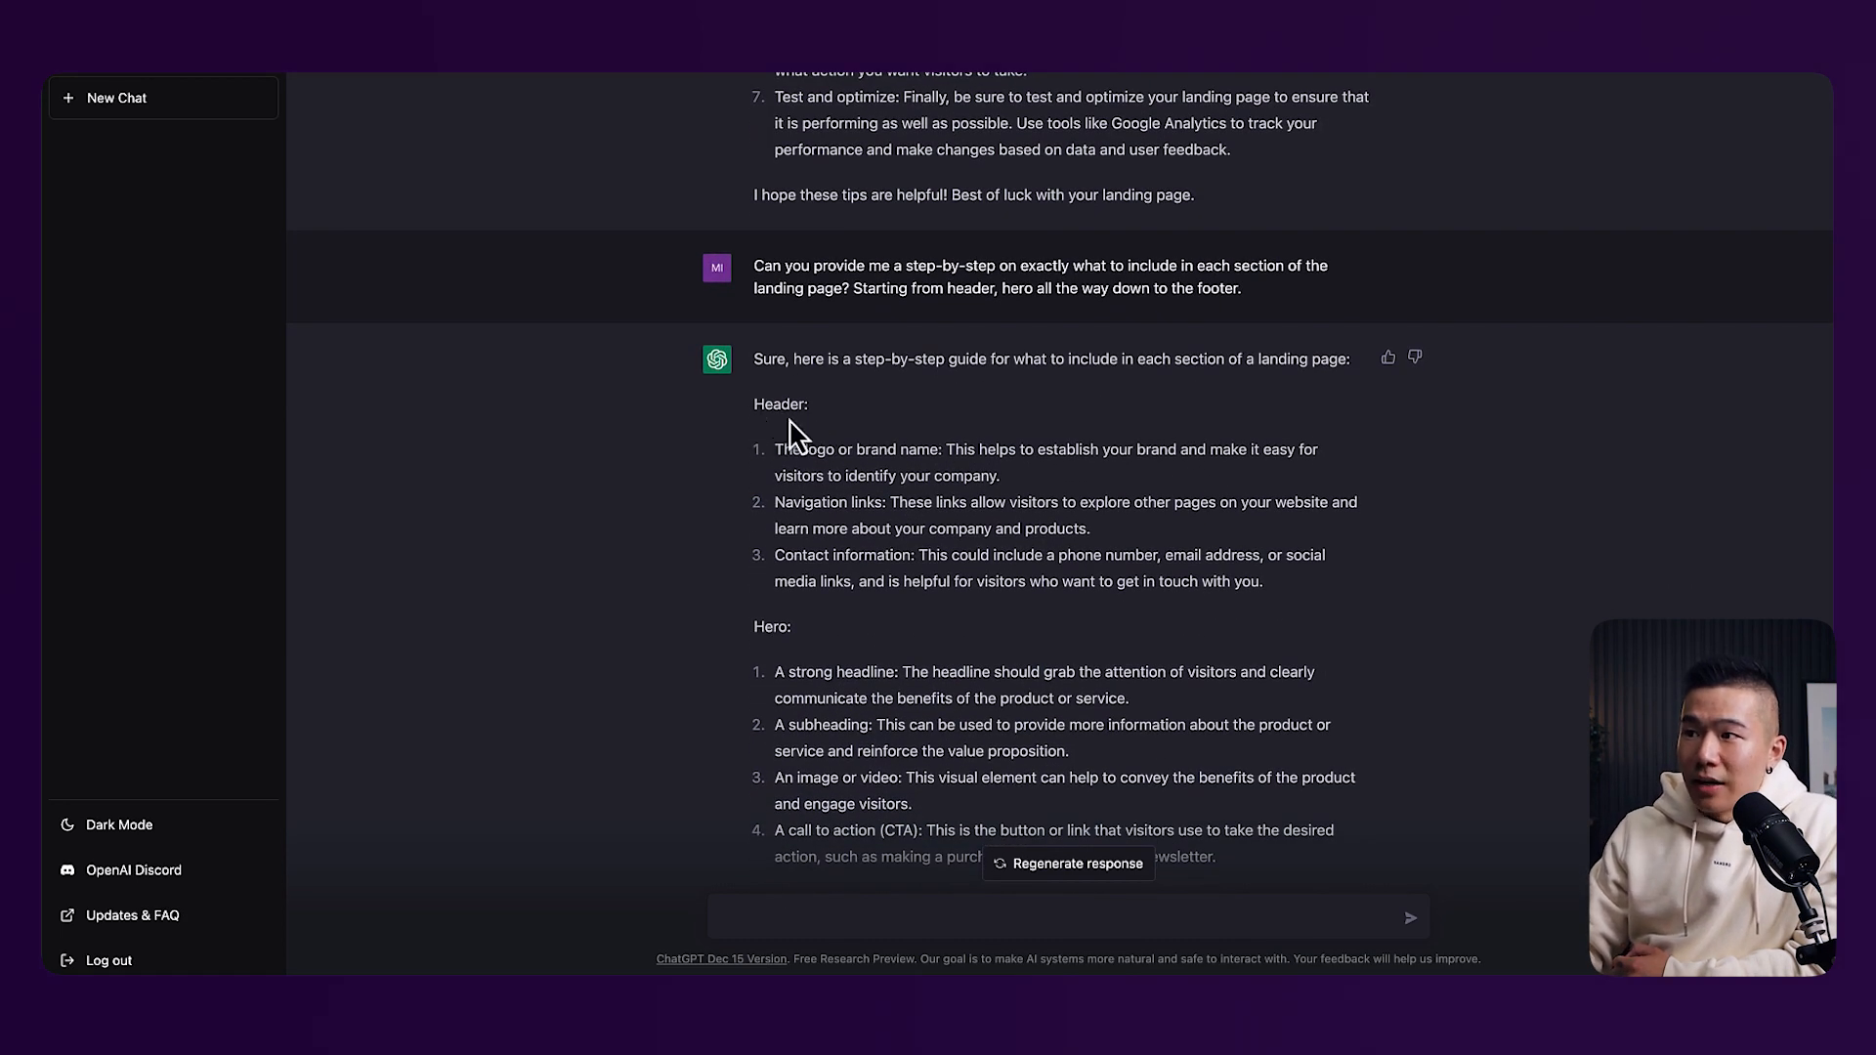
mouse_move(801, 511)
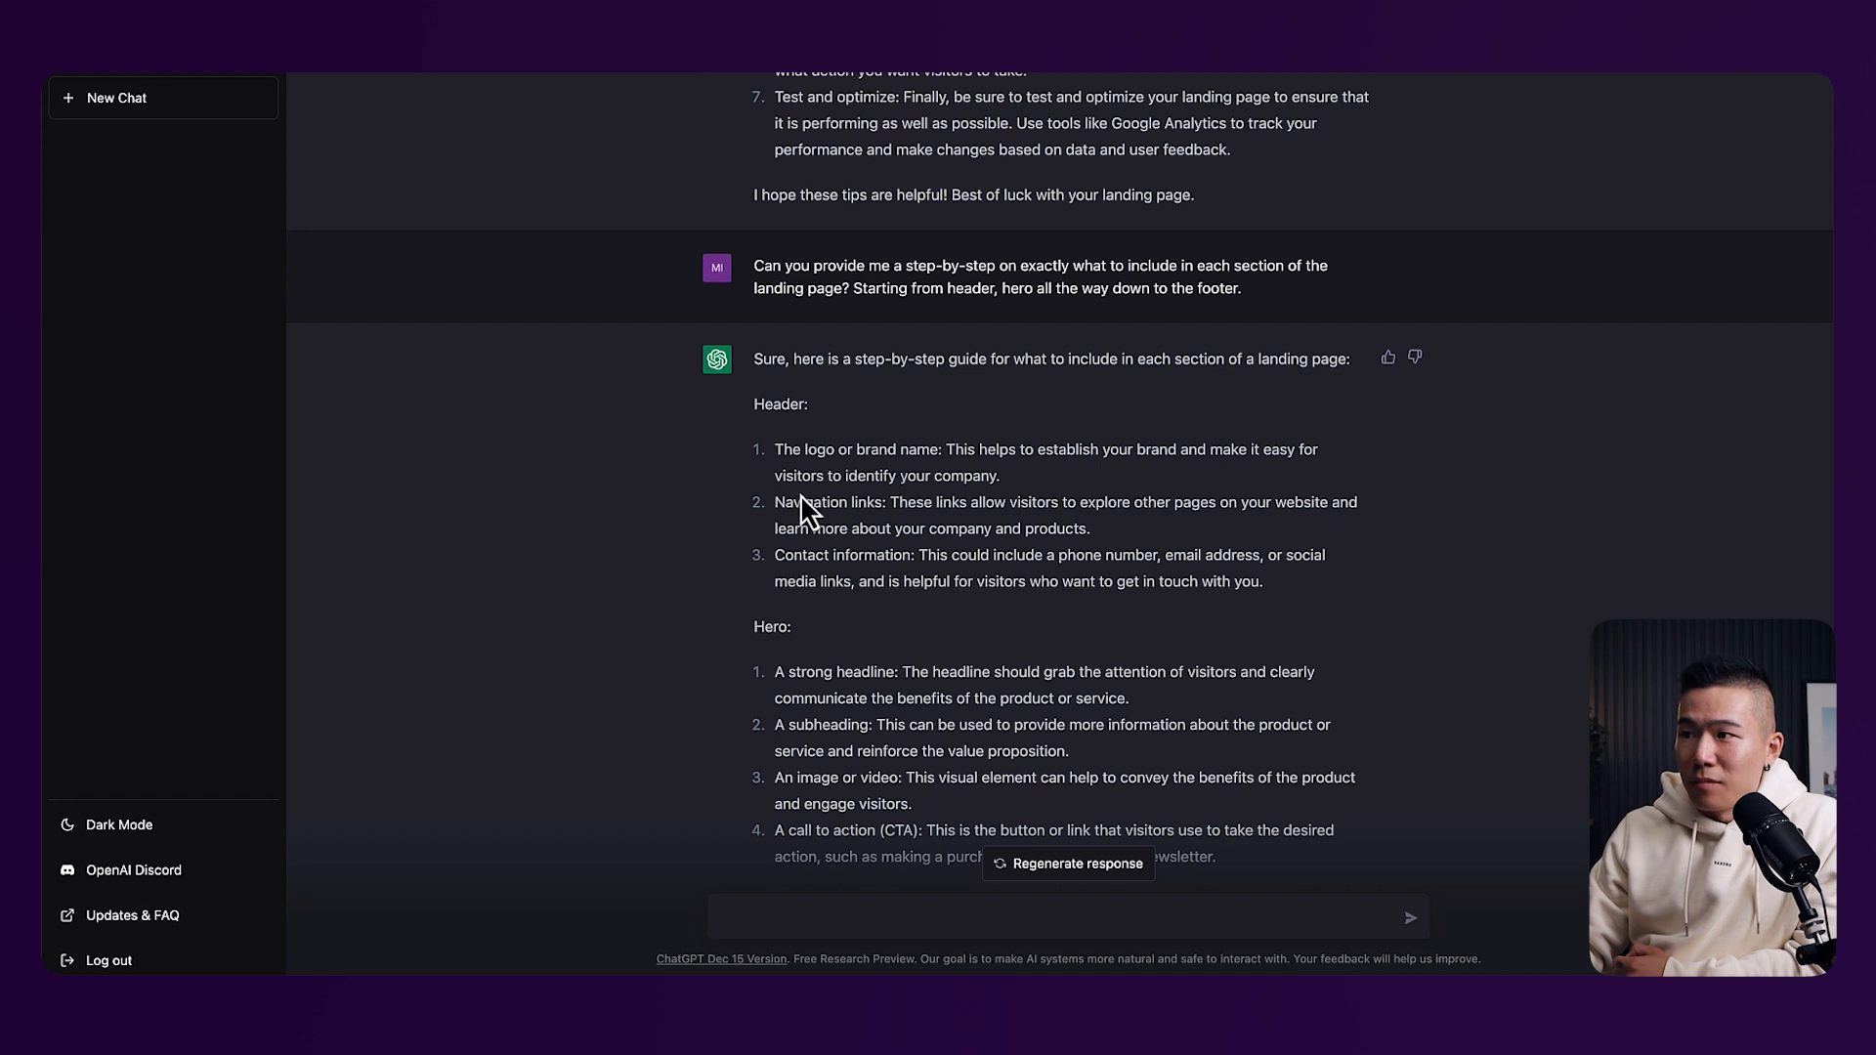
mouse_move(869, 578)
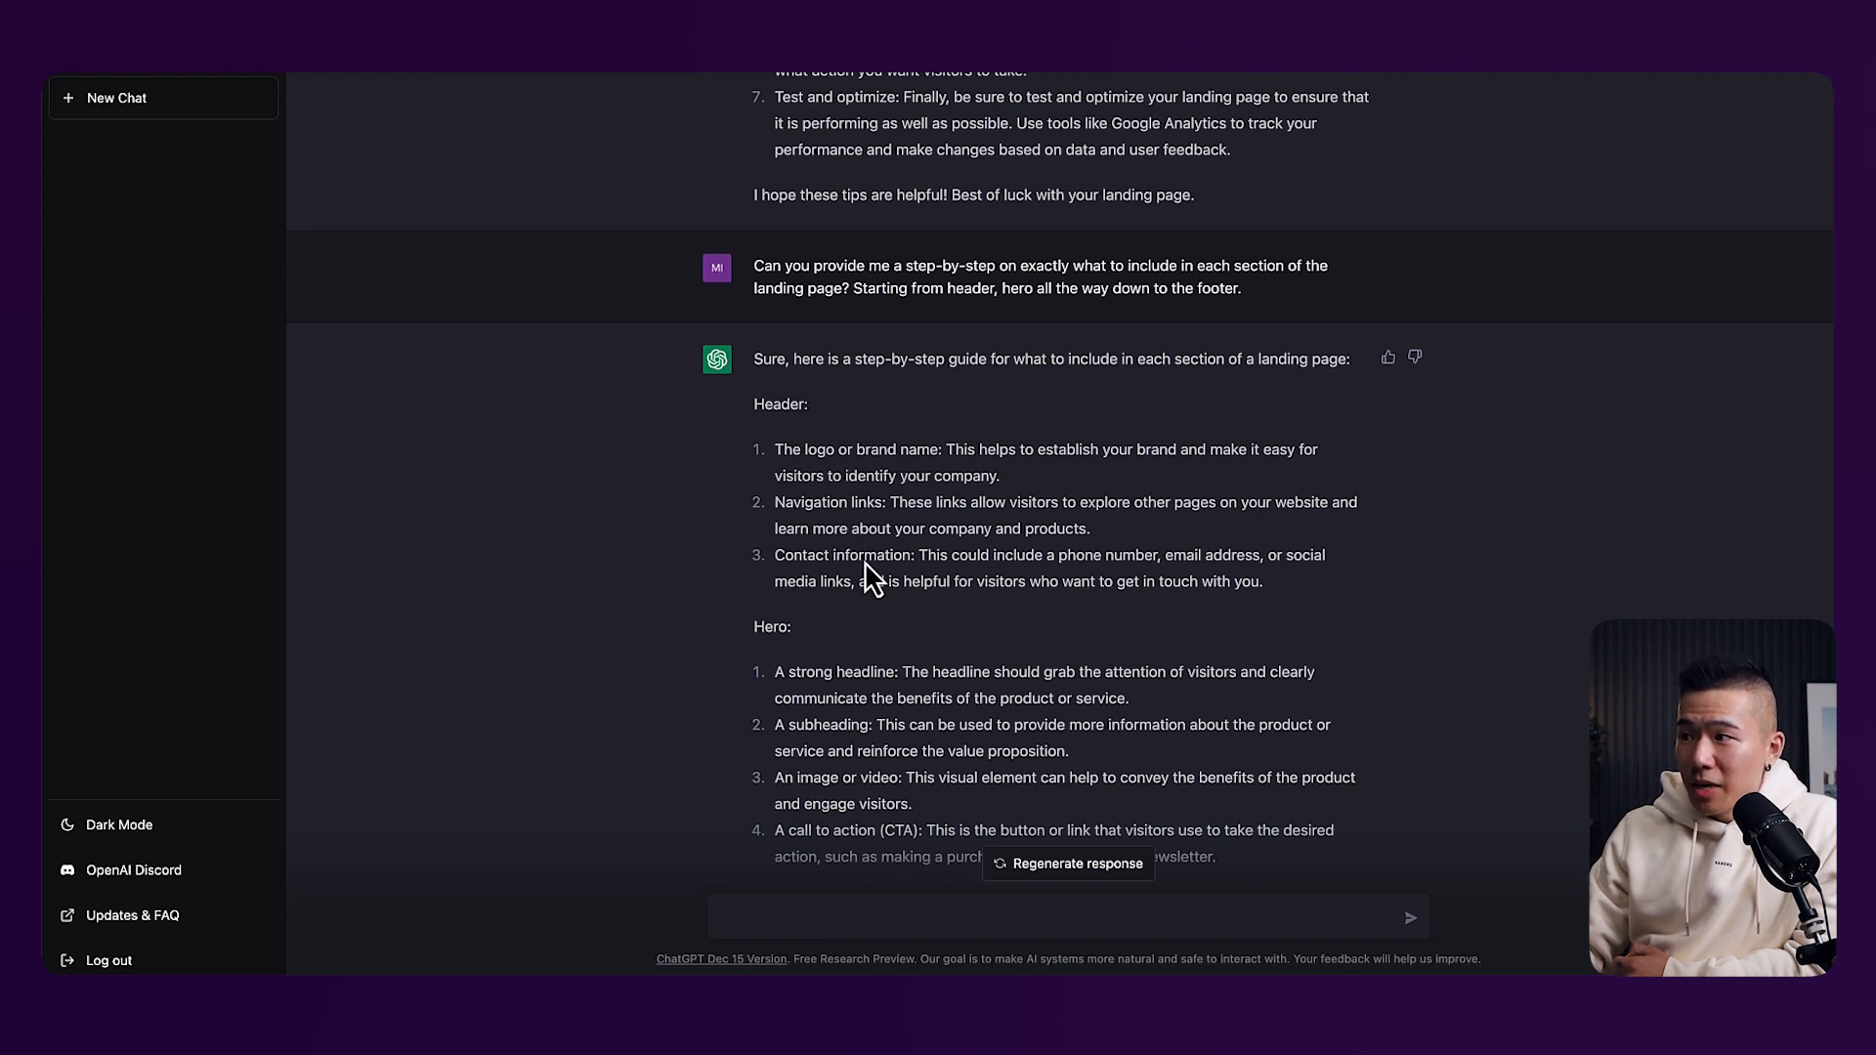
mouse_move(1219, 572)
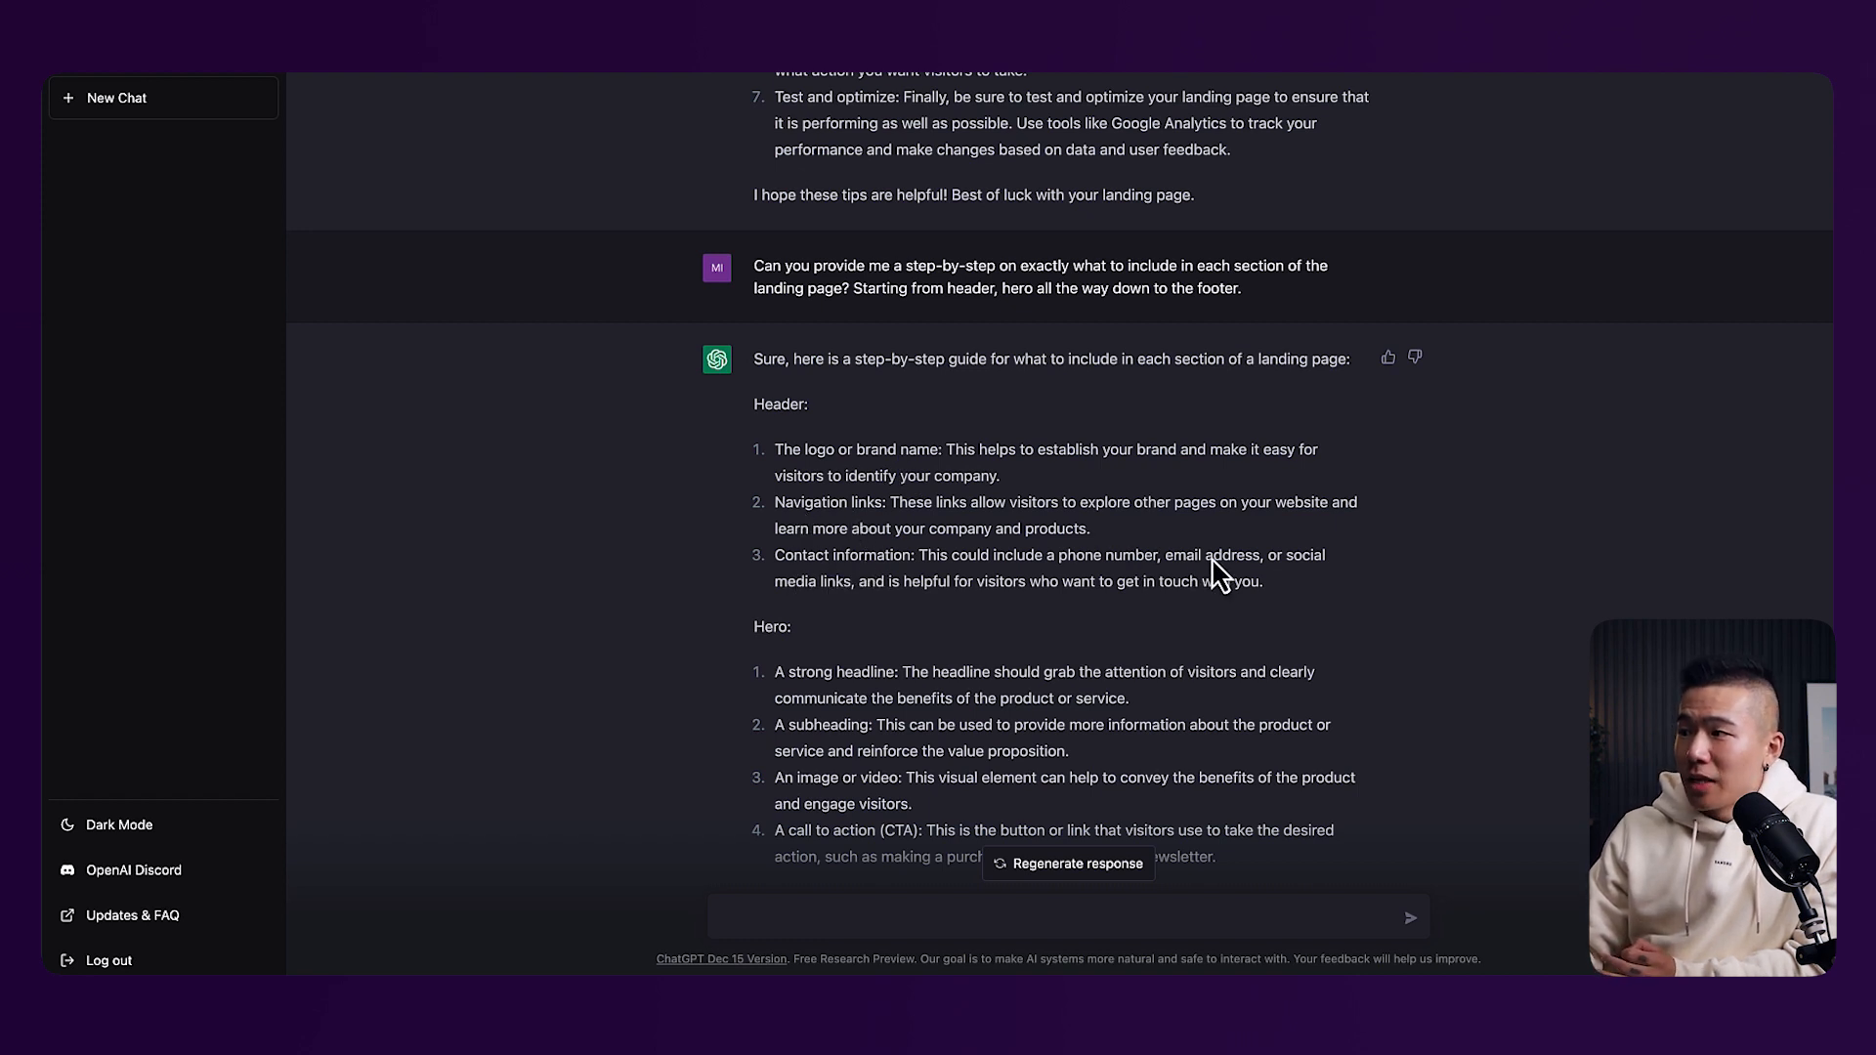
mouse_move(813, 609)
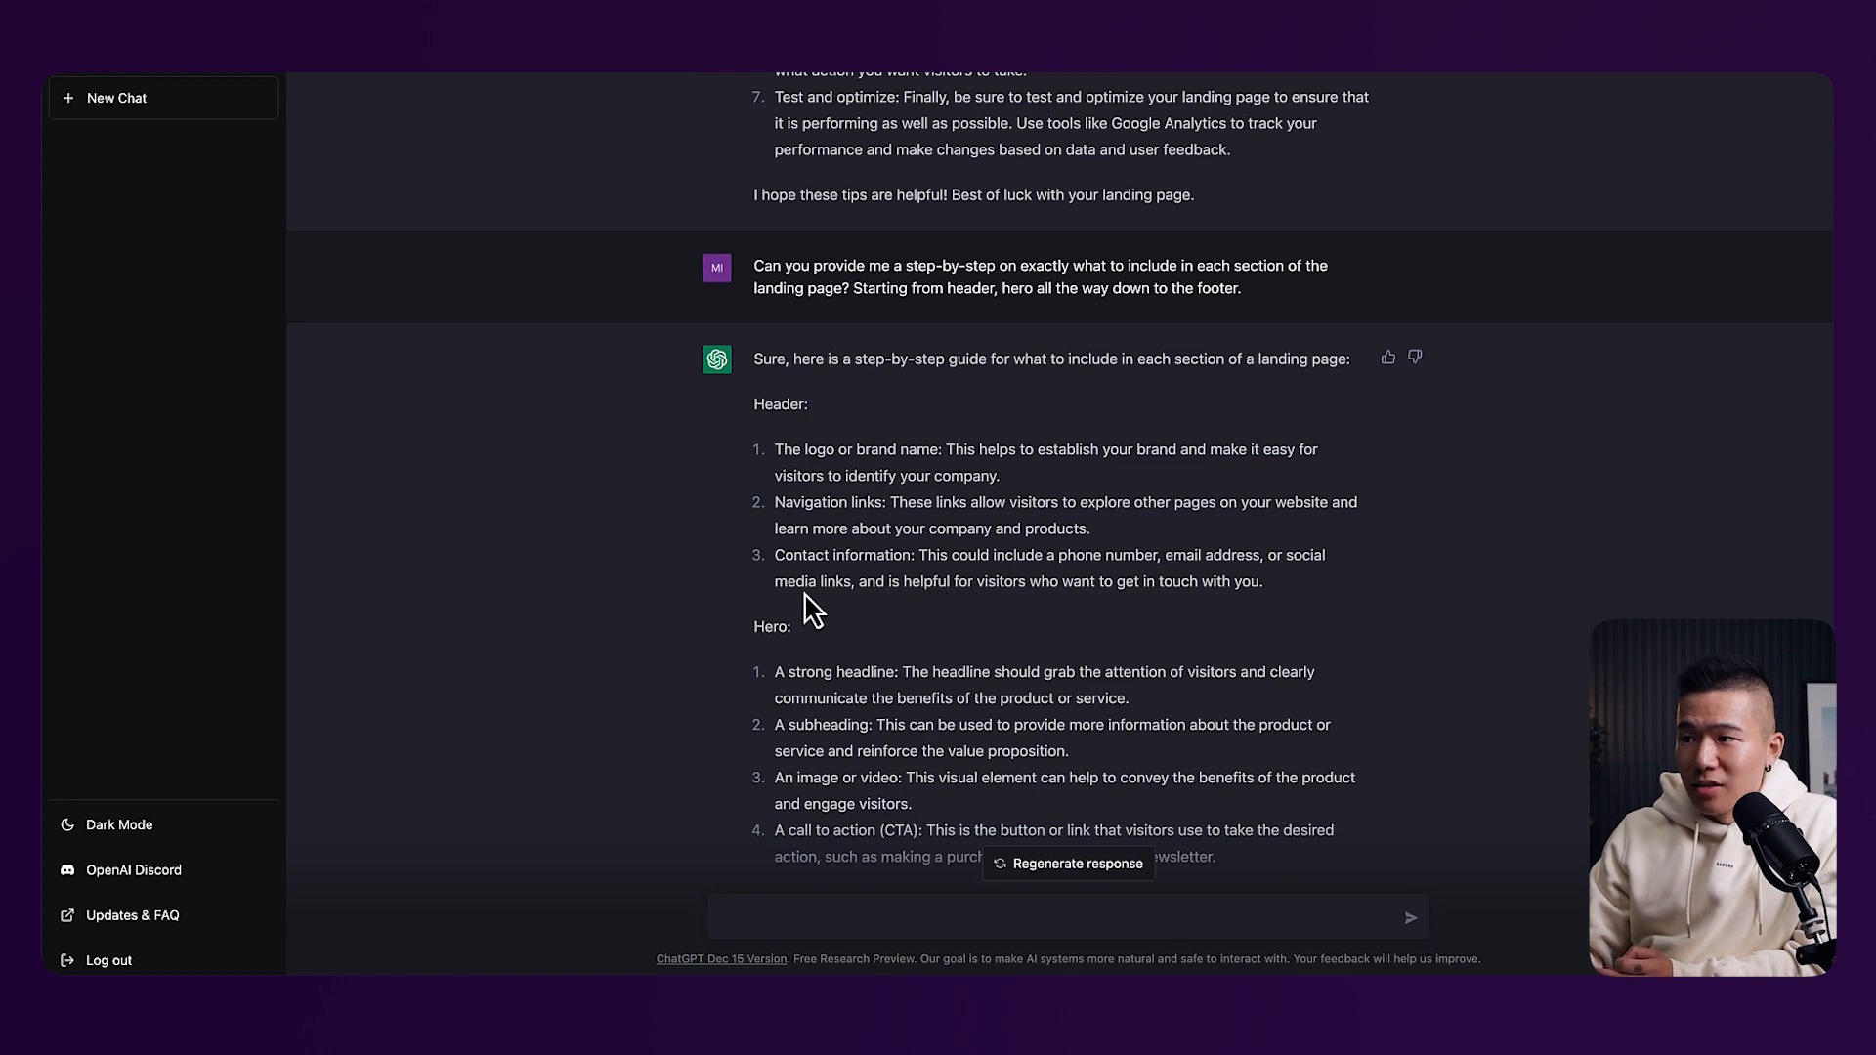
scroll("down", 3)
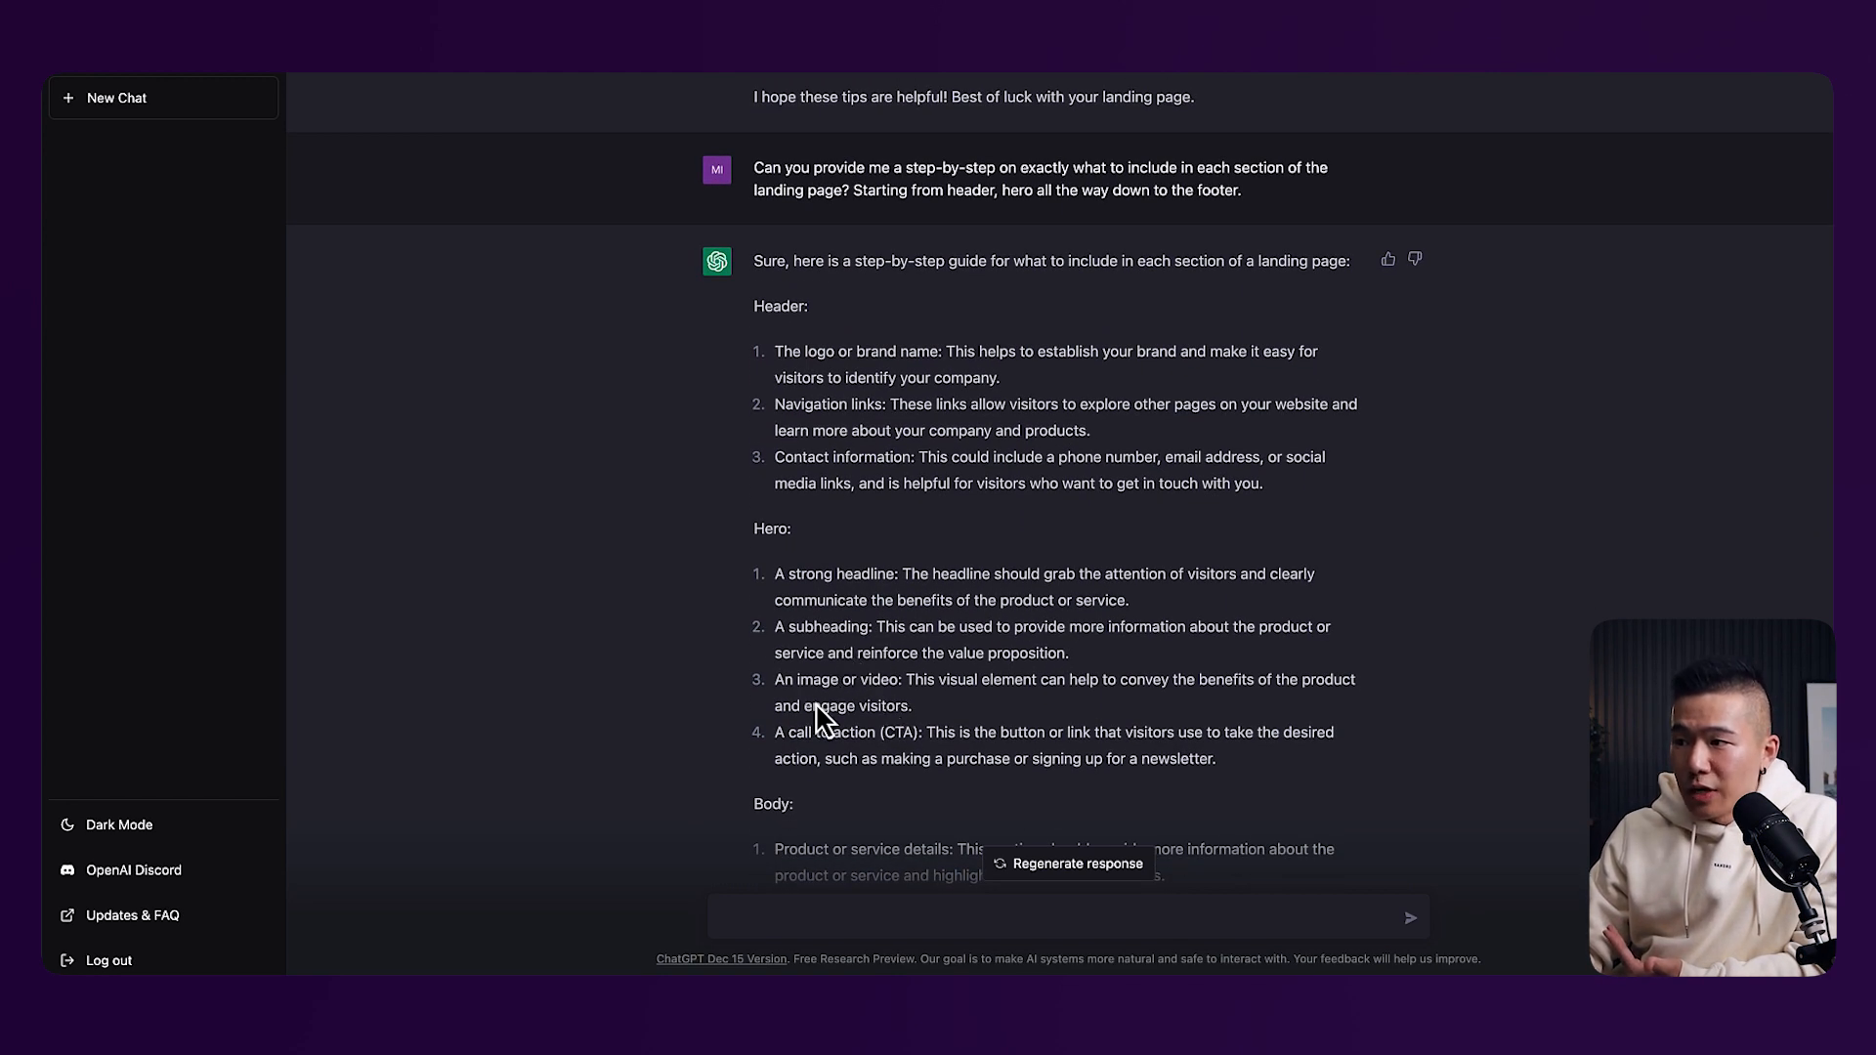
mouse_move(825, 733)
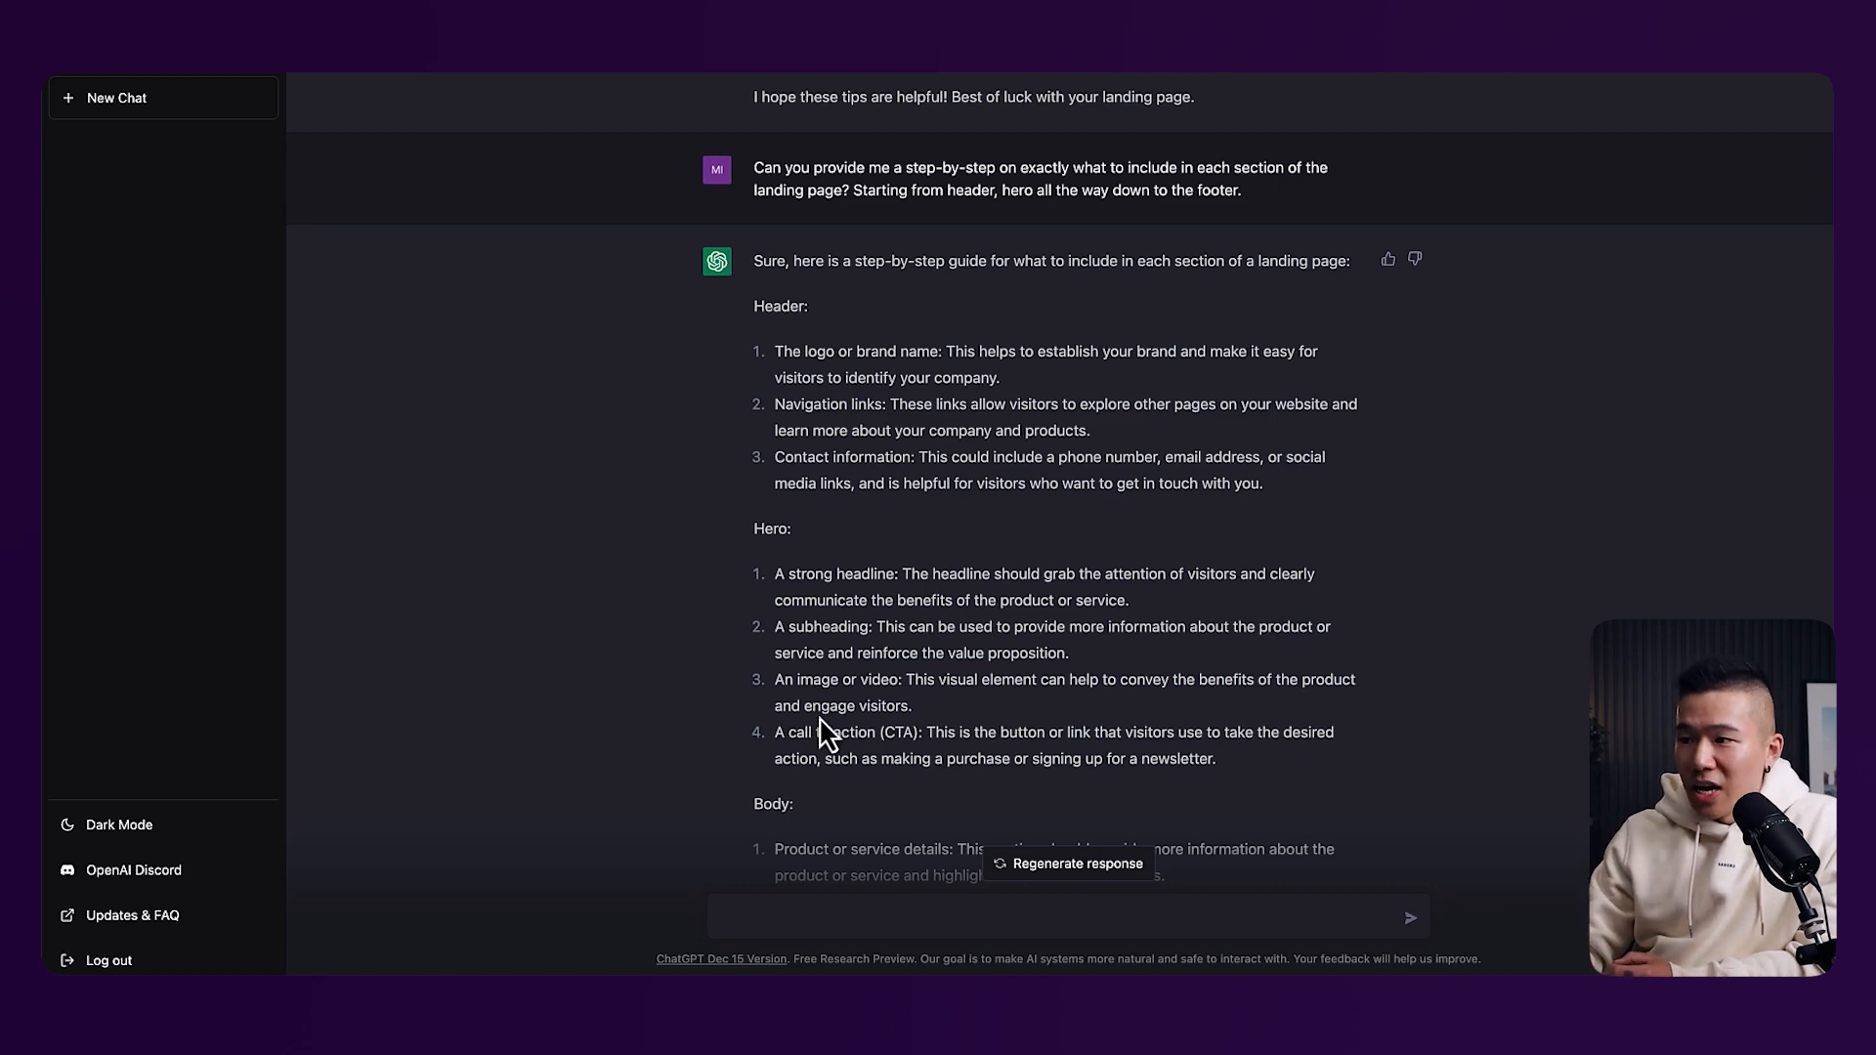
scroll("down", 3)
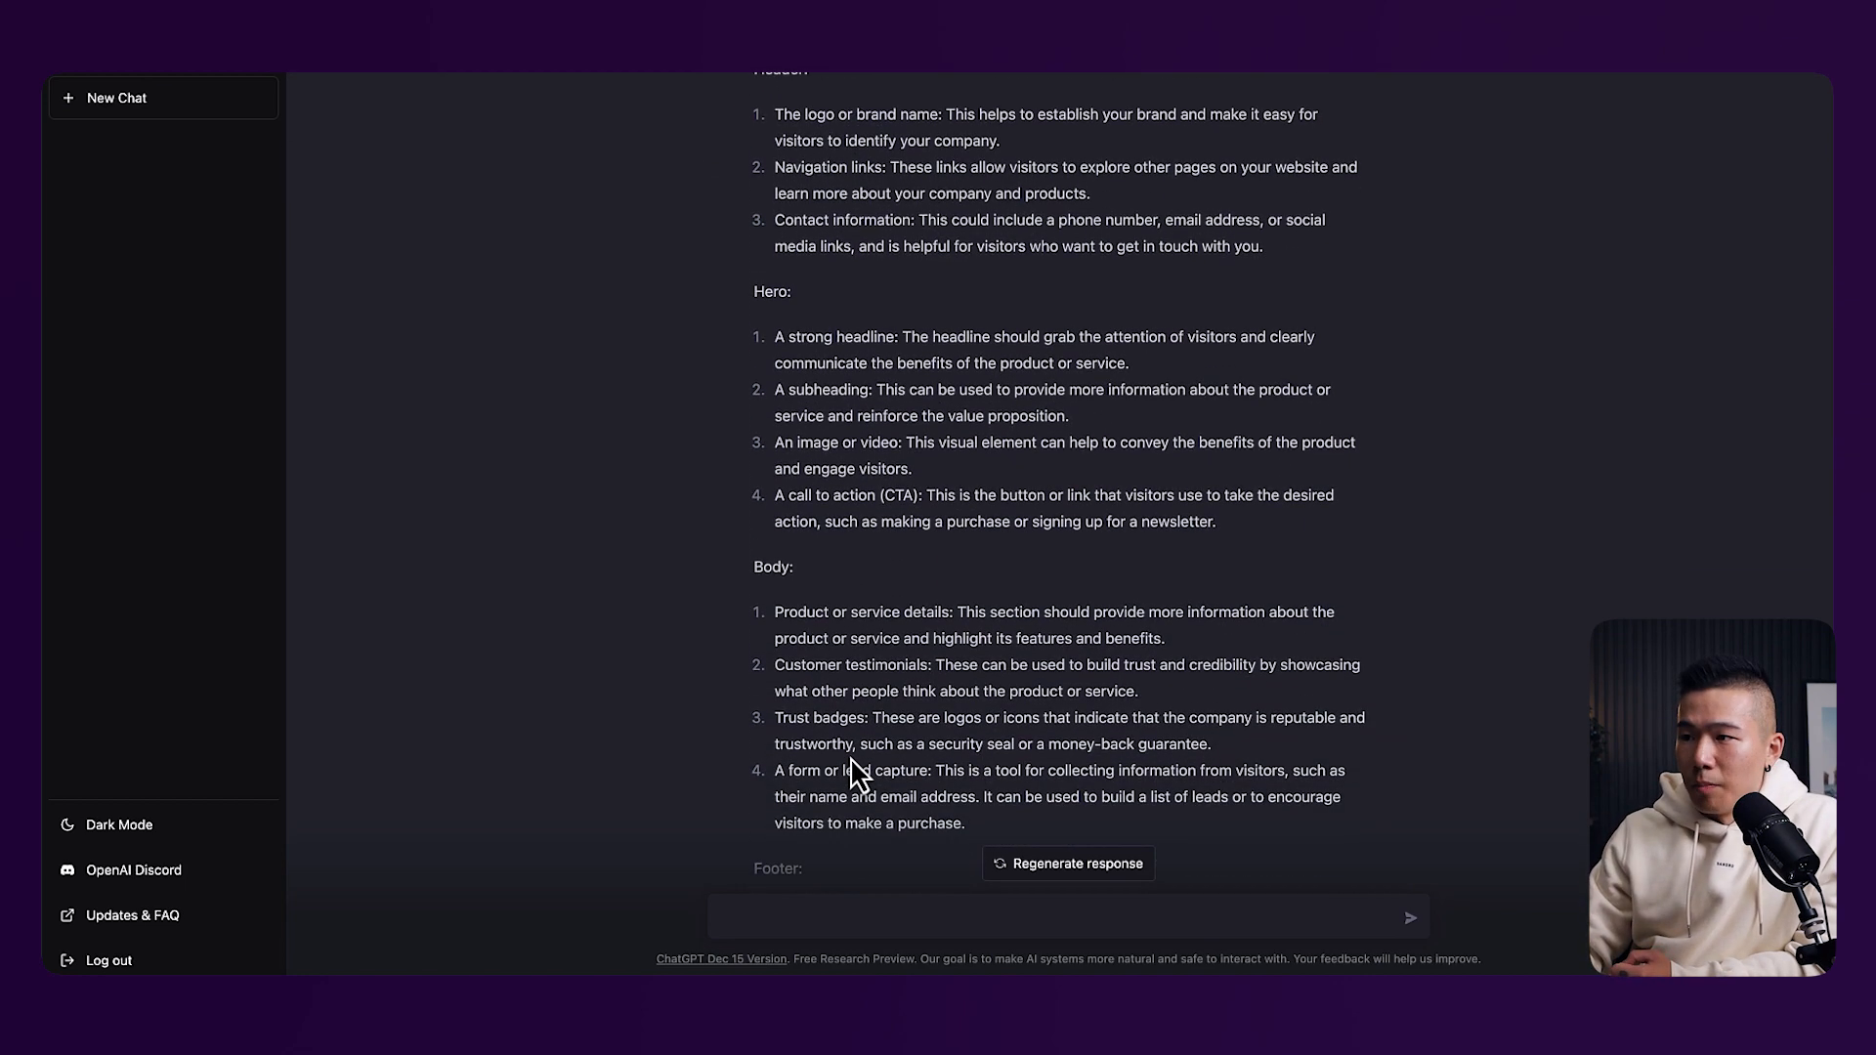
scroll("down", 3)
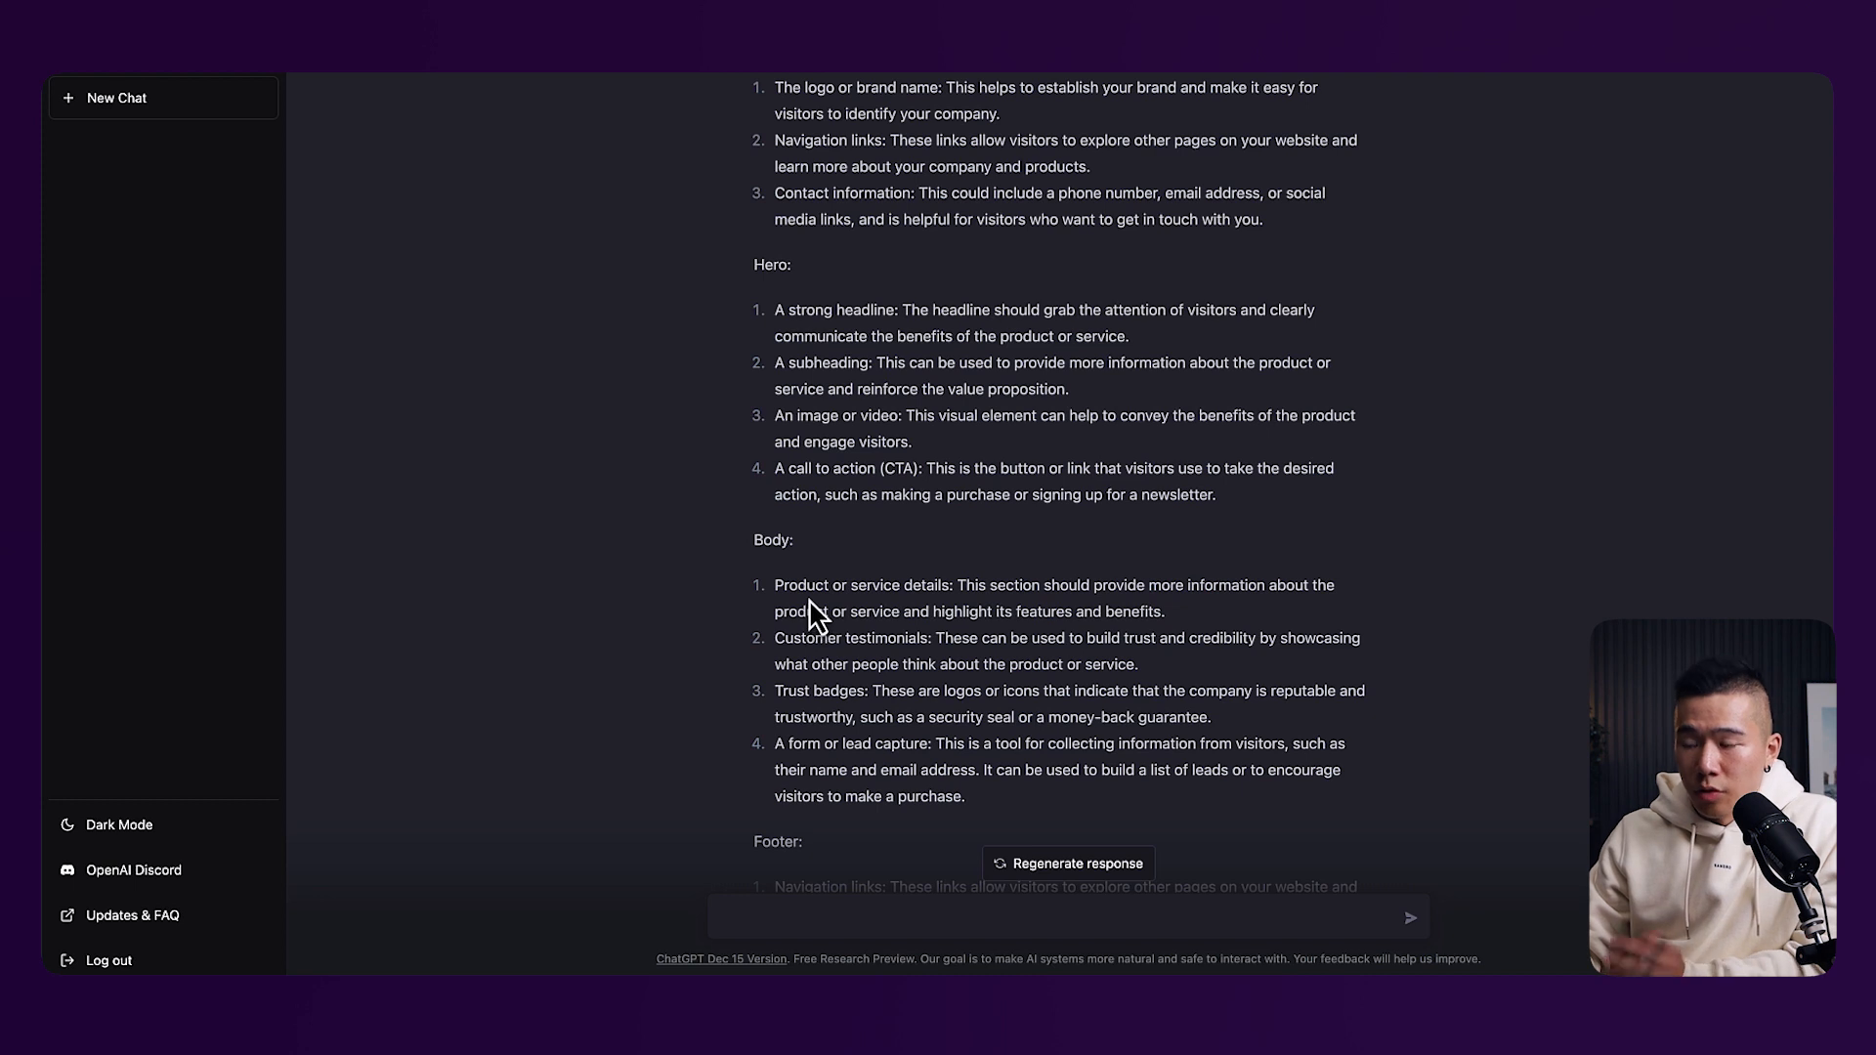
mouse_move(849, 633)
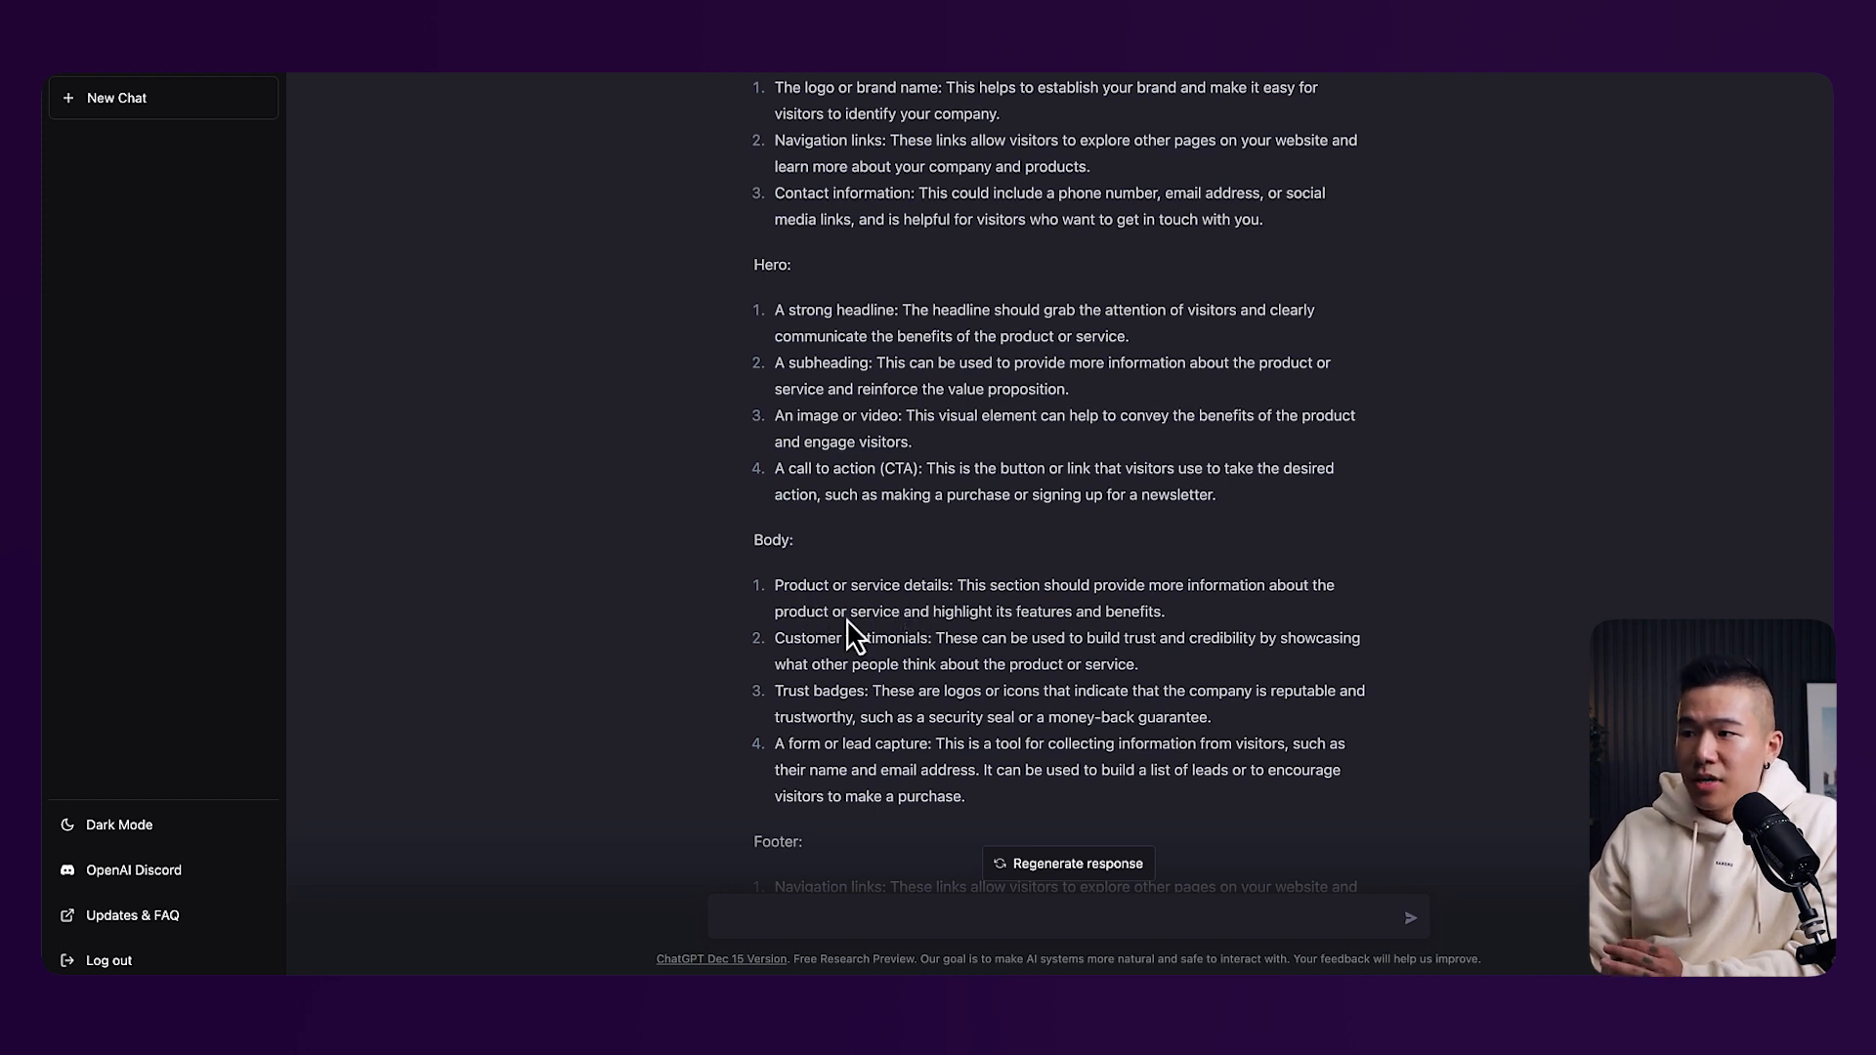
mouse_move(829, 707)
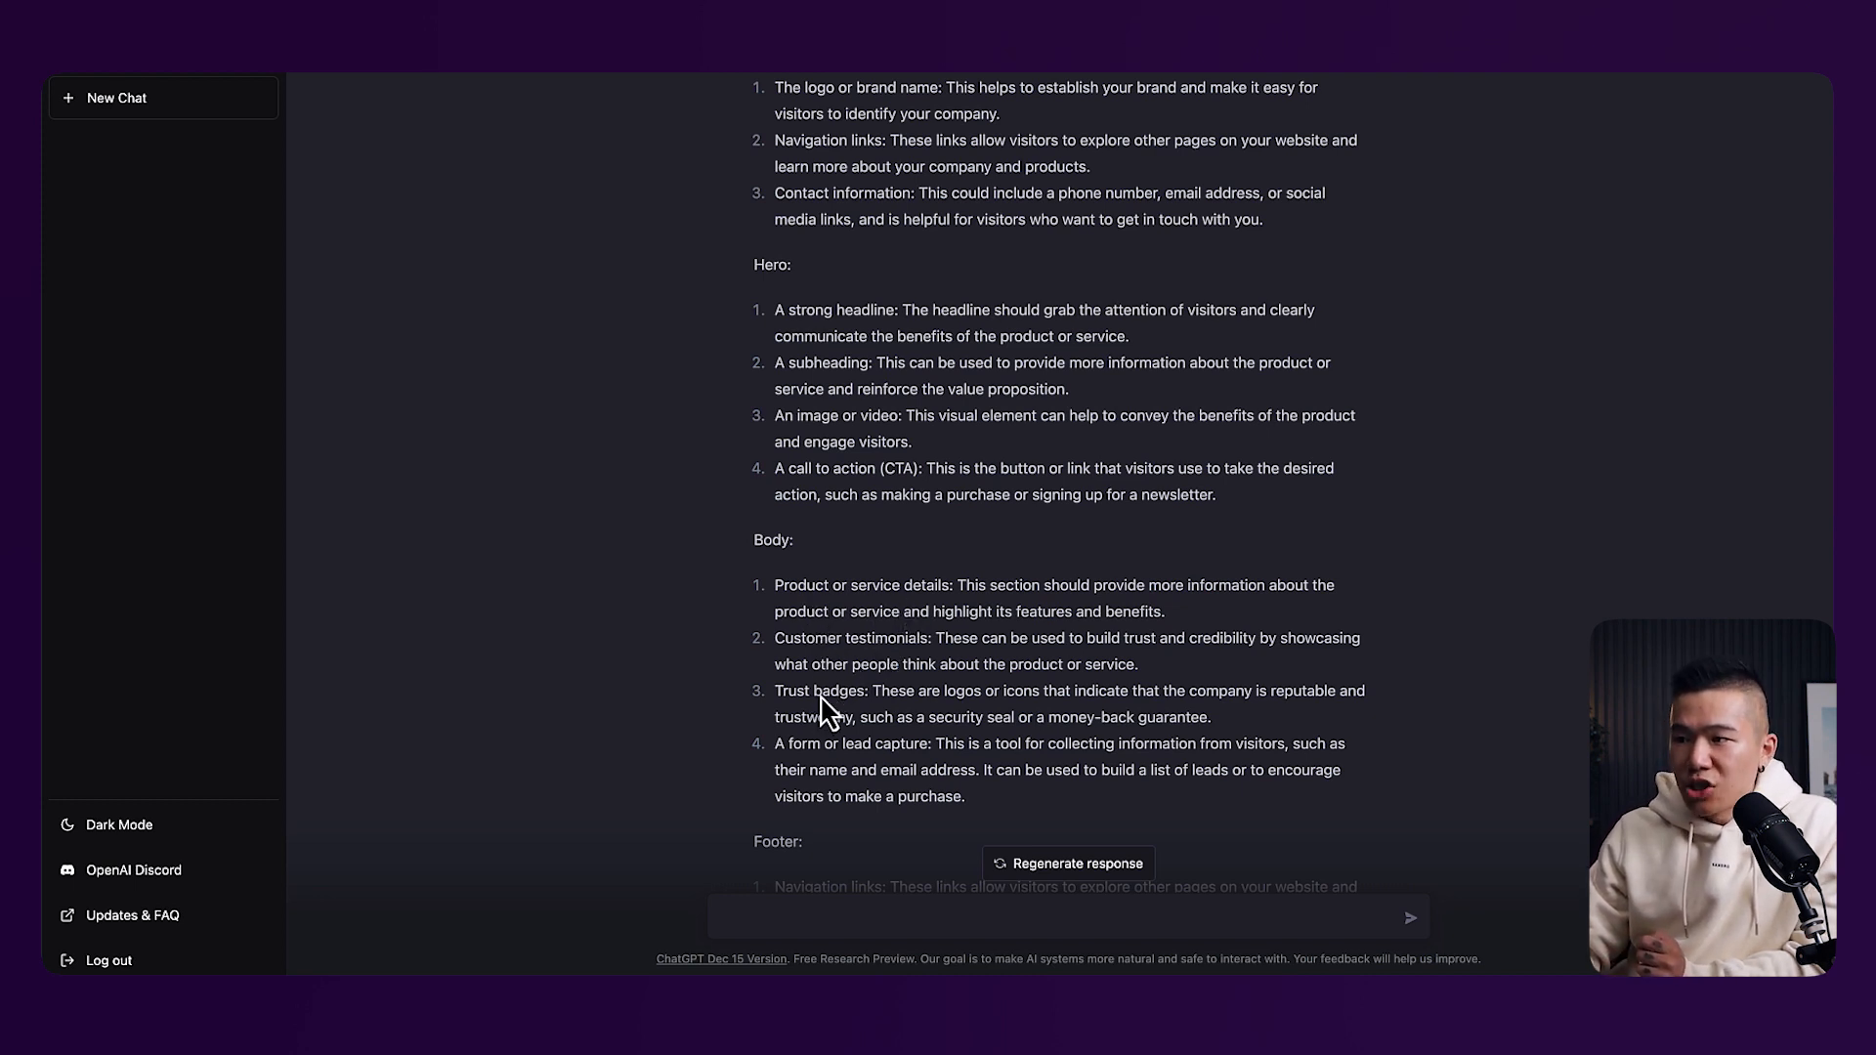
scroll("down", 3)
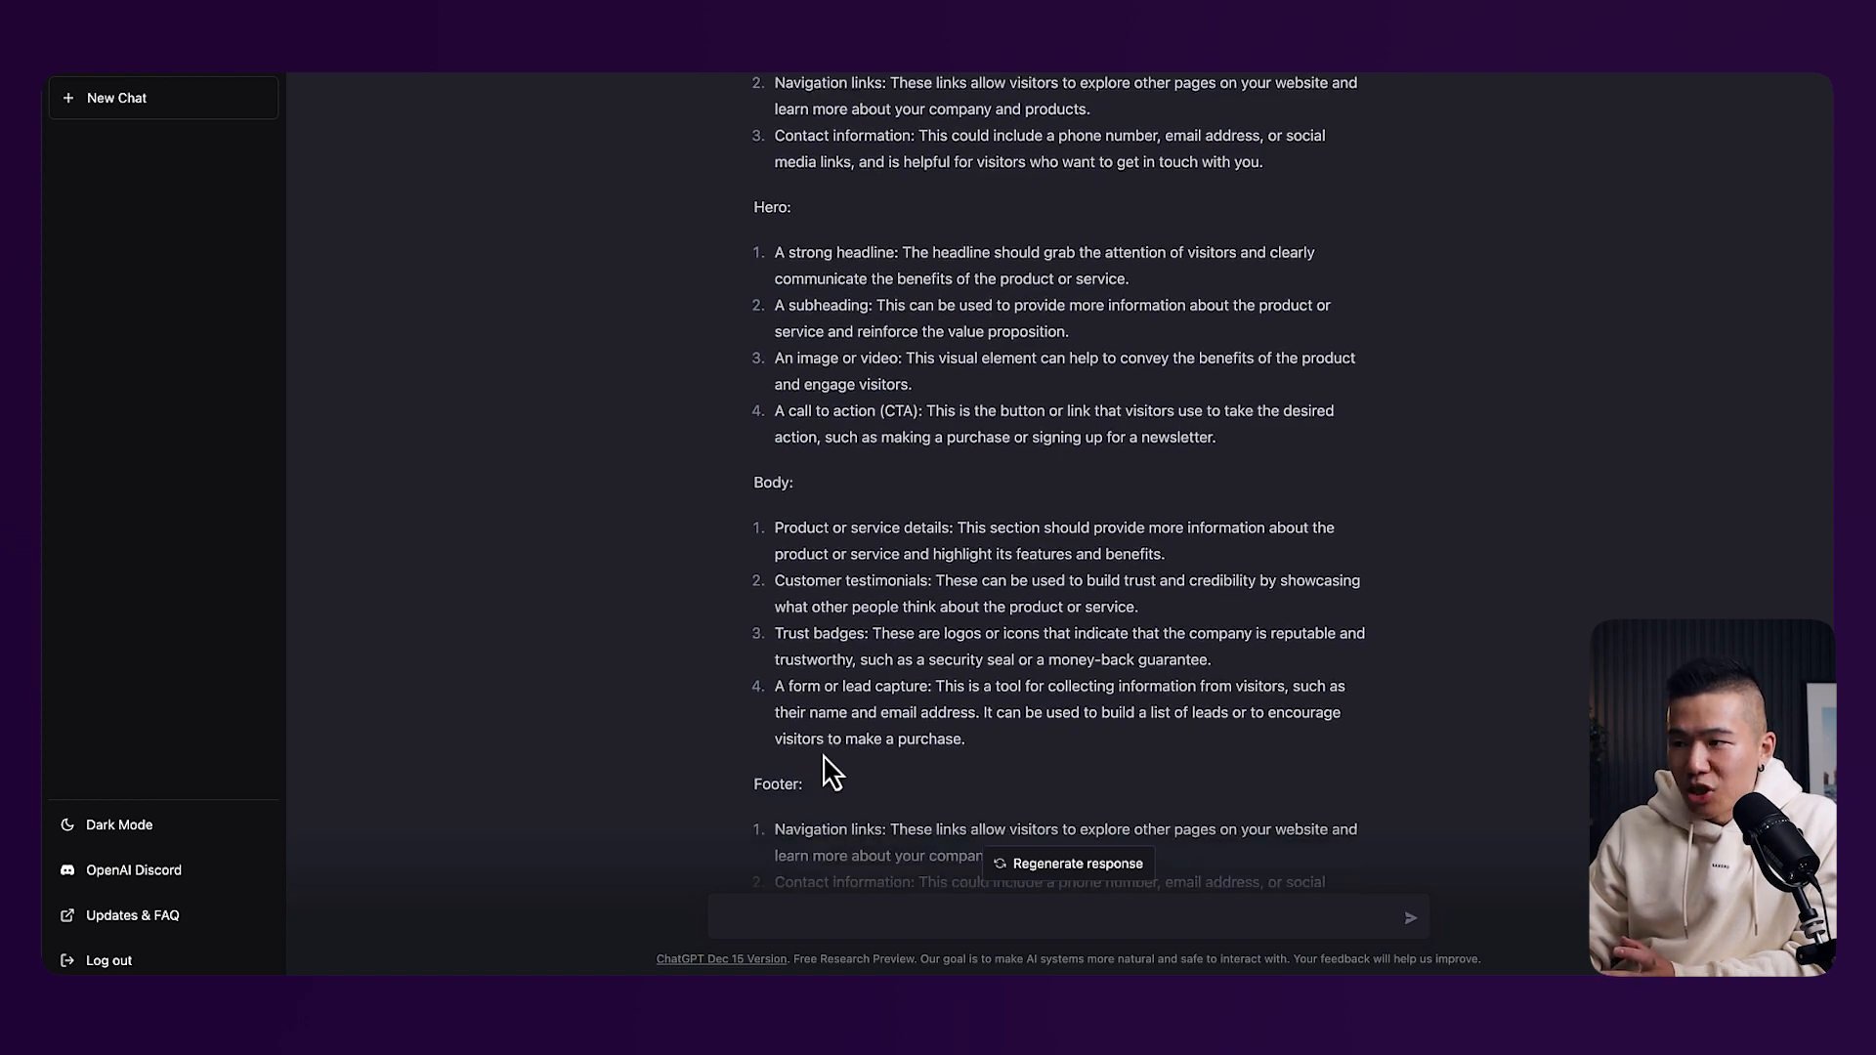
scroll("down", 3)
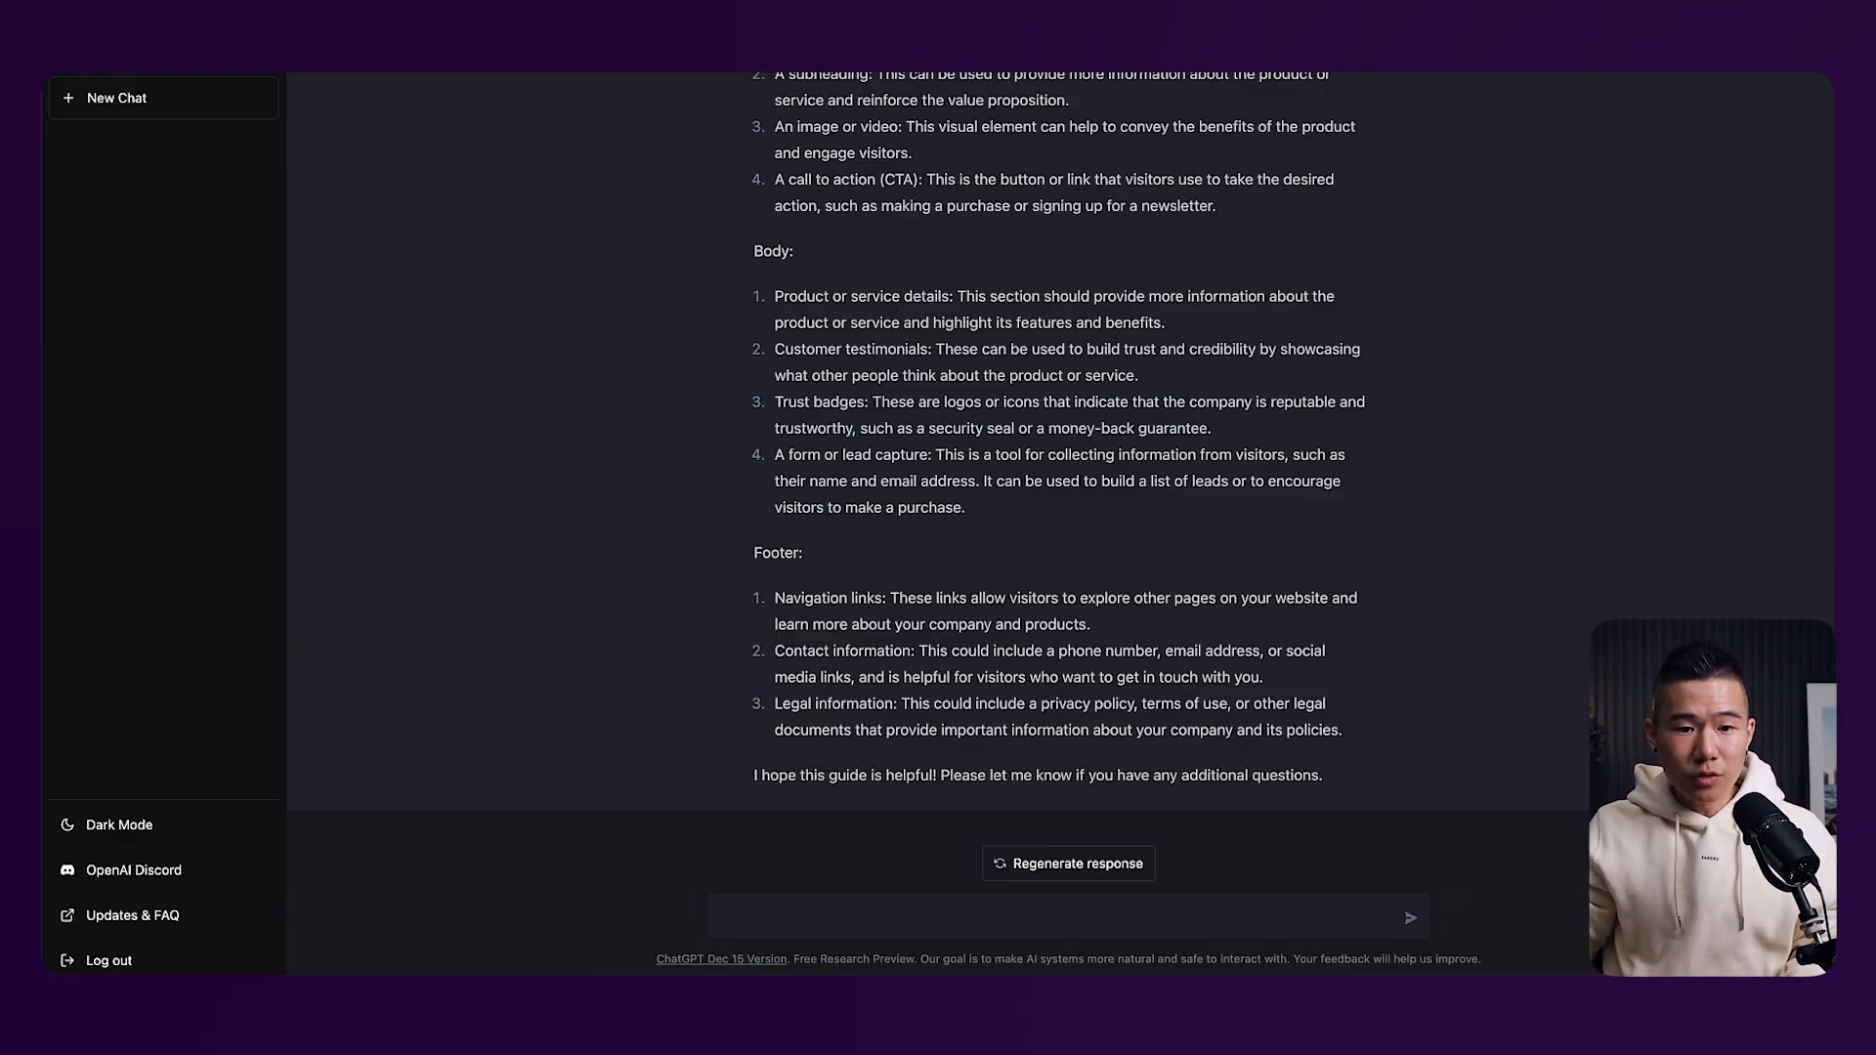
mouse_move(899, 958)
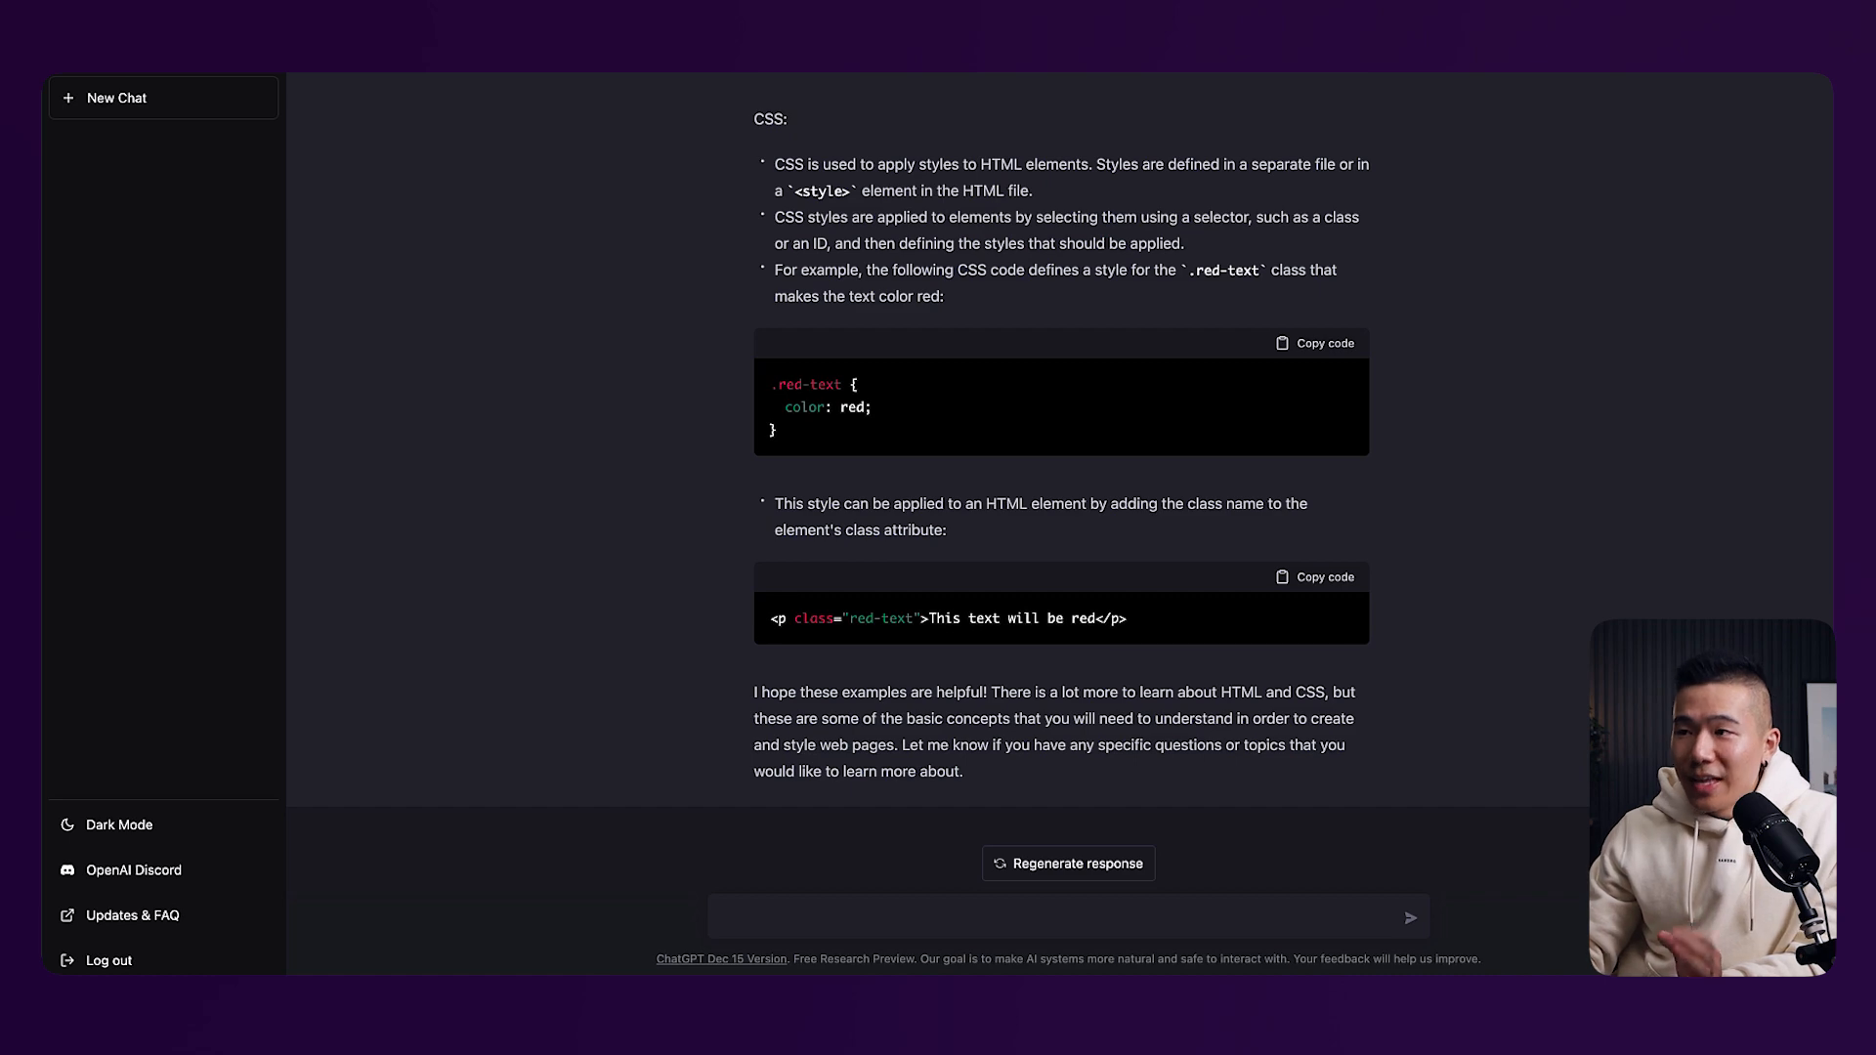
Scroll back up to the 'Can you teach me HTML5 and CSS3 with examples' prompt and its answer
scroll("up", 3)
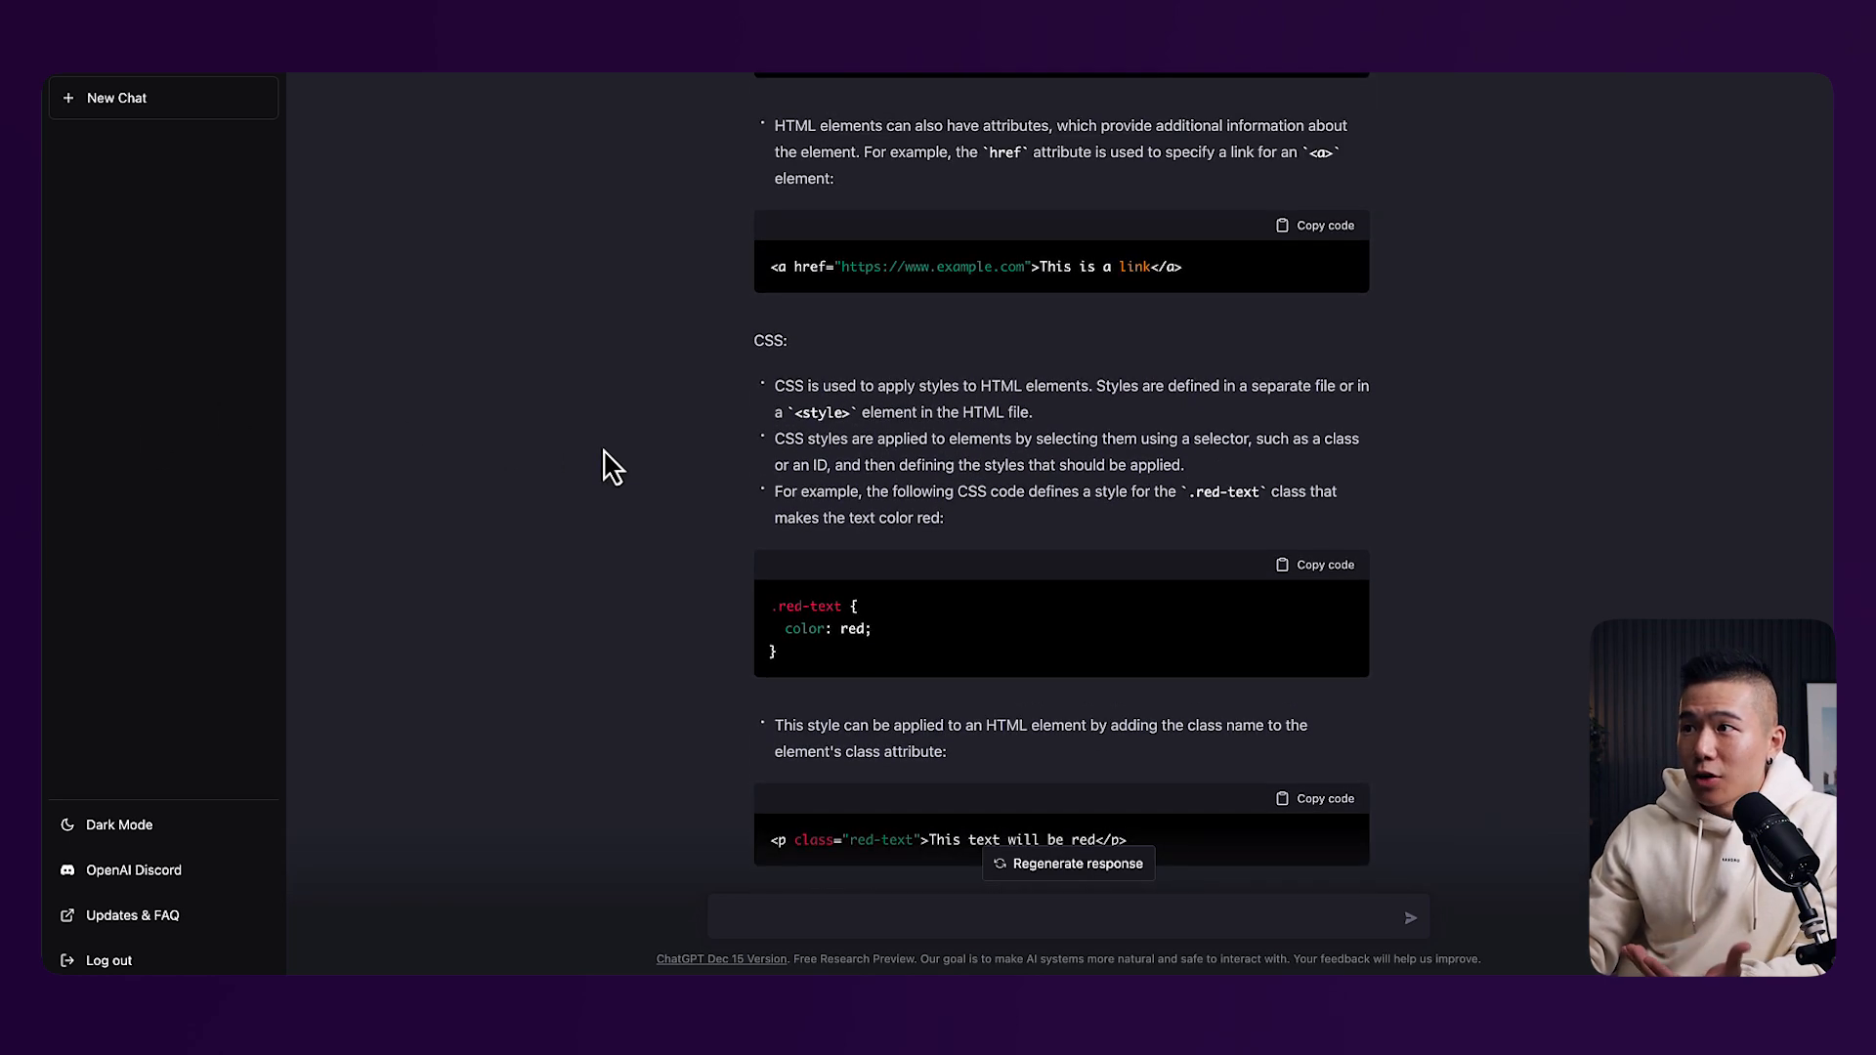
scroll("up", 3)
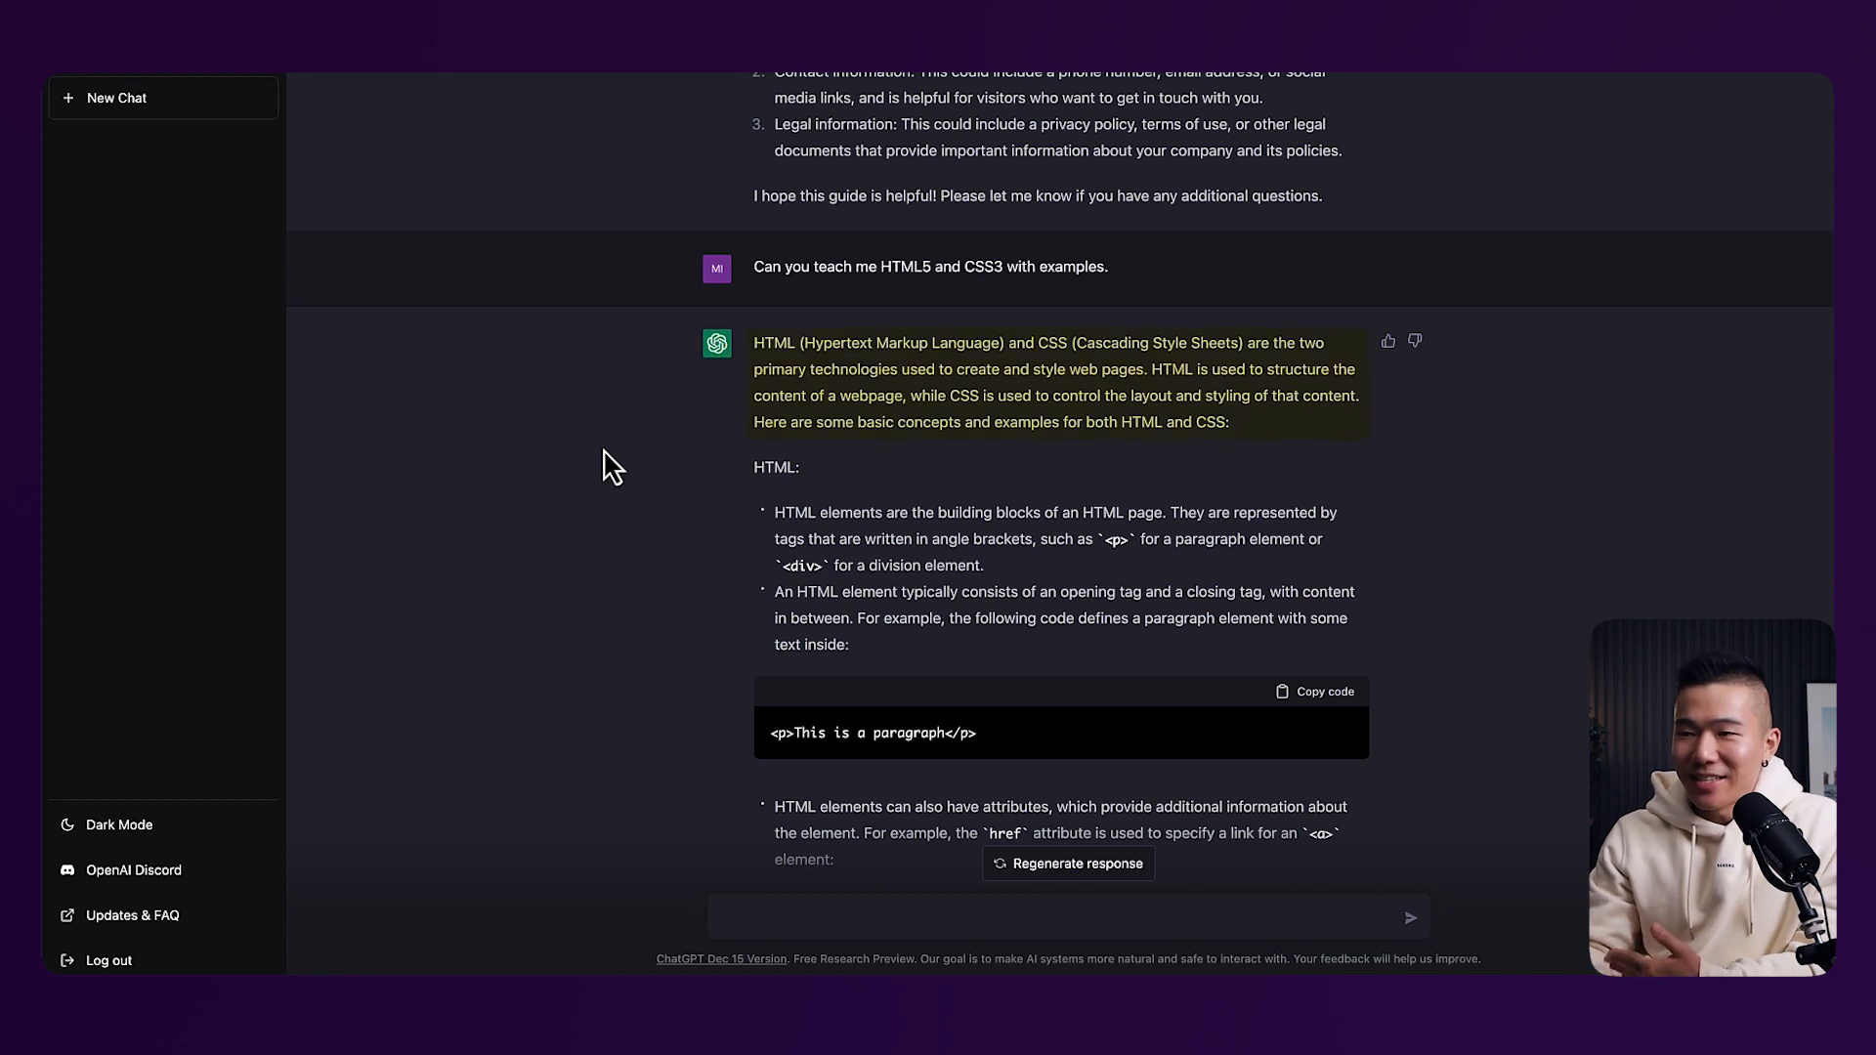
mouse_move(649, 426)
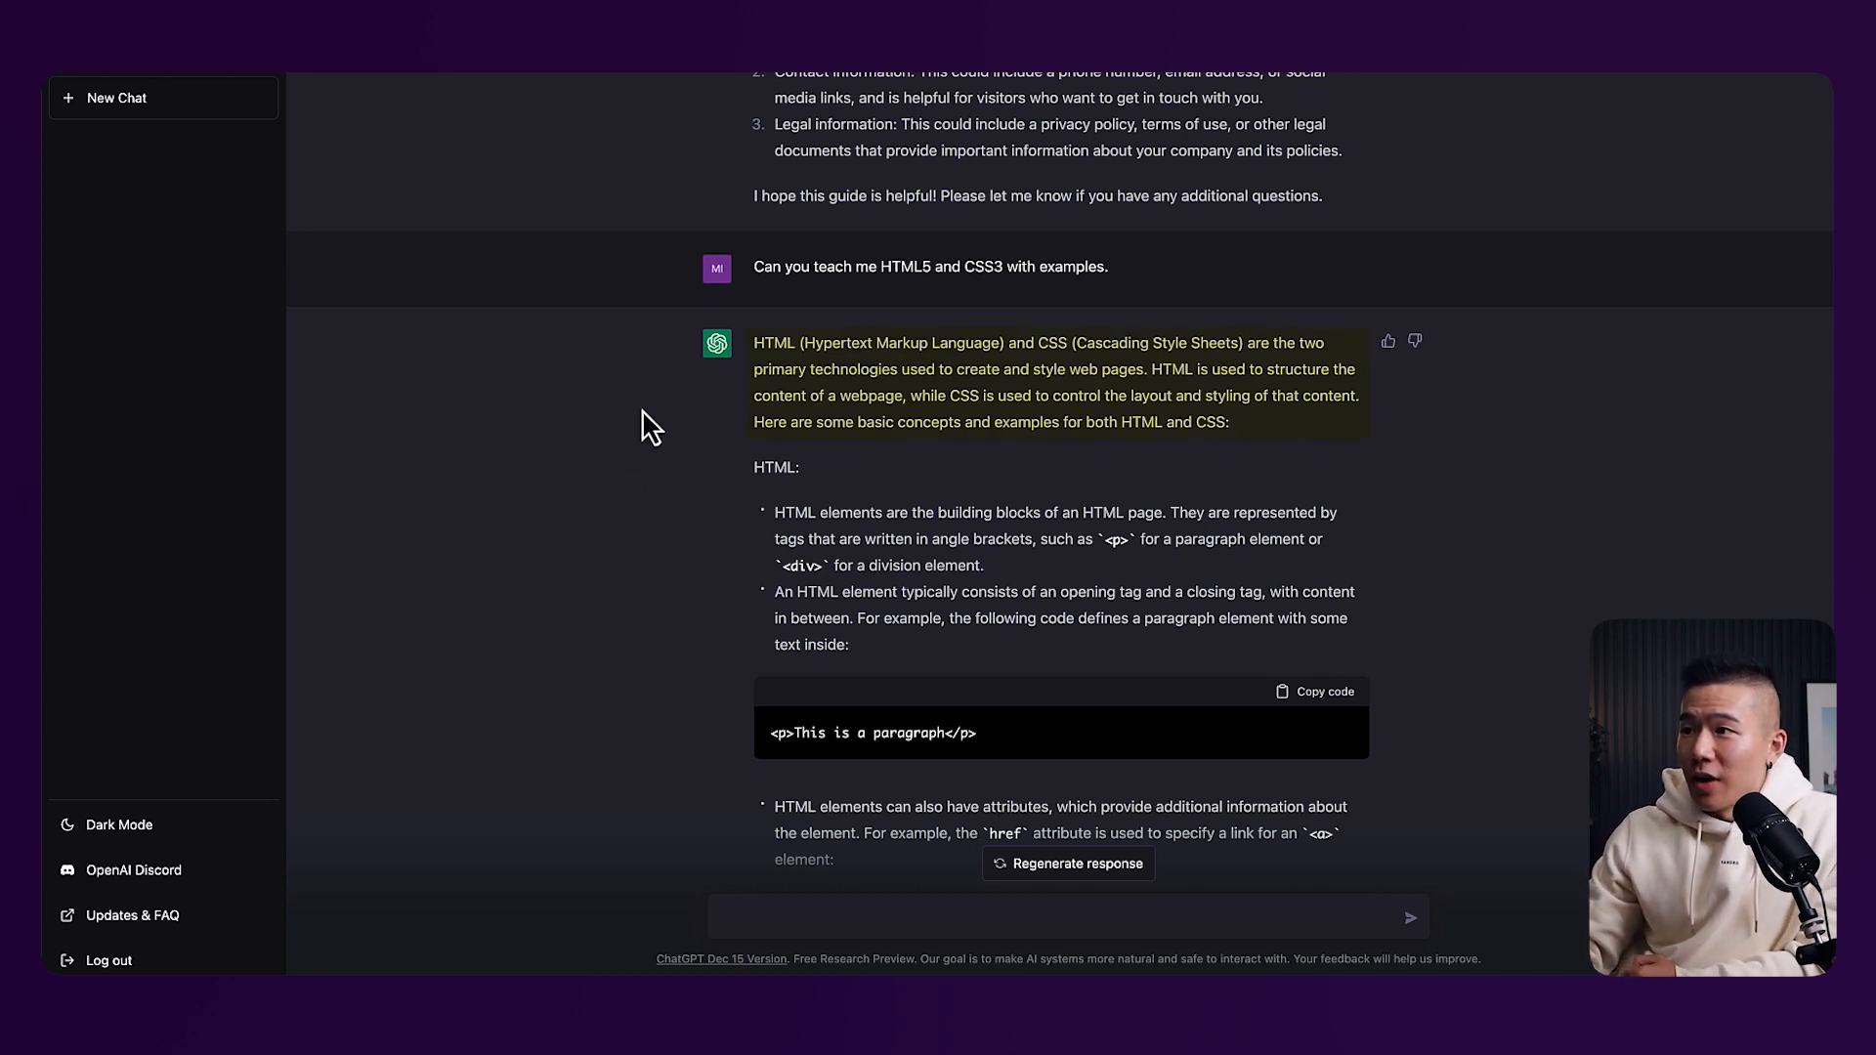
mouse_move(899, 428)
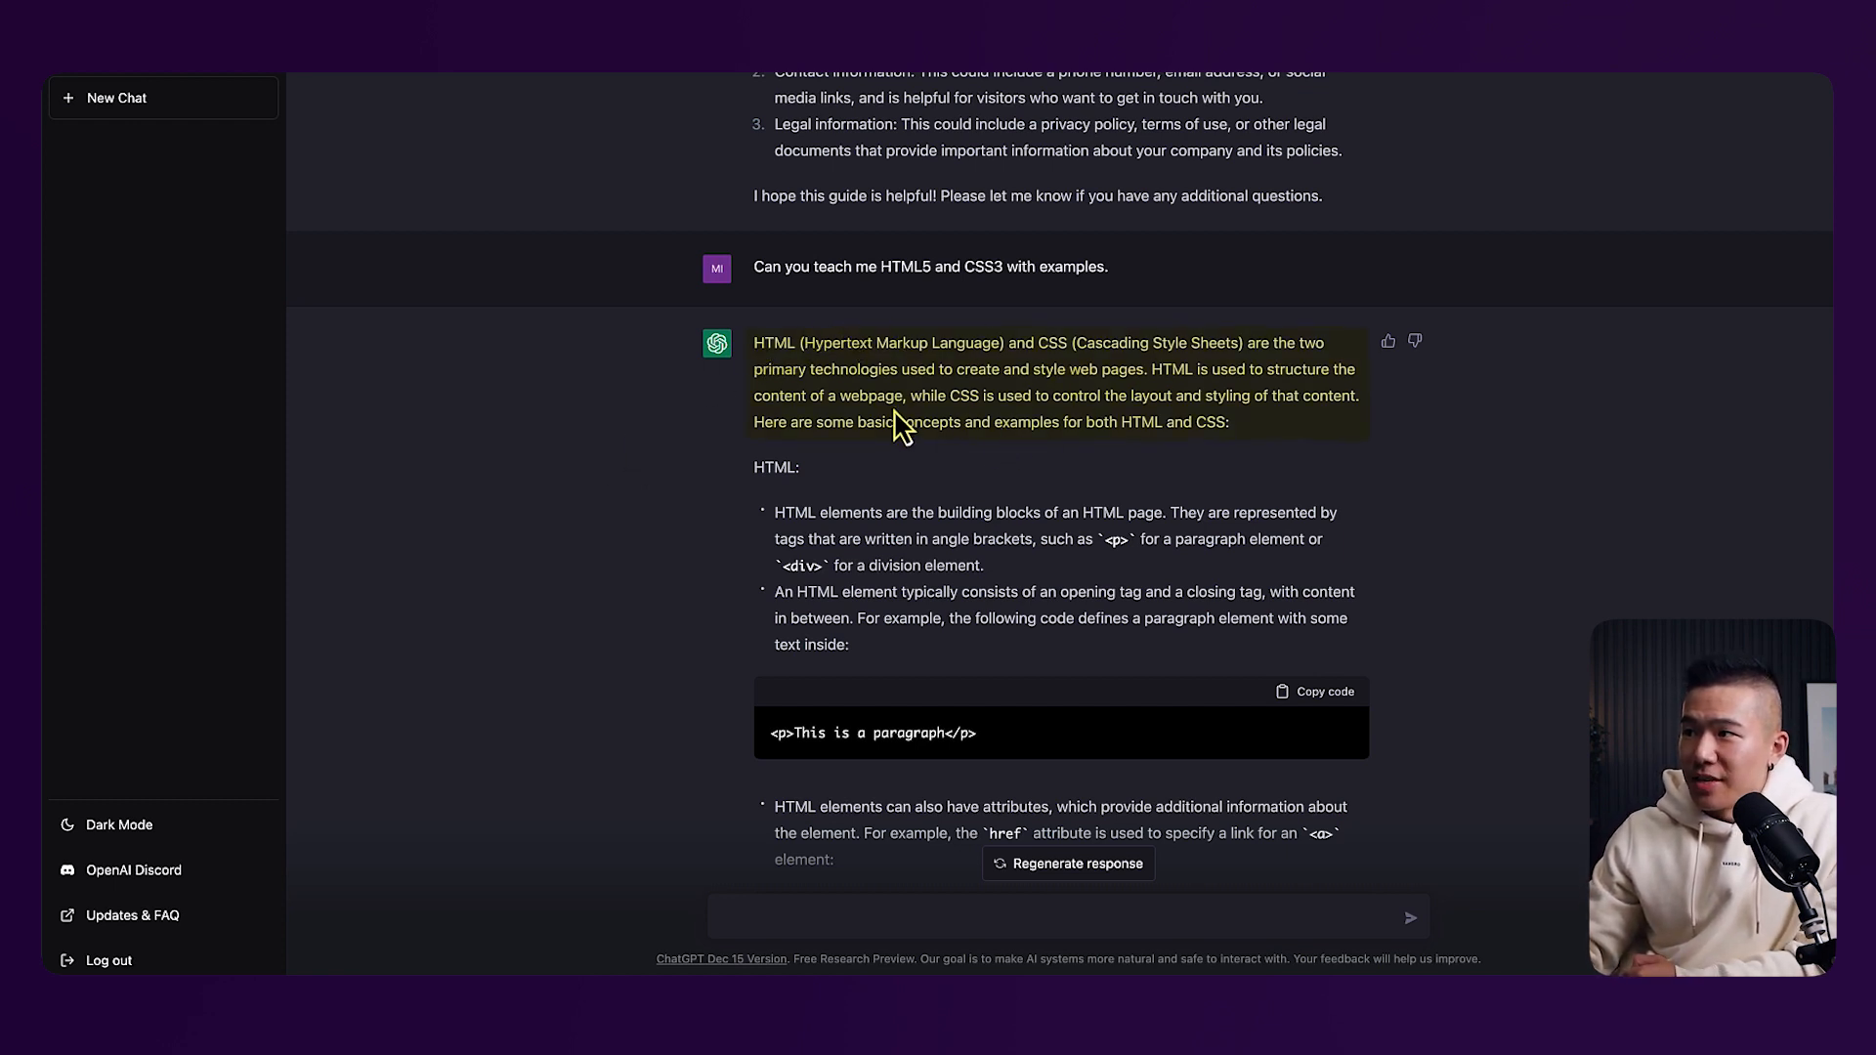
scroll("down", 3)
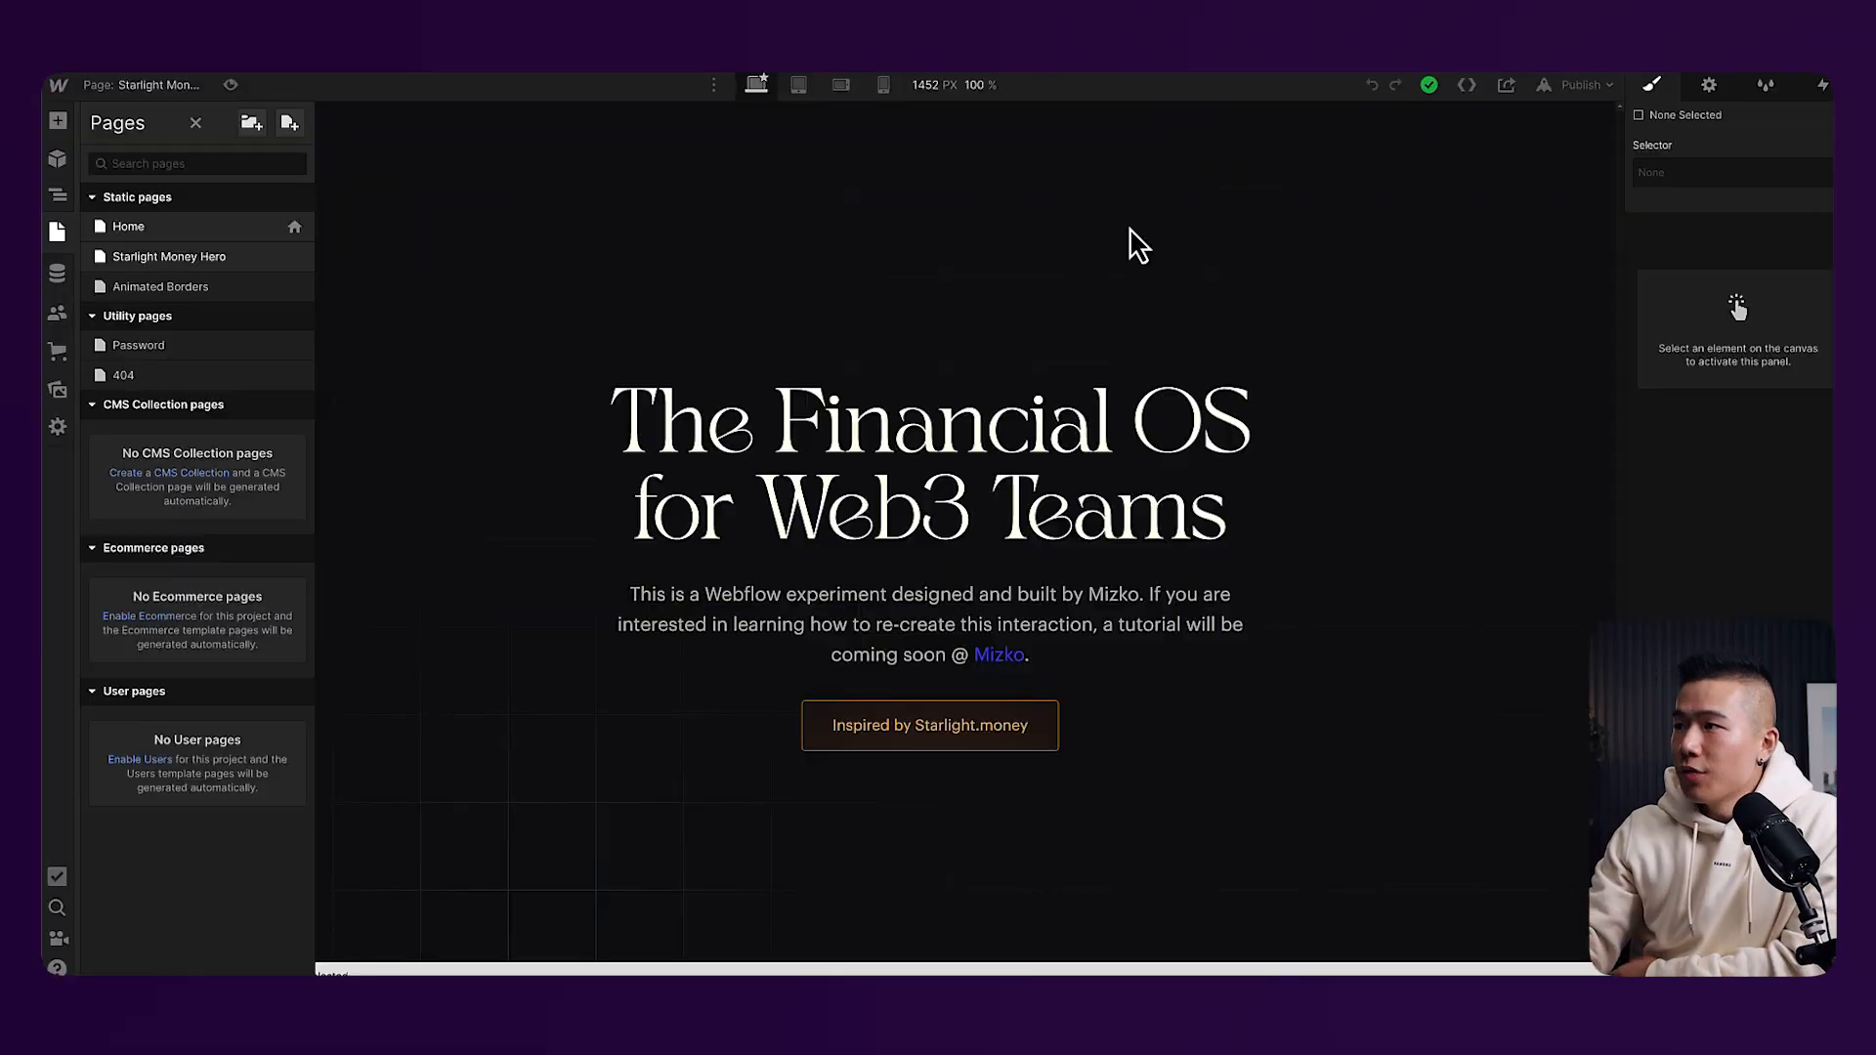
Check the glow on the live hero page, then return to the Webflow Designer
left_click(926, 624)
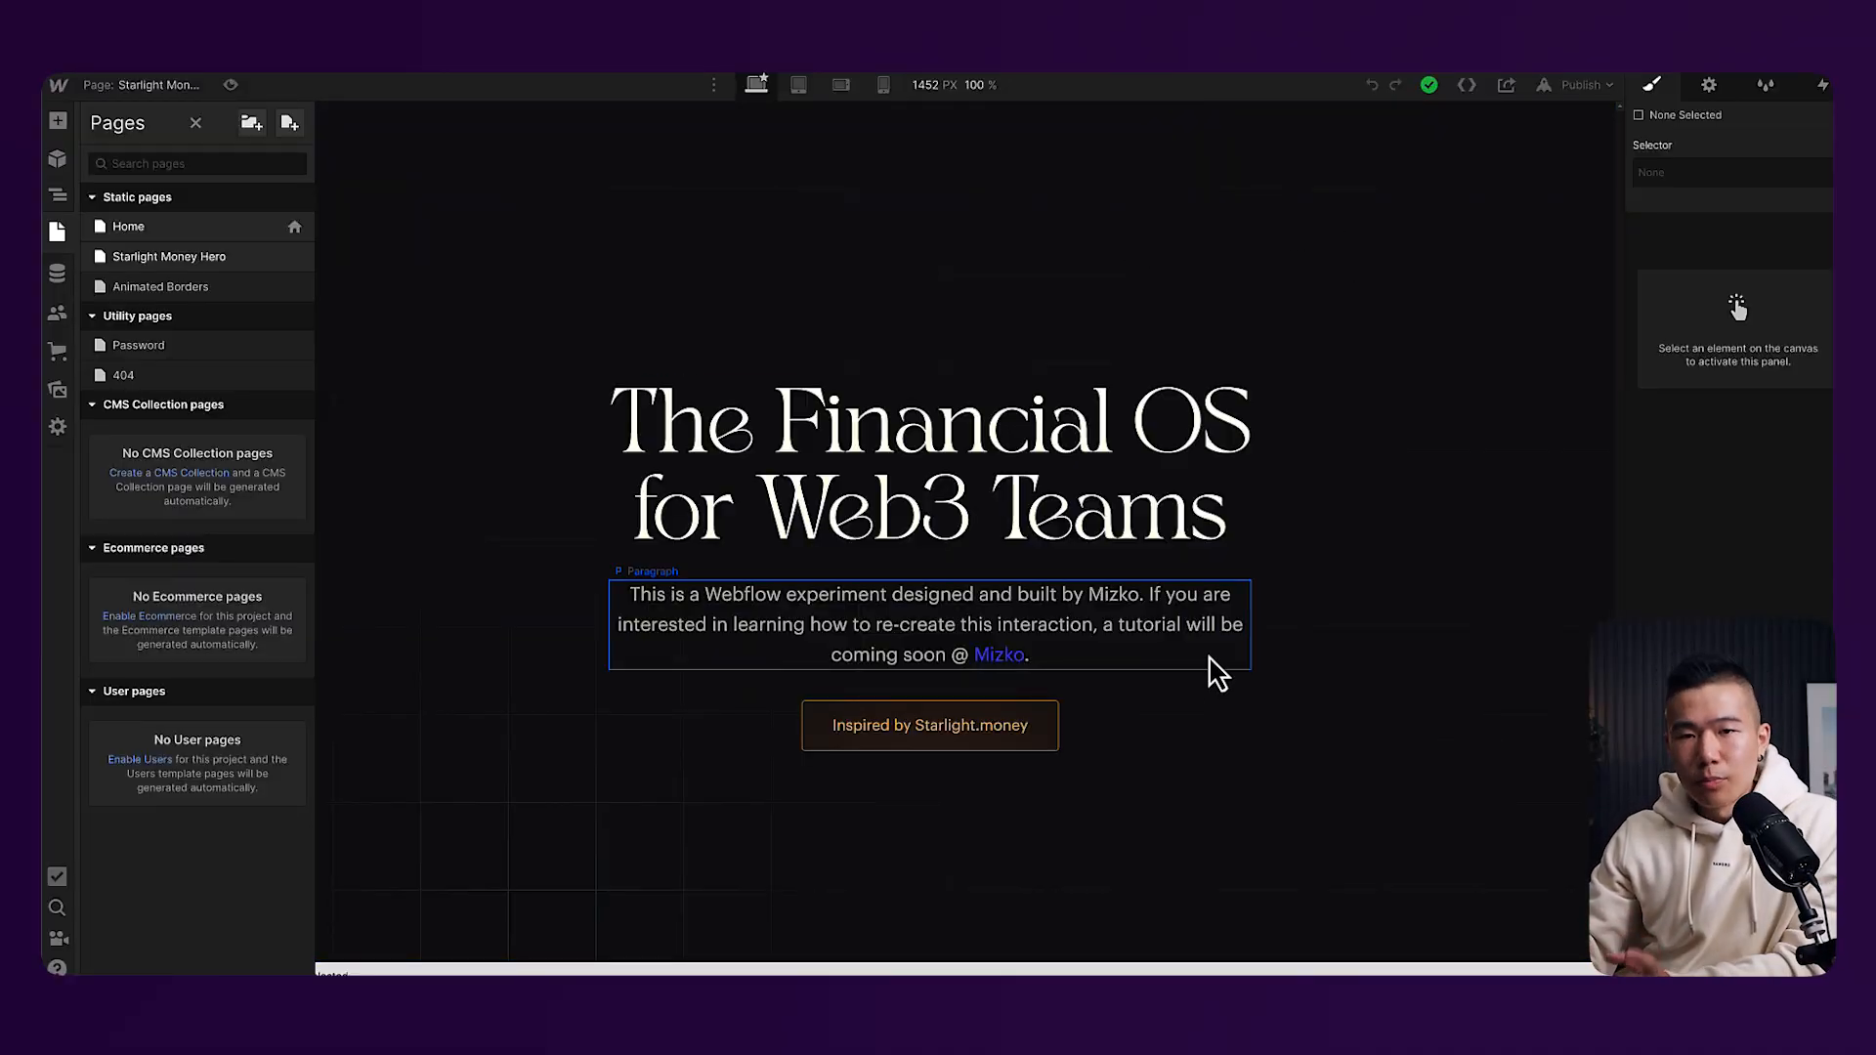
left_click(1465, 259)
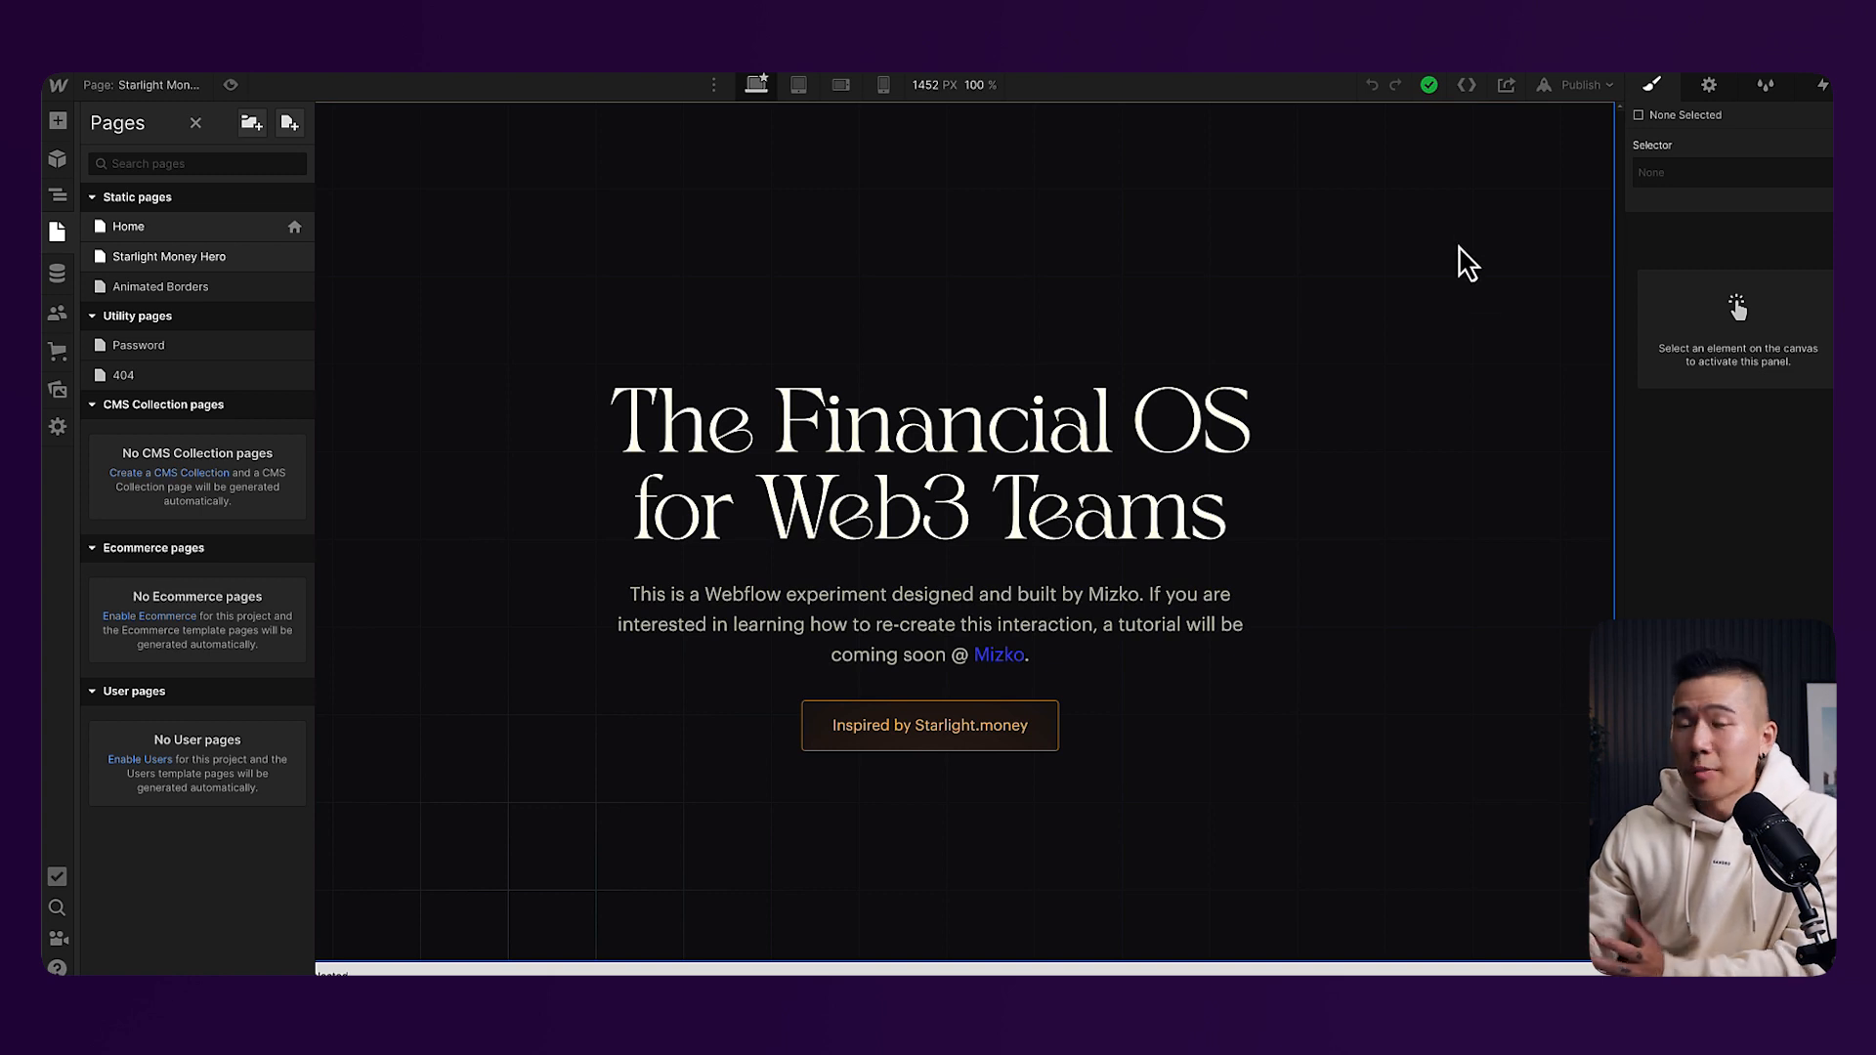
mouse_move(1591, 120)
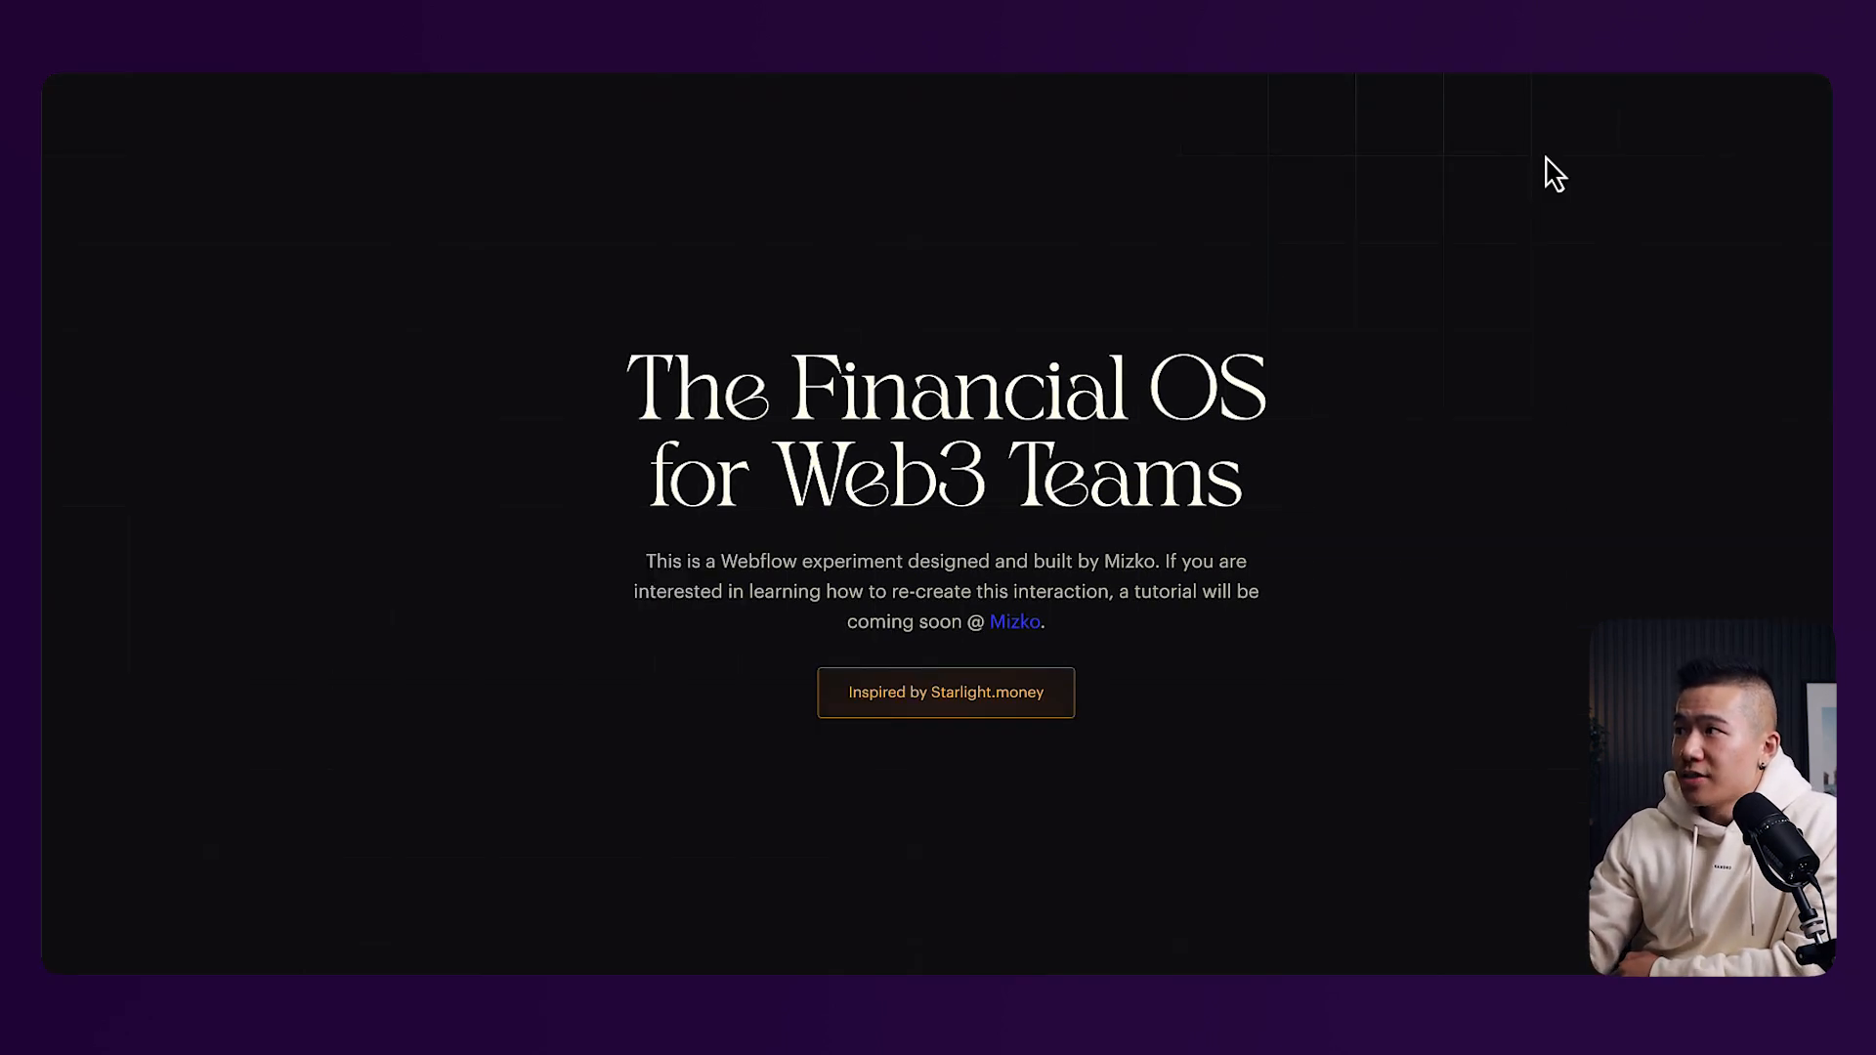
mouse_move(803, 231)
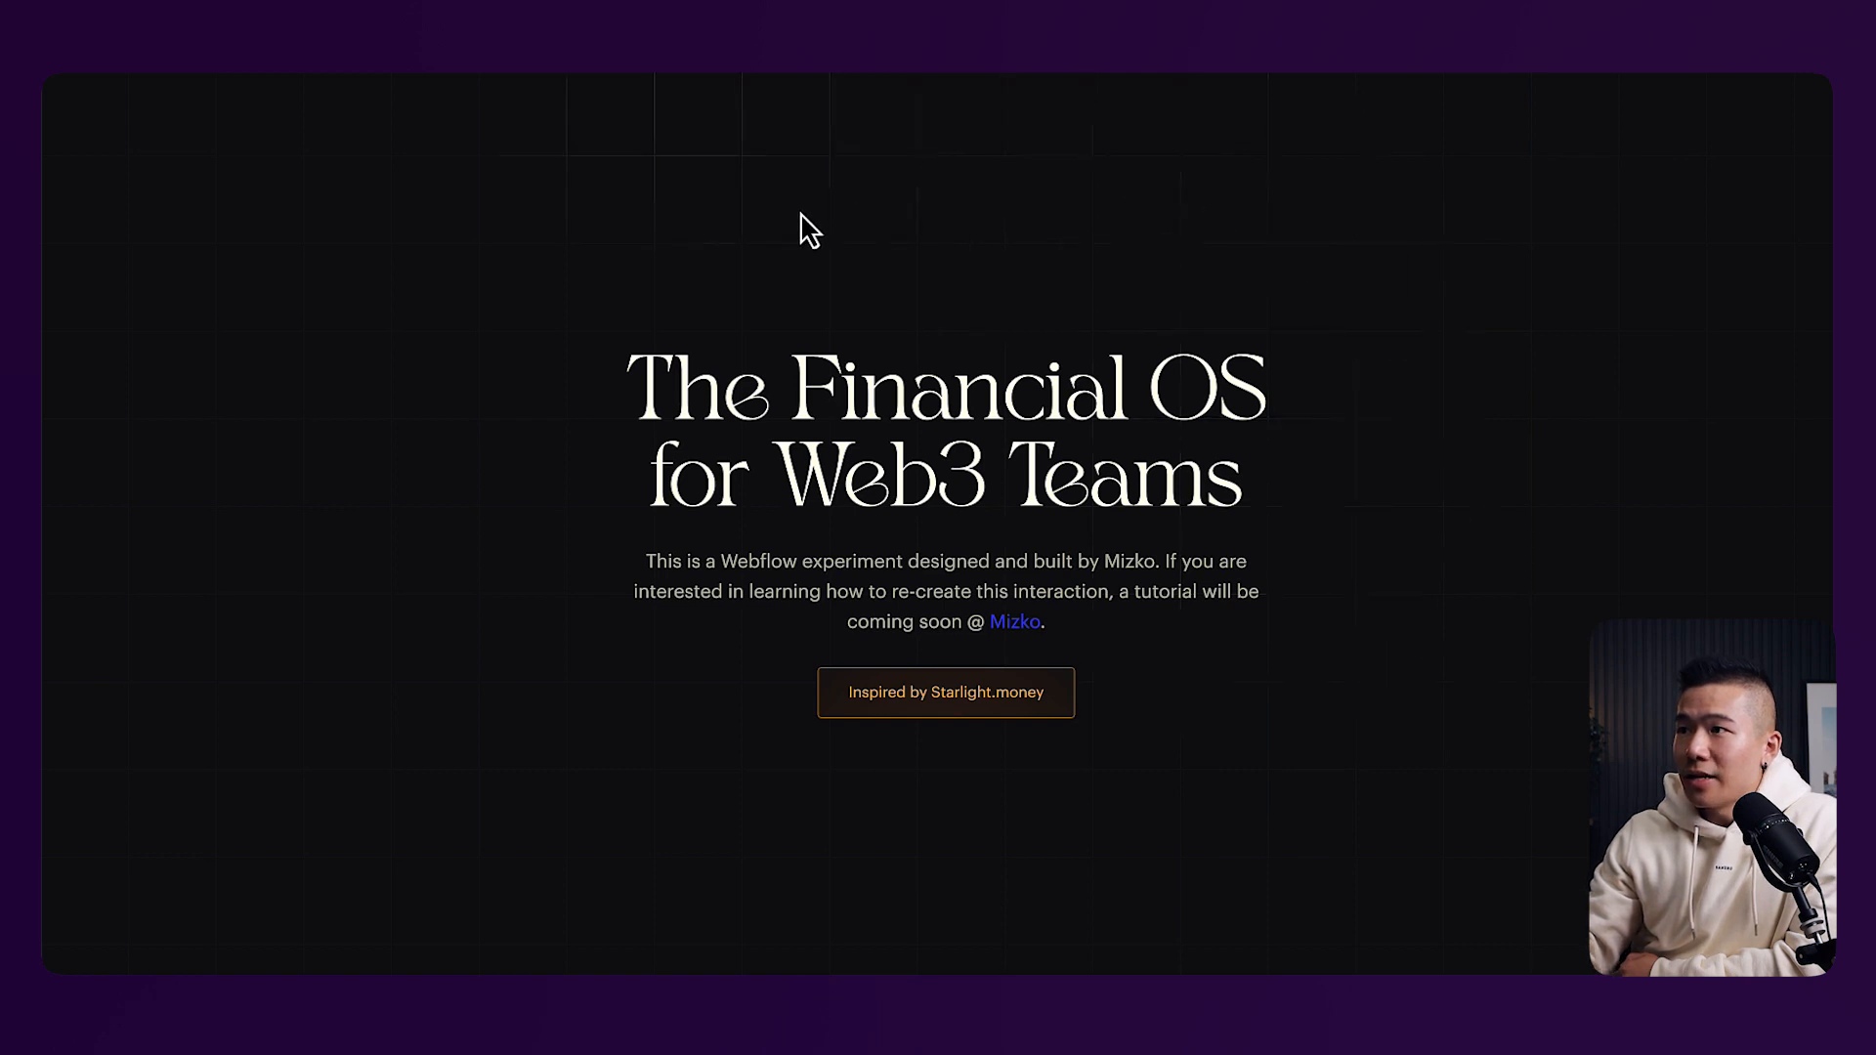
mouse_move(1366, 640)
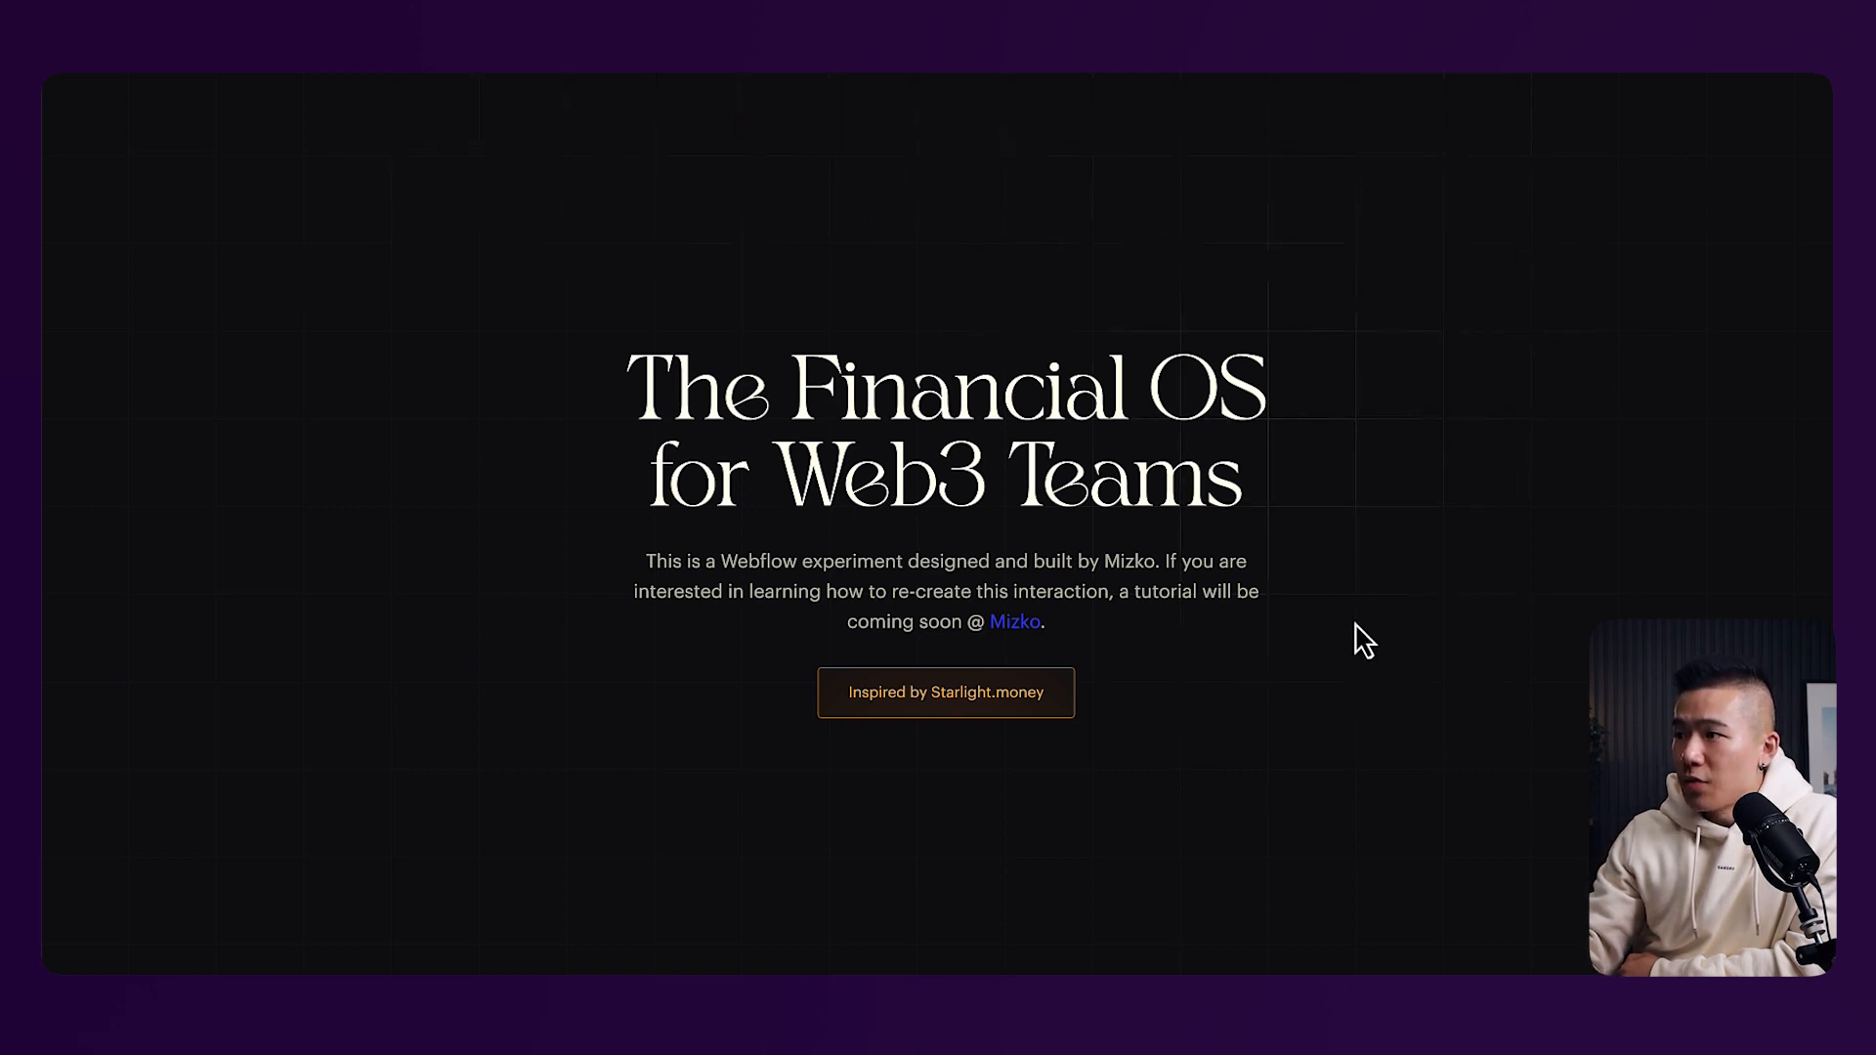
mouse_move(391, 277)
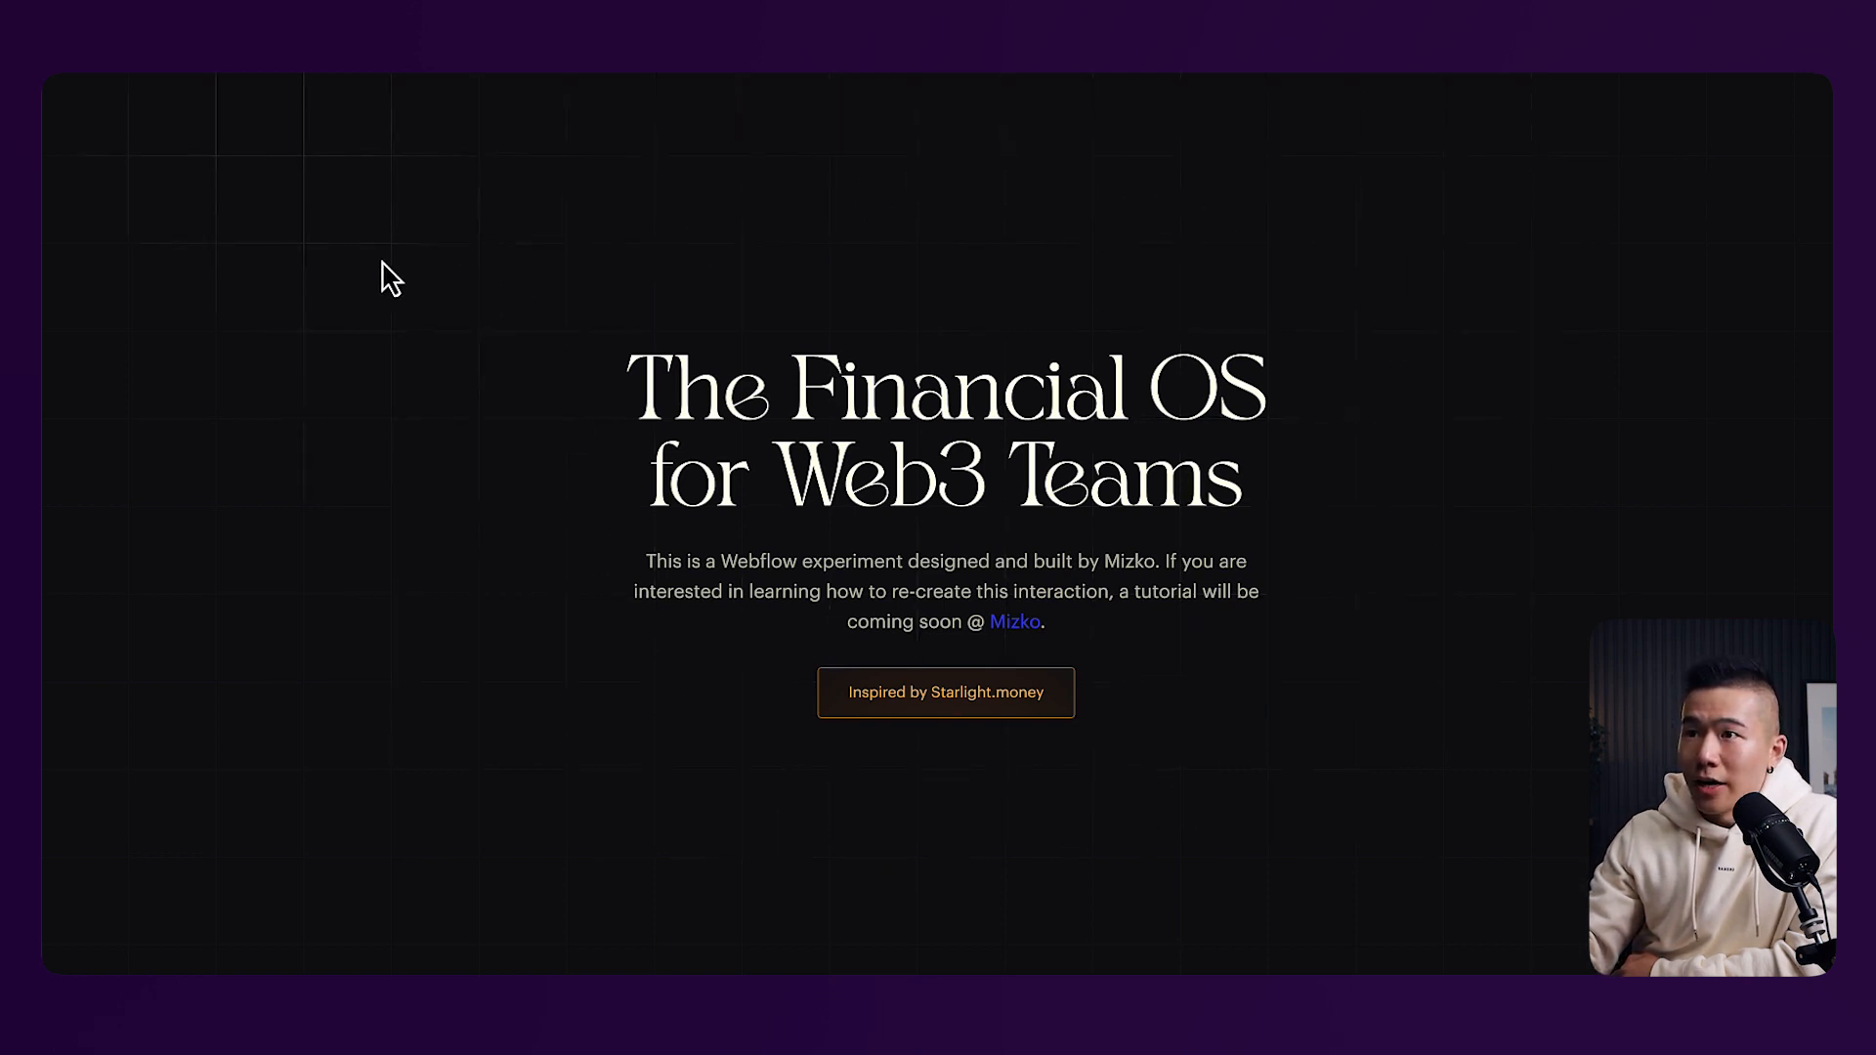
mouse_move(1416, 332)
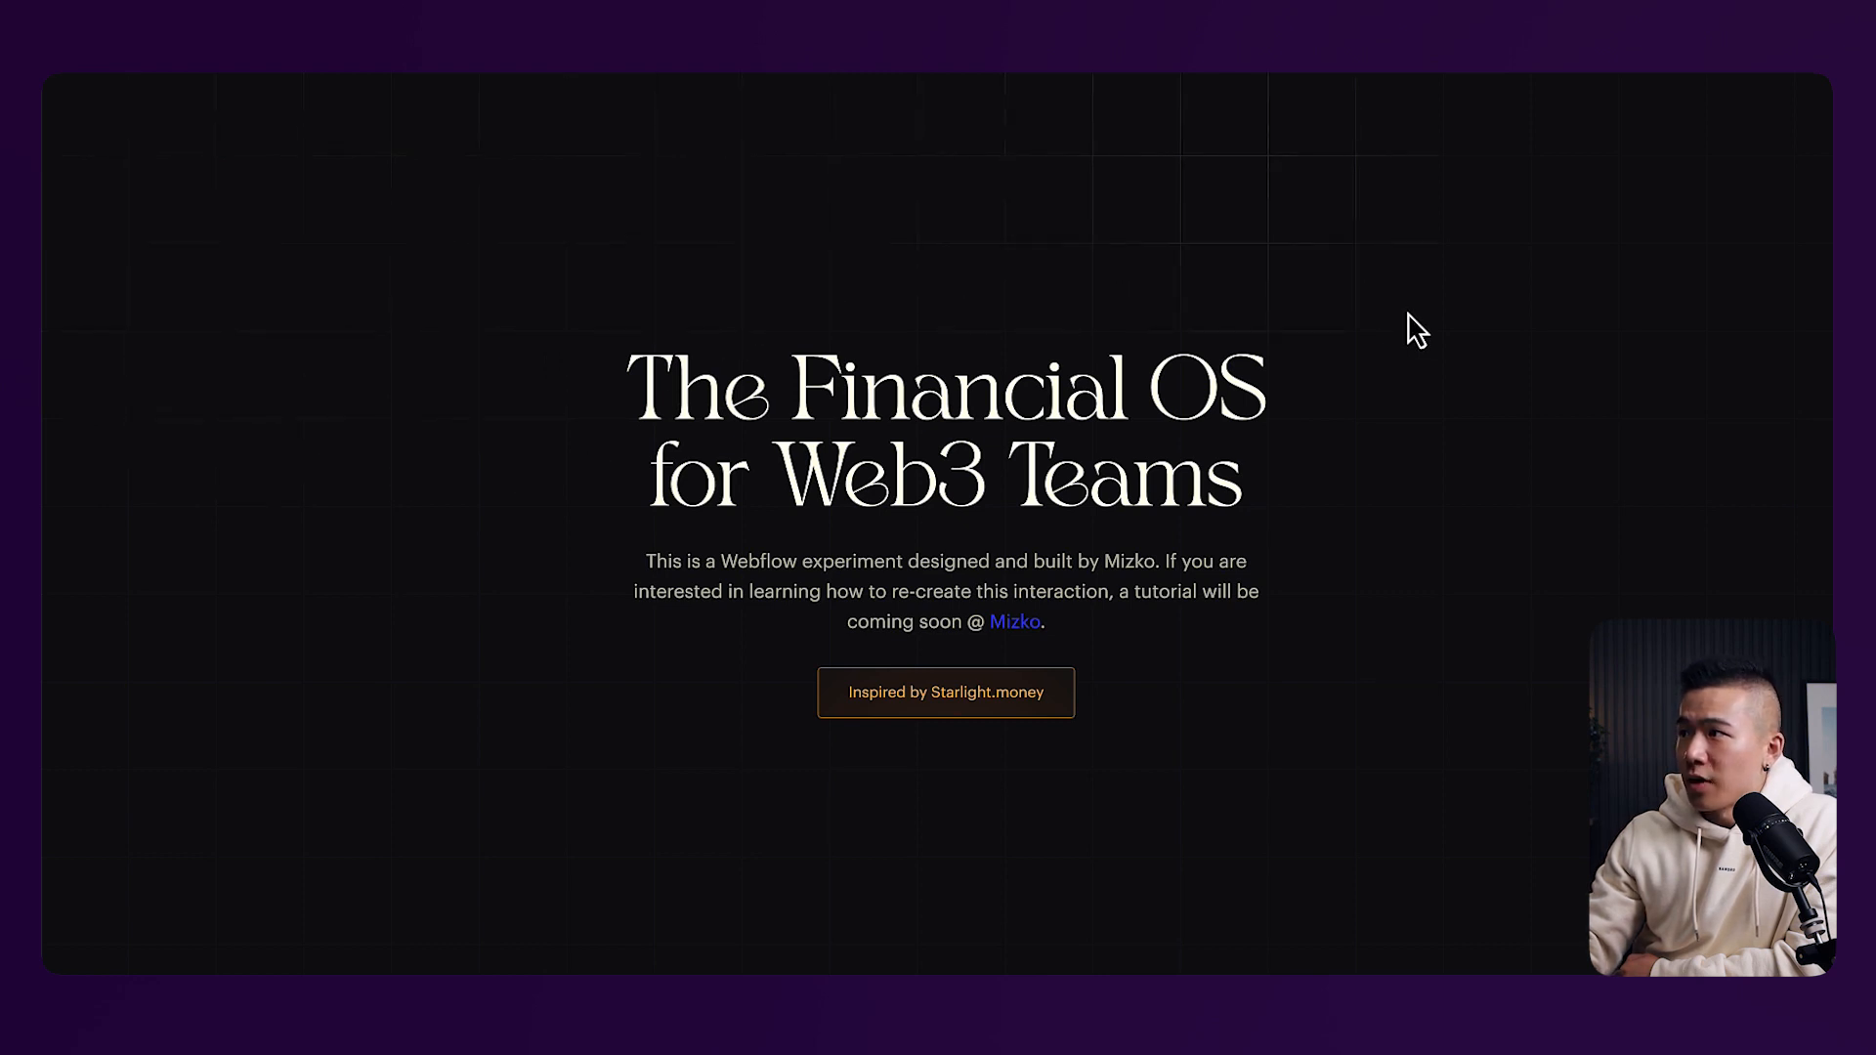
mouse_move(748, 221)
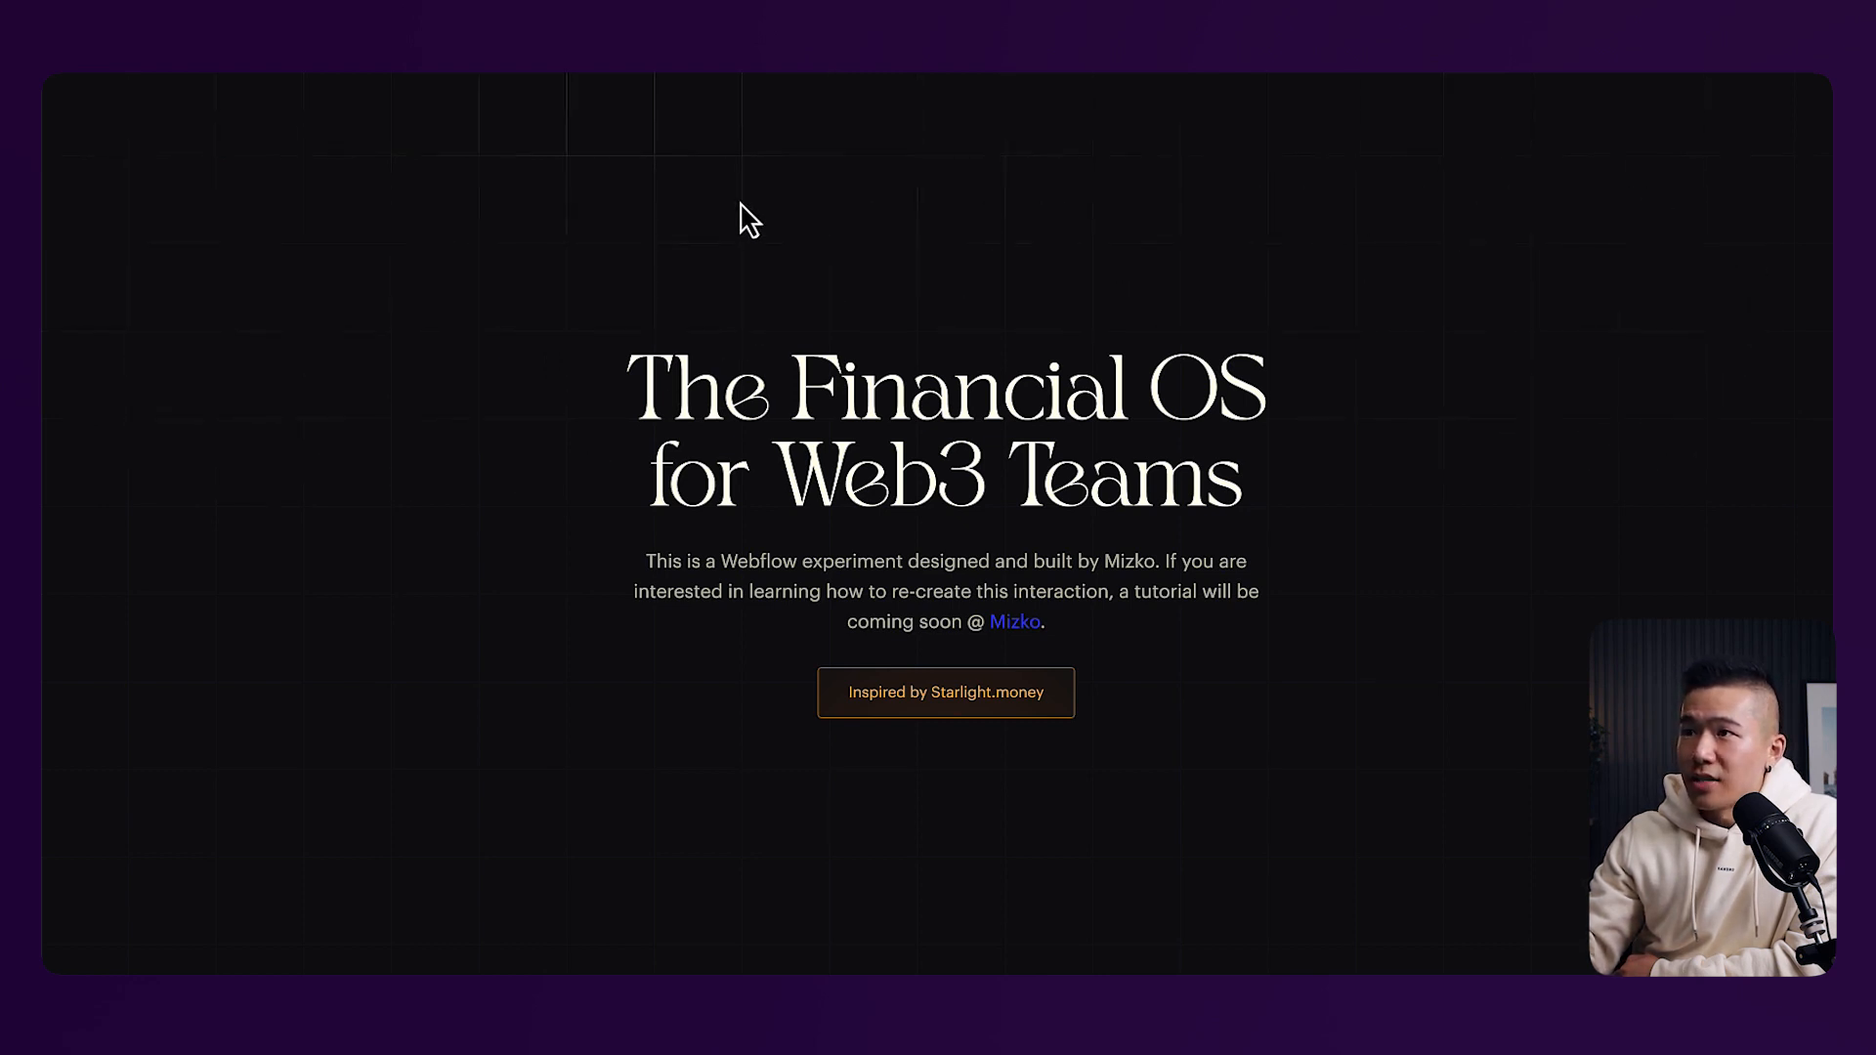
mouse_move(426, 824)
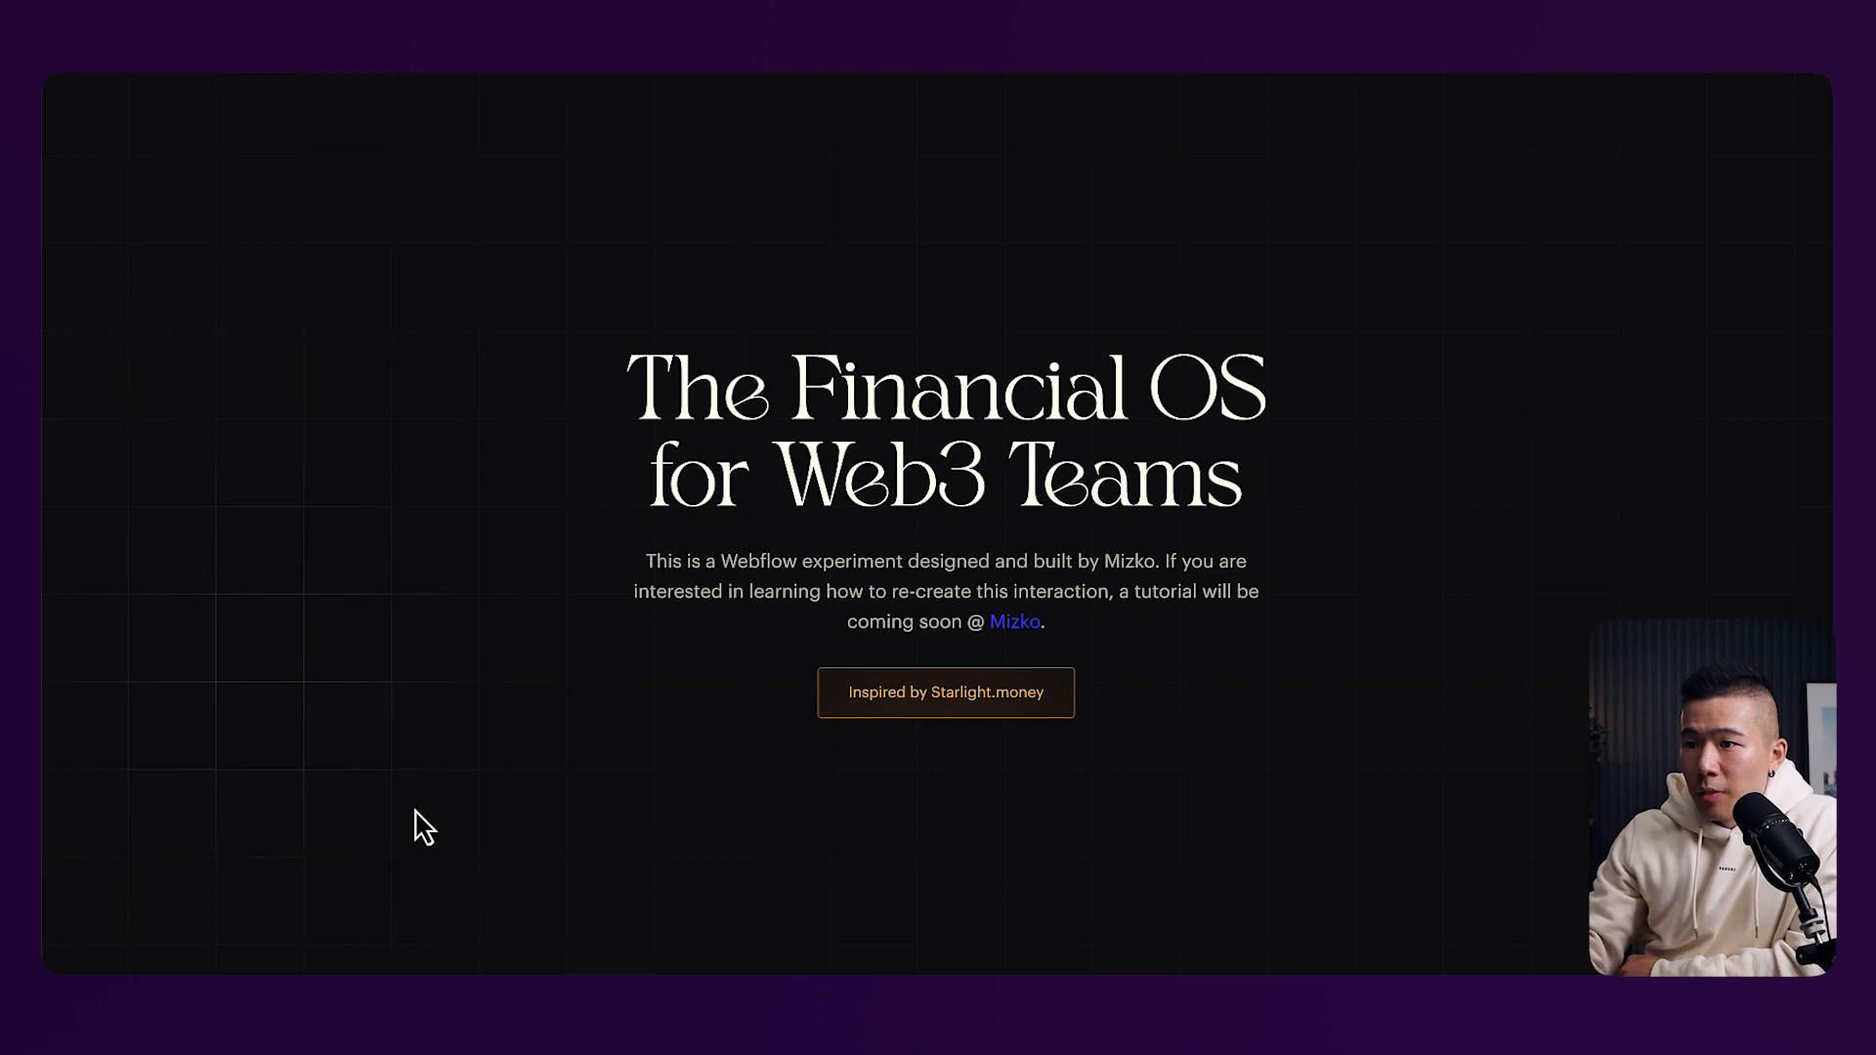
mouse_move(488, 791)
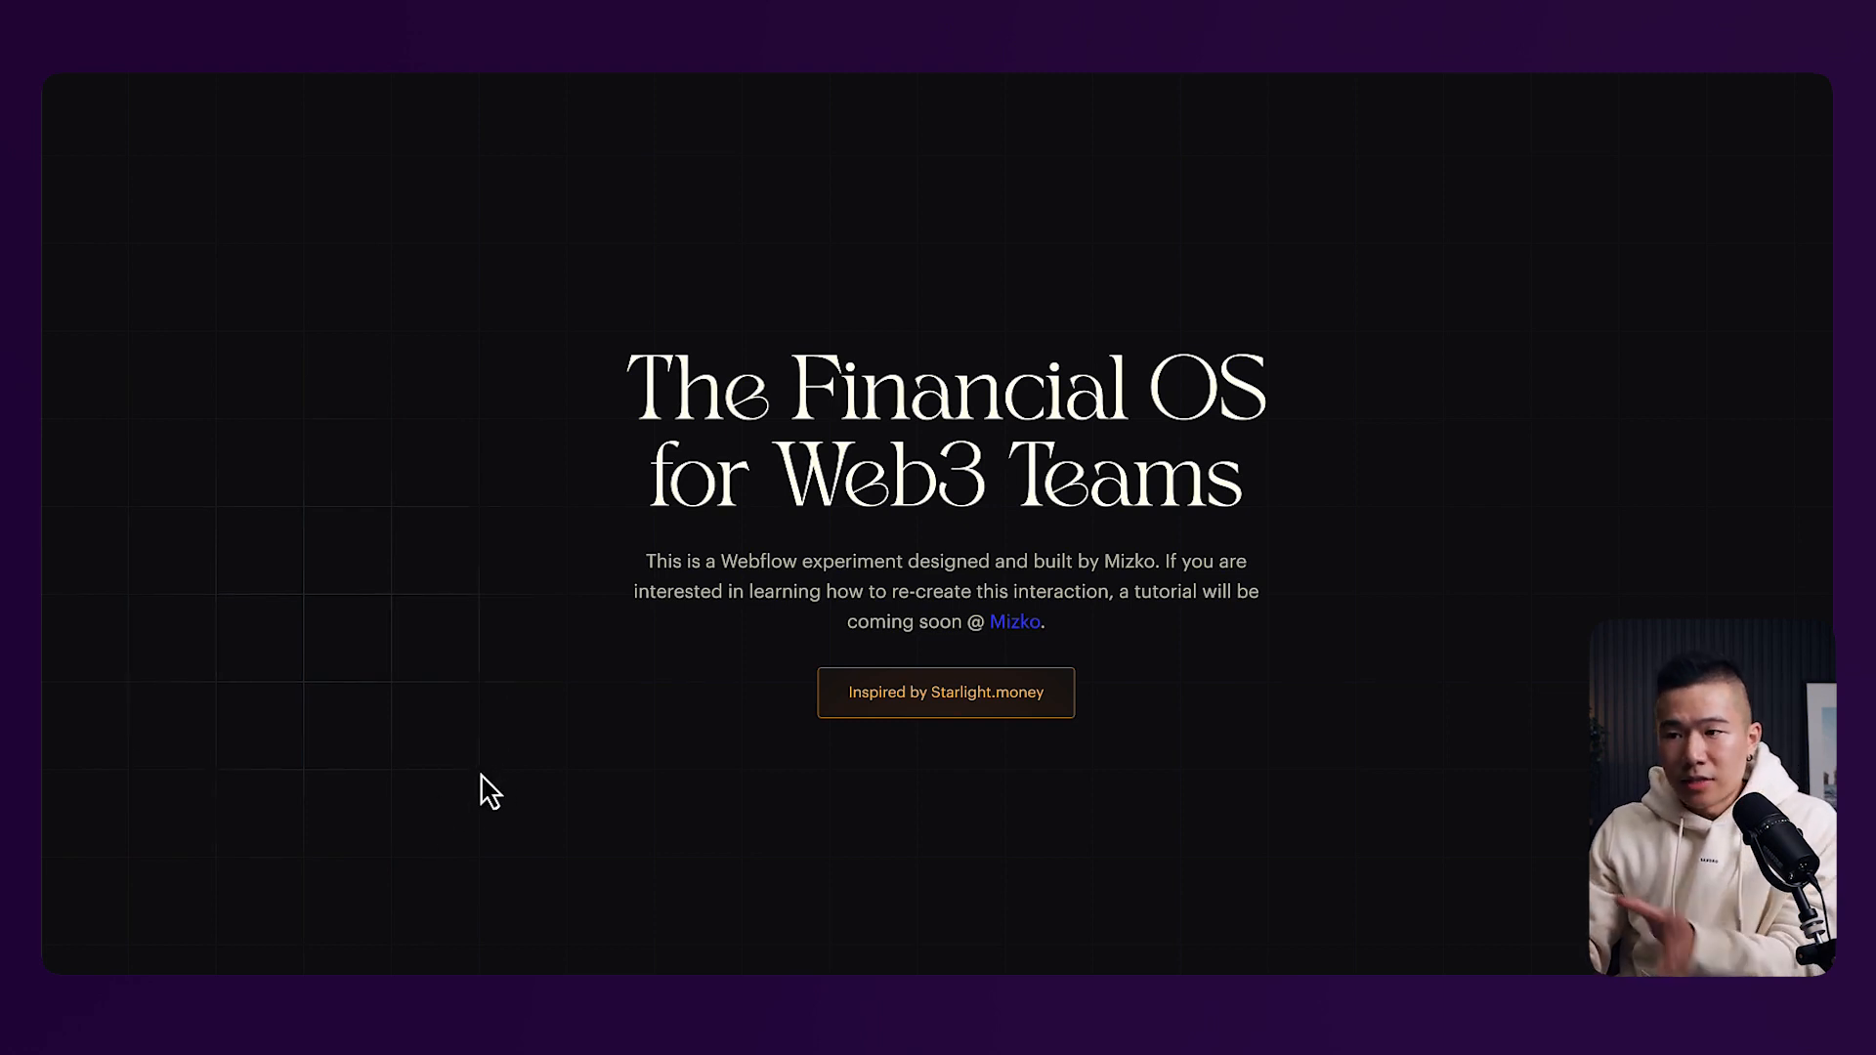
mouse_move(514, 717)
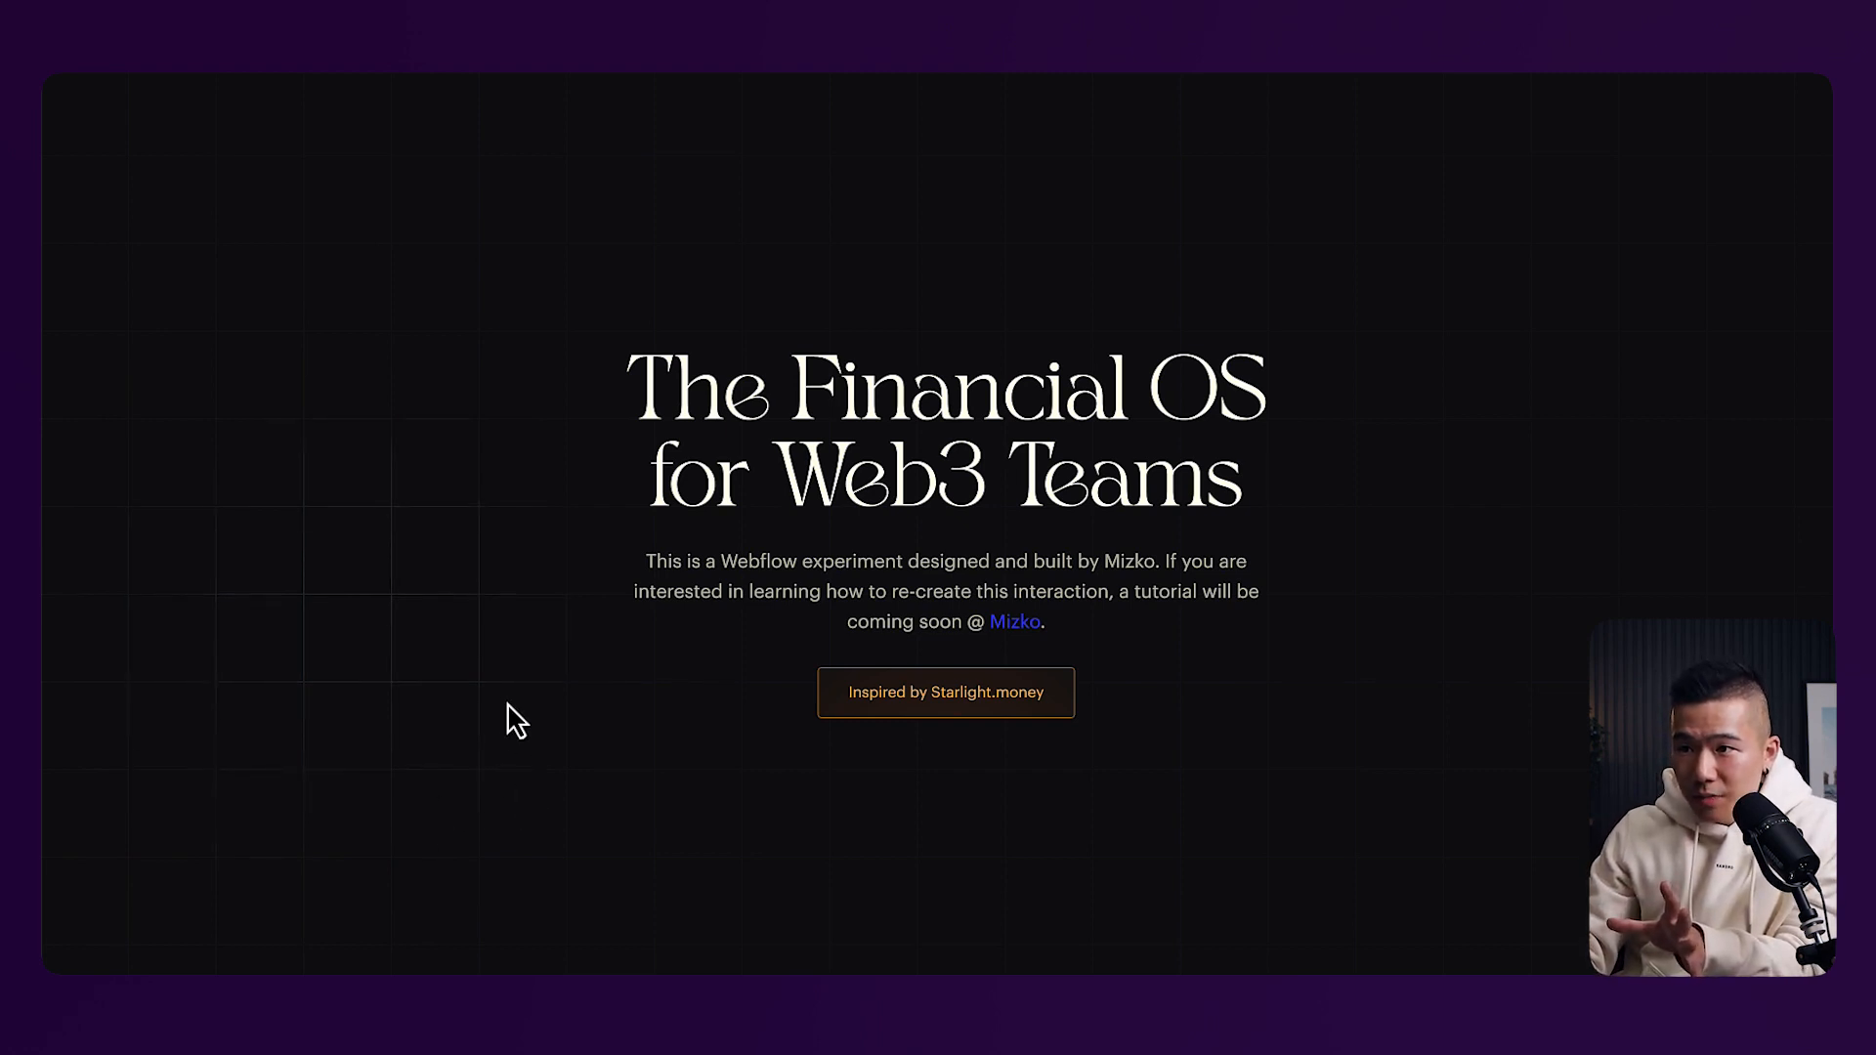
mouse_move(487, 791)
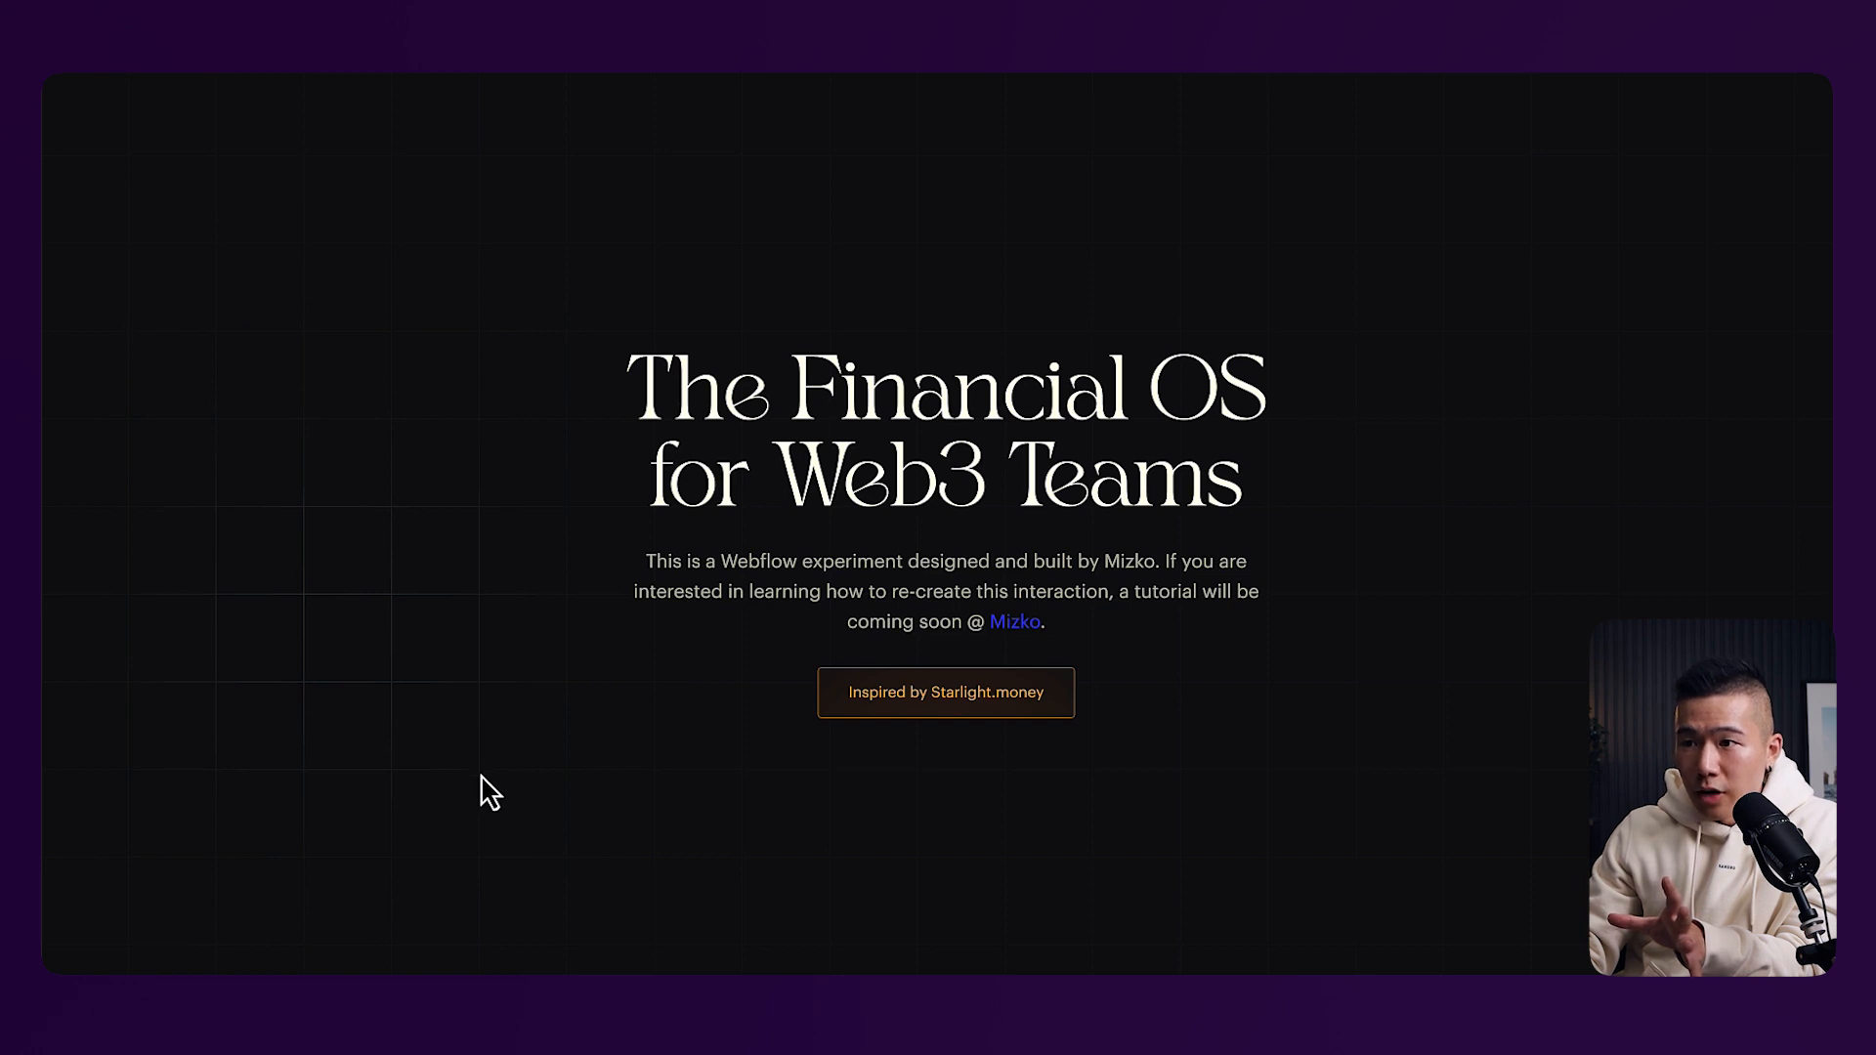
mouse_move(497, 520)
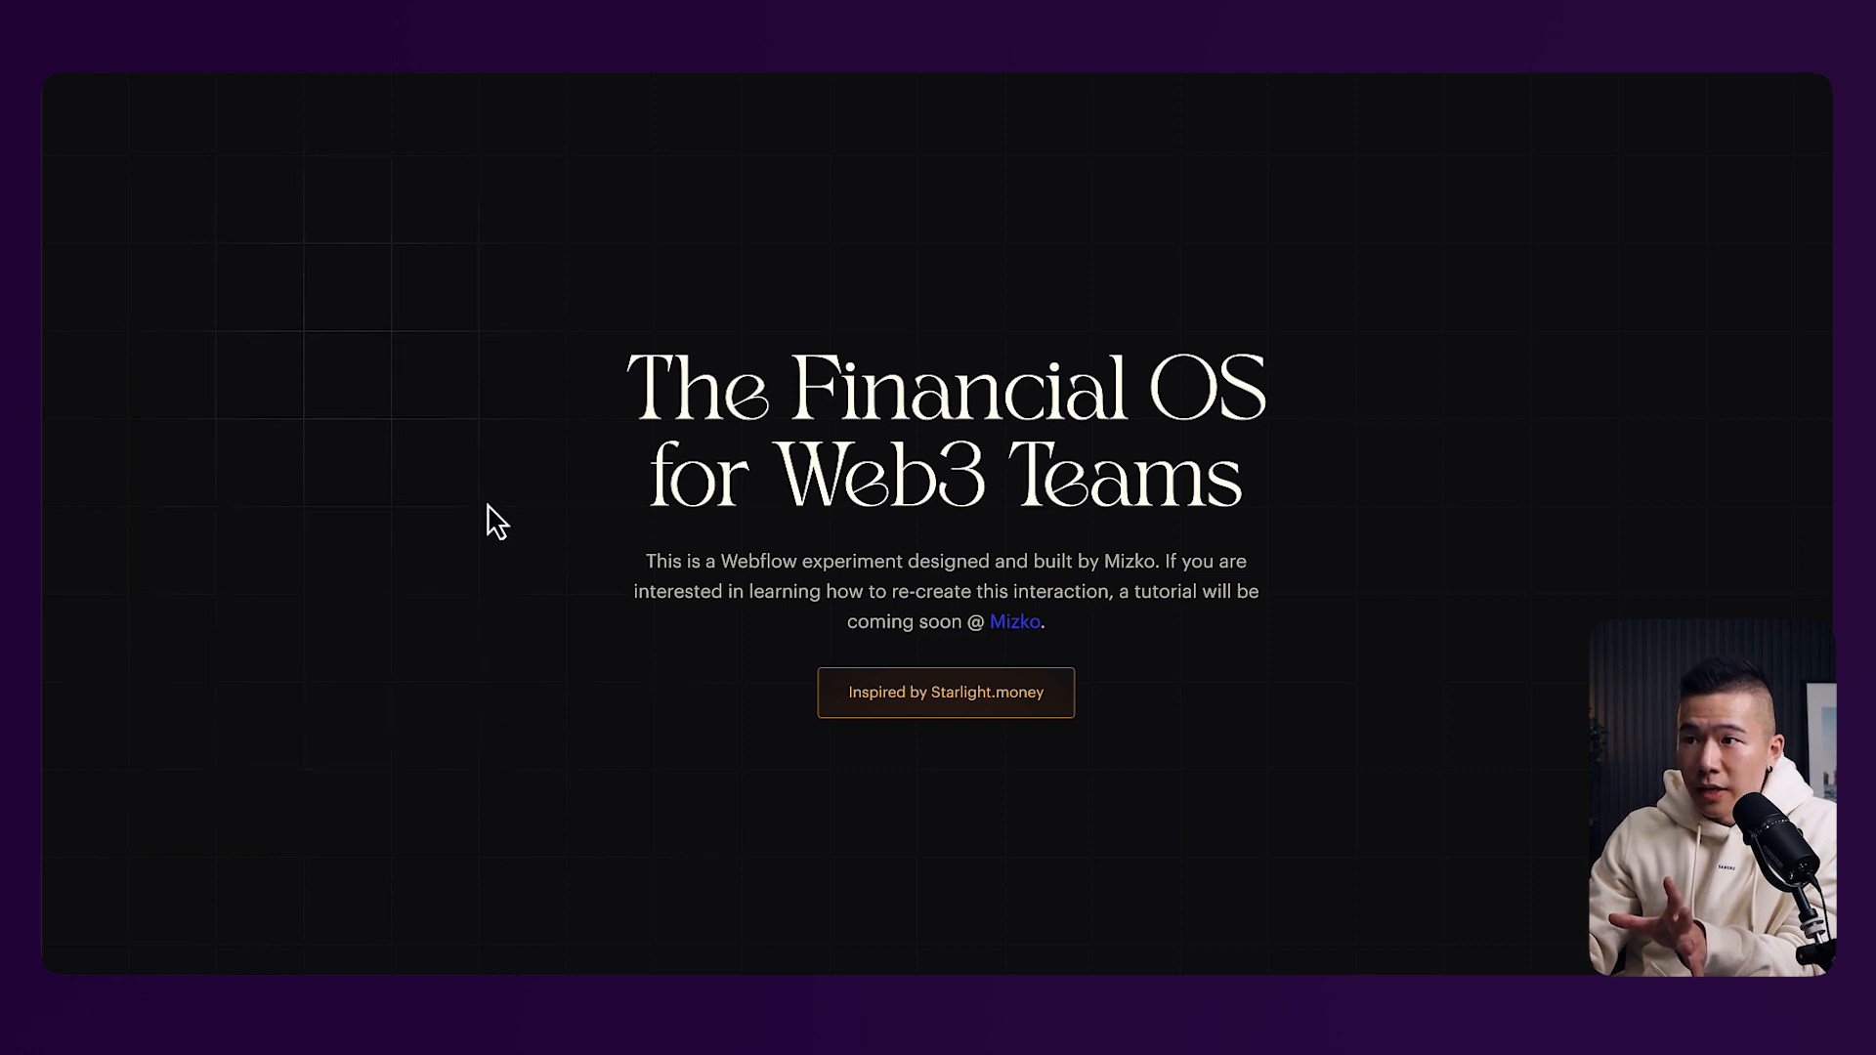
mouse_move(485, 787)
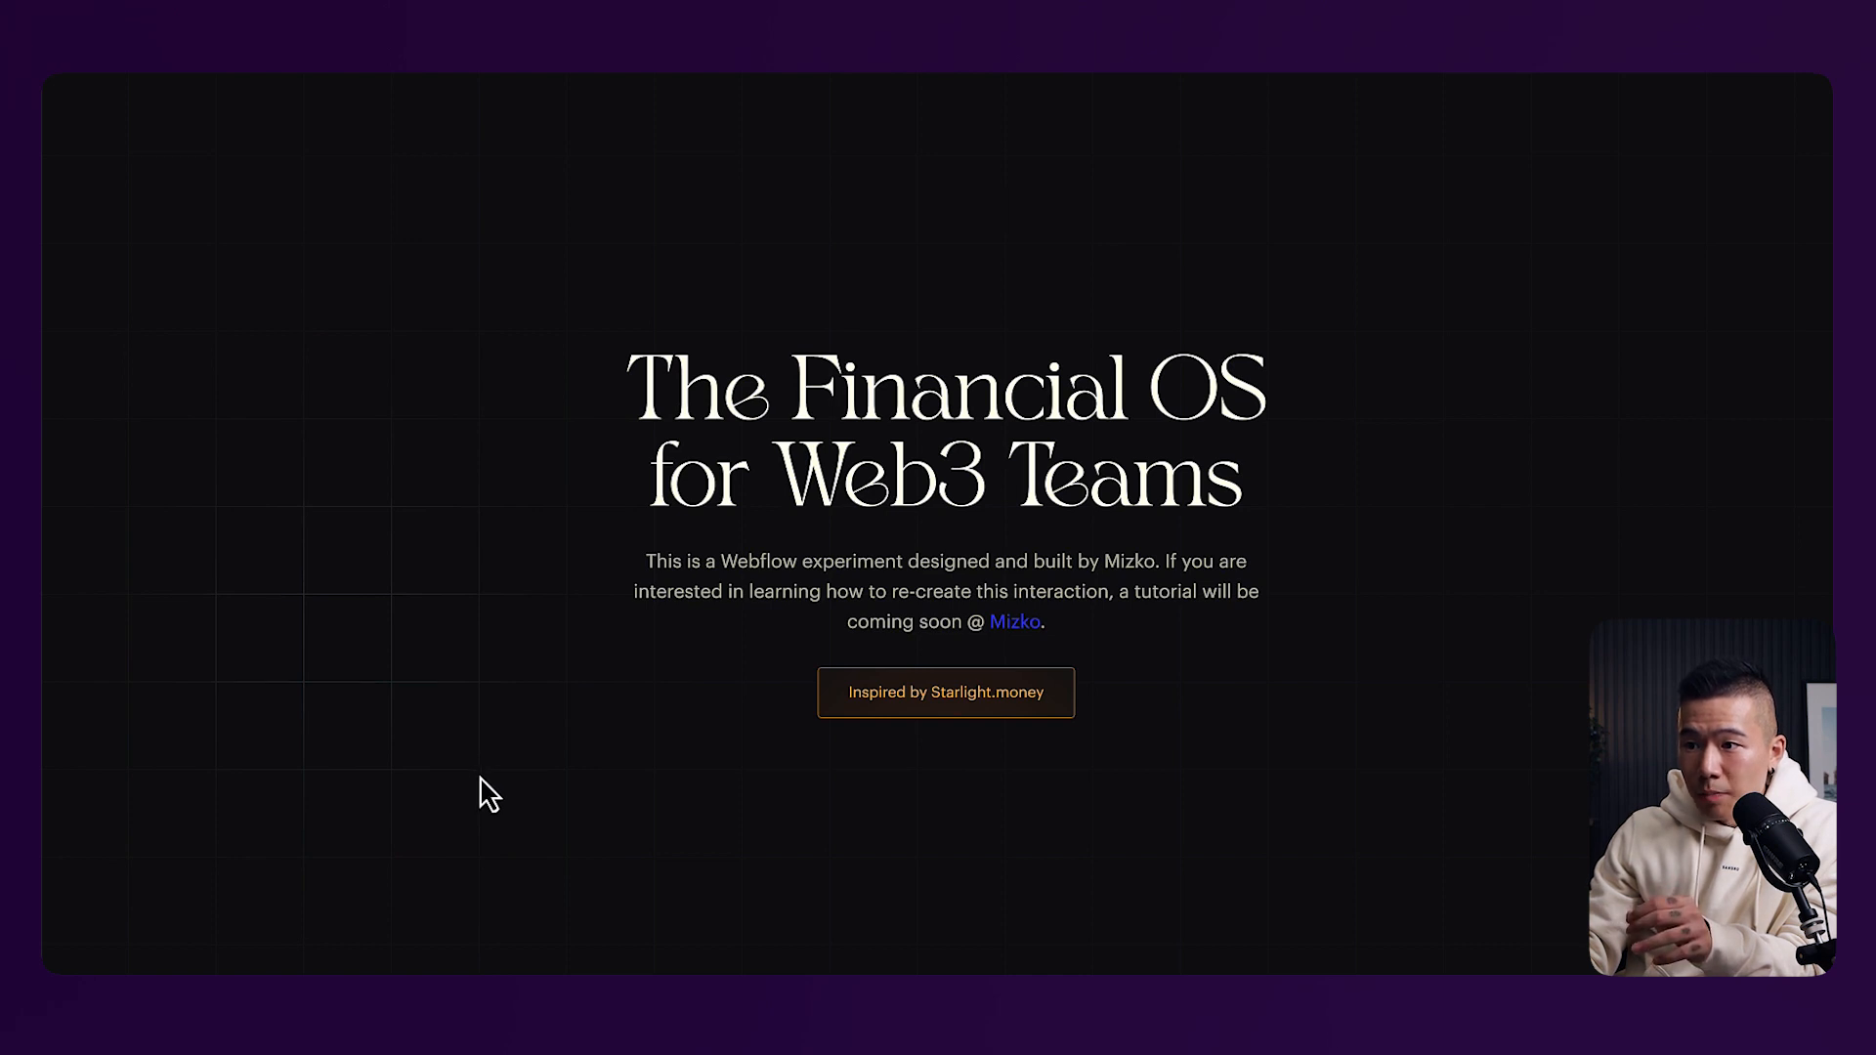
mouse_move(491, 653)
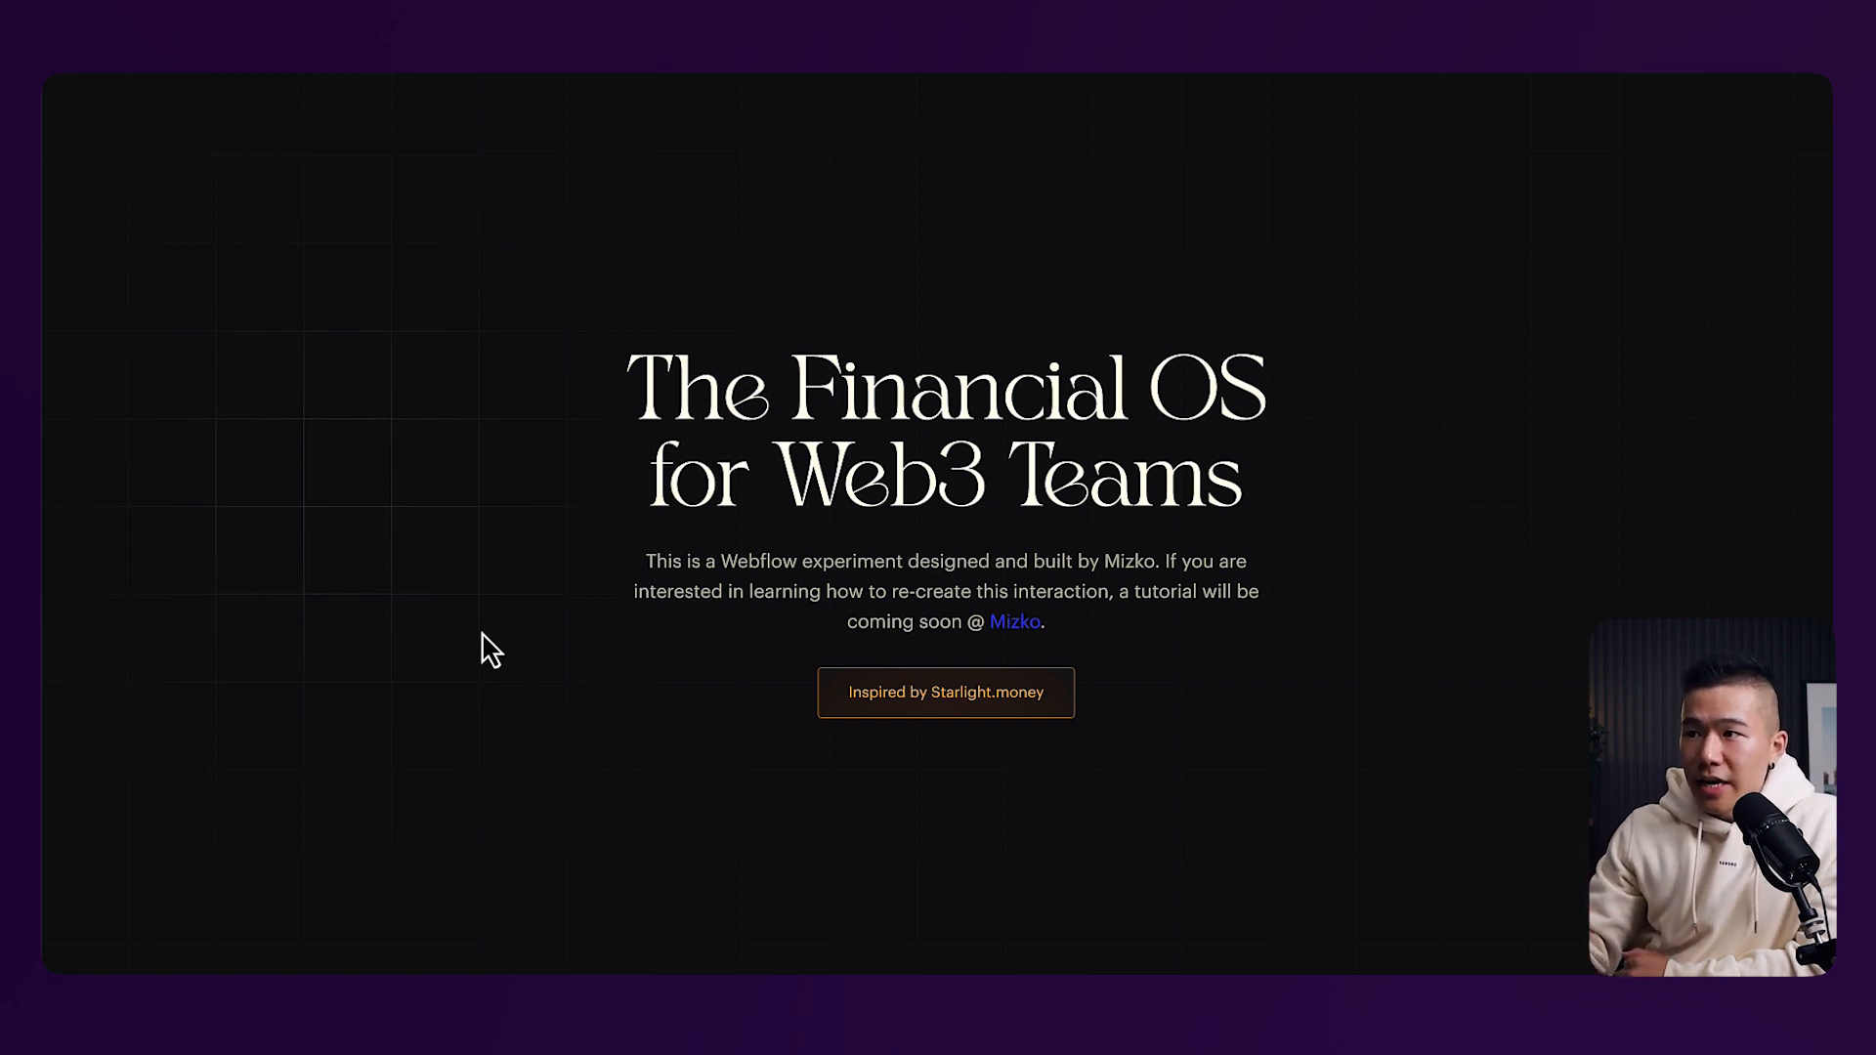
mouse_move(1686, 496)
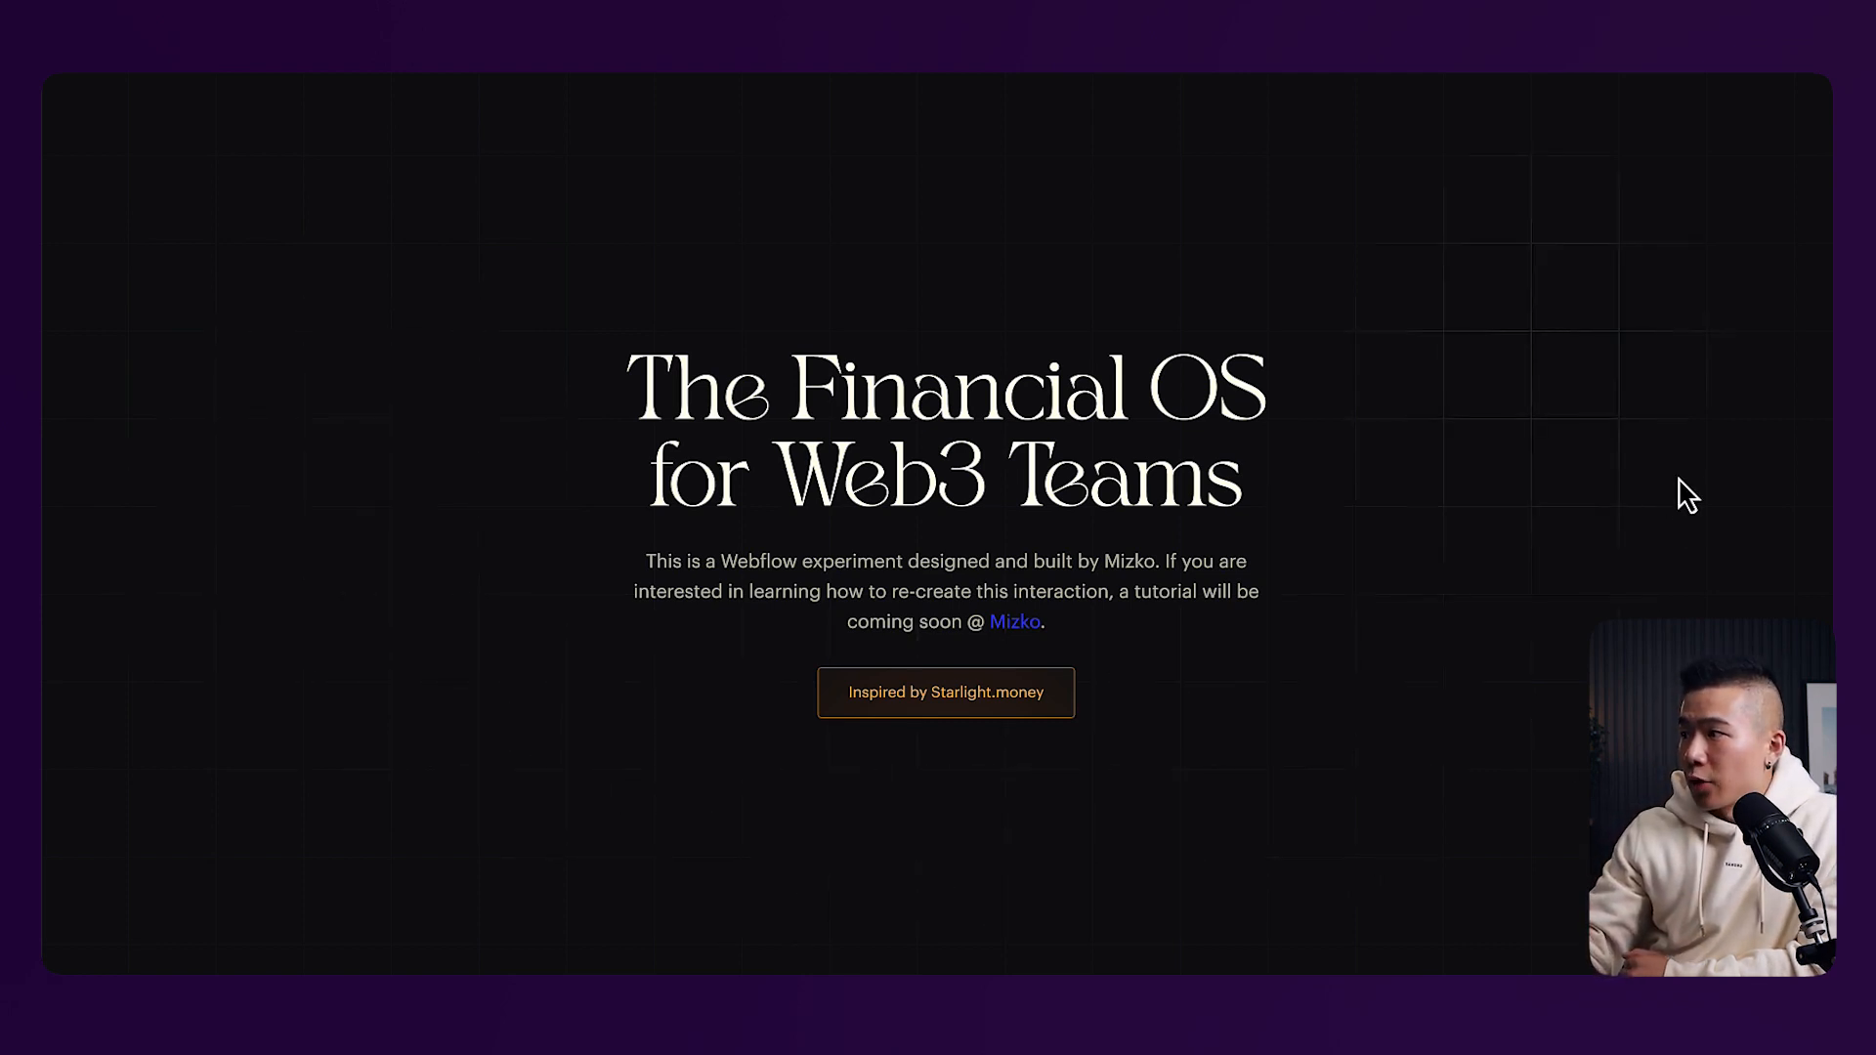
mouse_move(1719, 531)
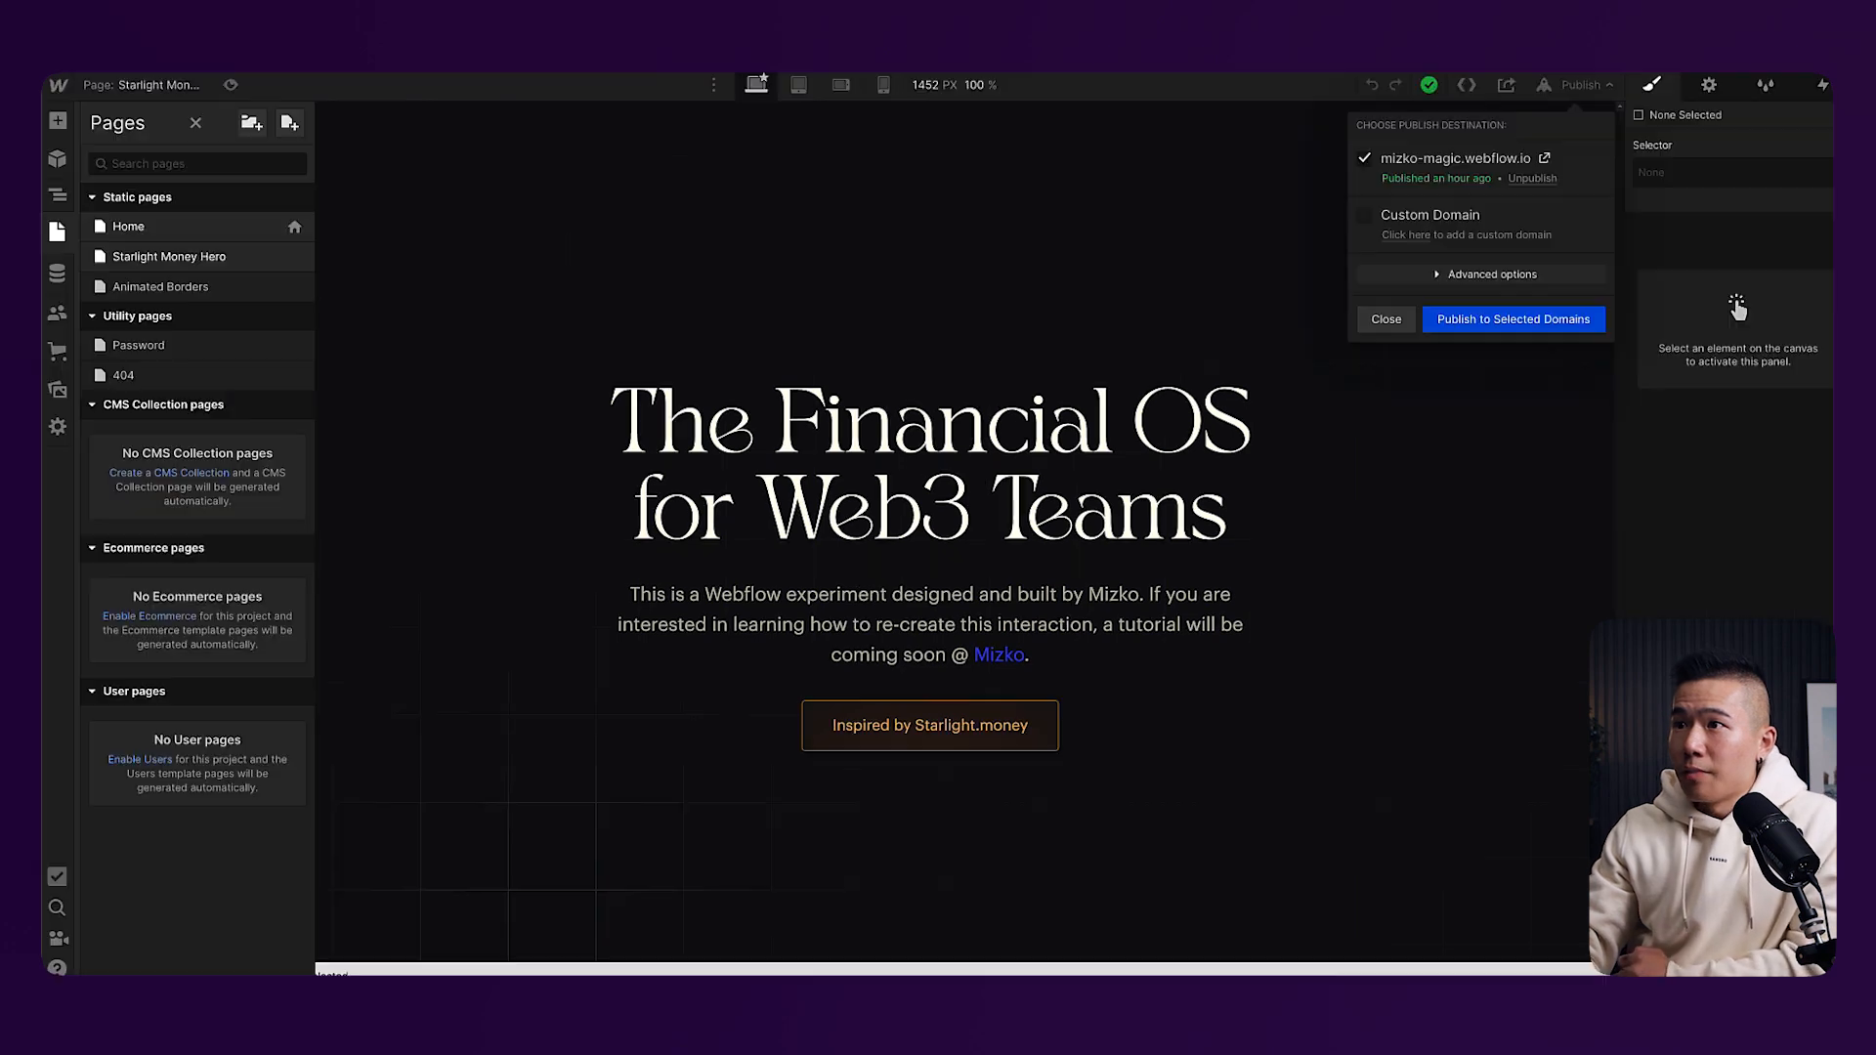
Open Home page settings from the Pages panel and scroll to its custom code
left_click(293, 227)
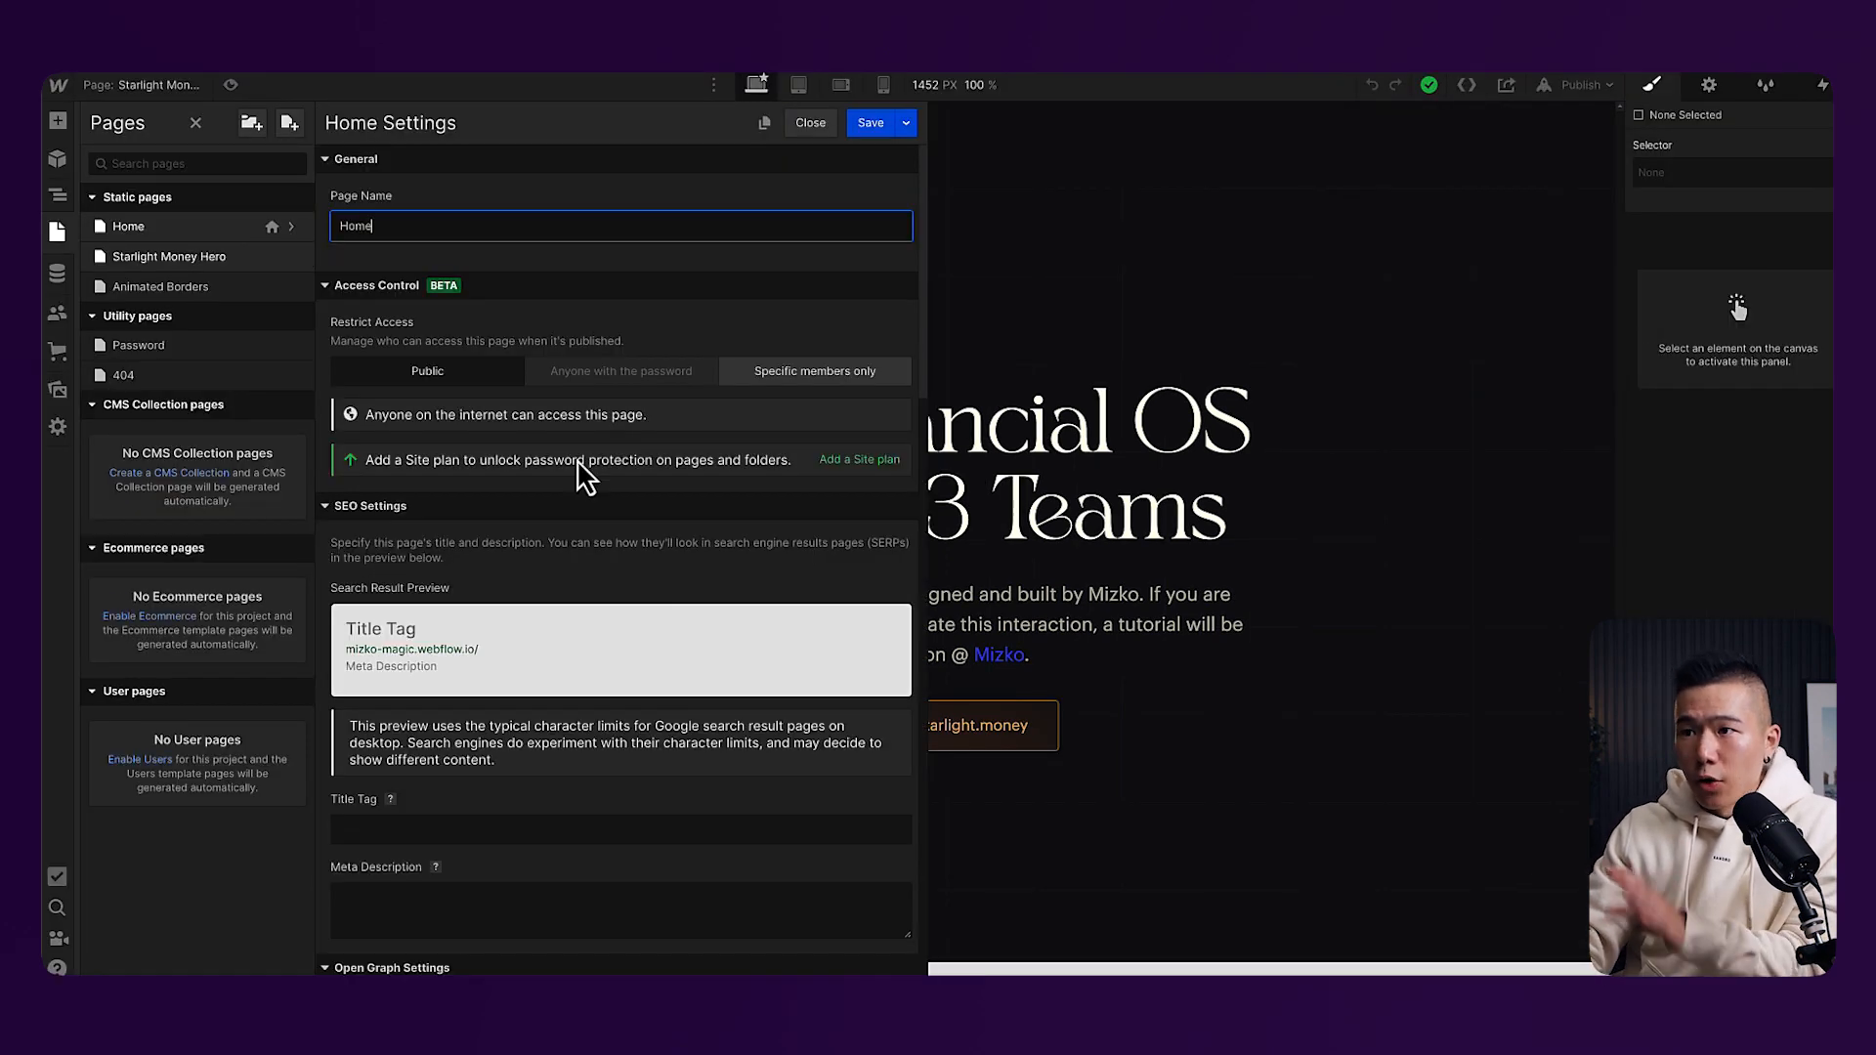
scroll("down", 3)
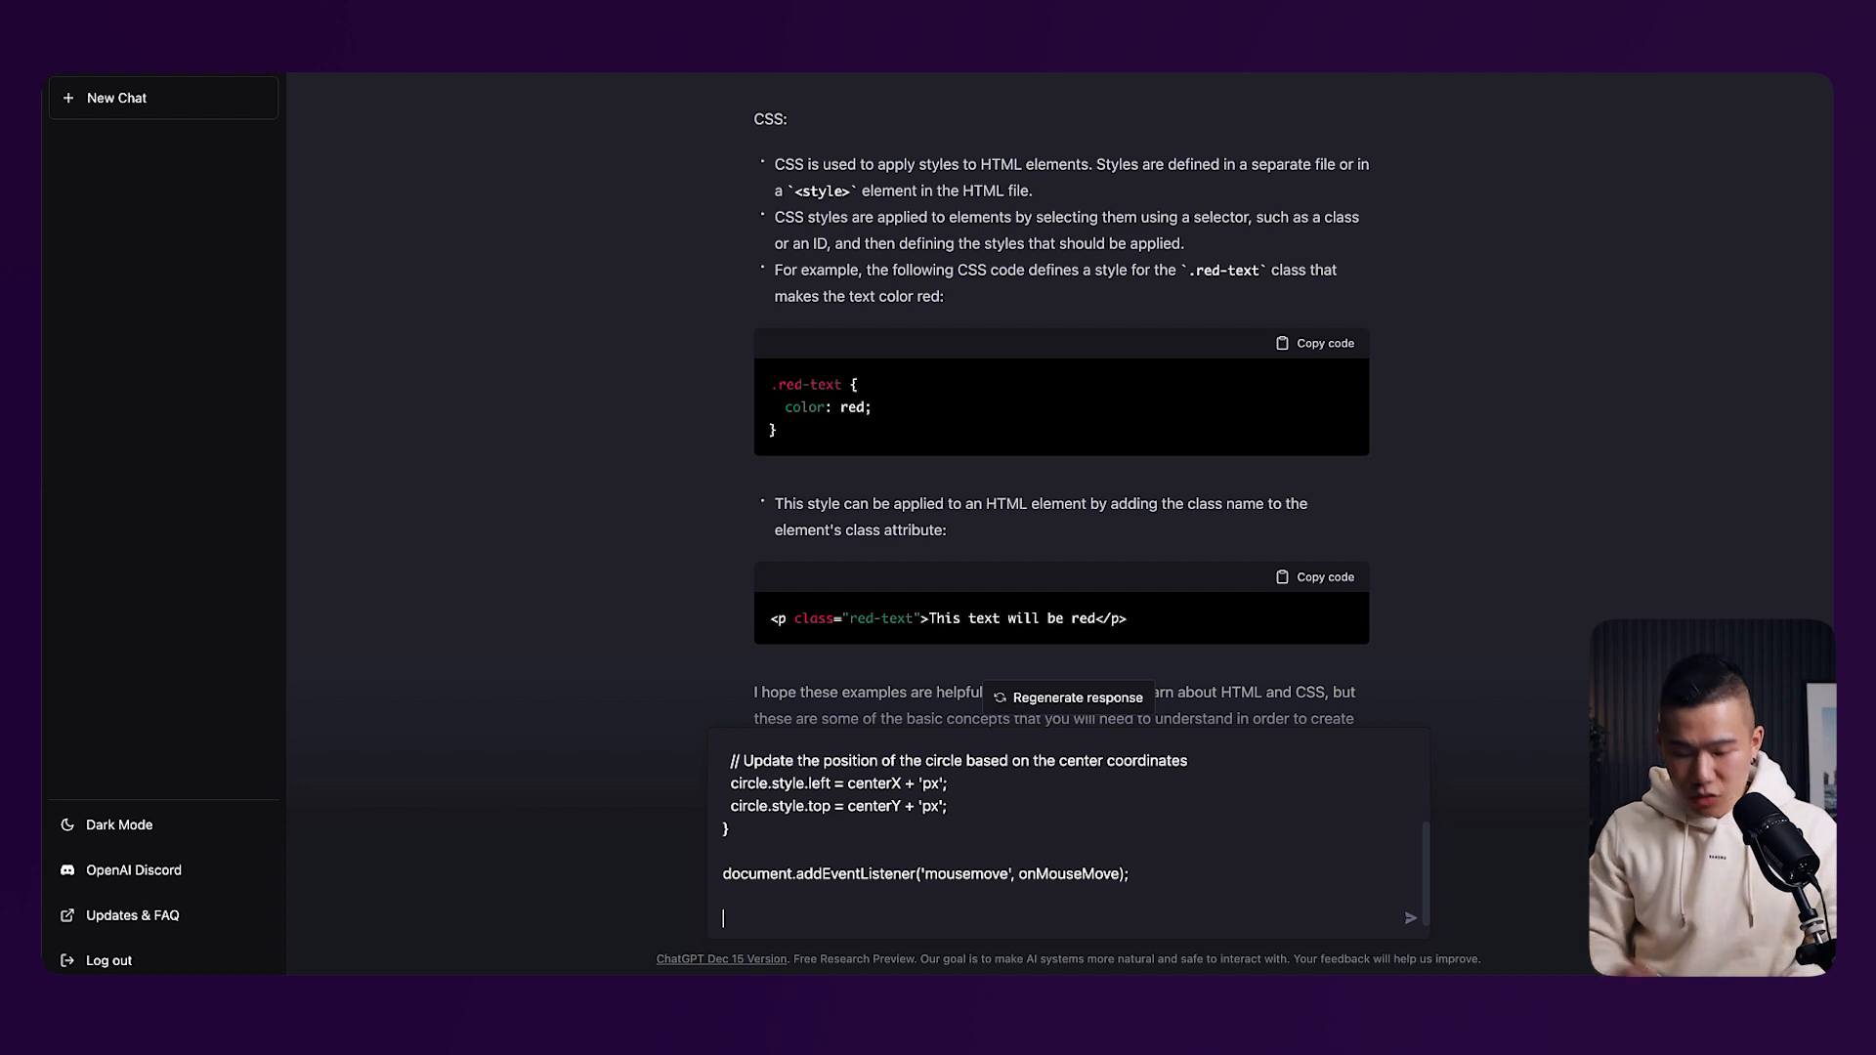
Ask ChatGPT to position the cursor in home-hero-glow centered vertically and horizontally
scroll("up", 3)
type("C")
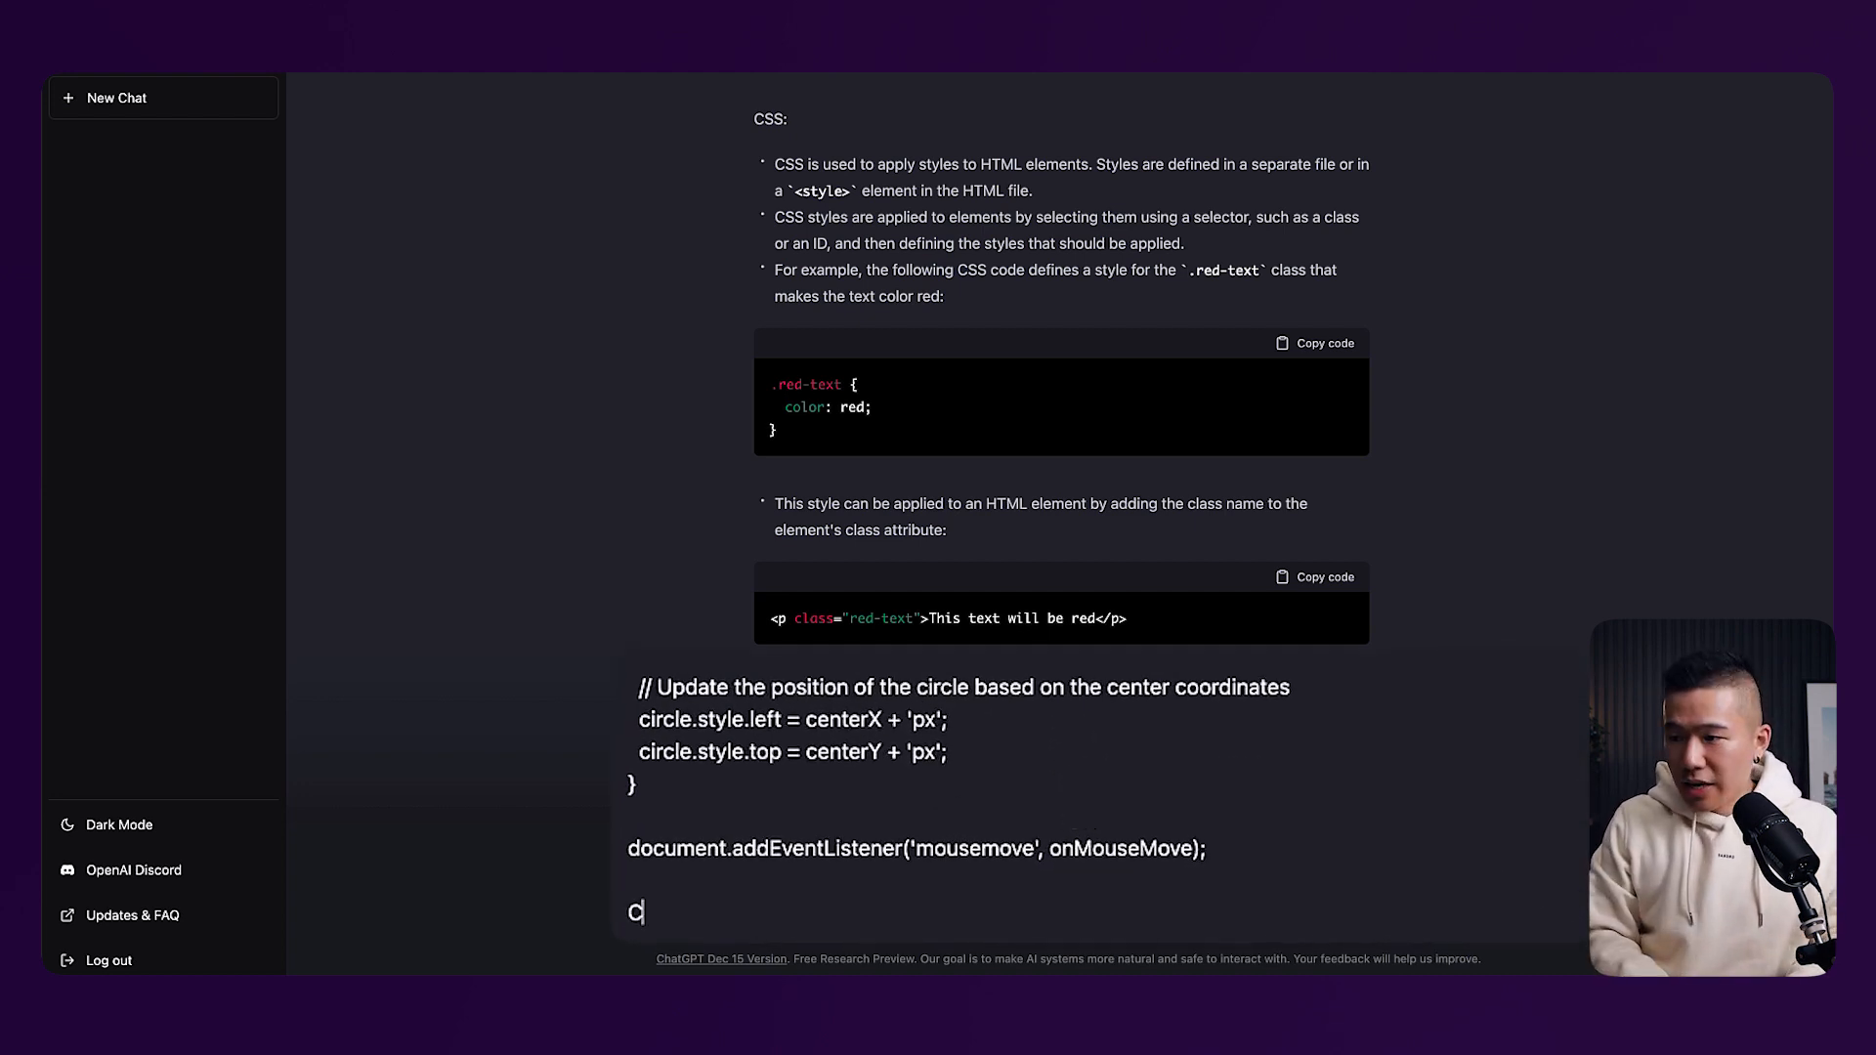
type("an you please pos")
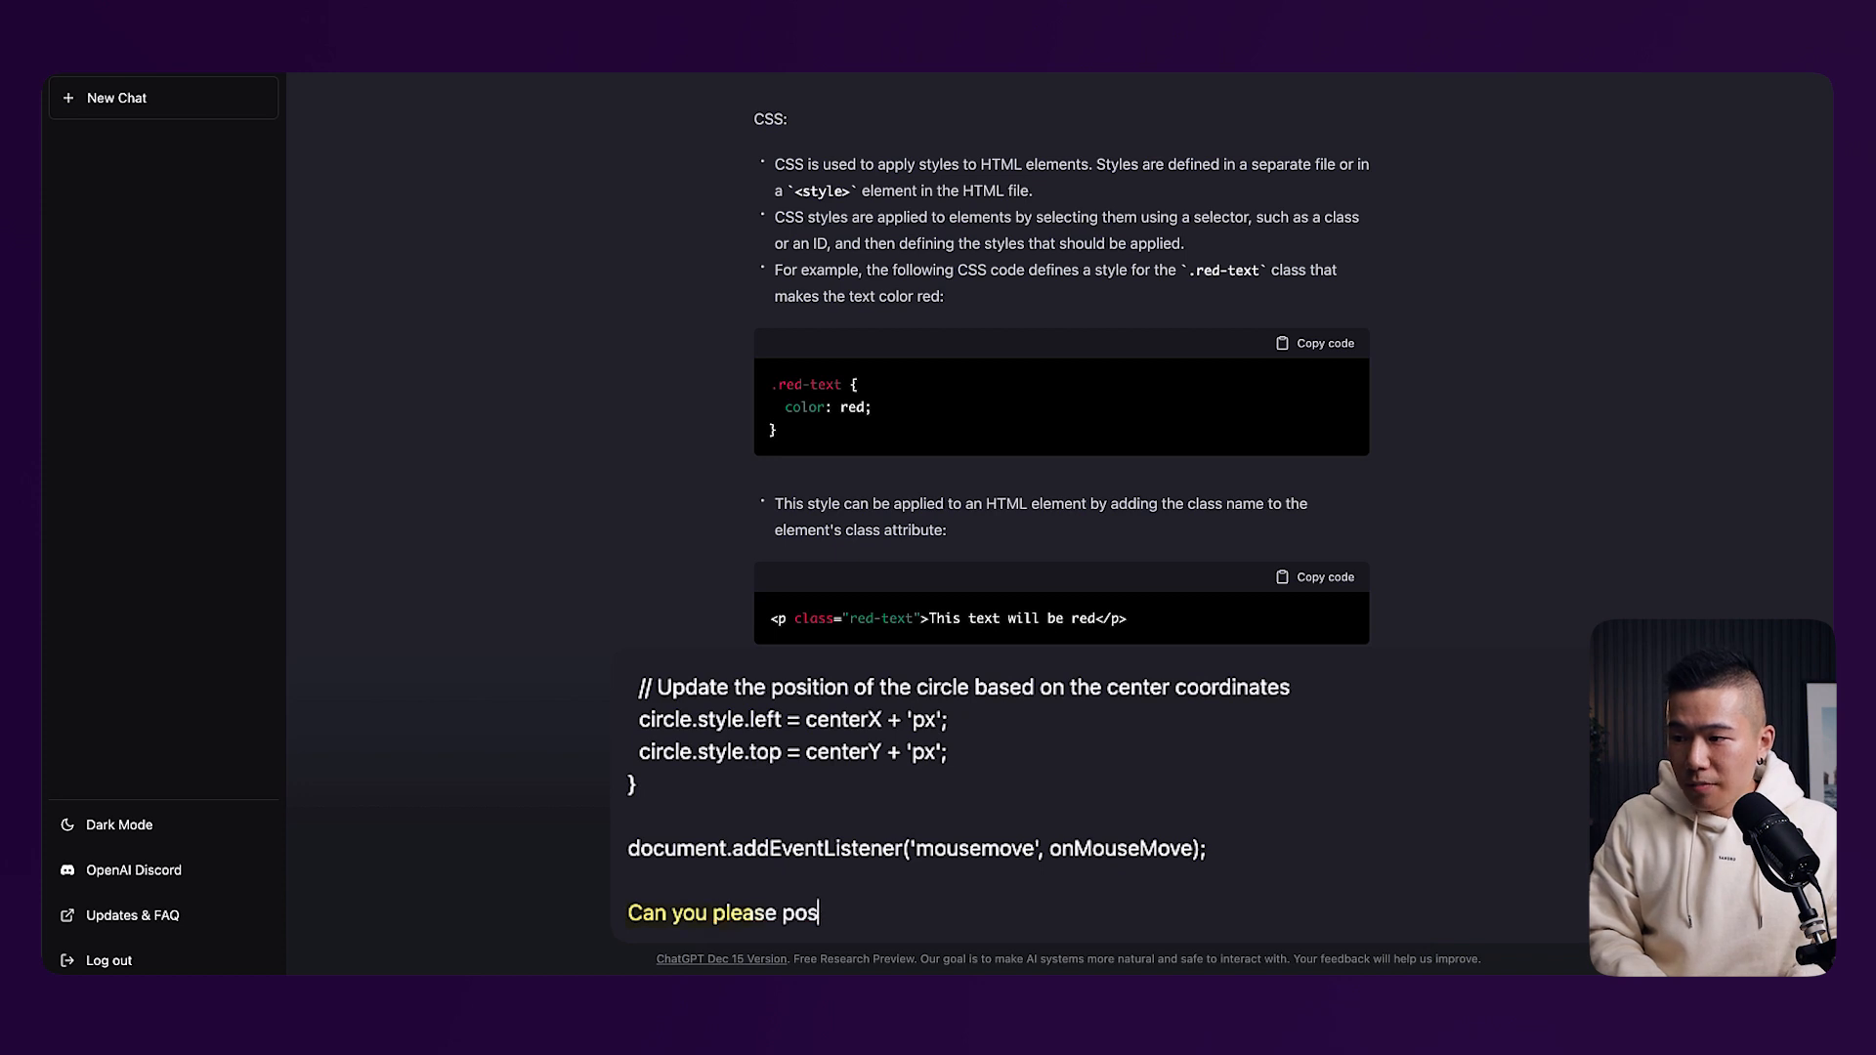
type("ition the cusor into the center")
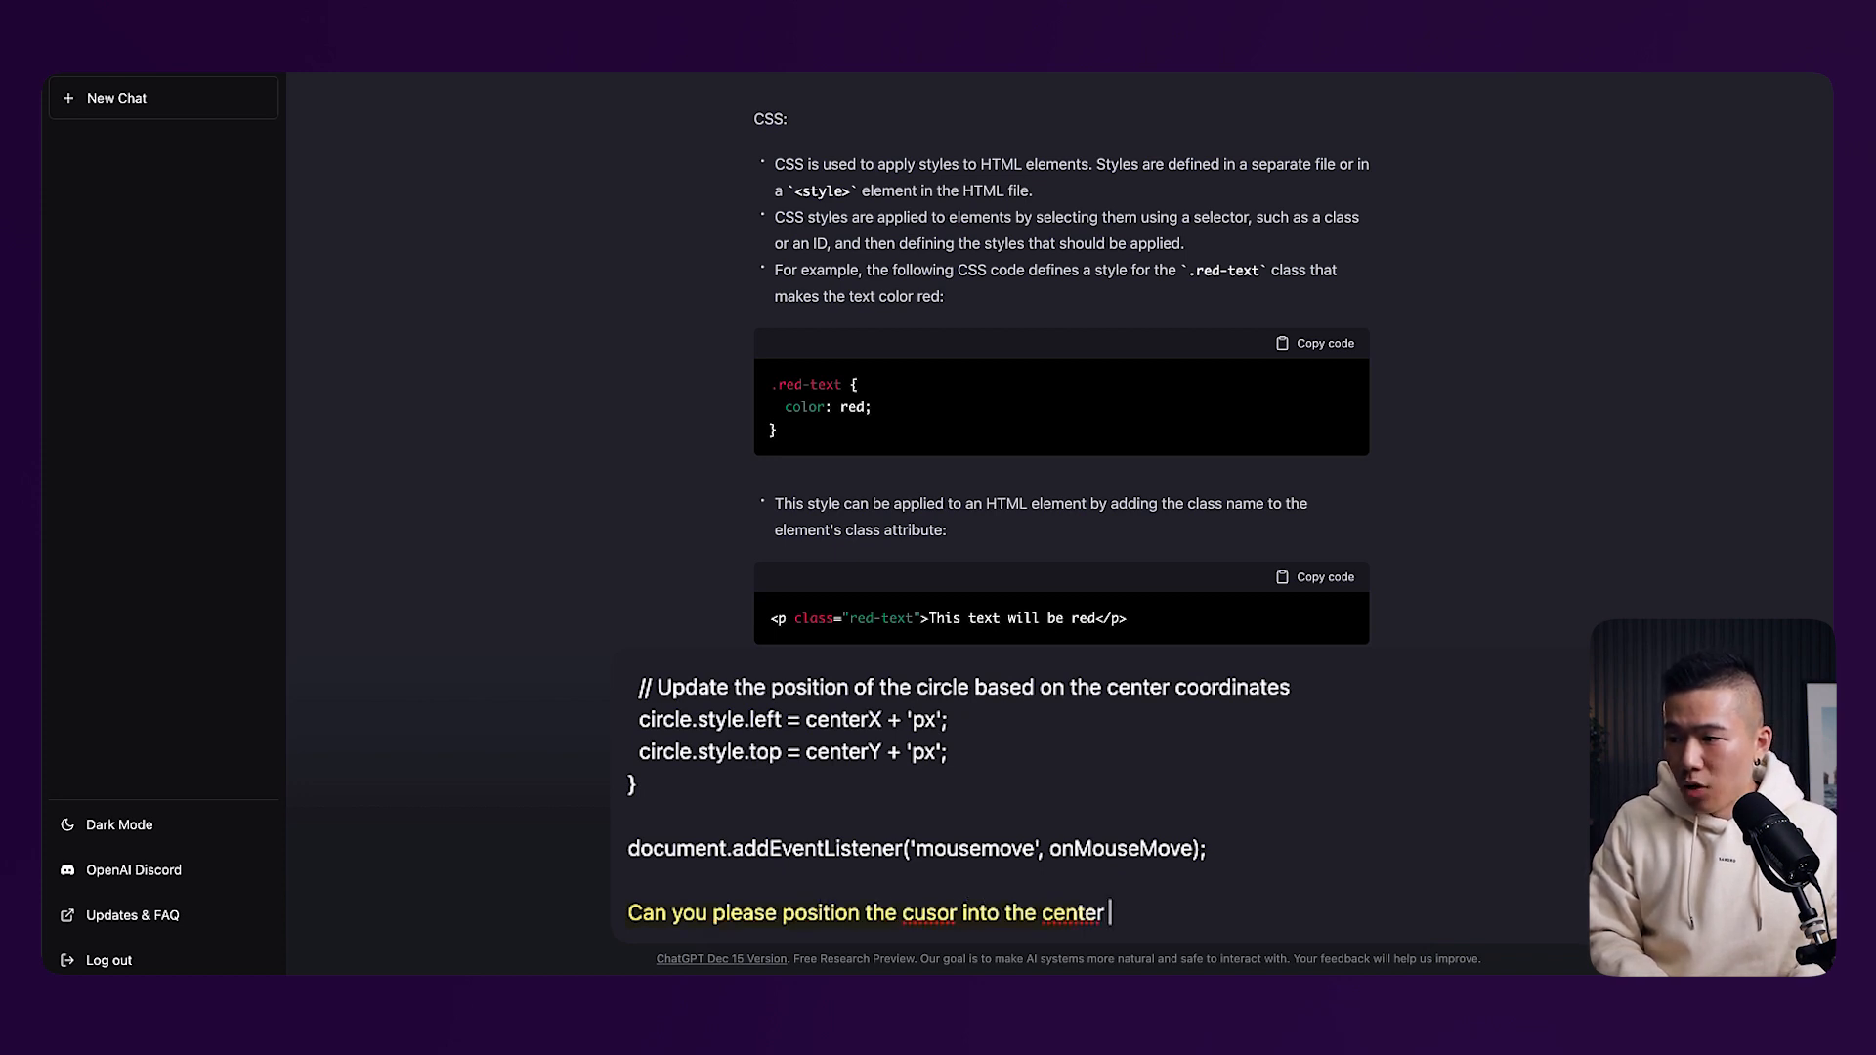
scroll("up", 3)
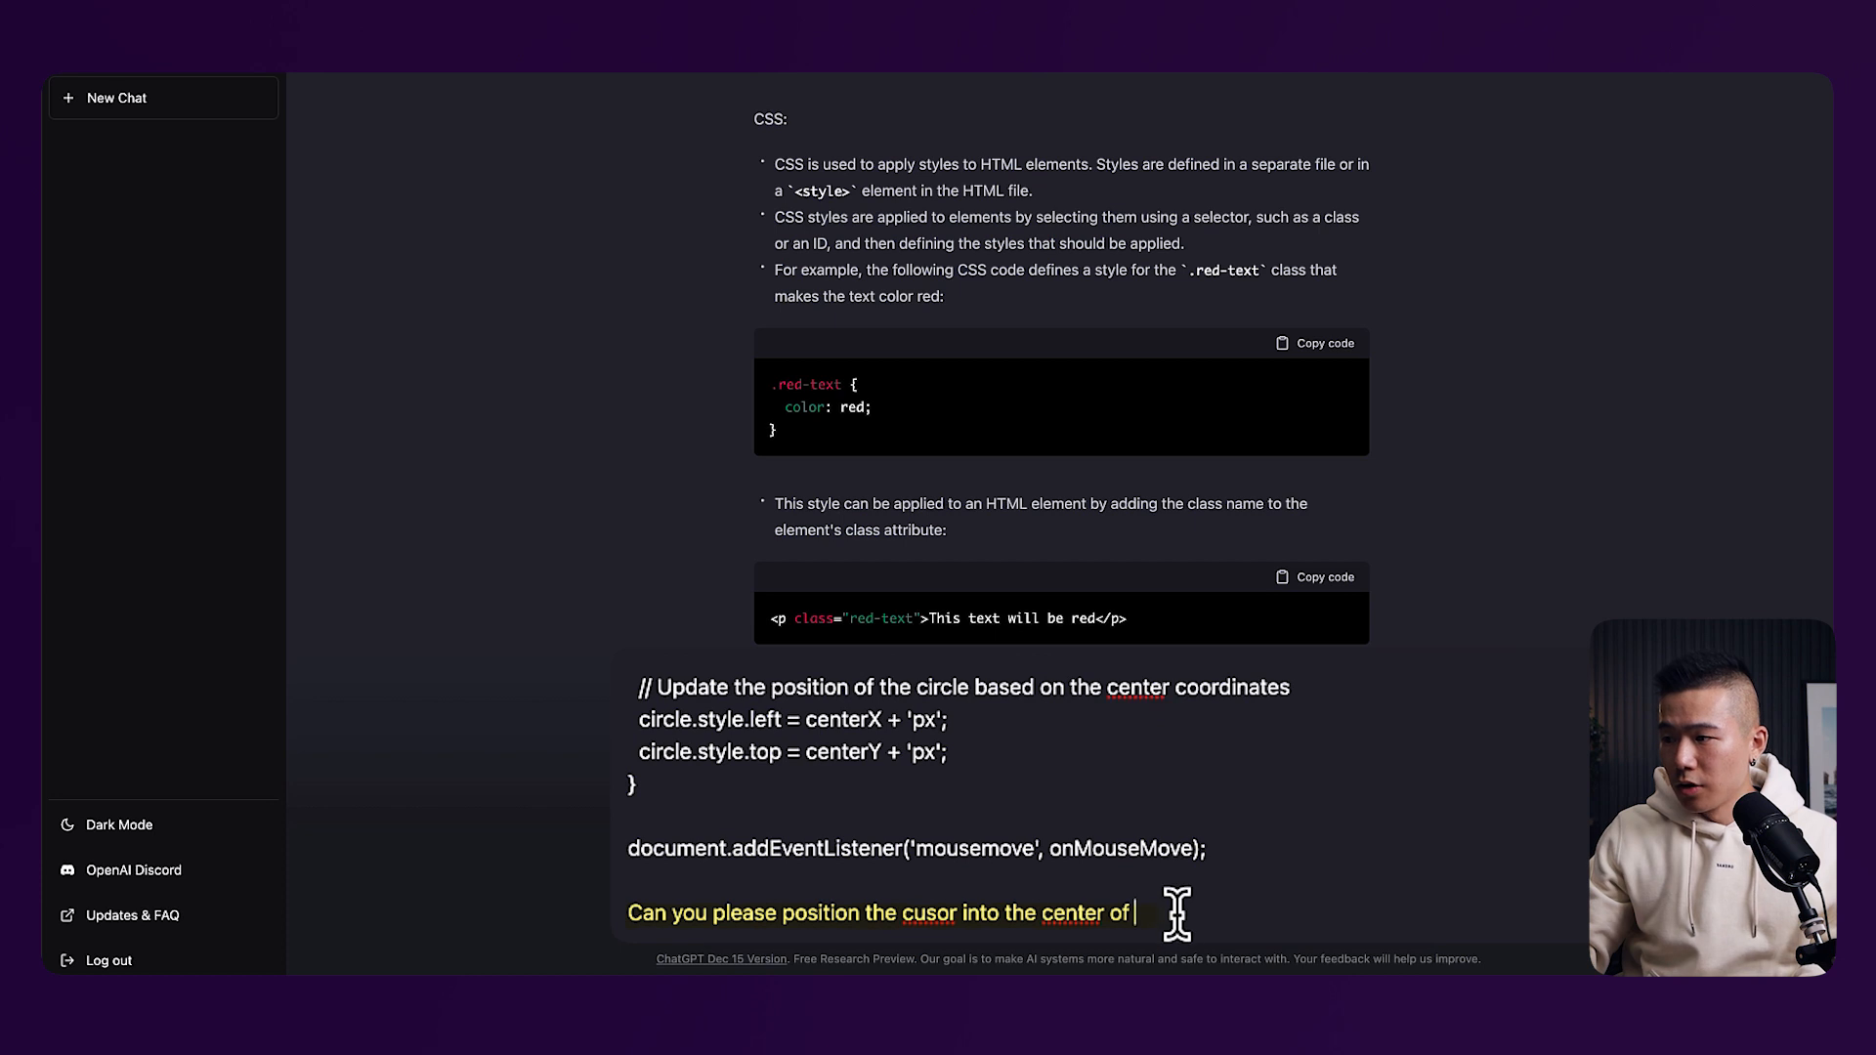
type("home-hero-glow")
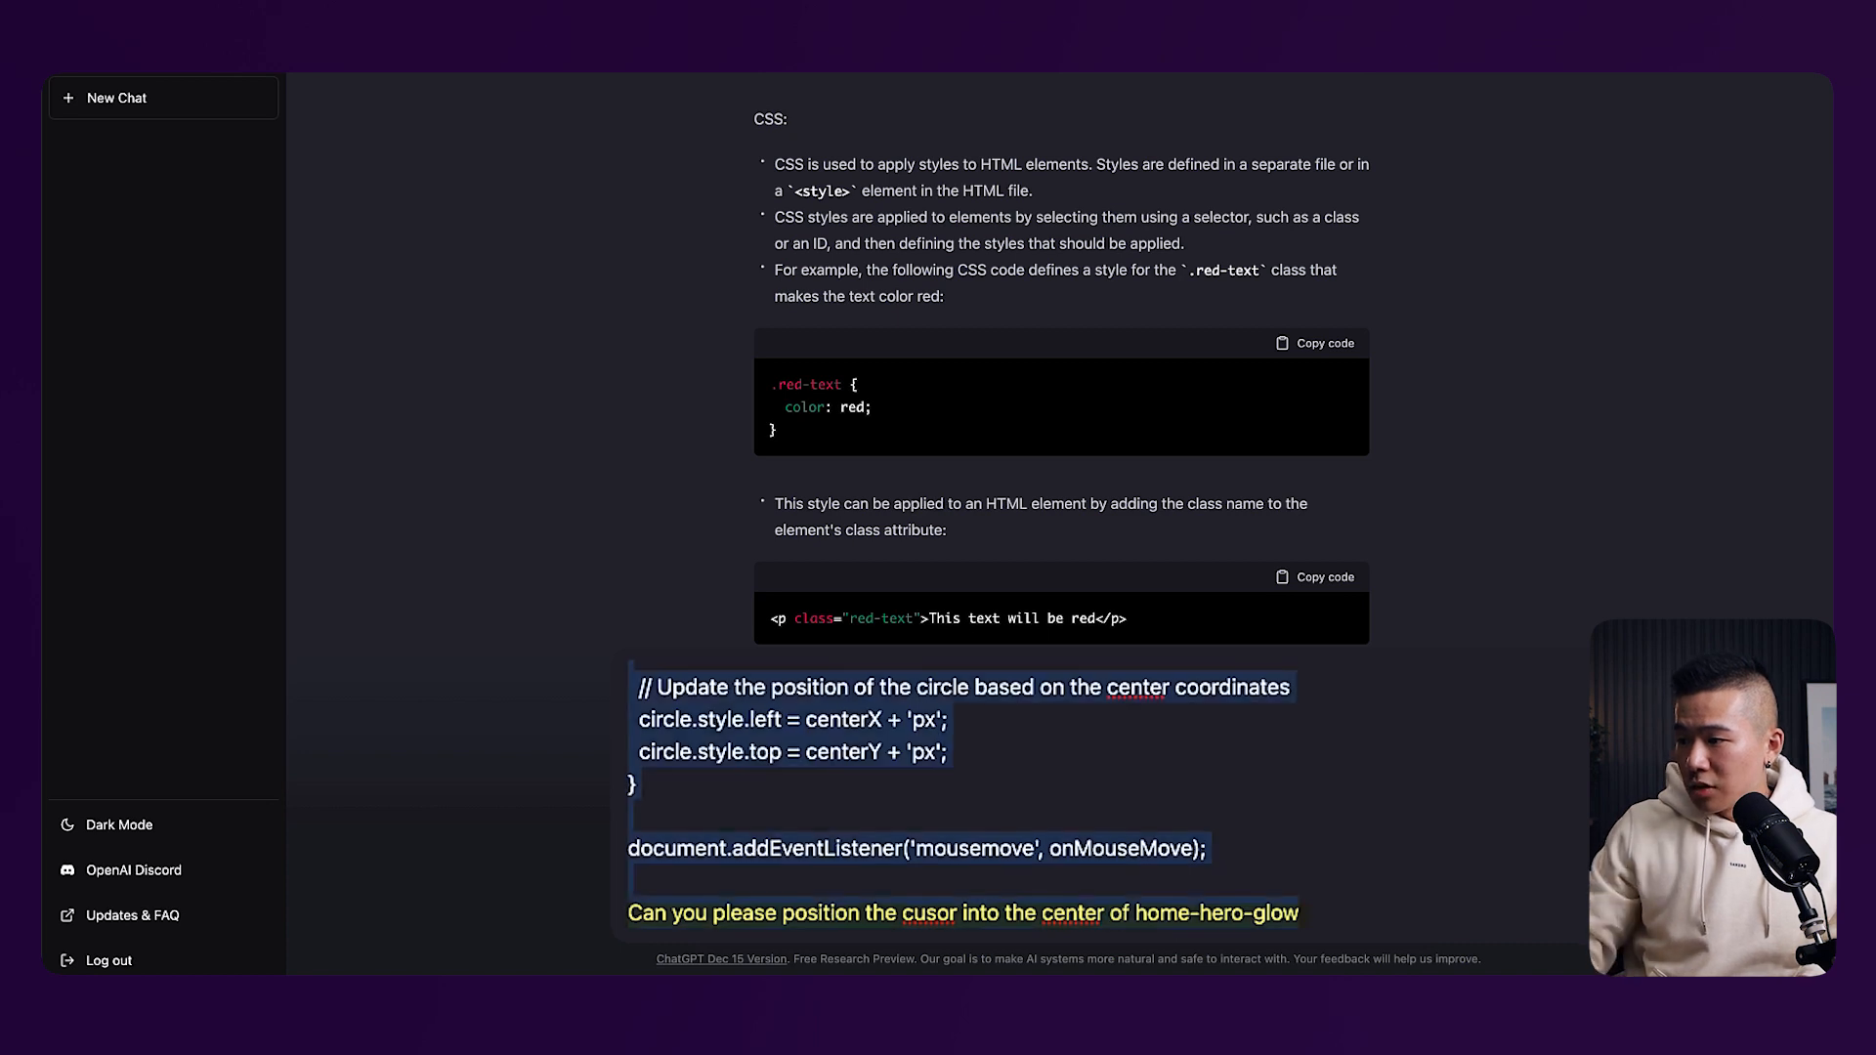
type("verti")
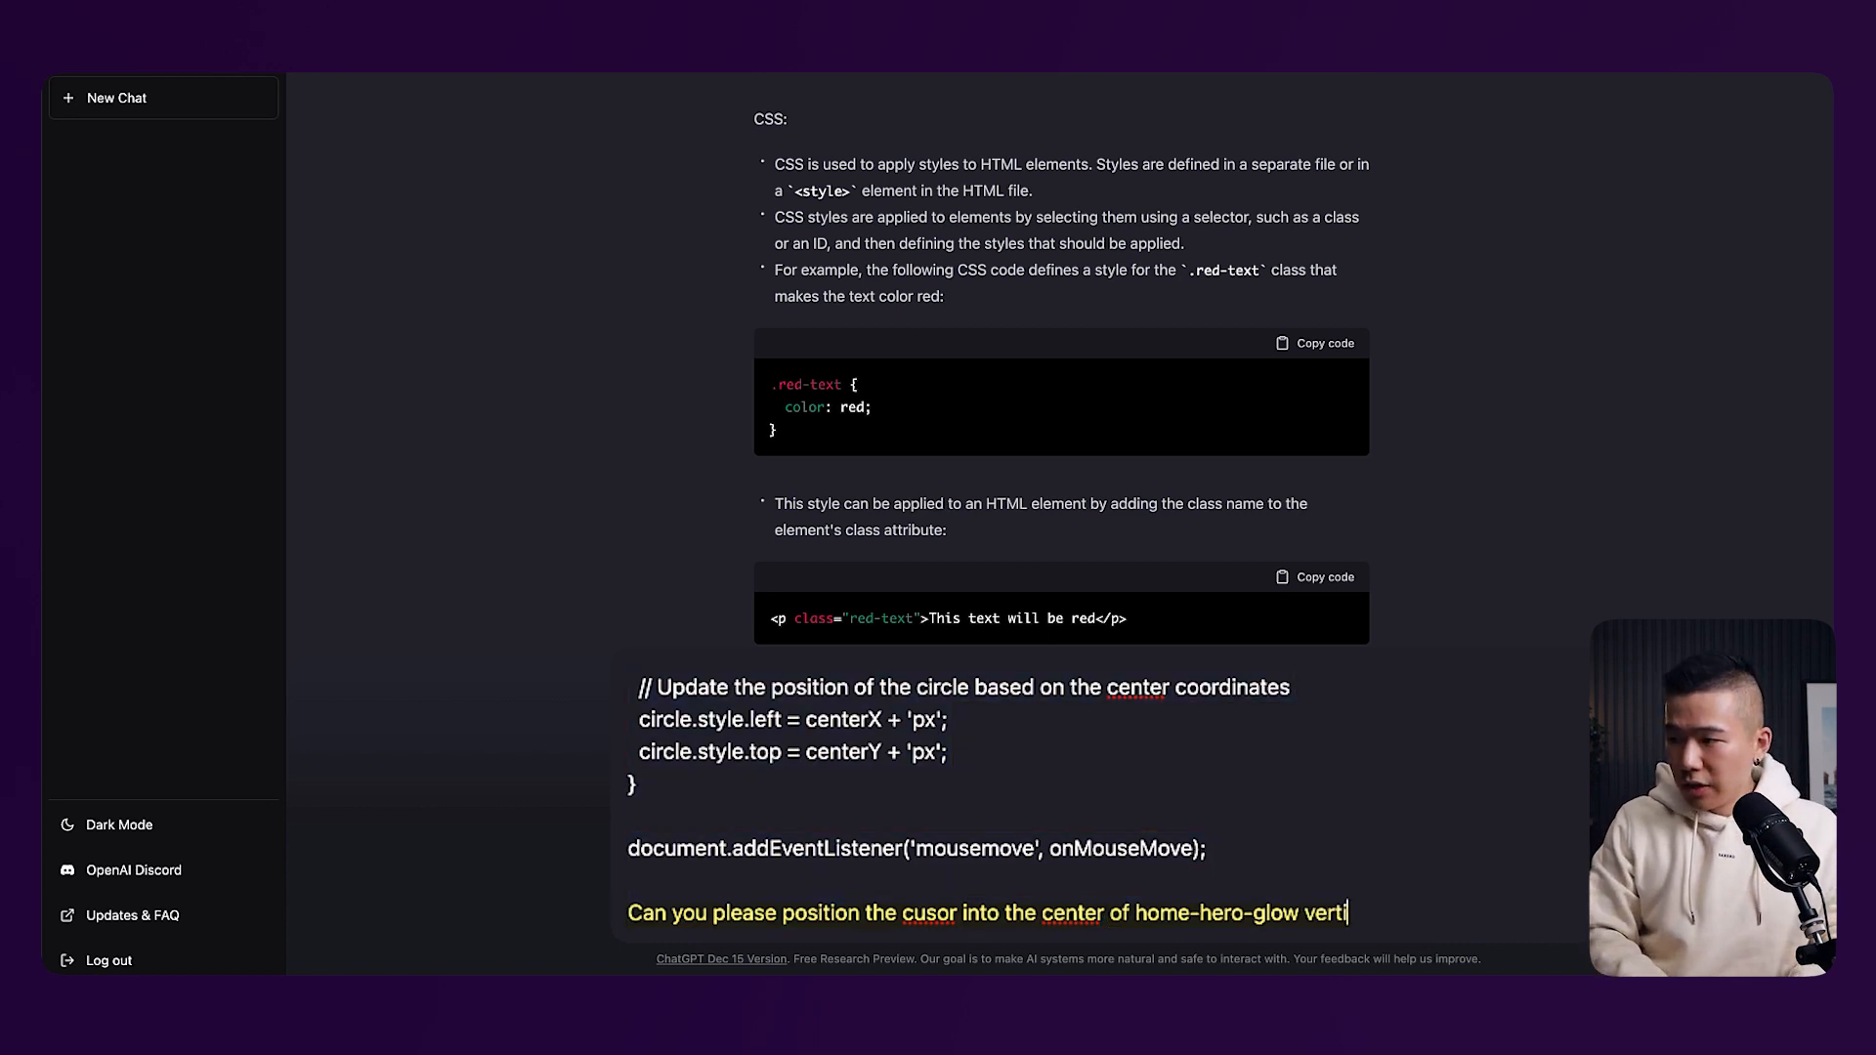
type("cally and hori")
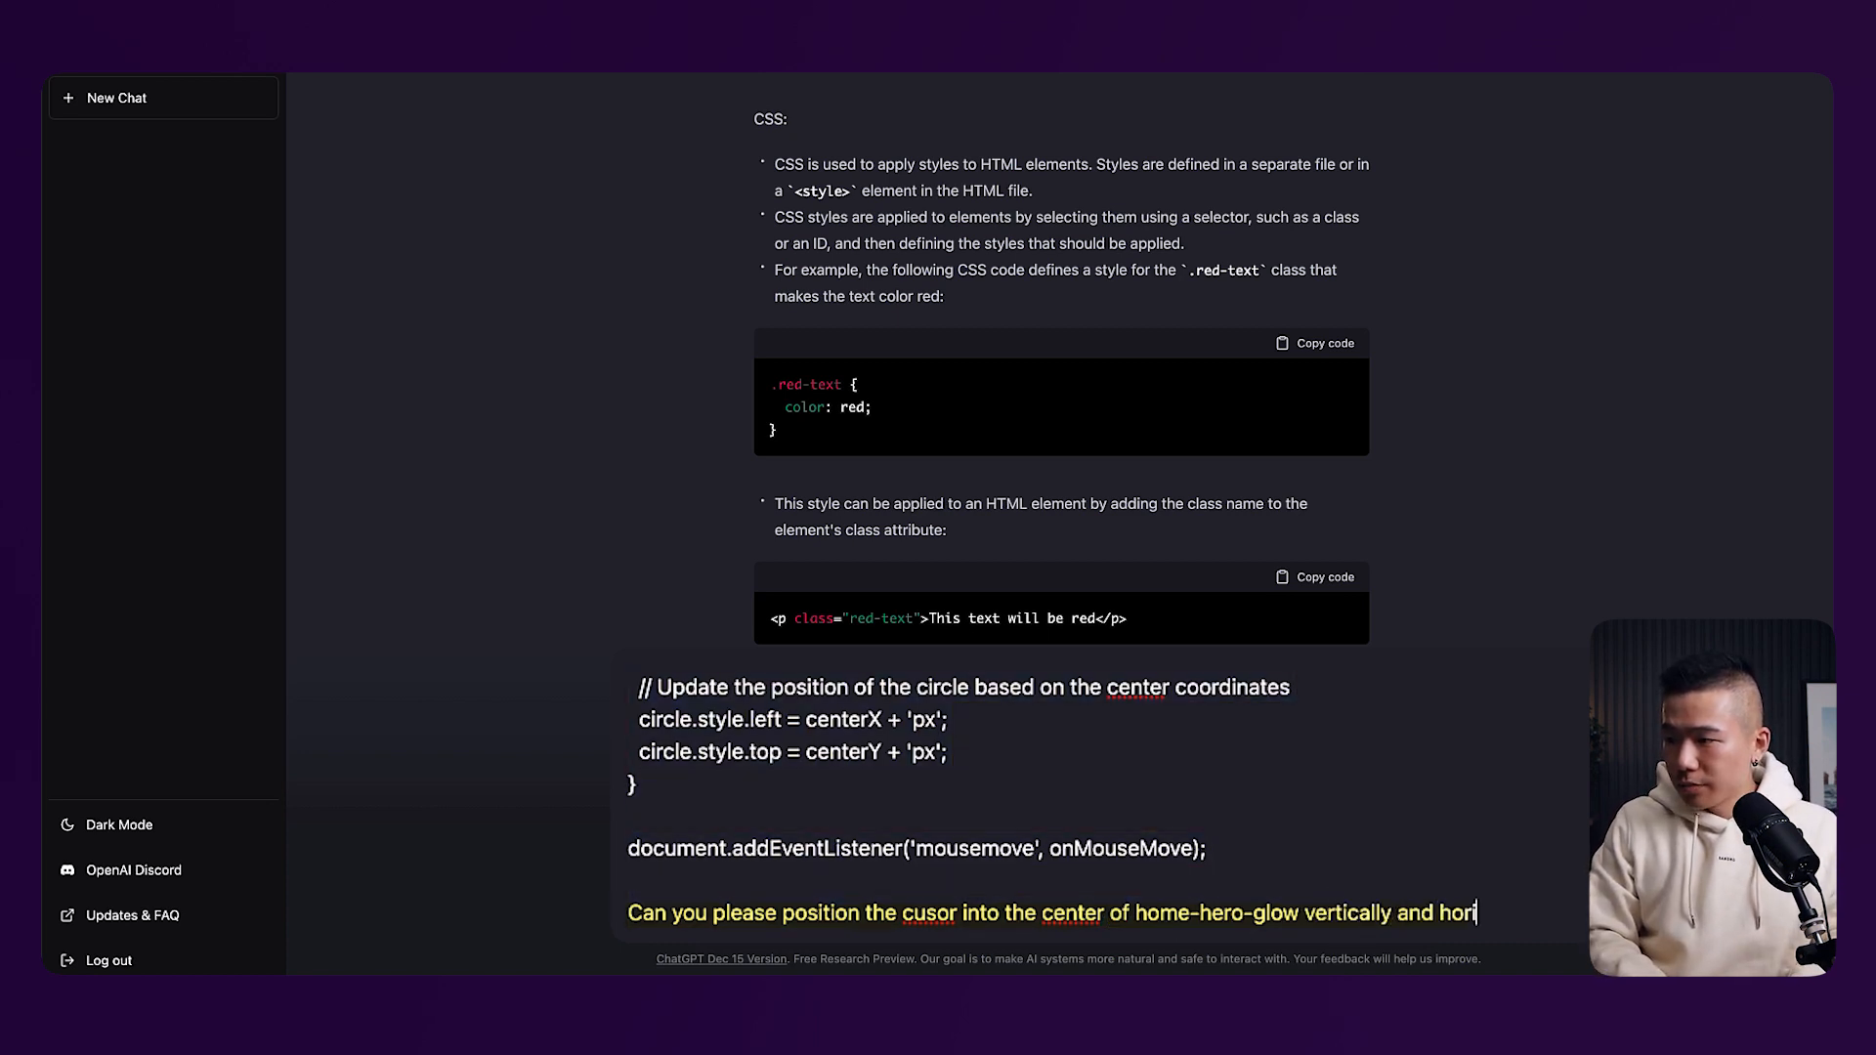
type("zontally")
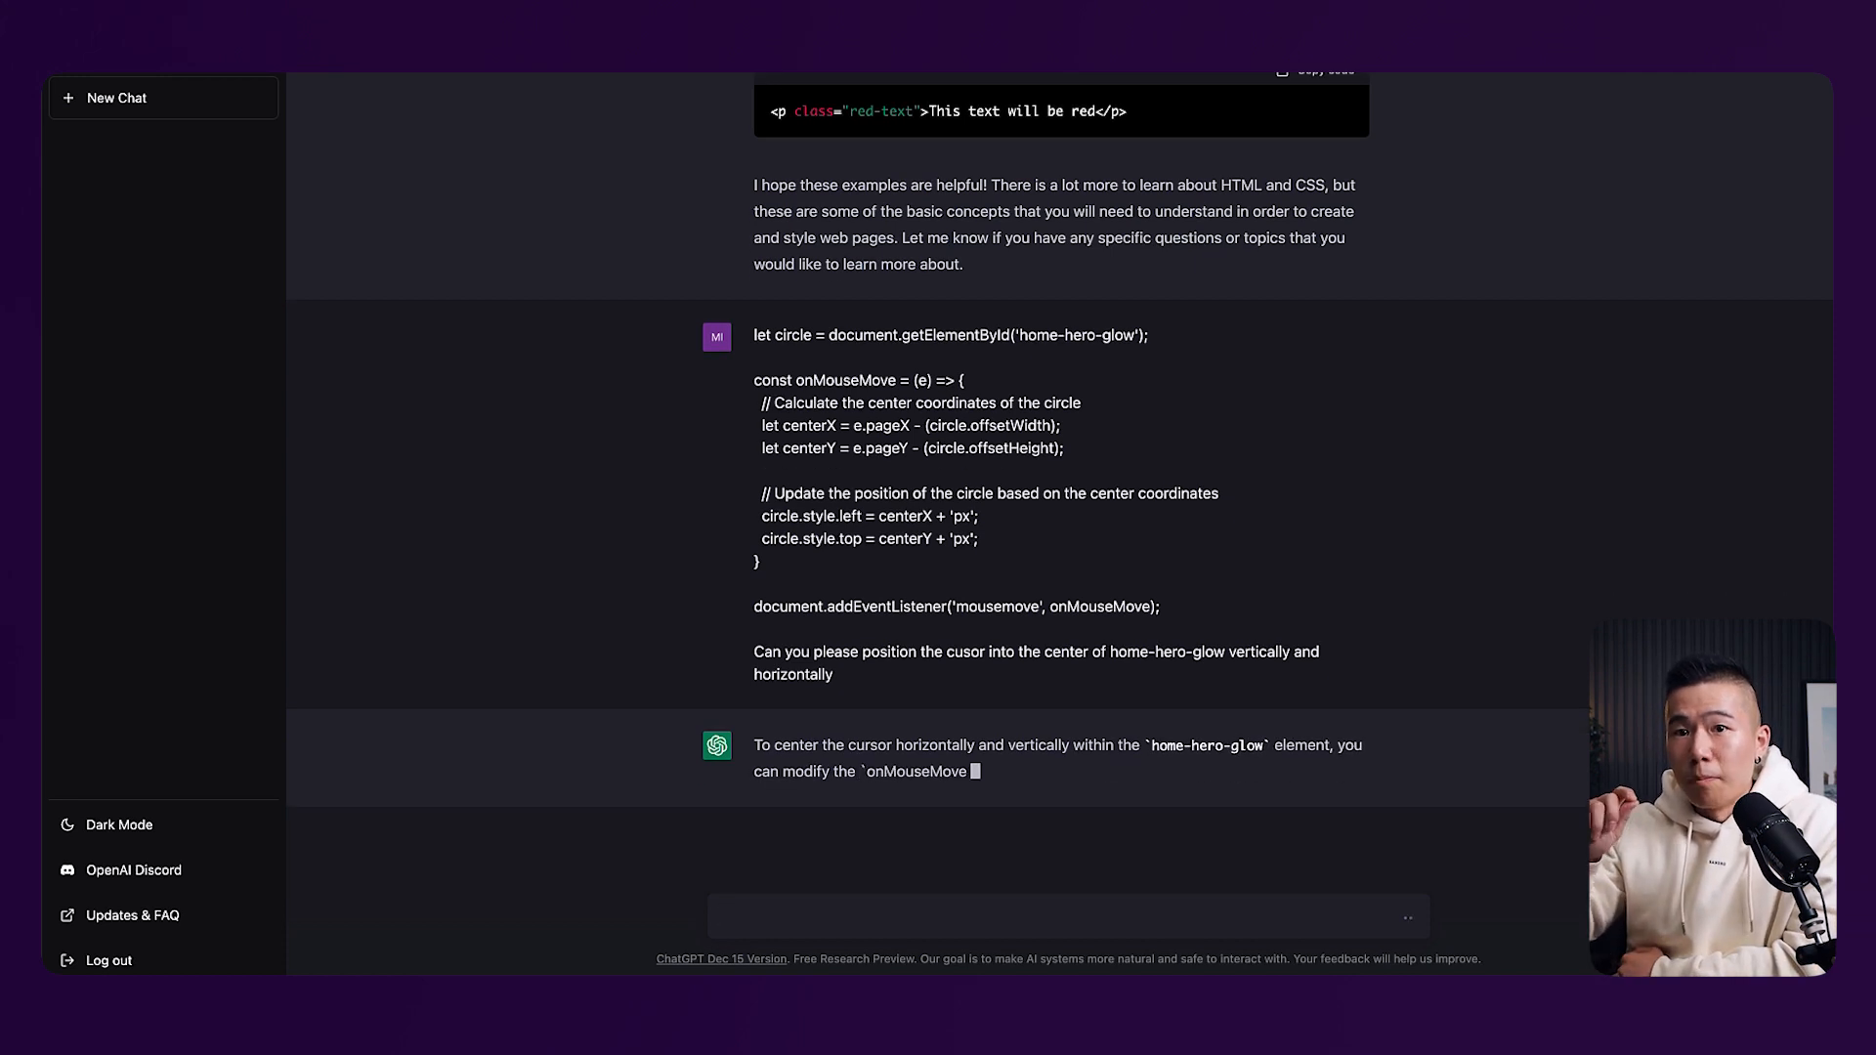
Read ChatGPT's modified onMouseMove code that centers the cursor in home-hero-glow
scroll("down", 3)
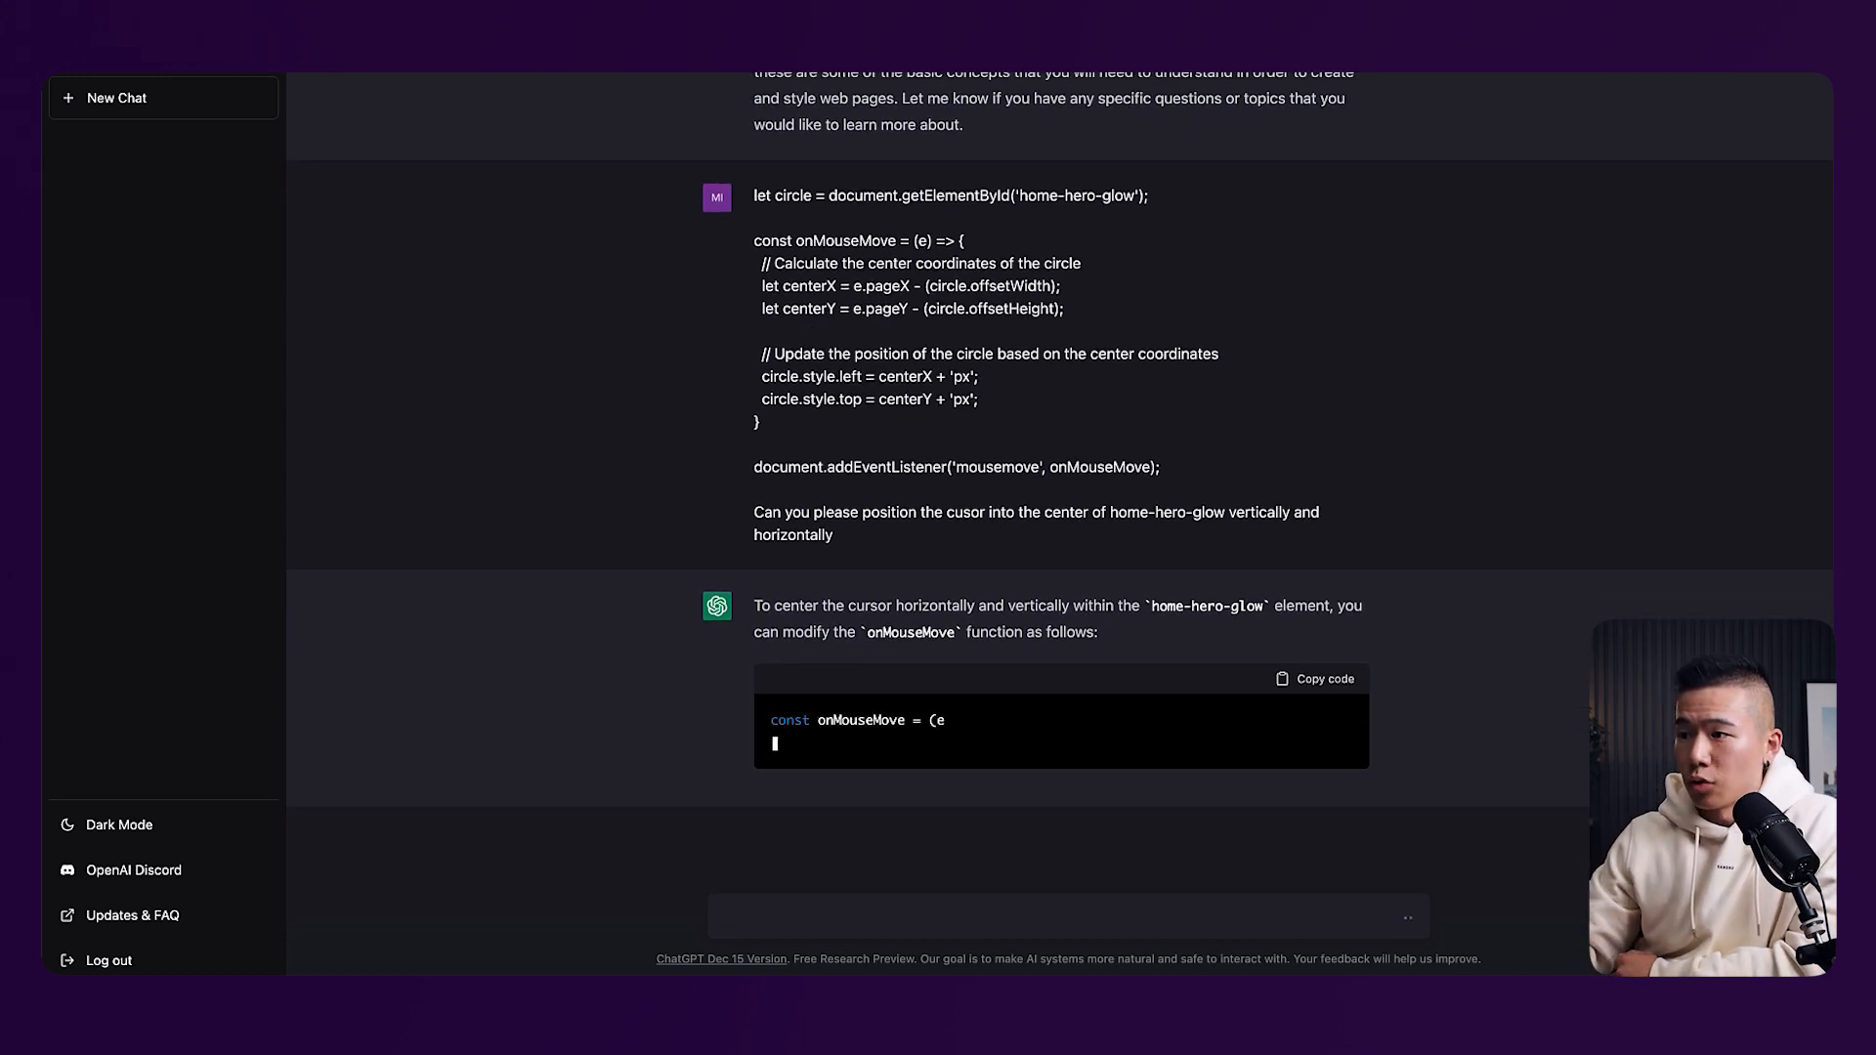
scroll("down", 3)
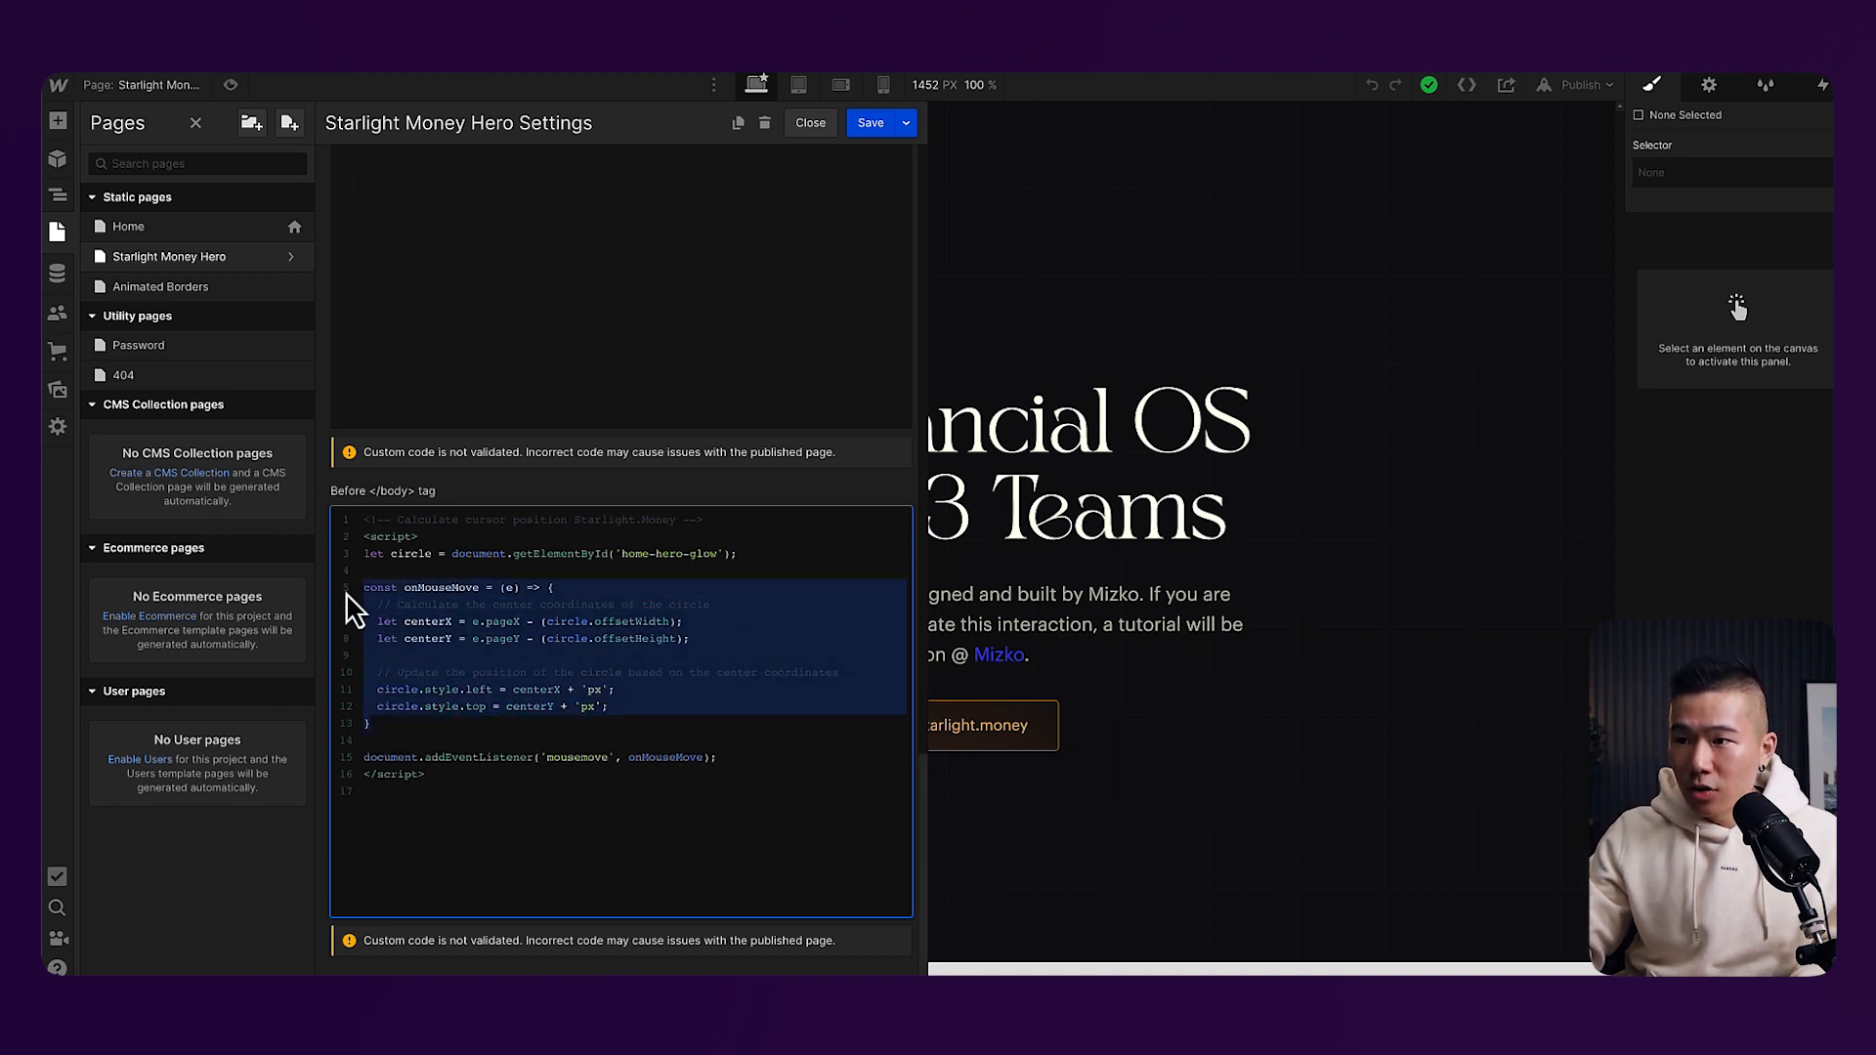
Replace the before-body onMouseMove so centerX and centerY divide offset width and height by 2
left_click(703, 621)
type(" / 2")
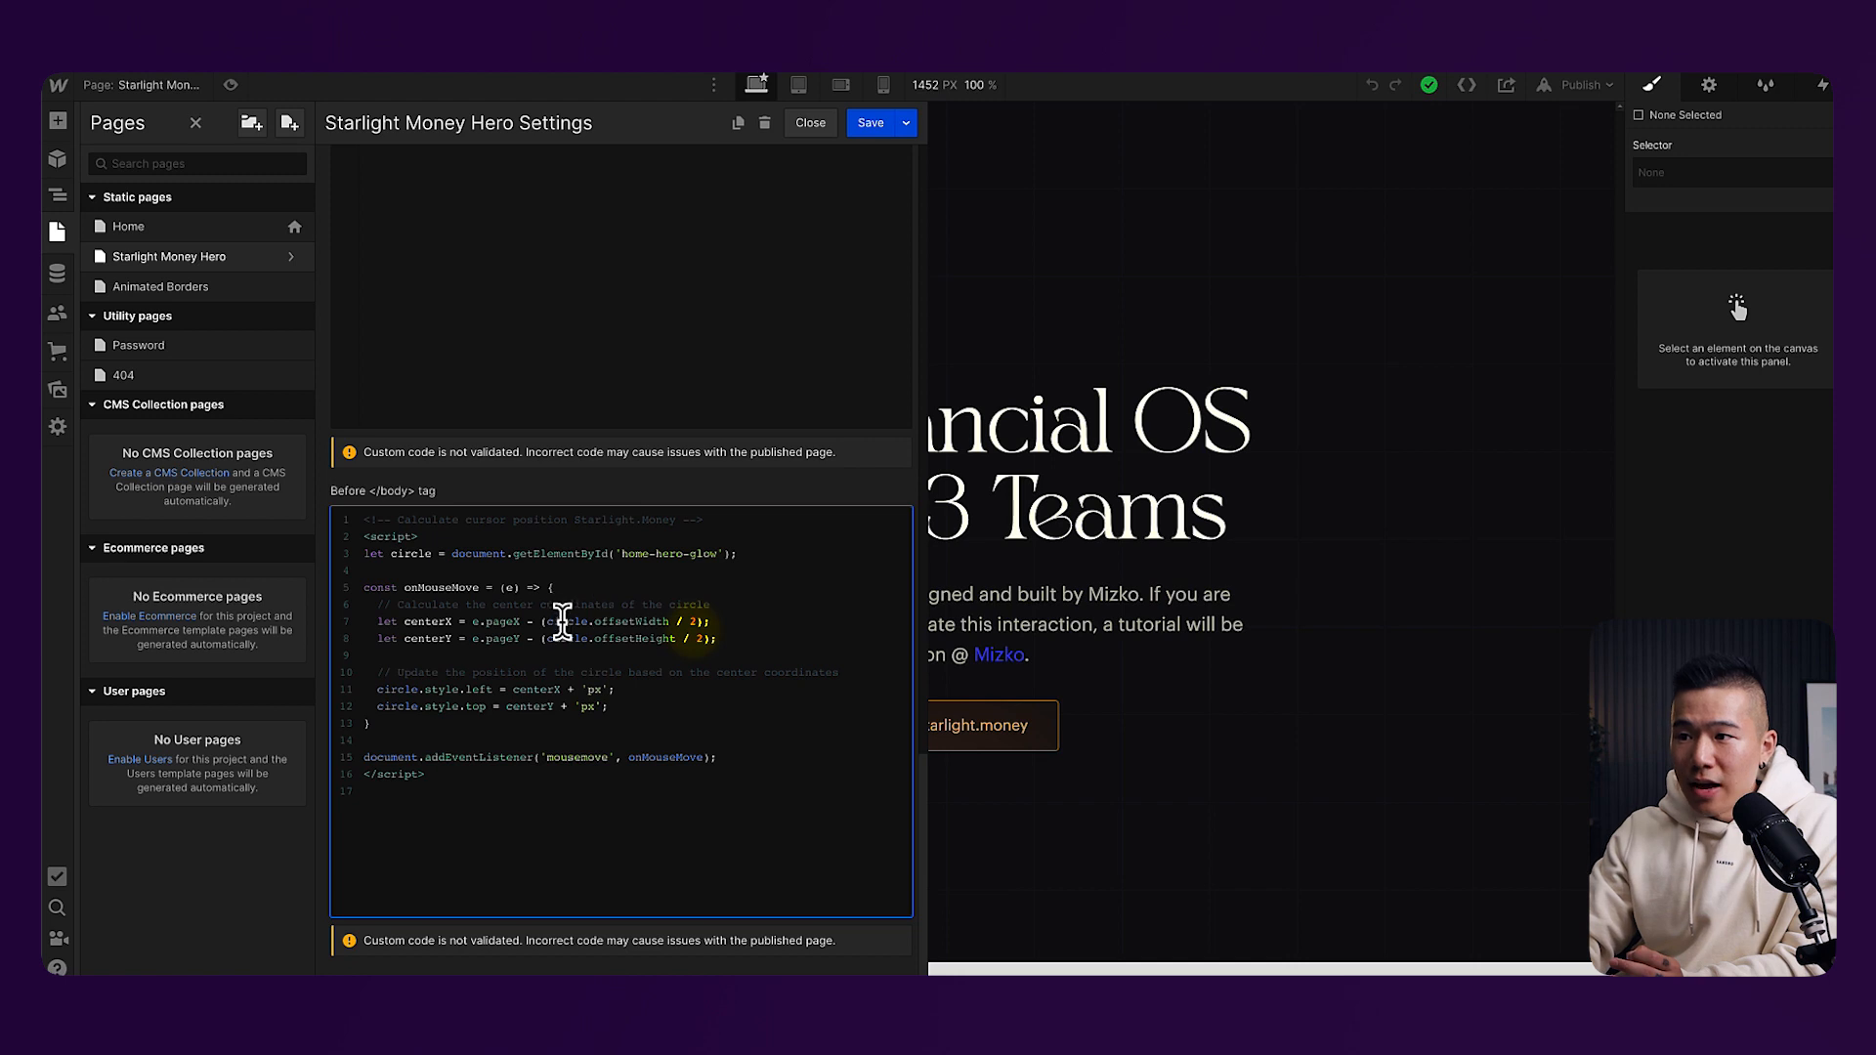
mouse_move(620, 625)
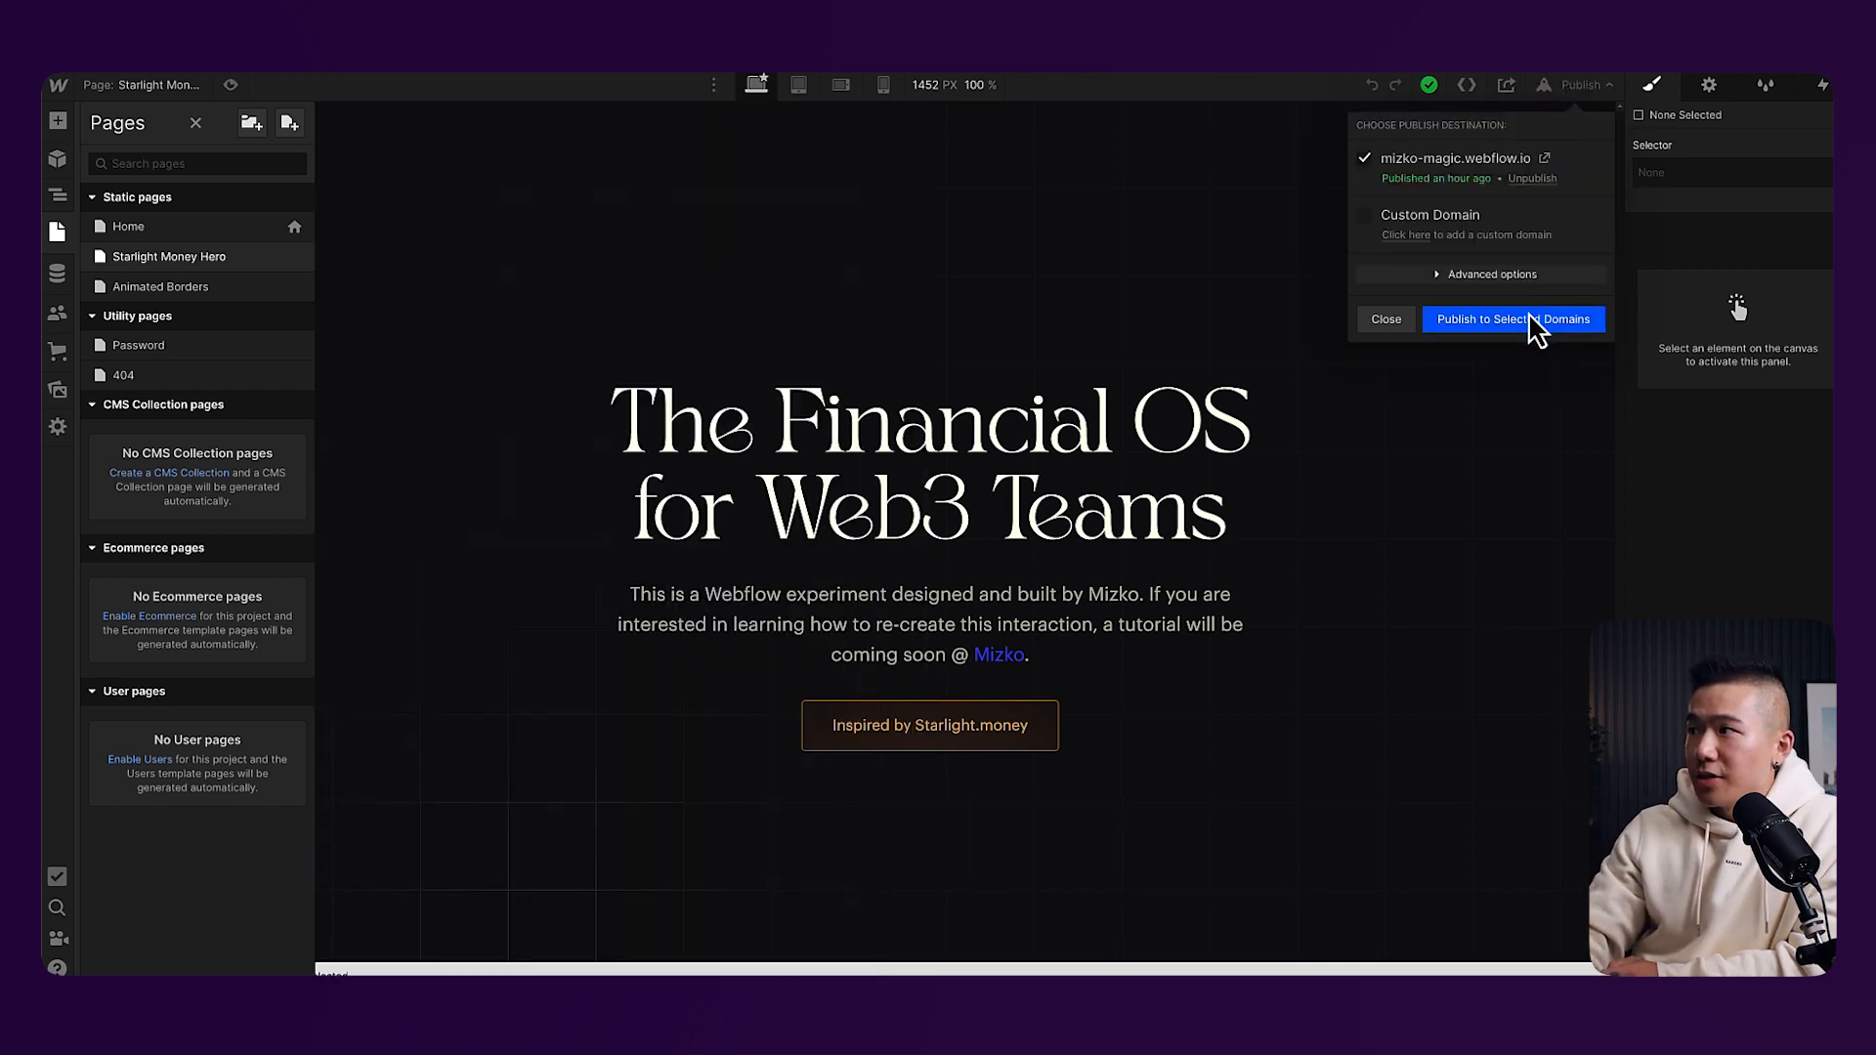
Publish the site with the updated glow script to its webflow.io domain
left_click(1512, 318)
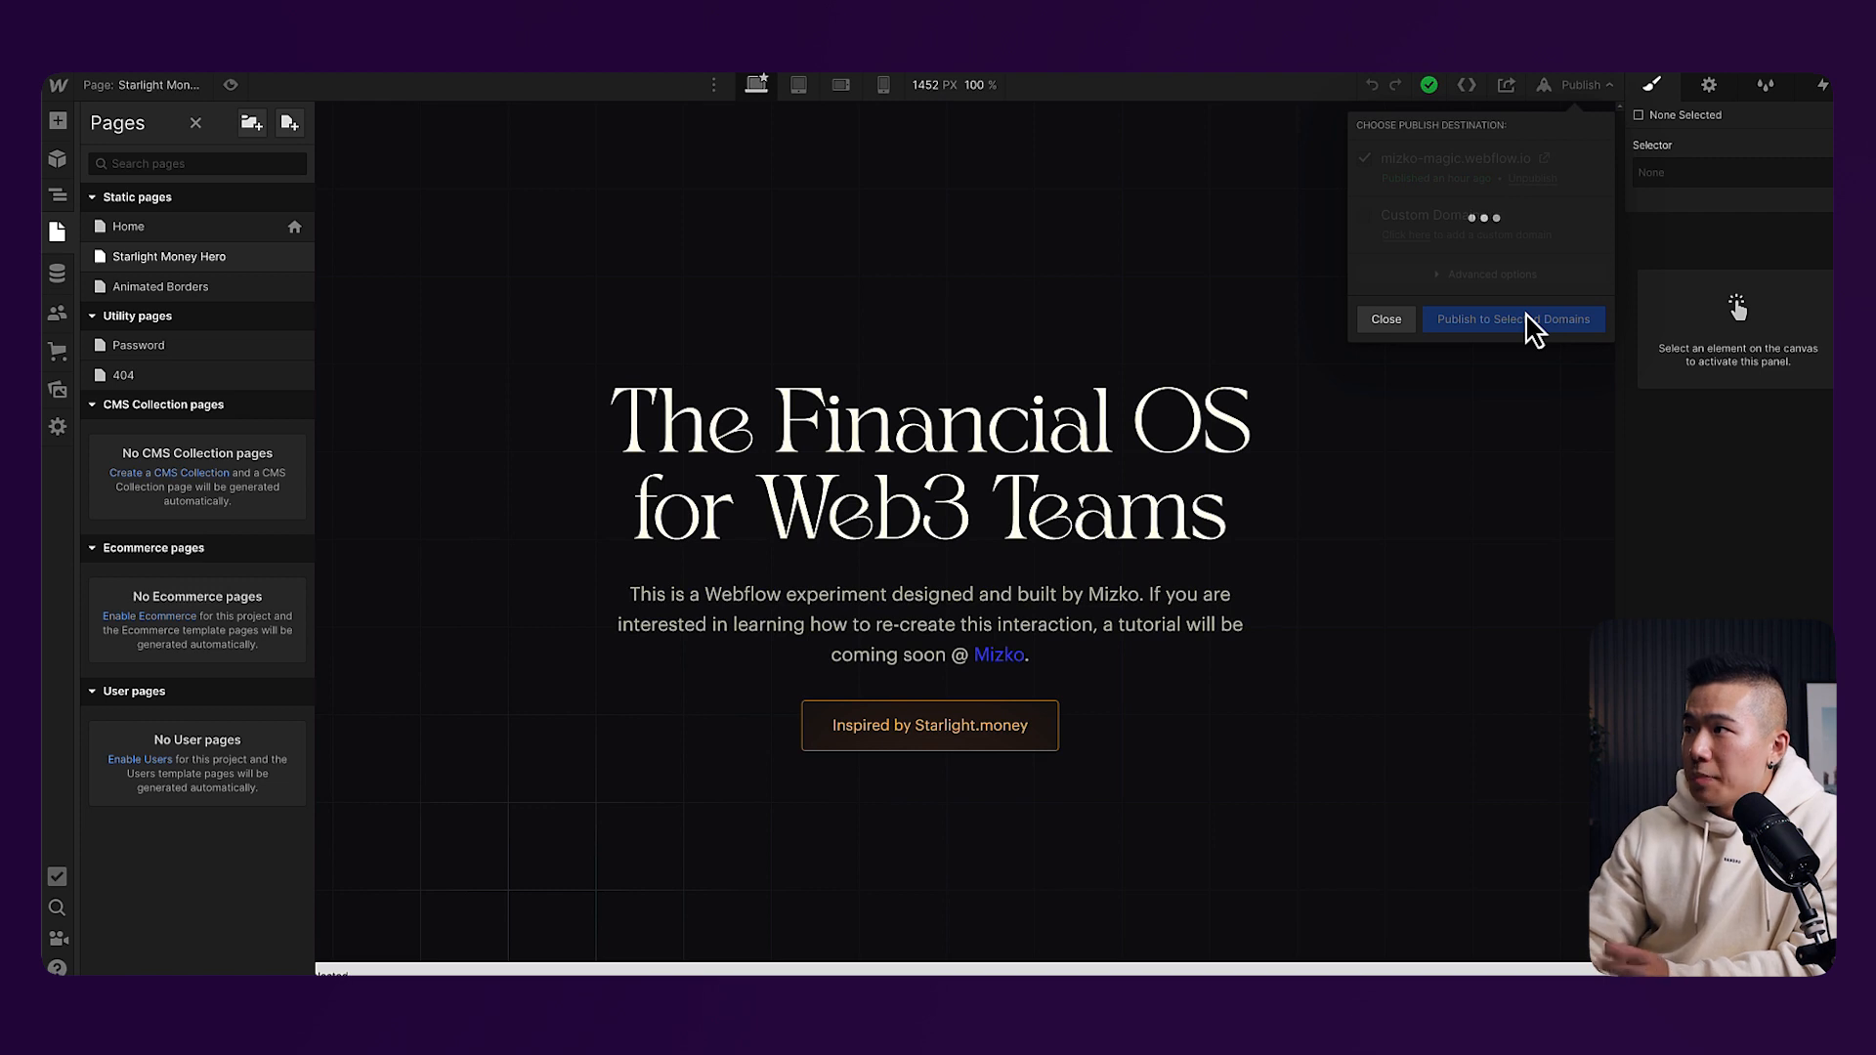
left_click(1513, 319)
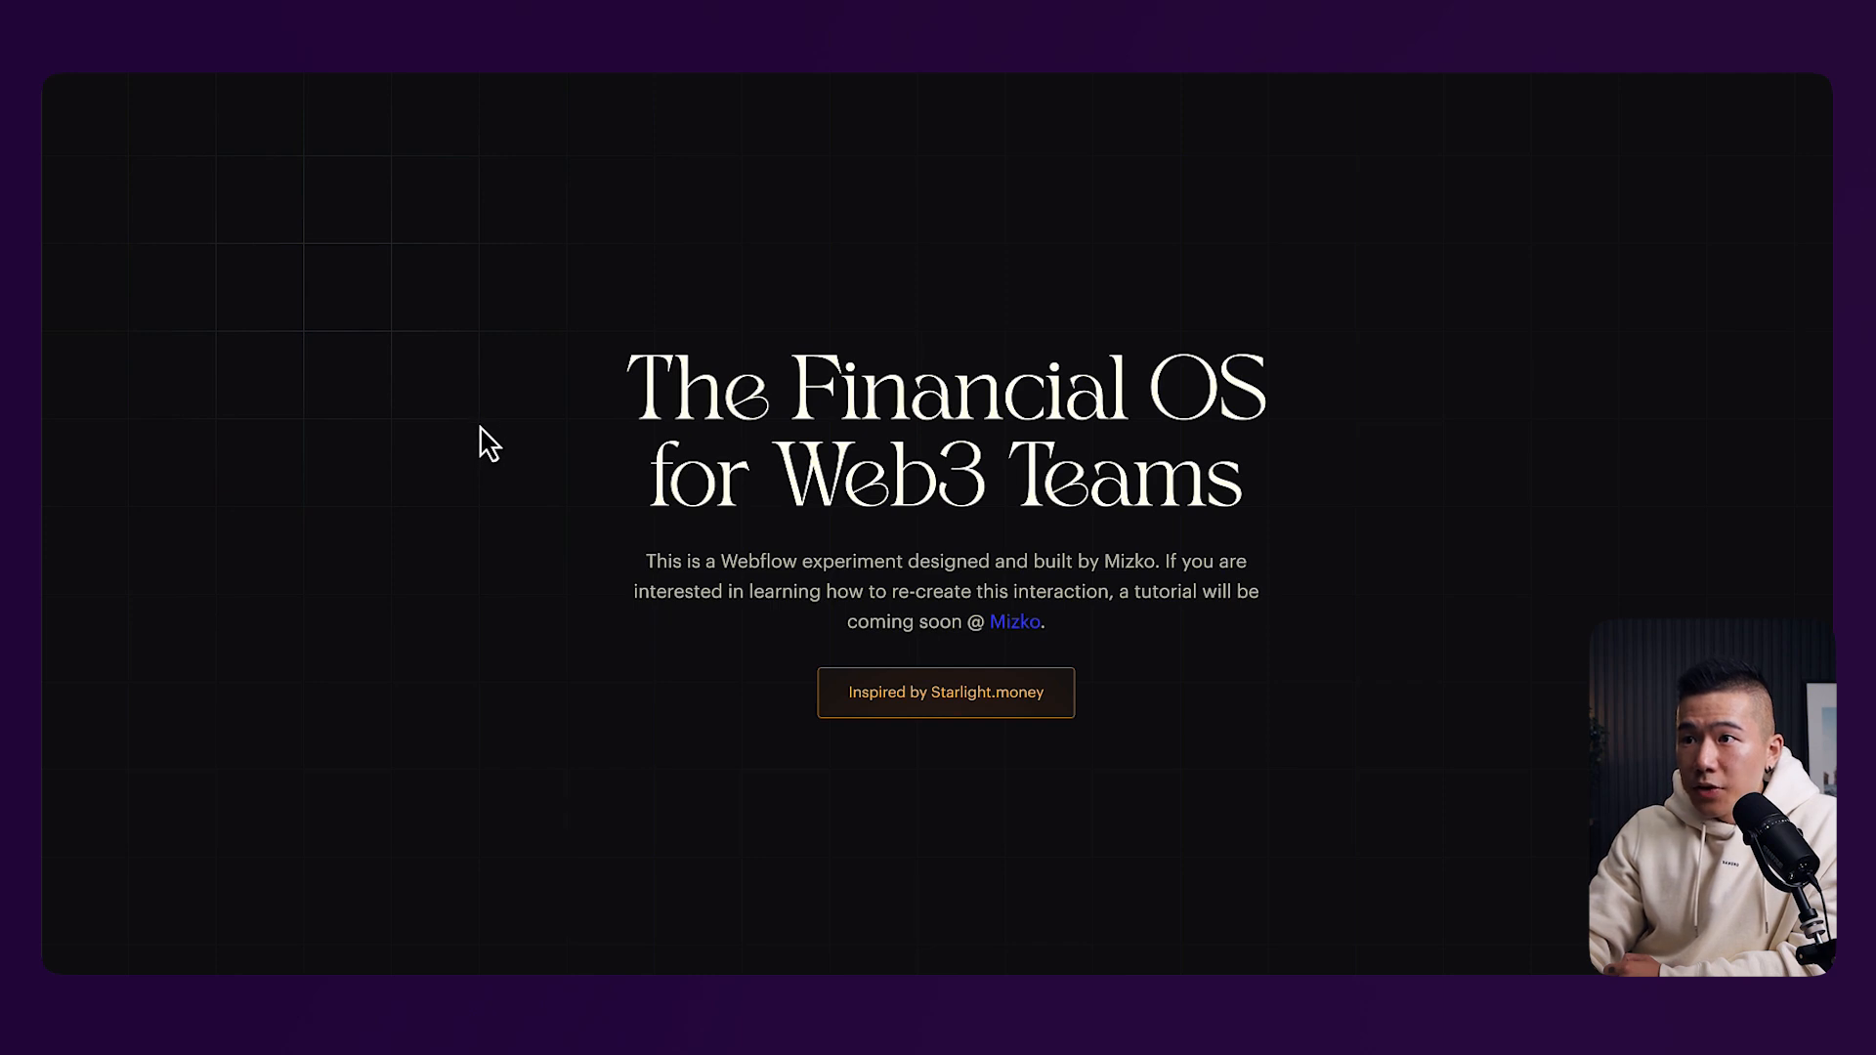
mouse_move(502, 529)
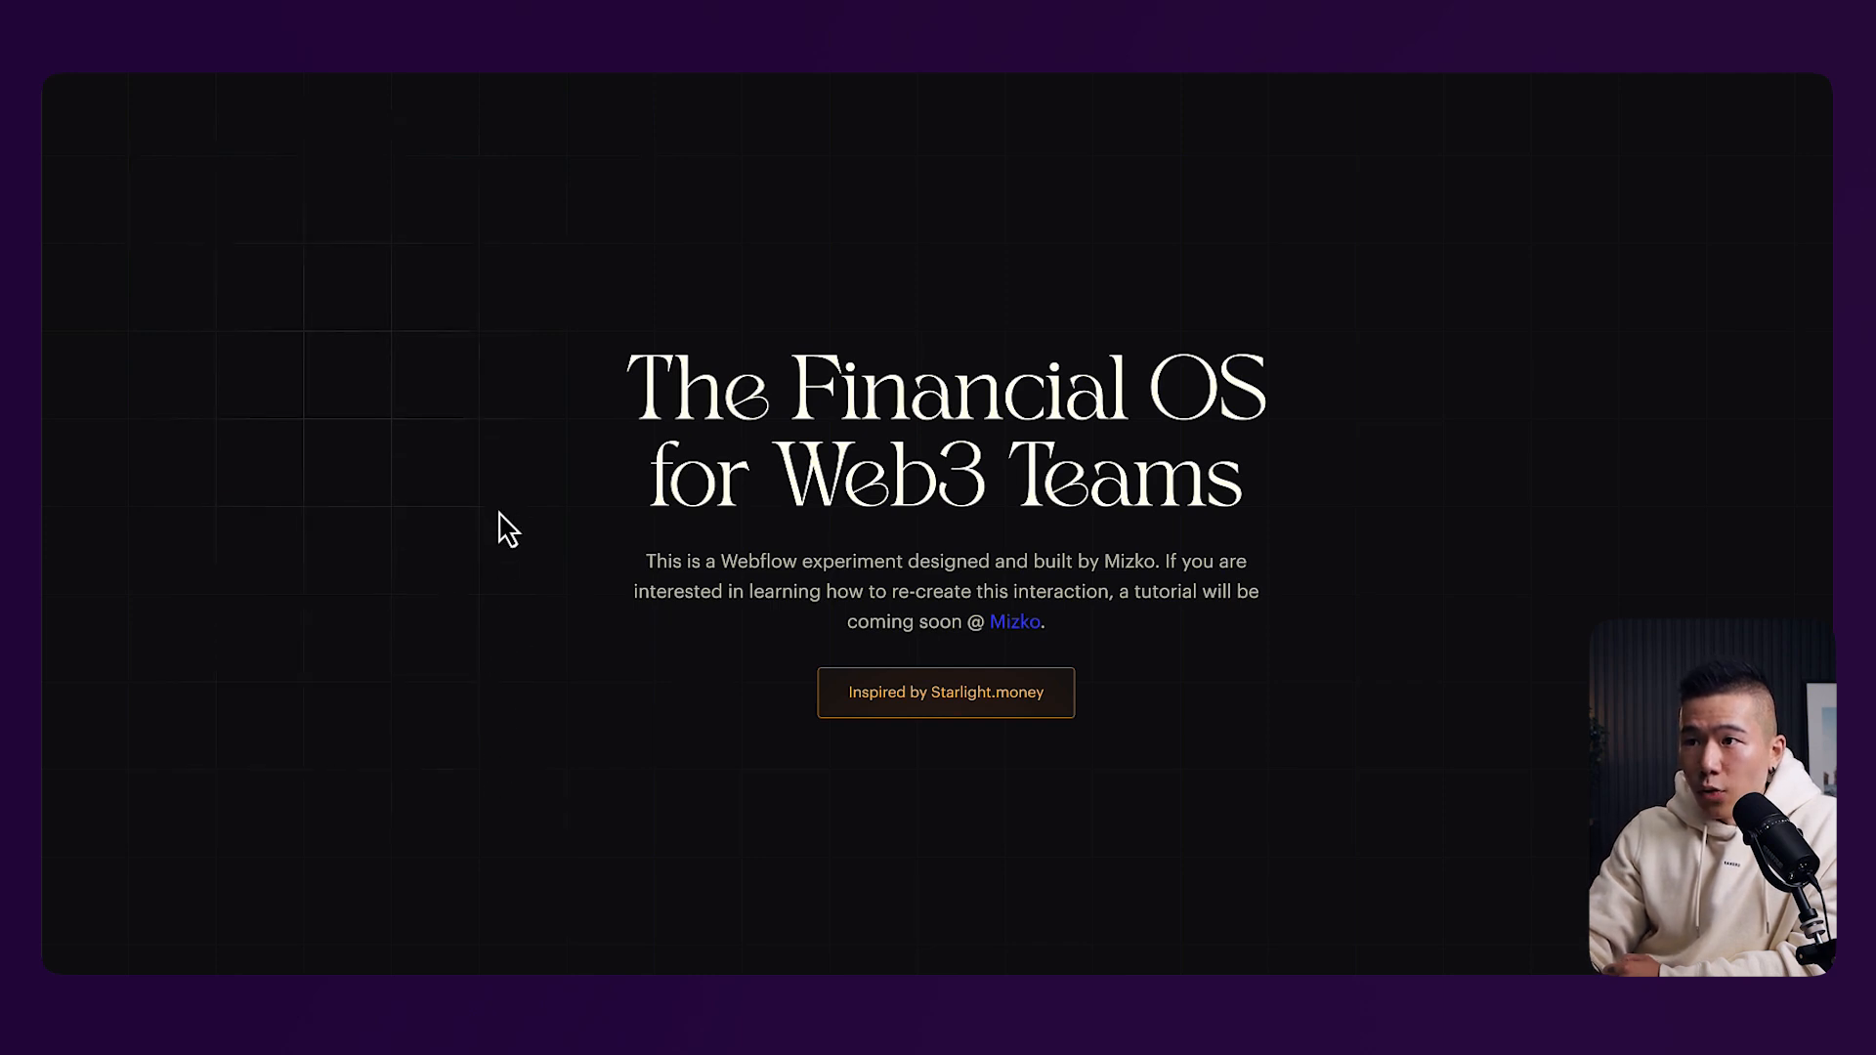
mouse_move(485, 443)
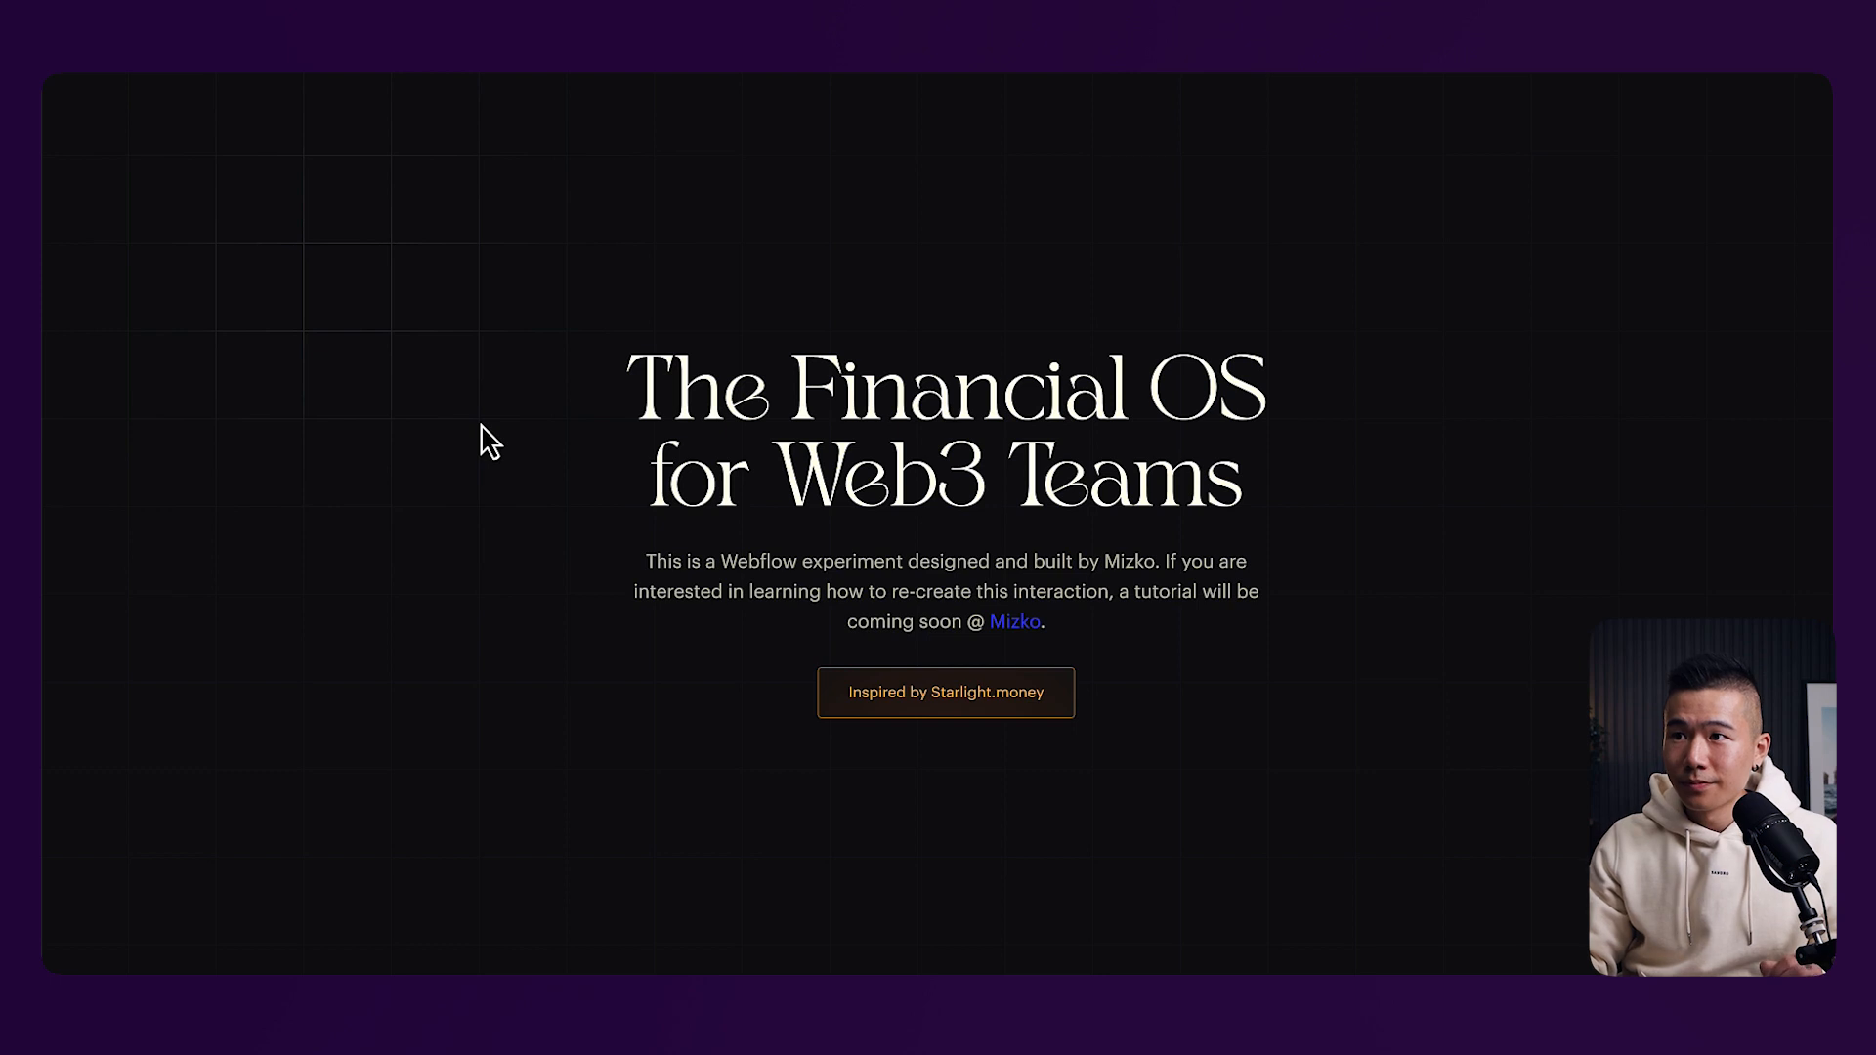
mouse_move(400, 457)
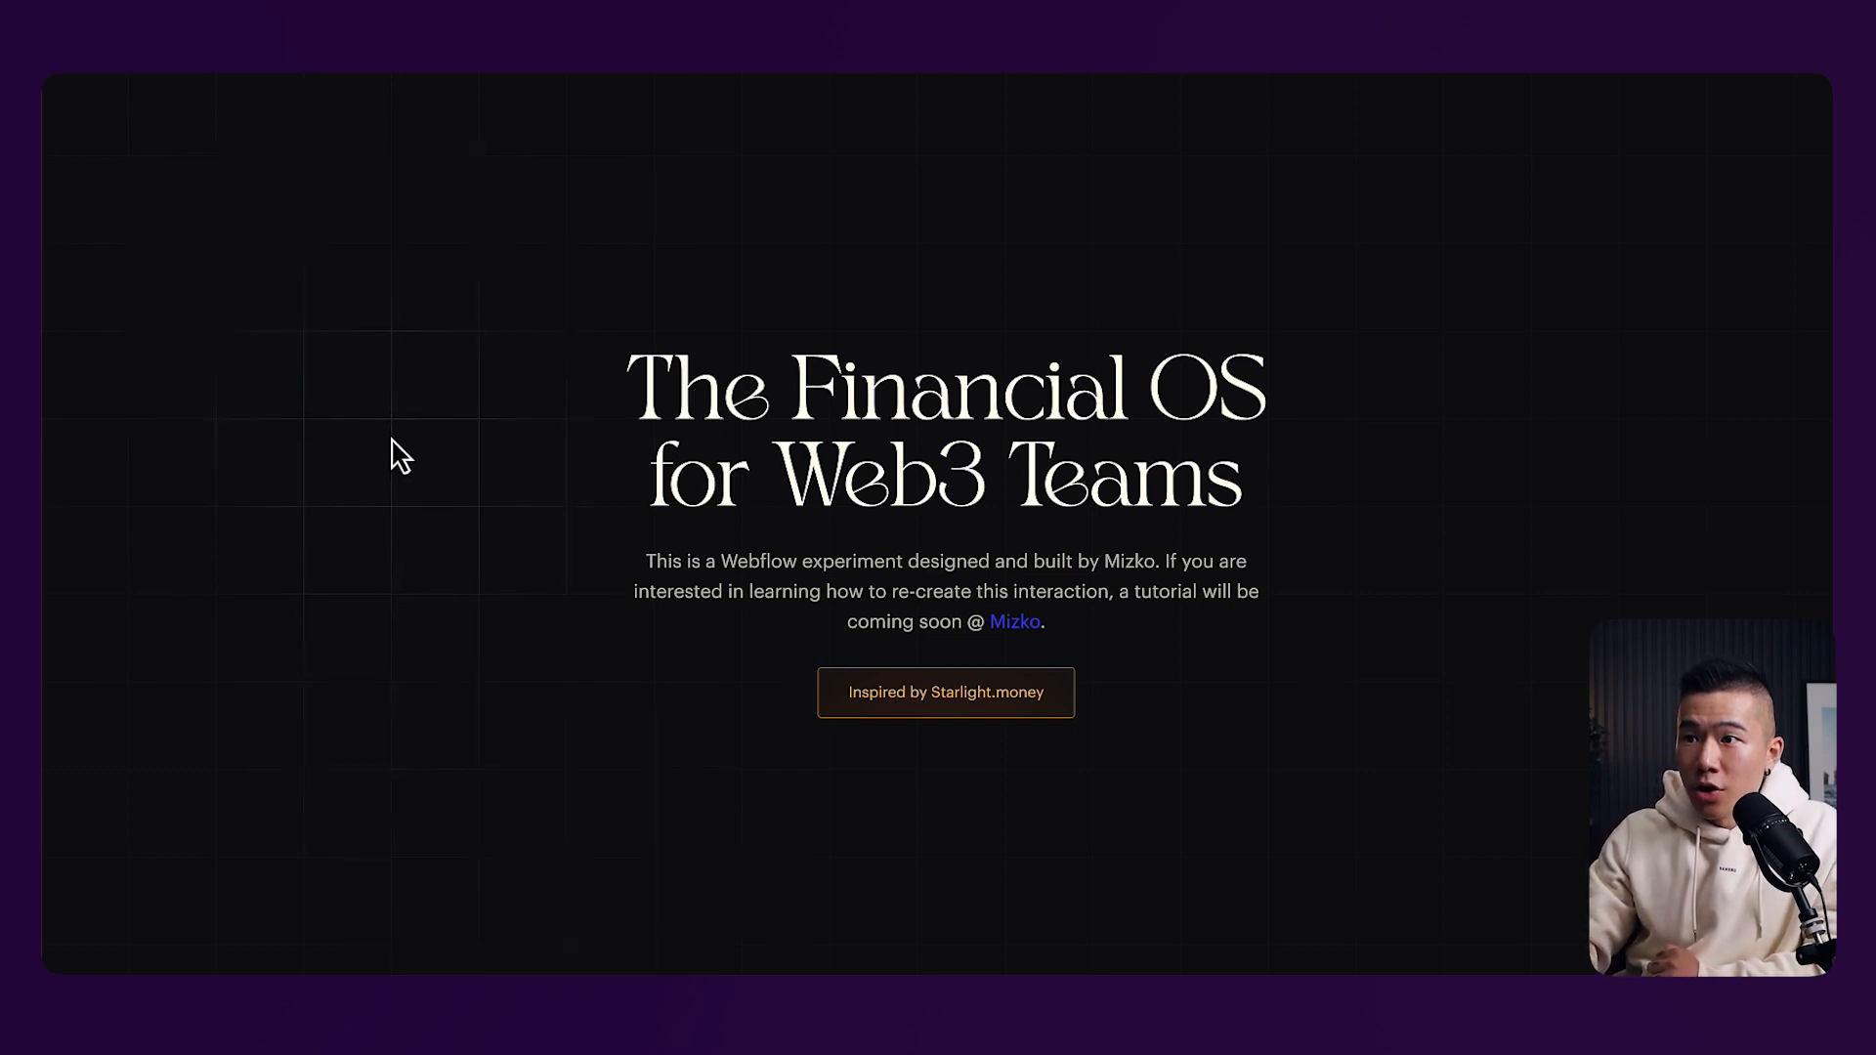
mouse_move(364, 408)
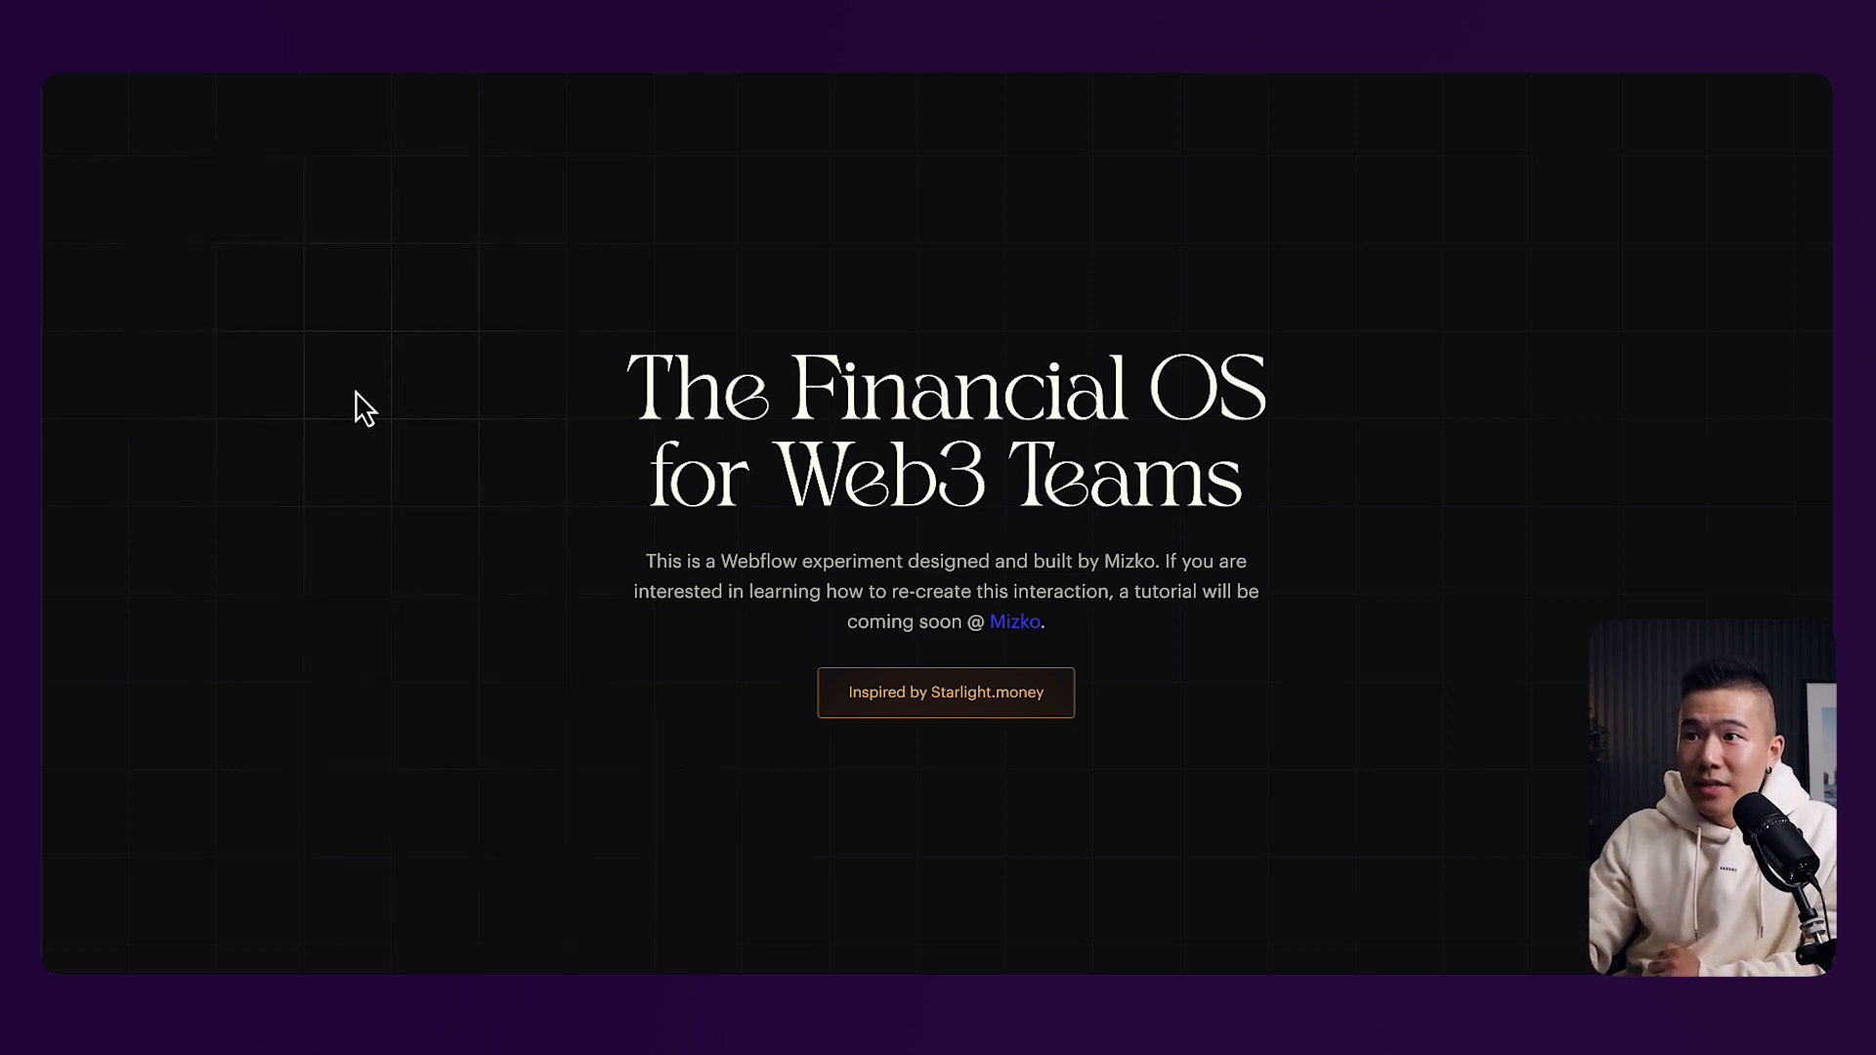
mouse_move(1645, 470)
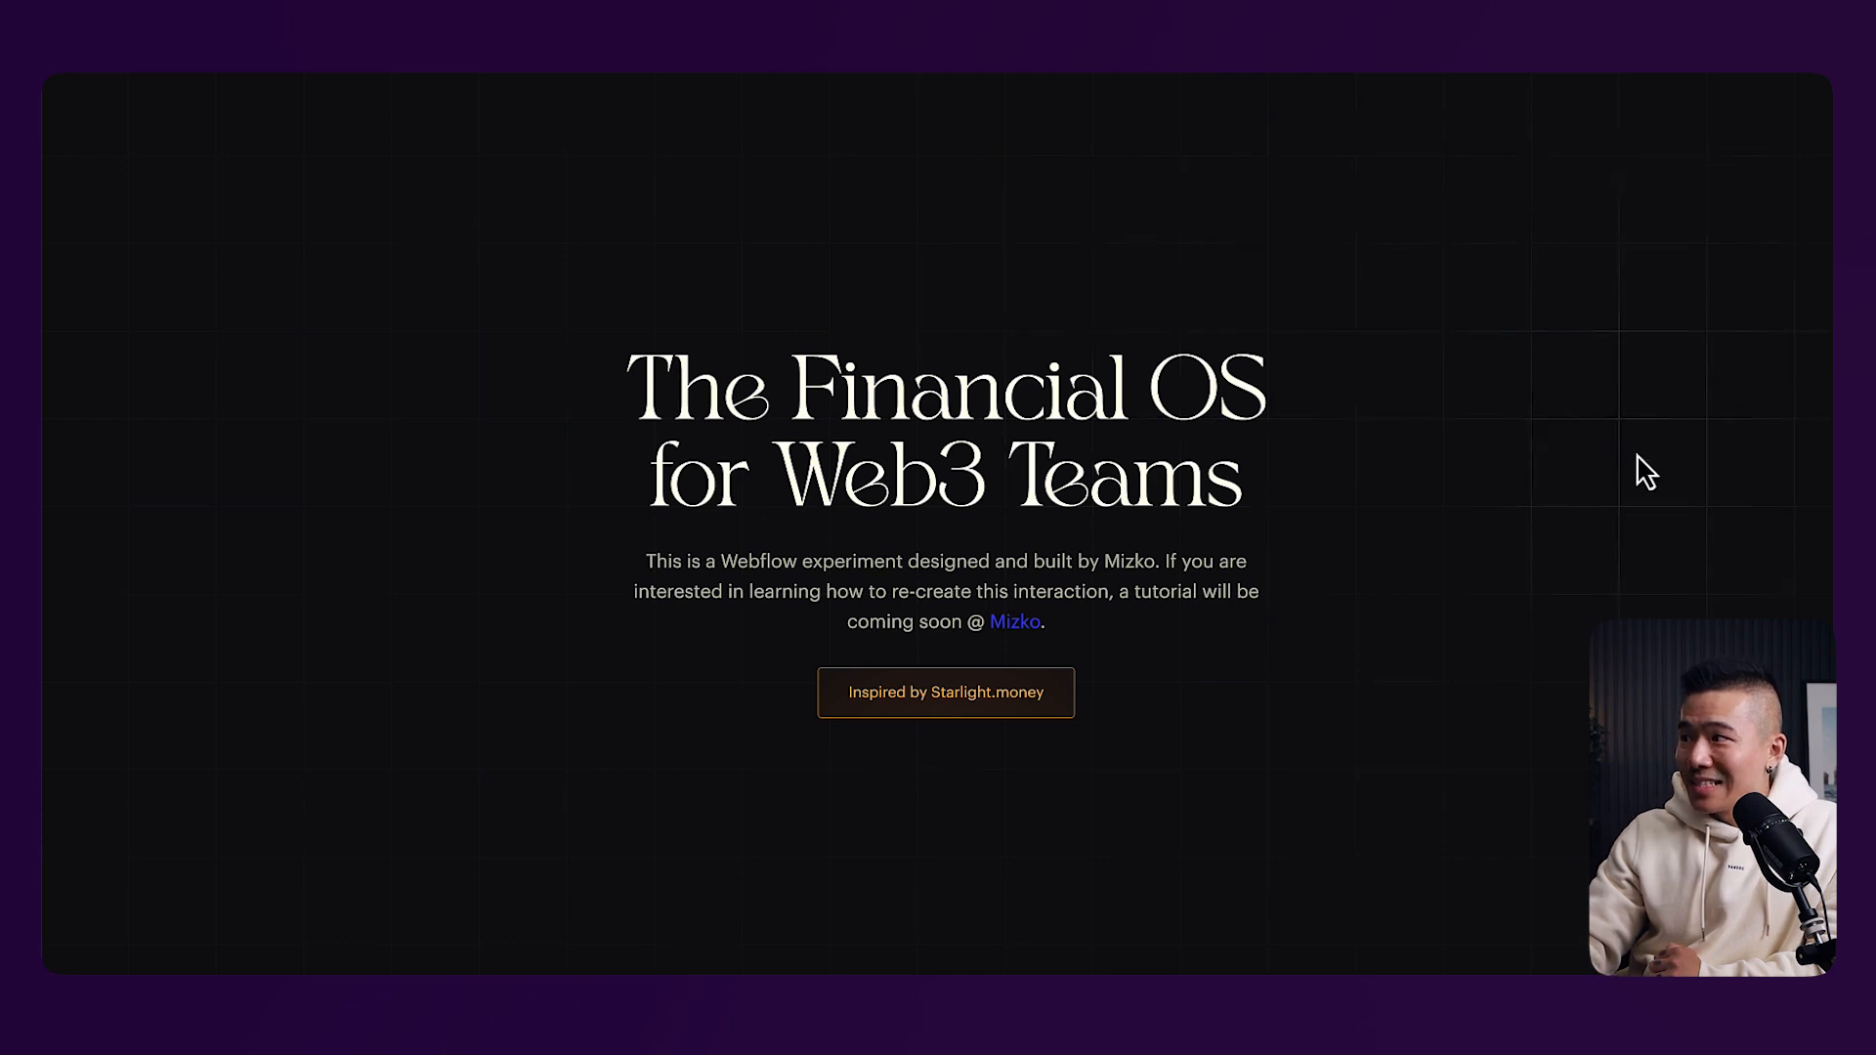